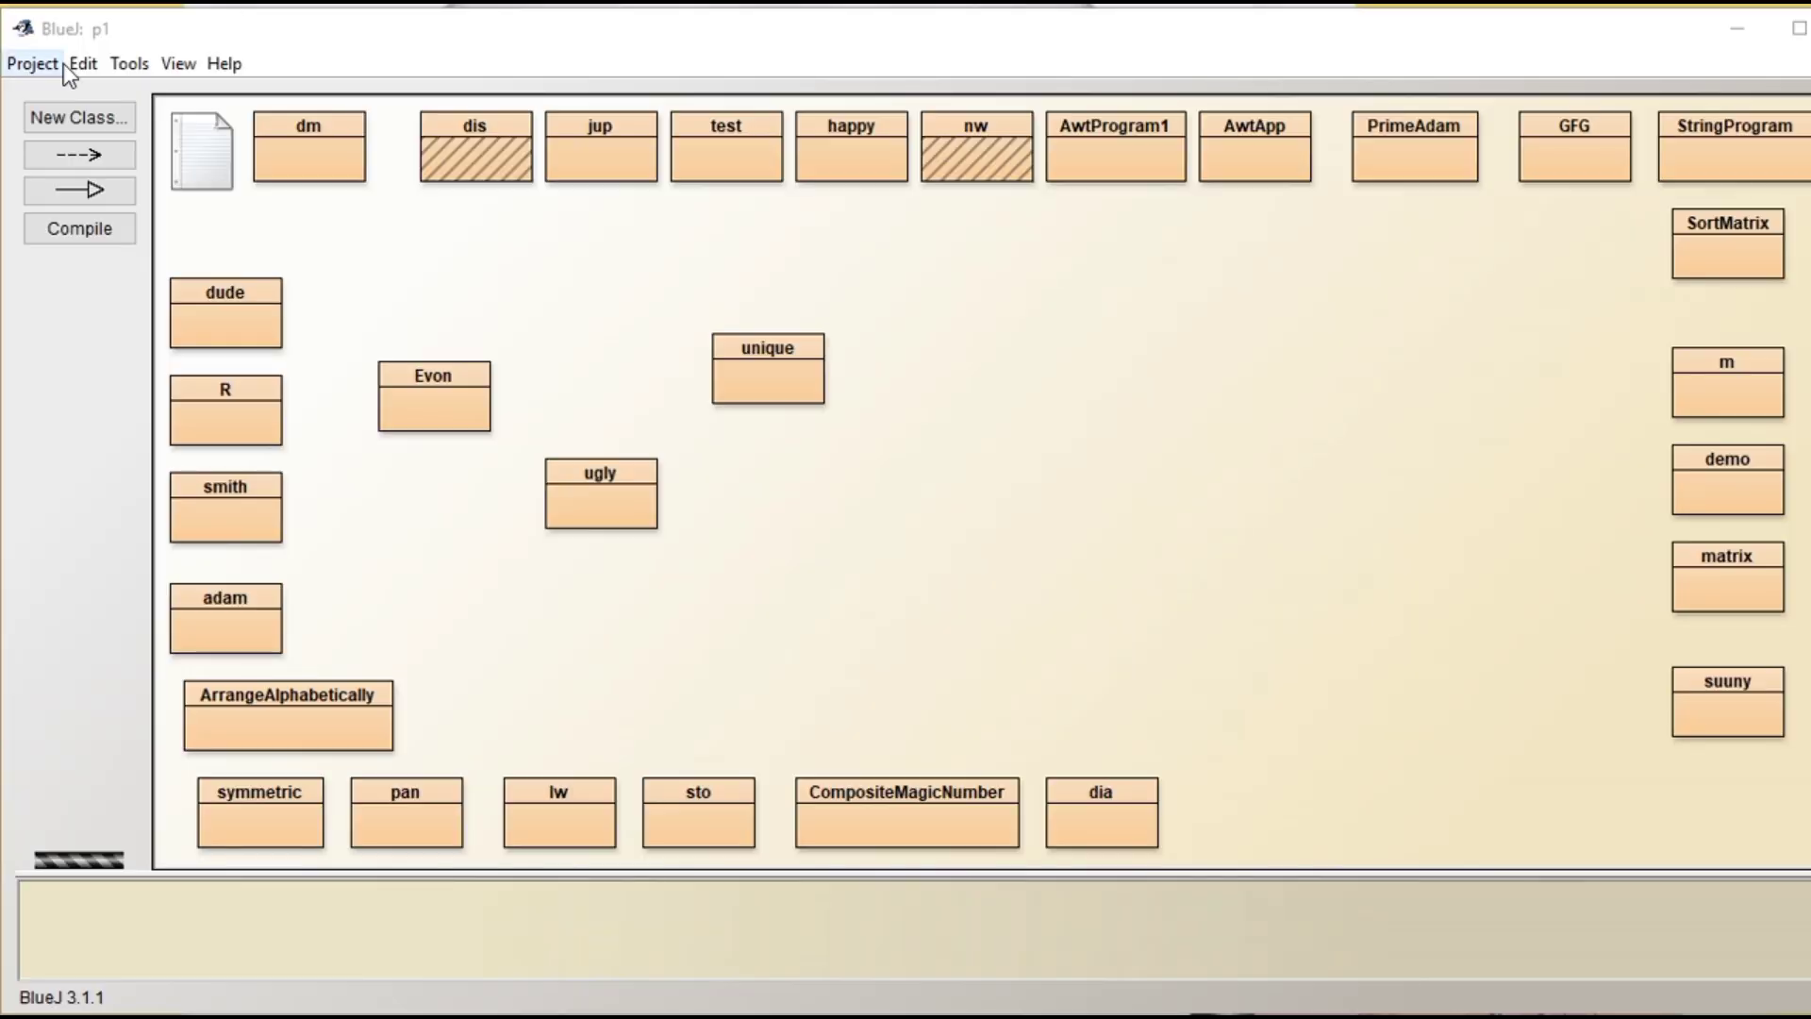
Step: Create a class named mirror, place it beside the unique class, and open its editor
{"action": "left_click", "coordinate": [78, 117]}
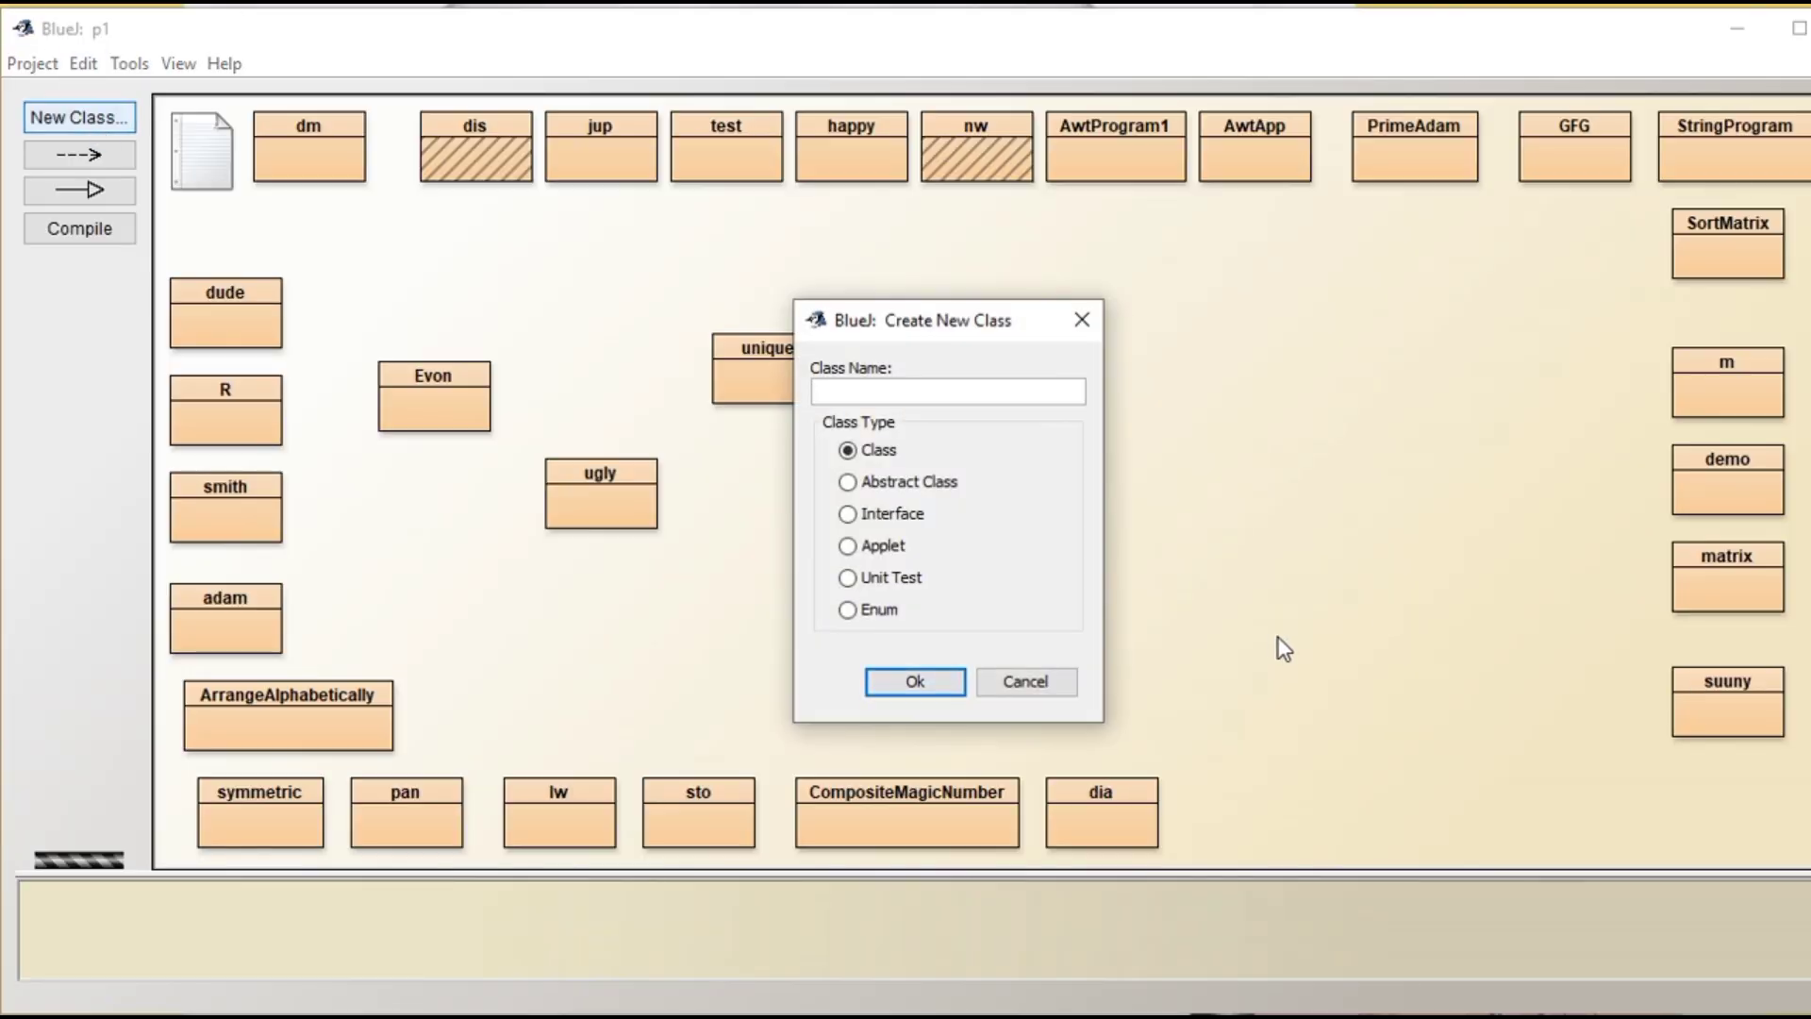
{"action": "type", "text": "mirro"}
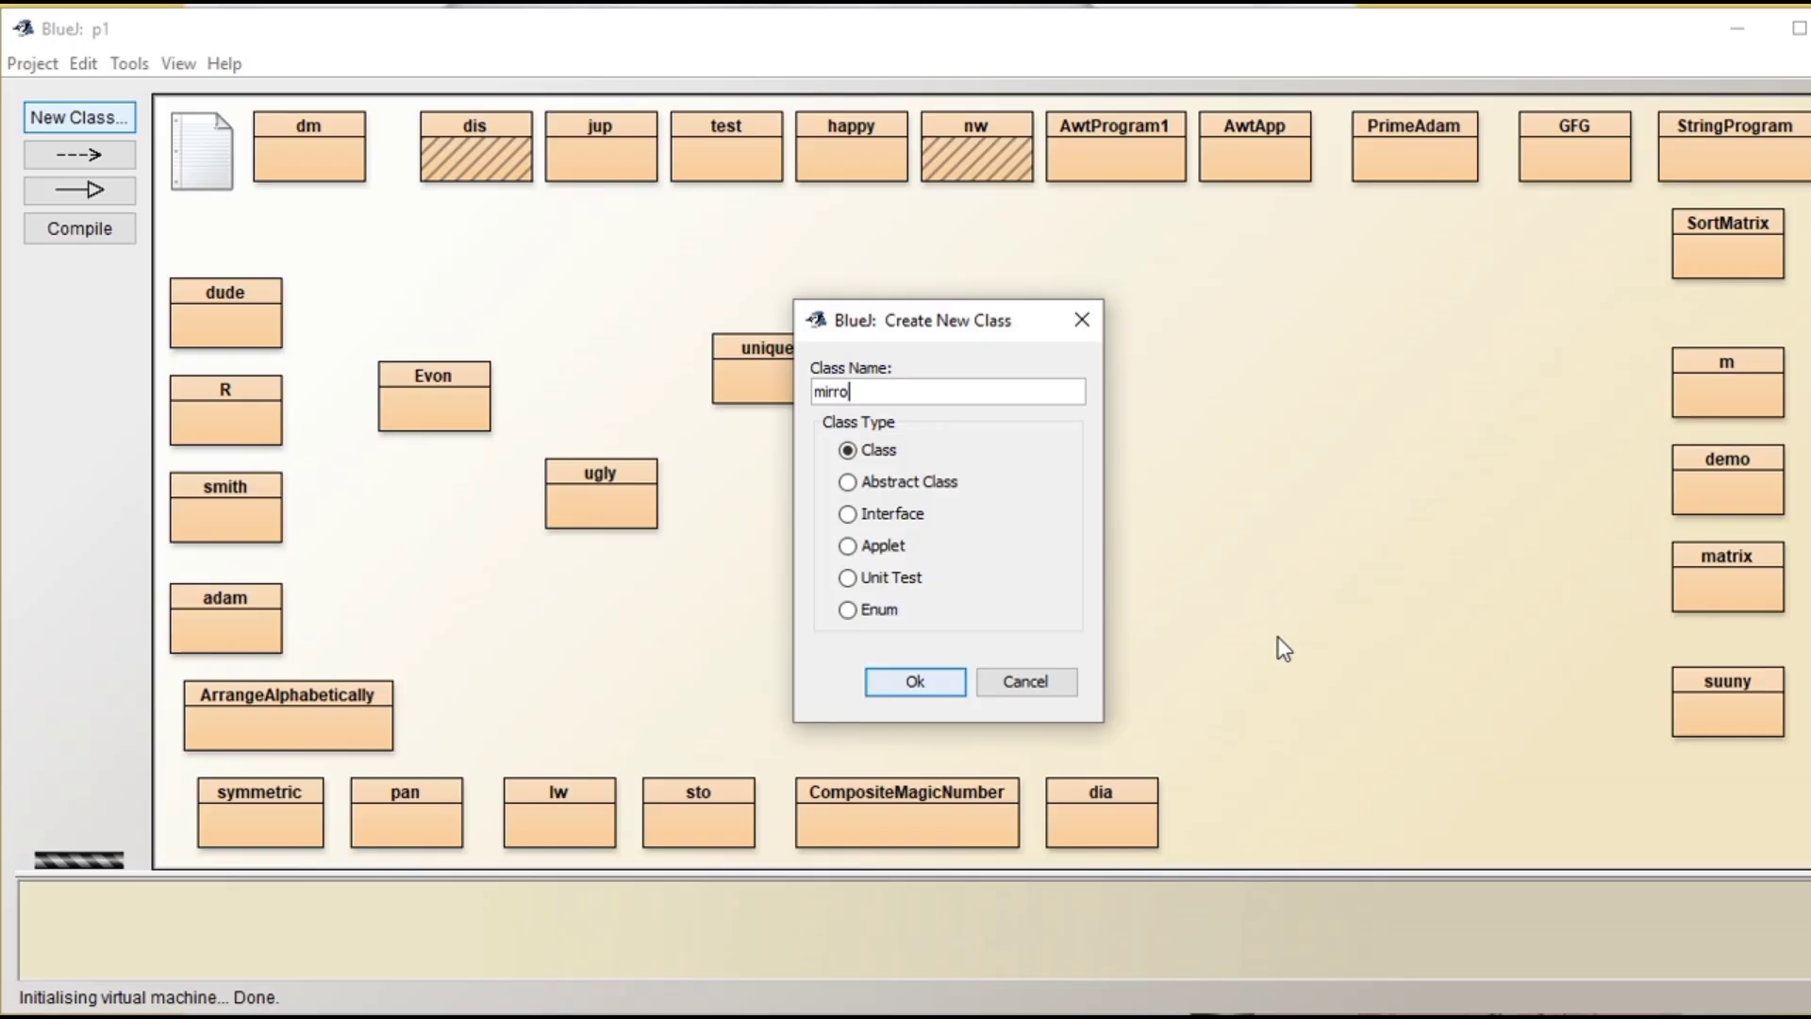
{"action": "left_click", "coordinate": [914, 681]}
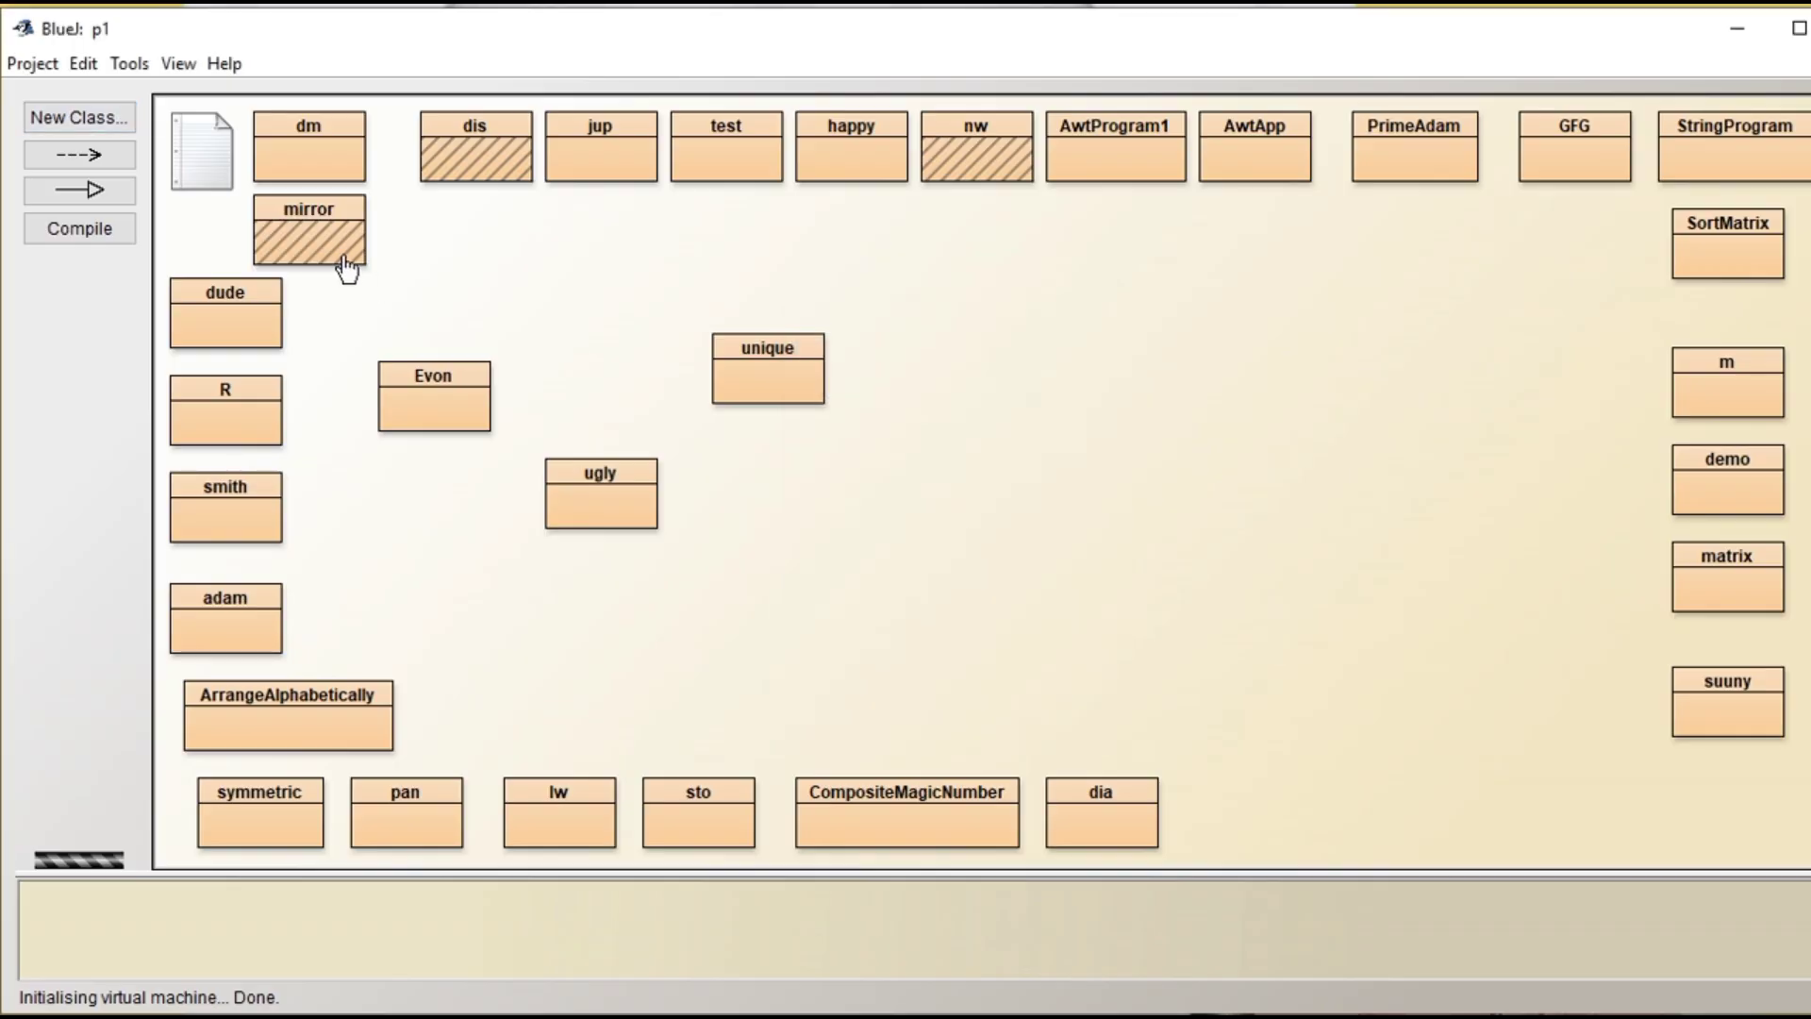
{"action": "left_click_drag", "start_coordinate": [308, 233], "coordinate": [782, 453]}
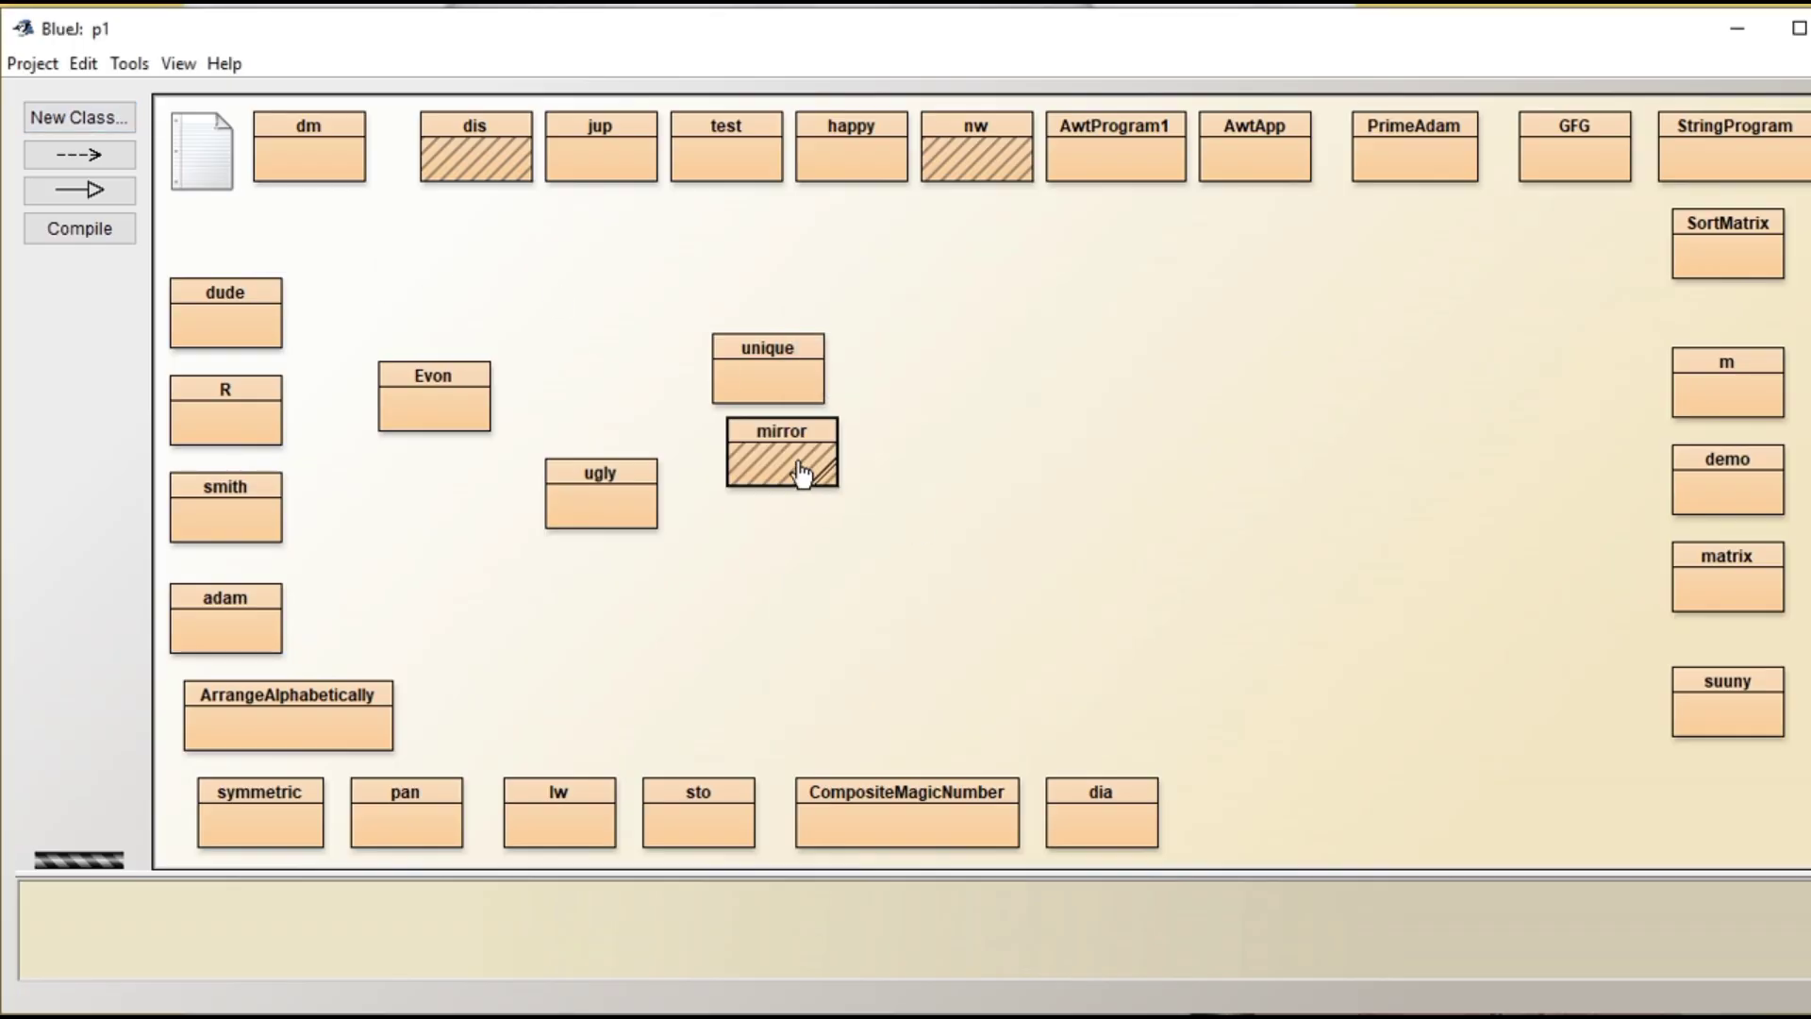
{"action": "double_click", "coordinate": [781, 453]}
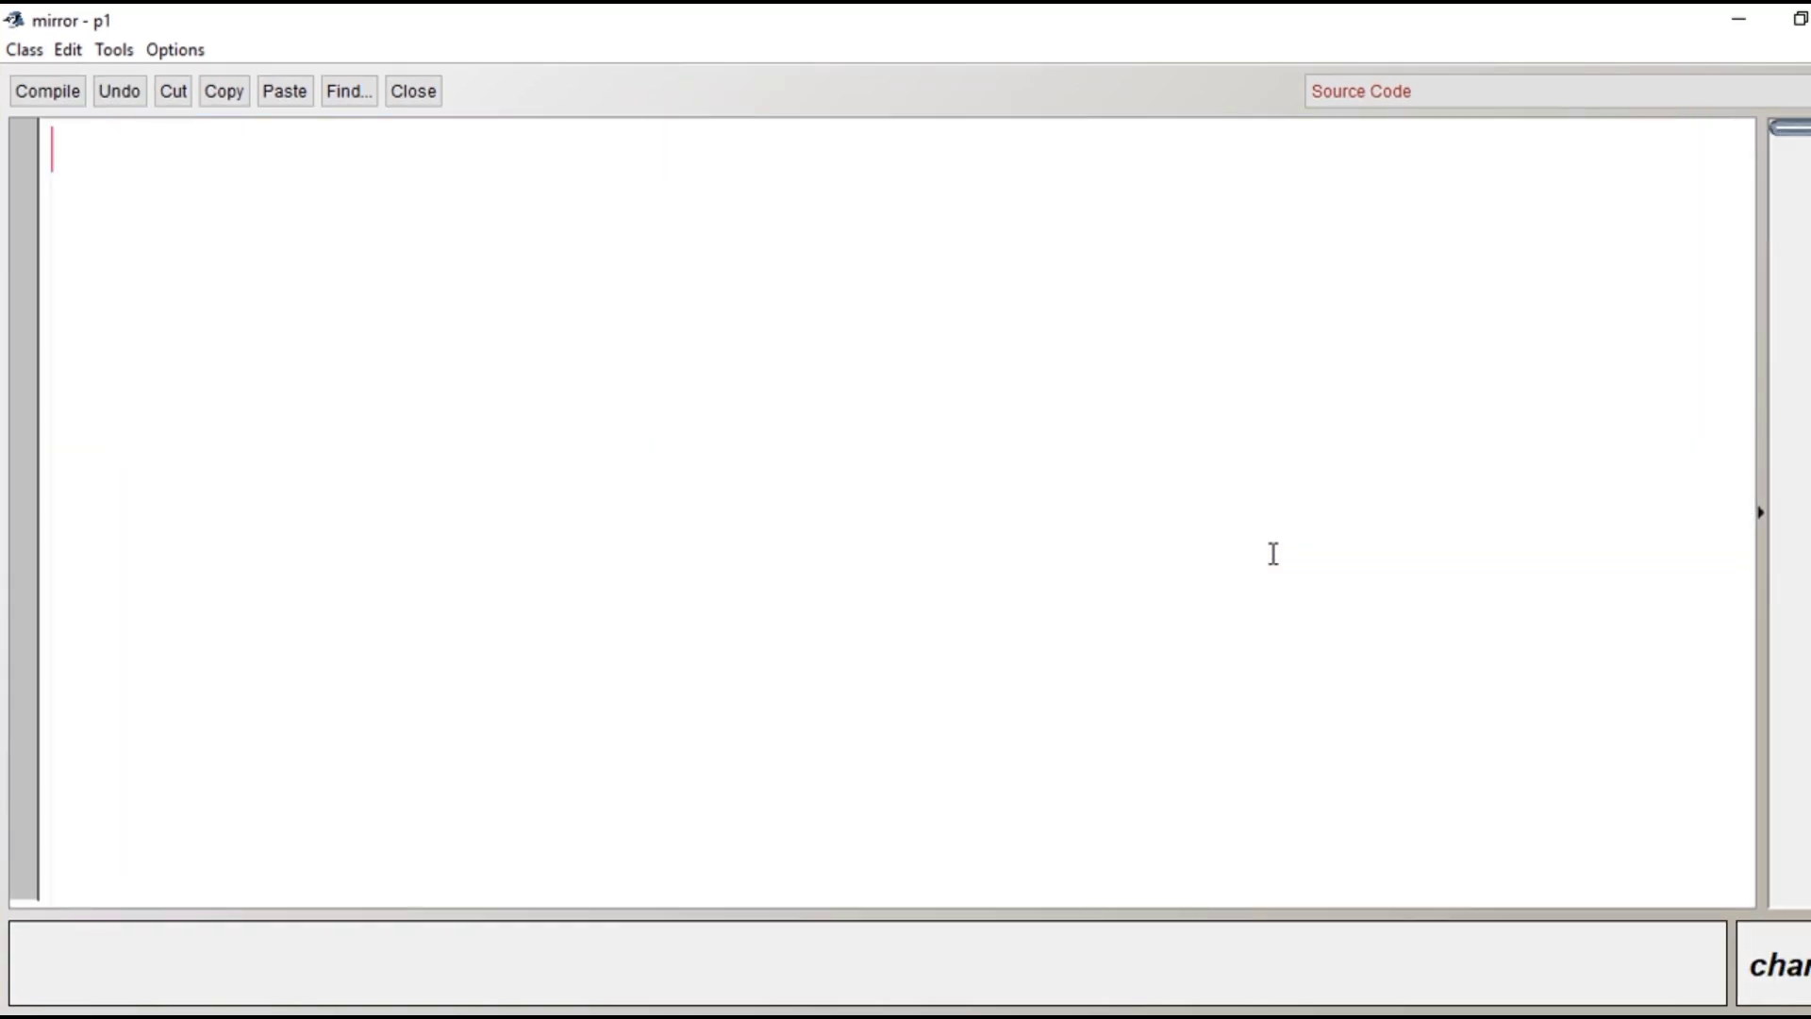
Step: Write the import java.util.Scanner; statement and the class mirror header with its brace
{"action": "type", "text": "import"}
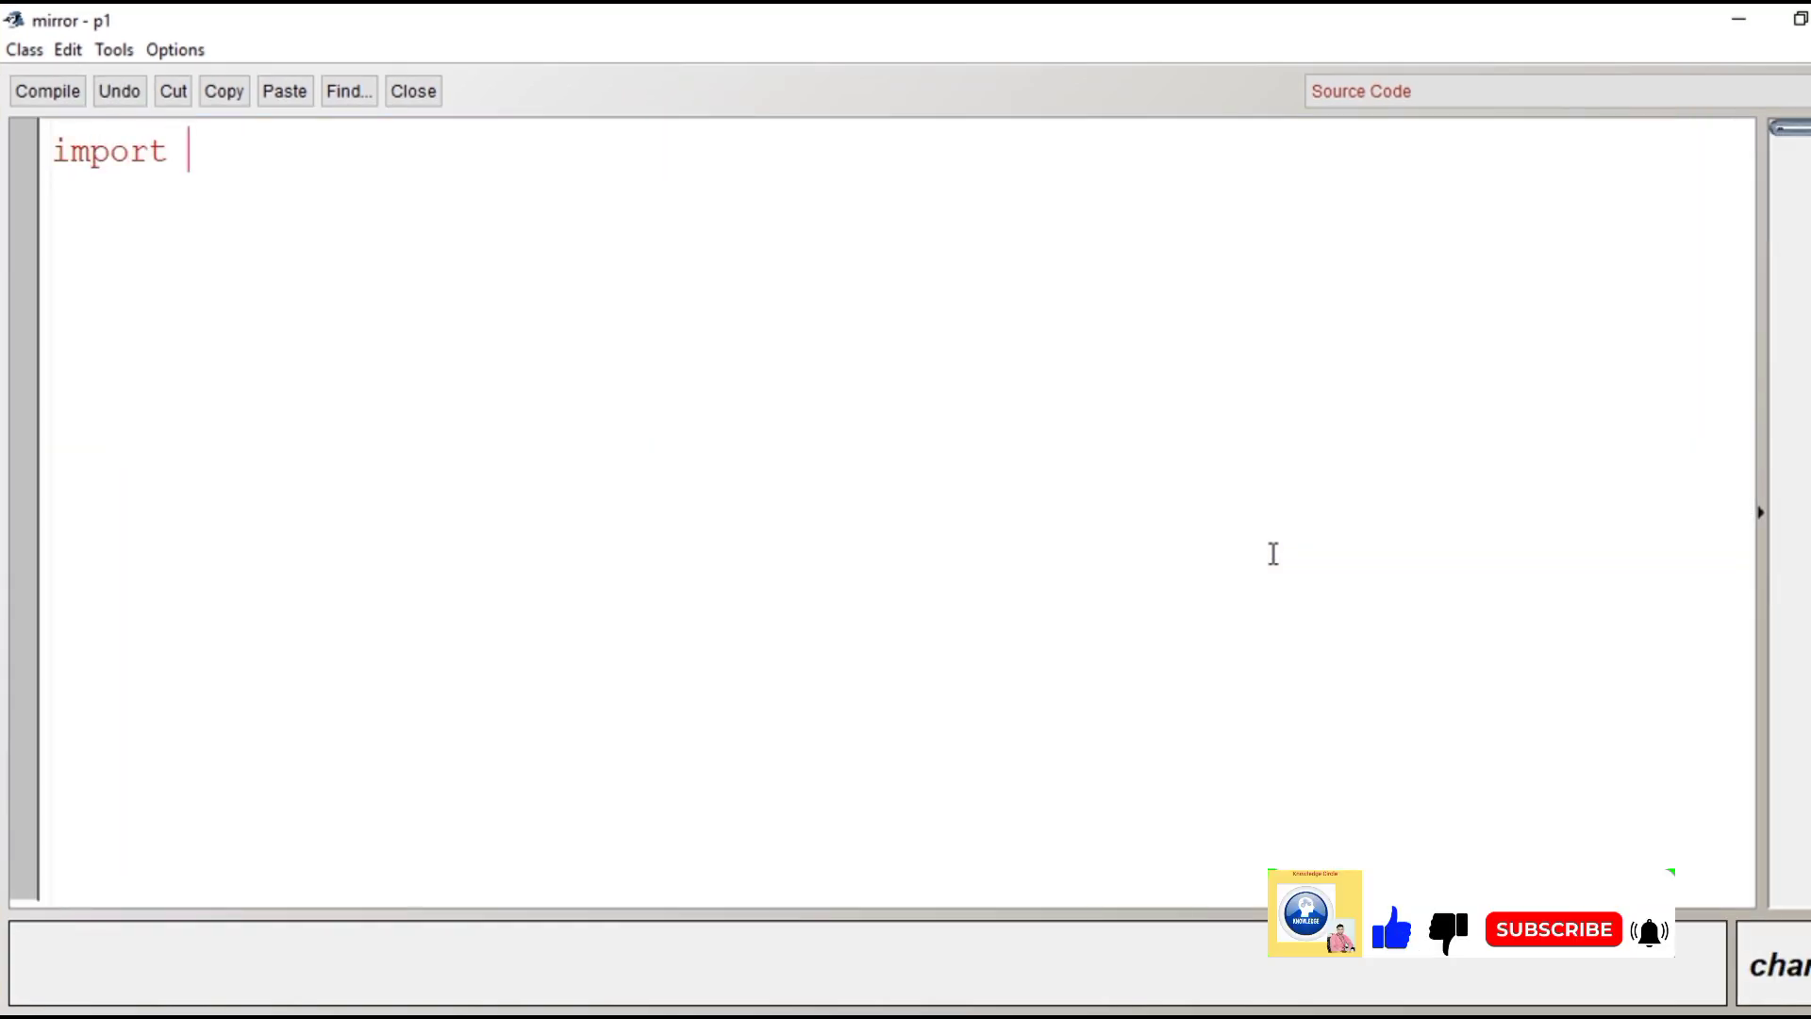
{"action": "type", "text": "java"}
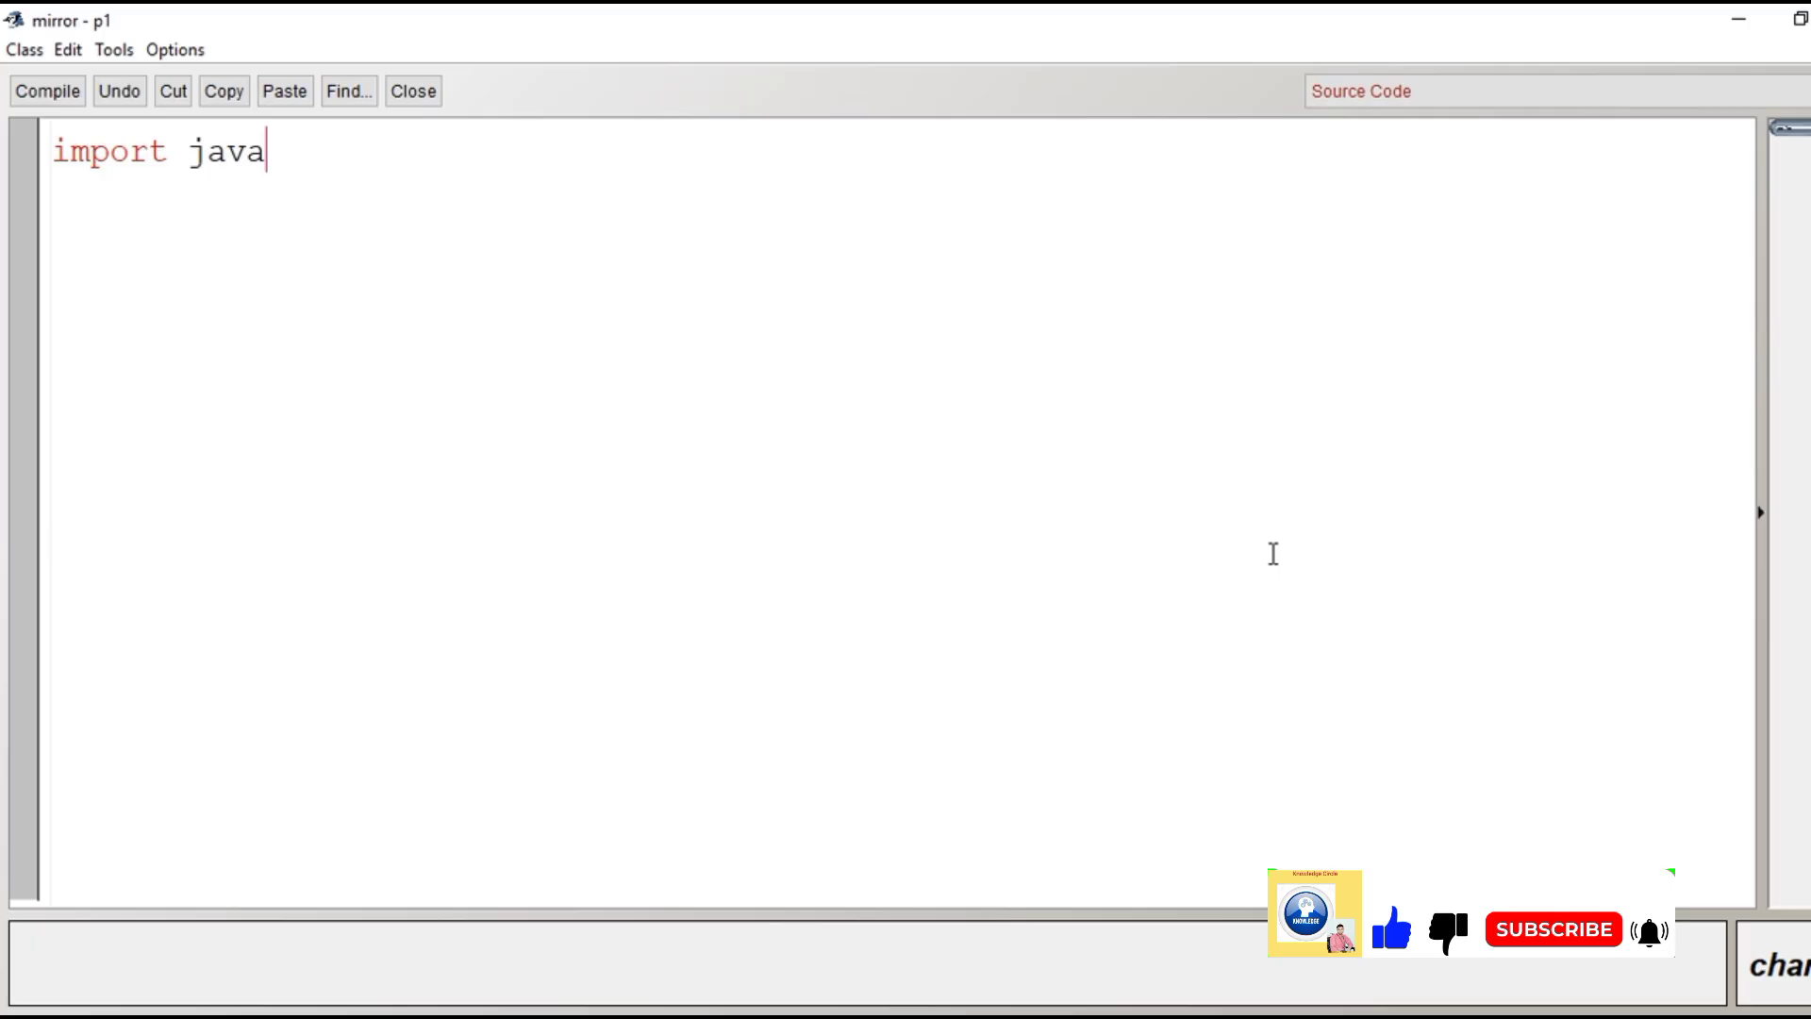
{"action": "type", "text": ".util.Sc"}
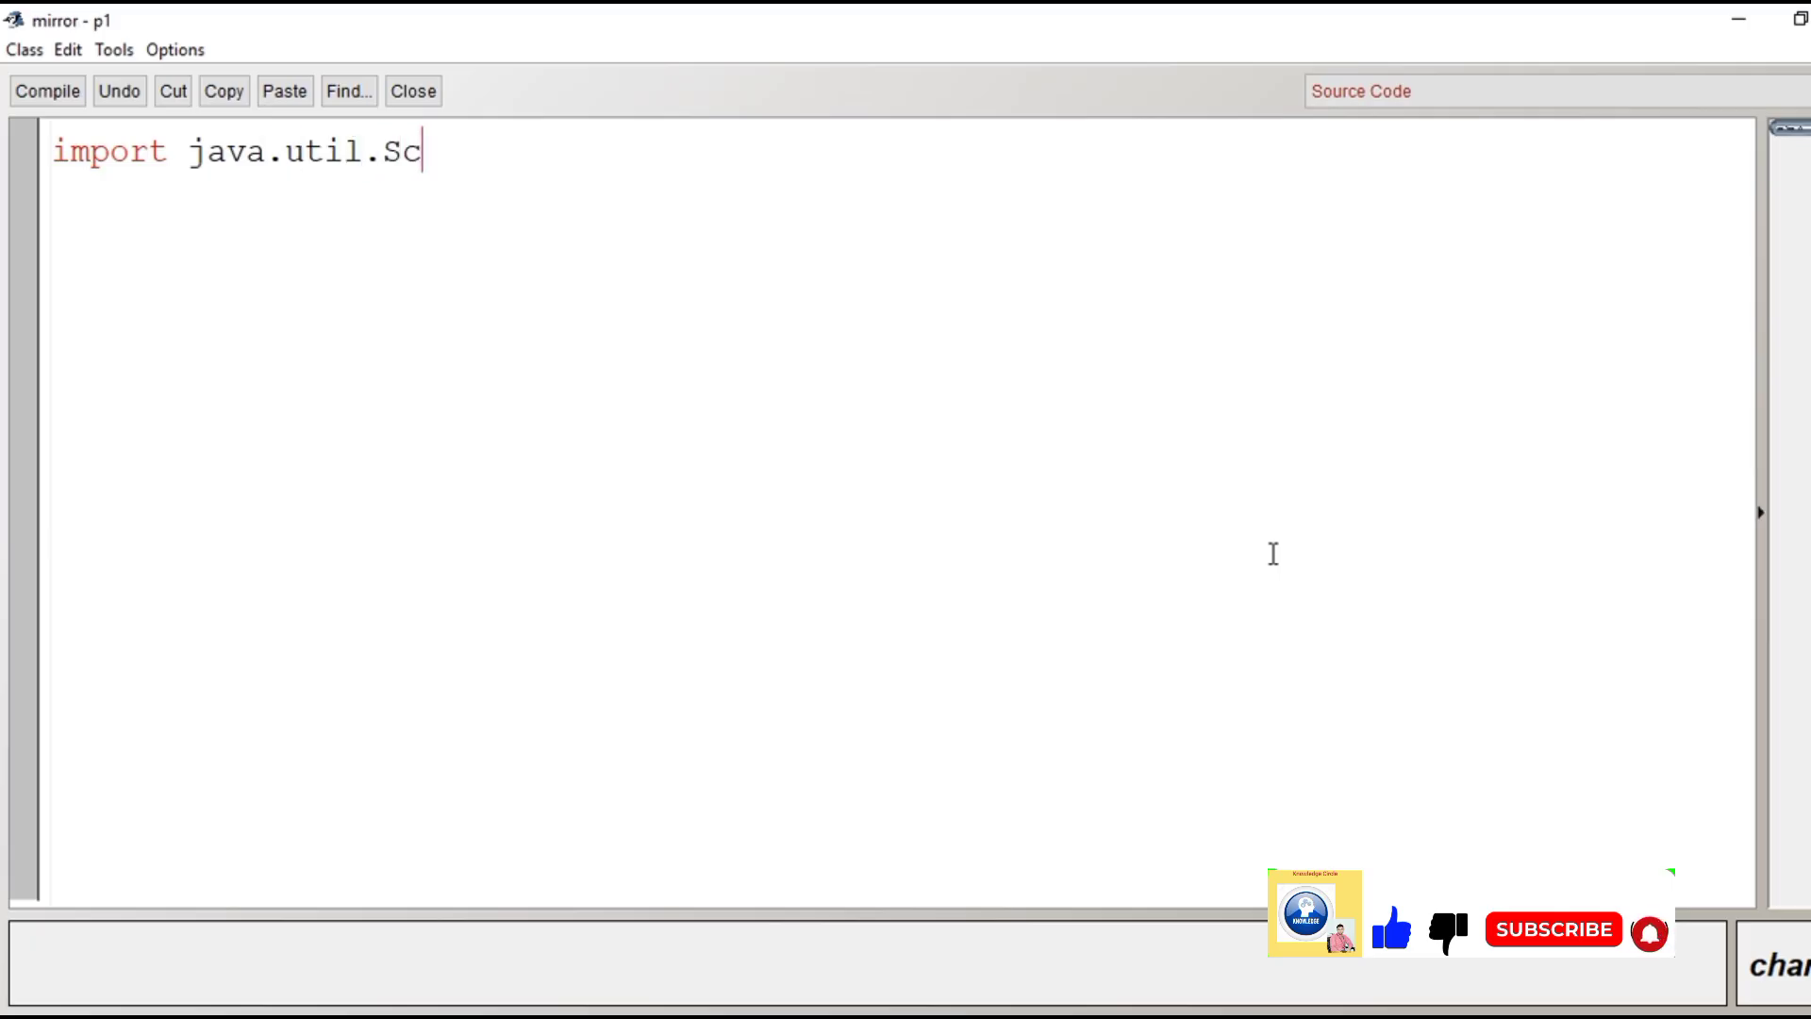
{"action": "type", "text": "anner"}
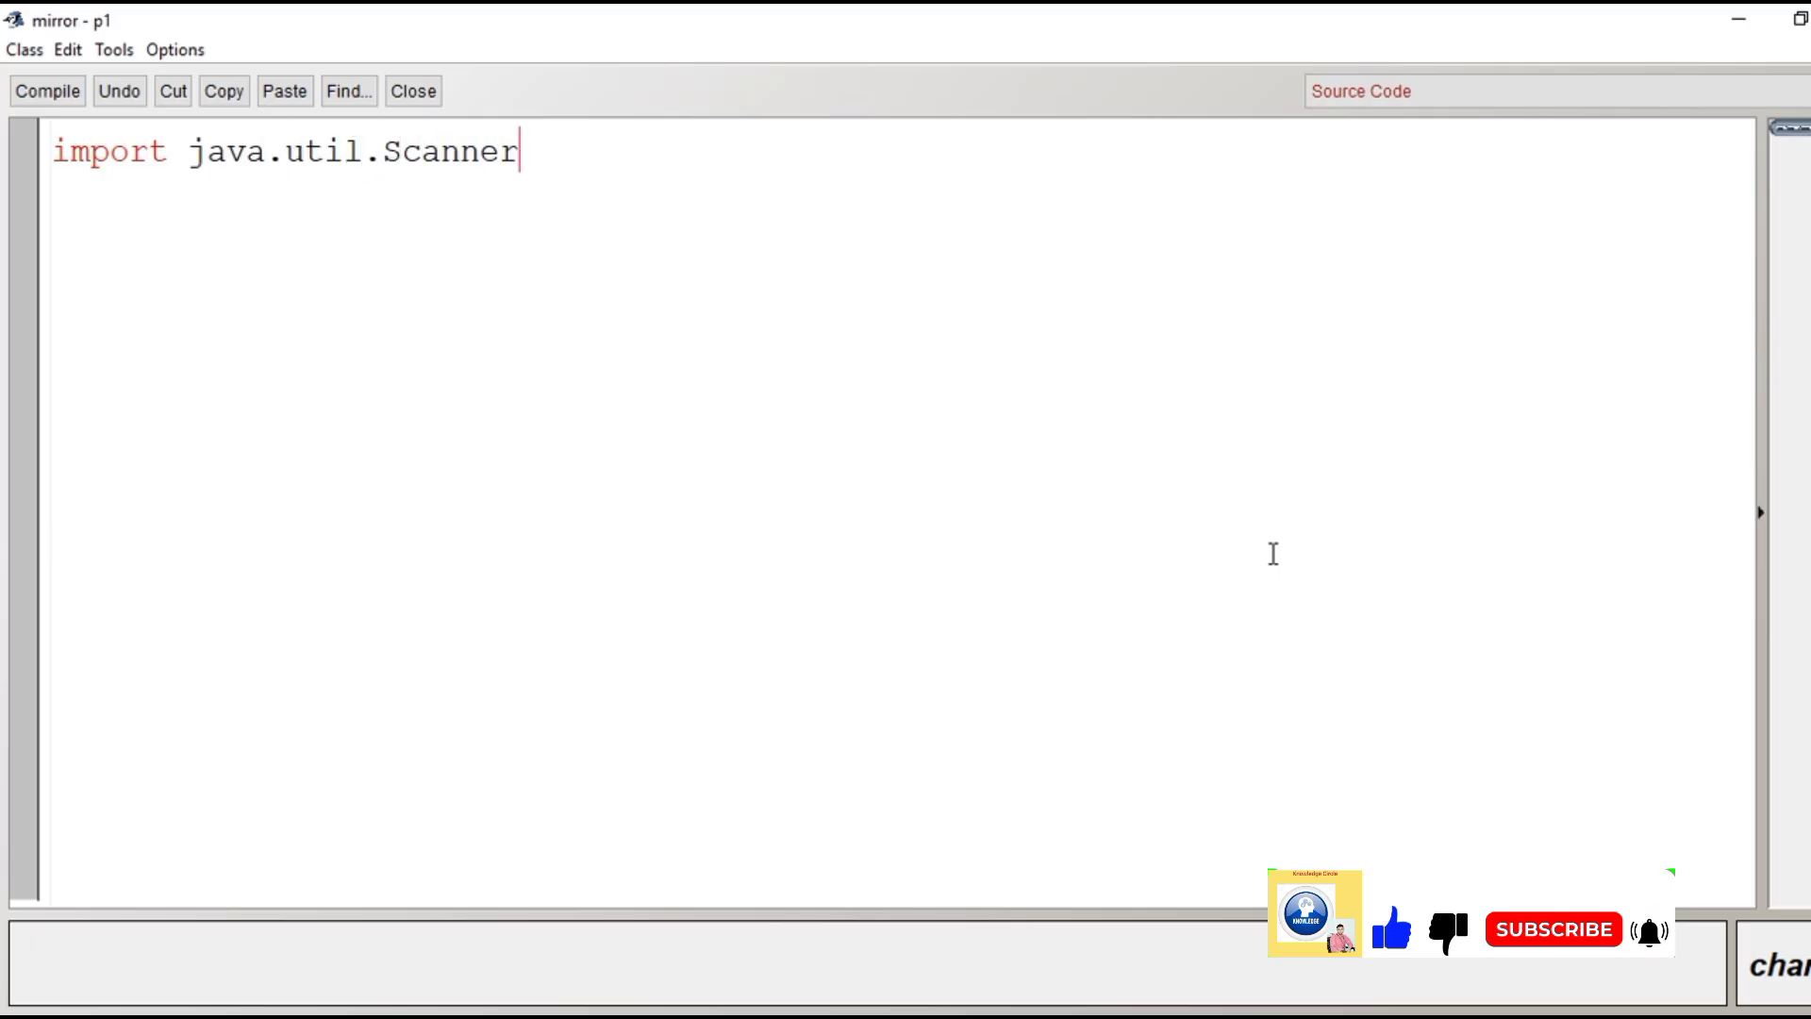
{"action": "type", "text": ";"}
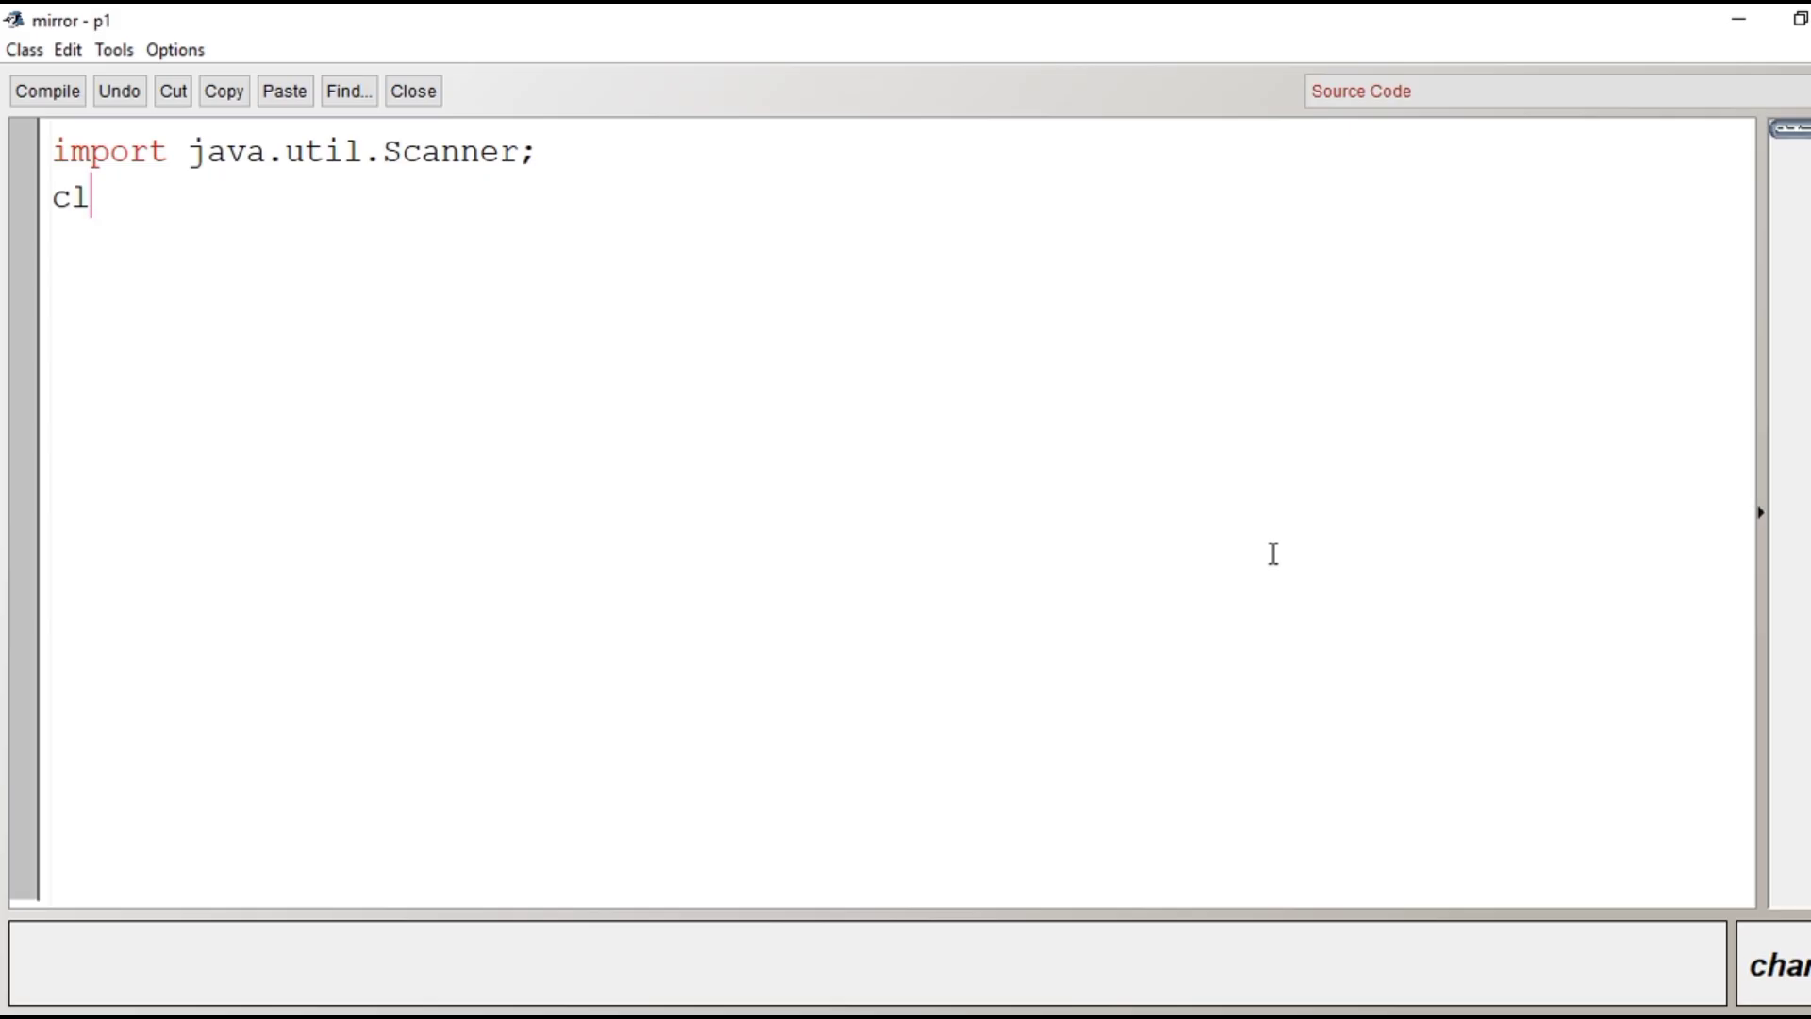
{"action": "type", "text": "ass mirror"}
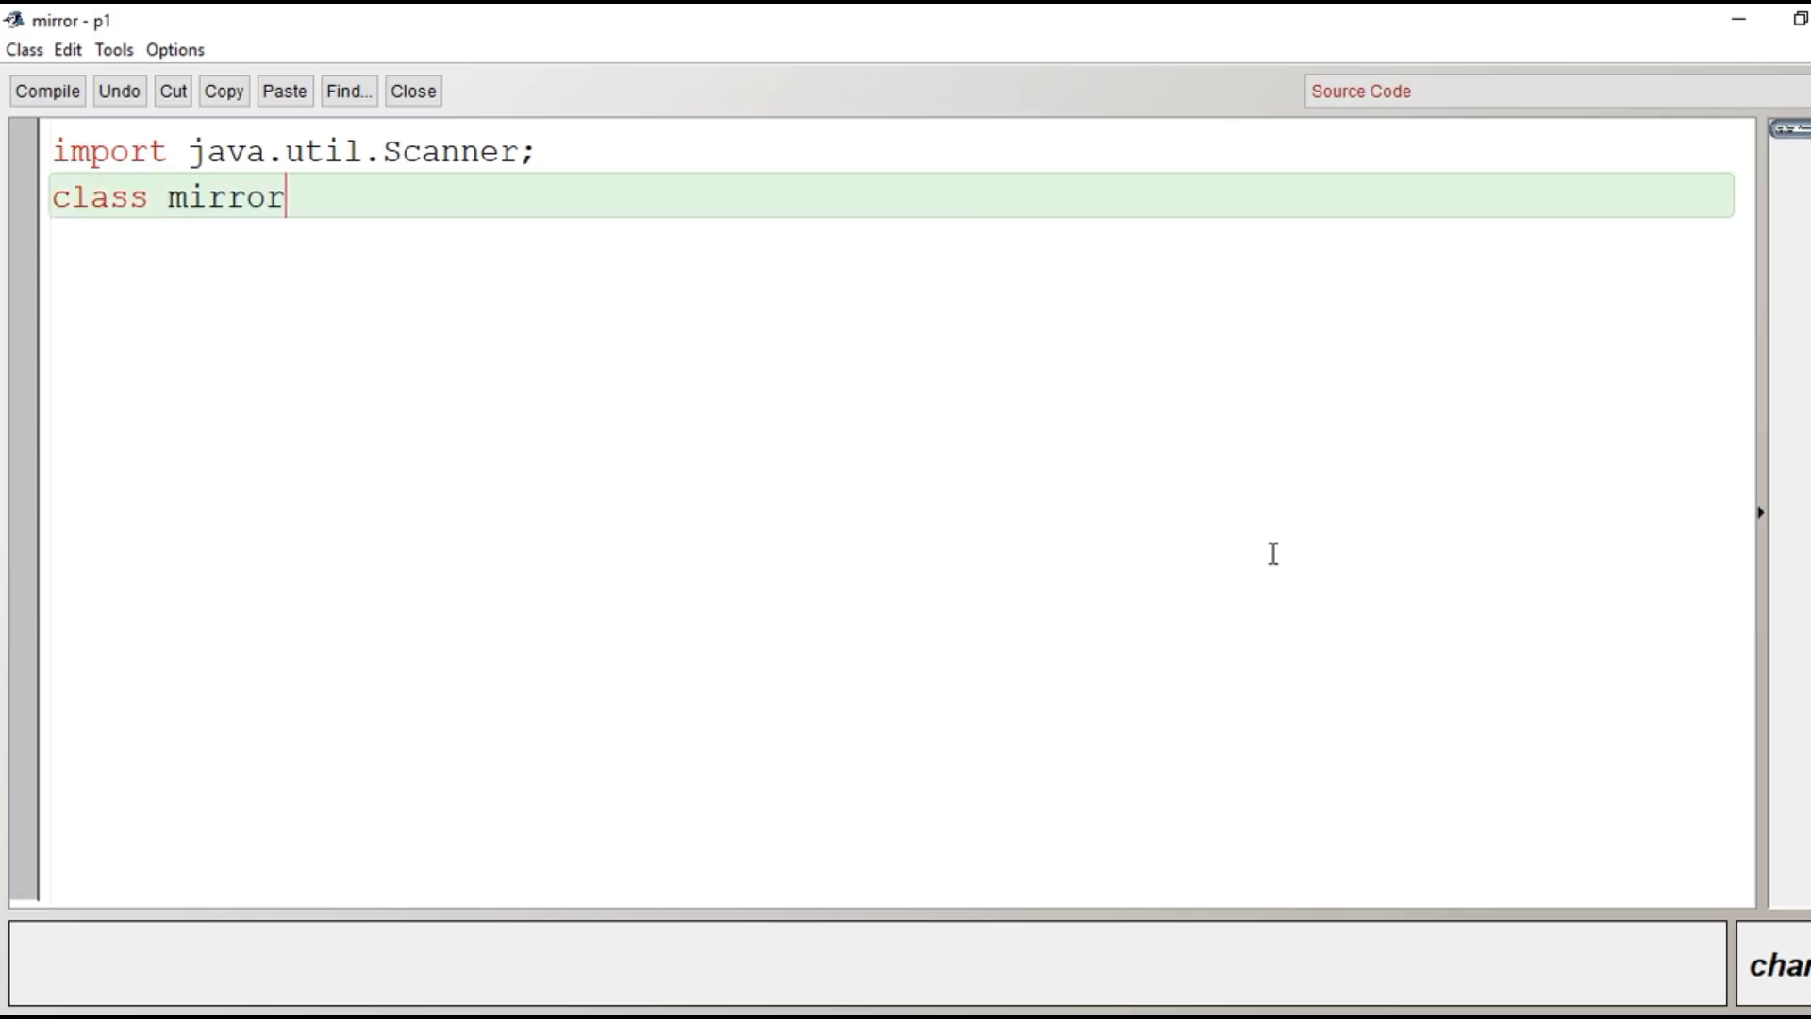
{"action": "type", "text": "{"}
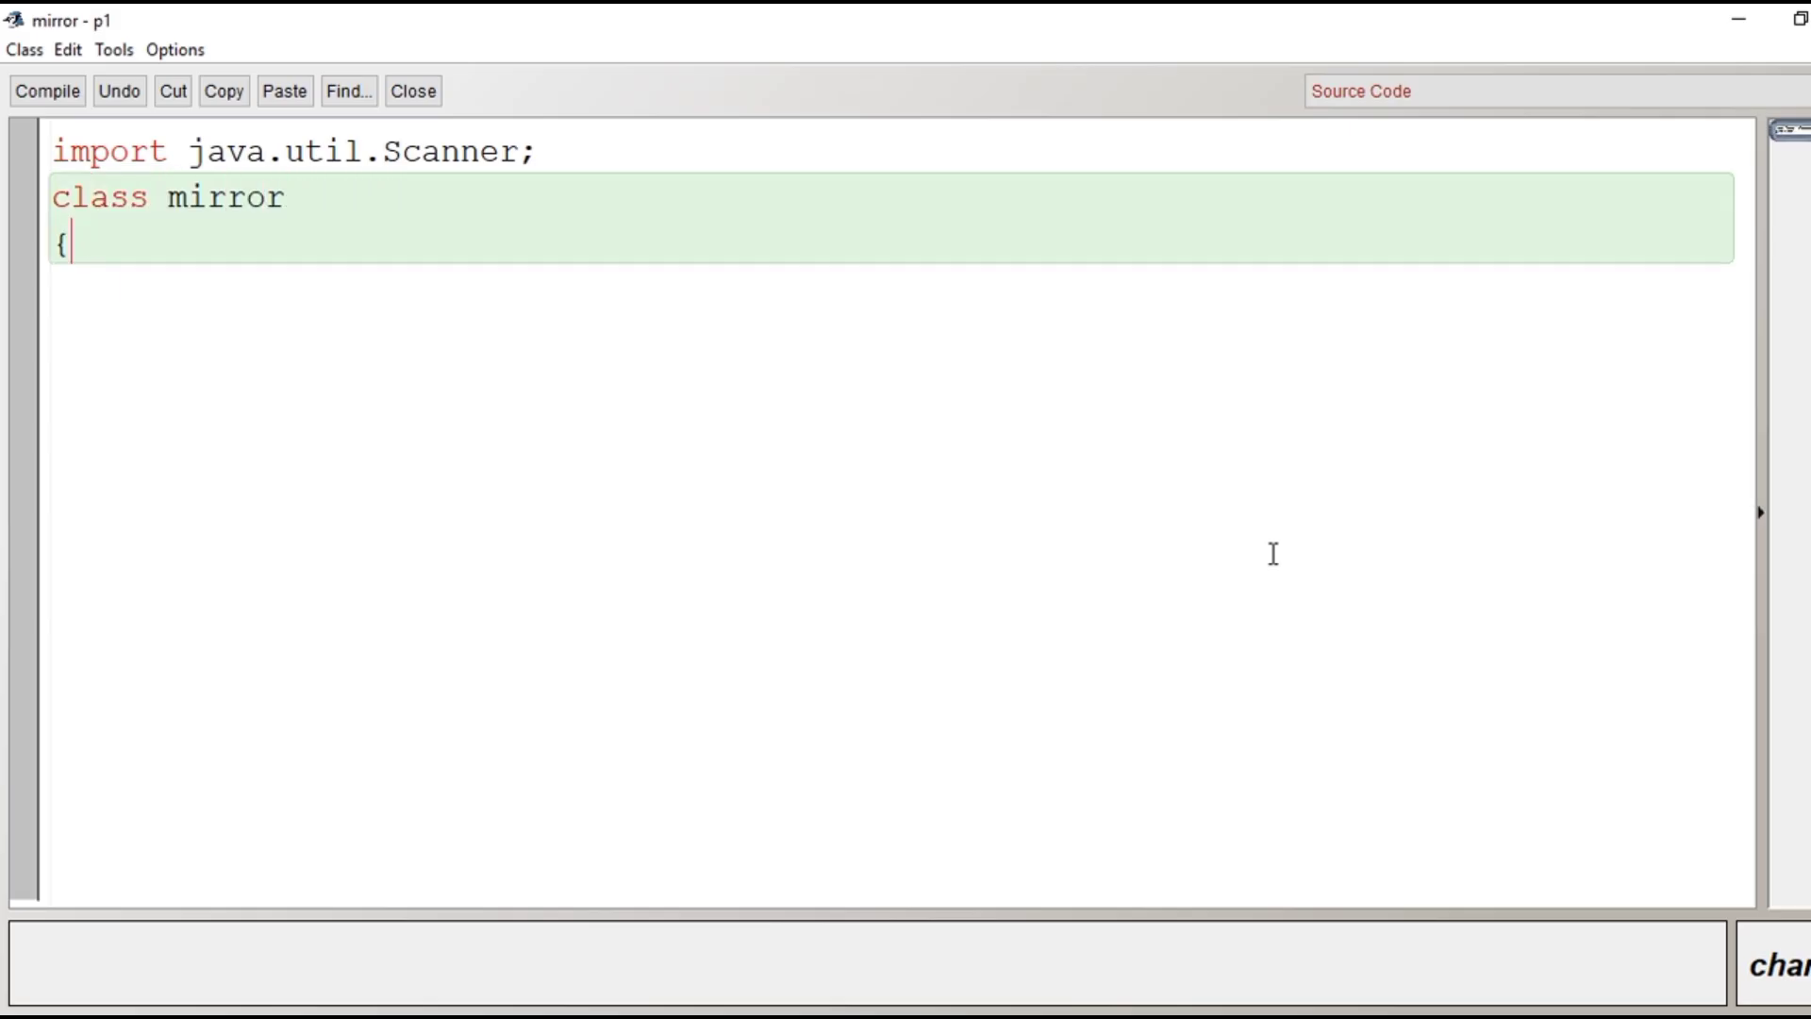
Step: Add public static void main() creating Scanner ob=new Scanner(System.in);
{"action": "type", "text": "publi"}
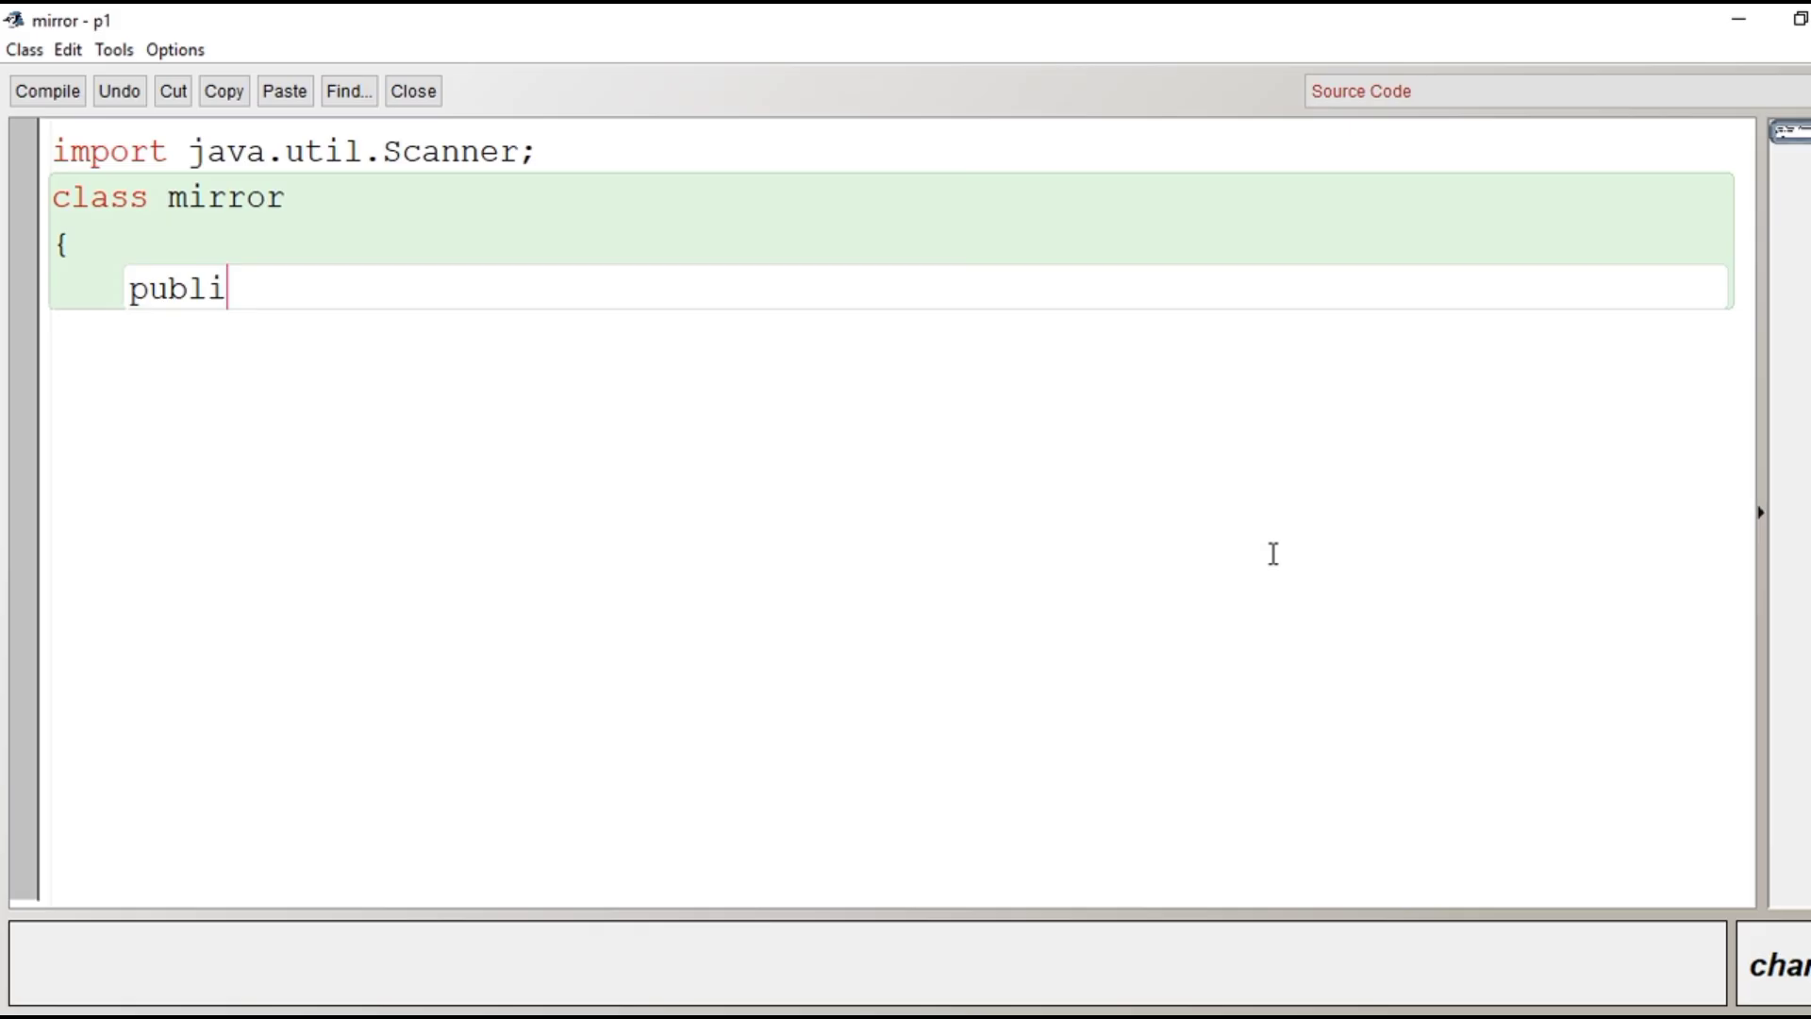
{"action": "type", "text": "c stati"}
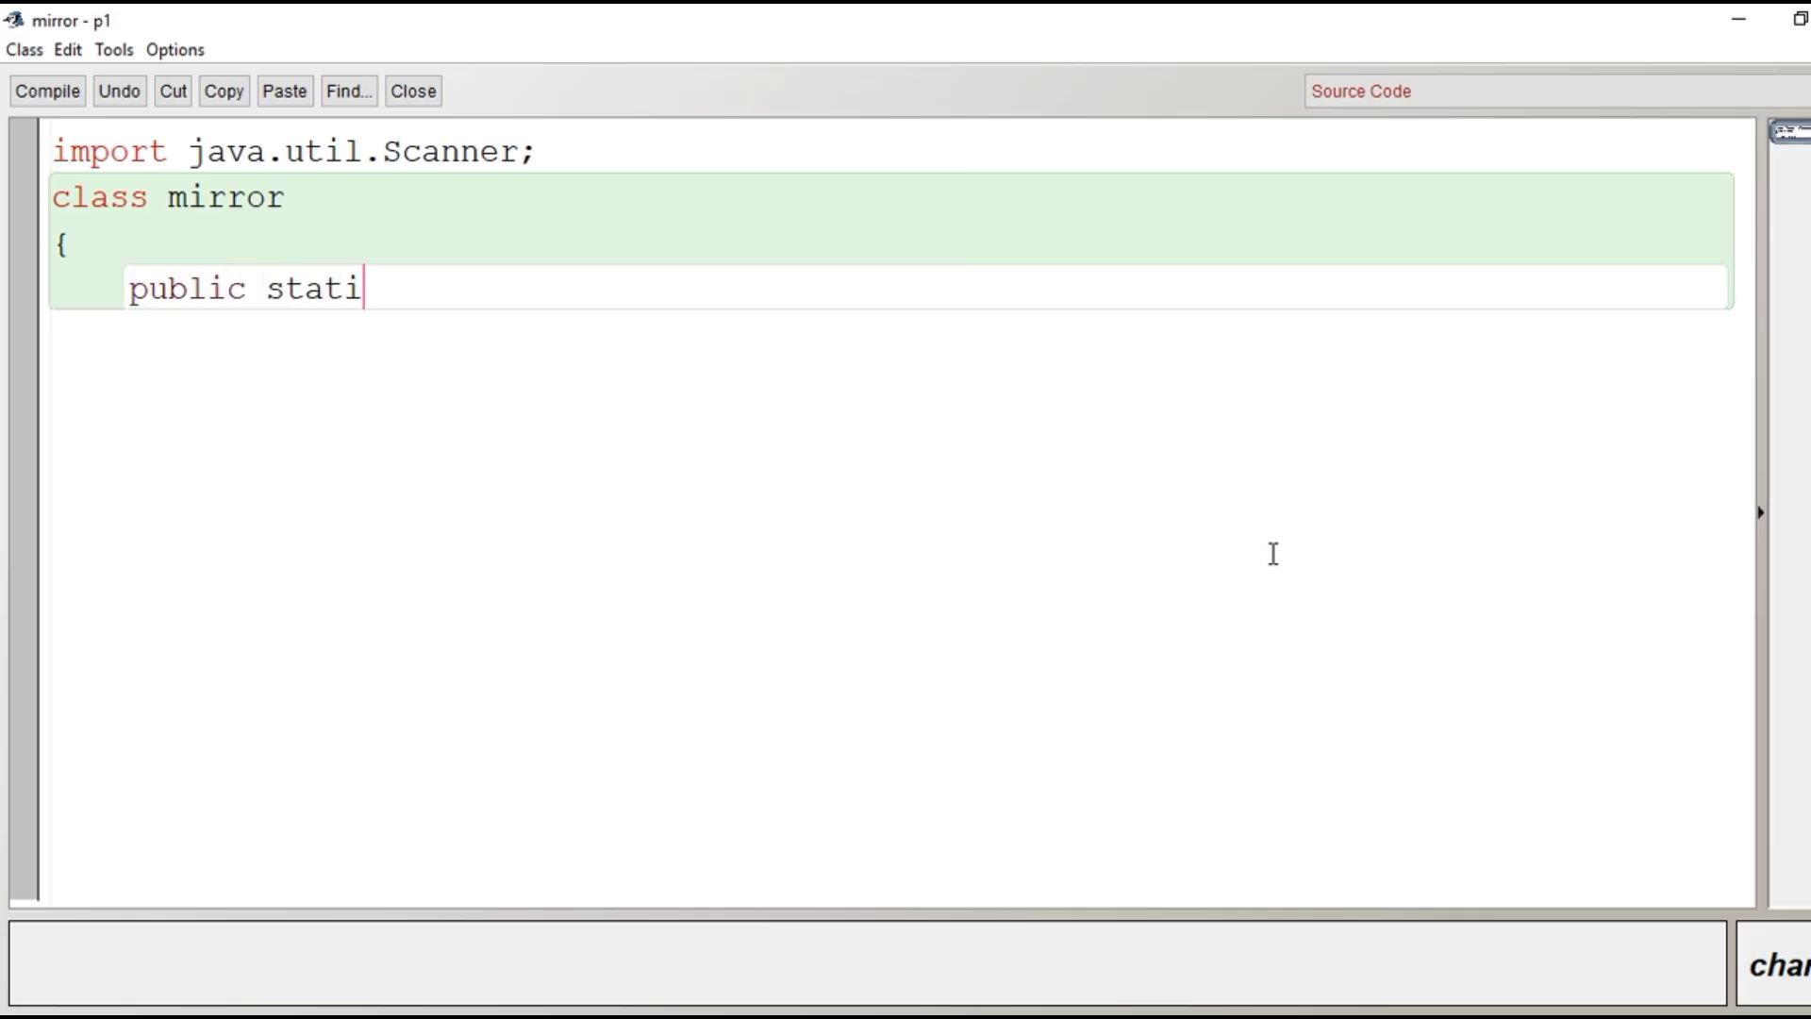
{"action": "type", "text": "c void main"}
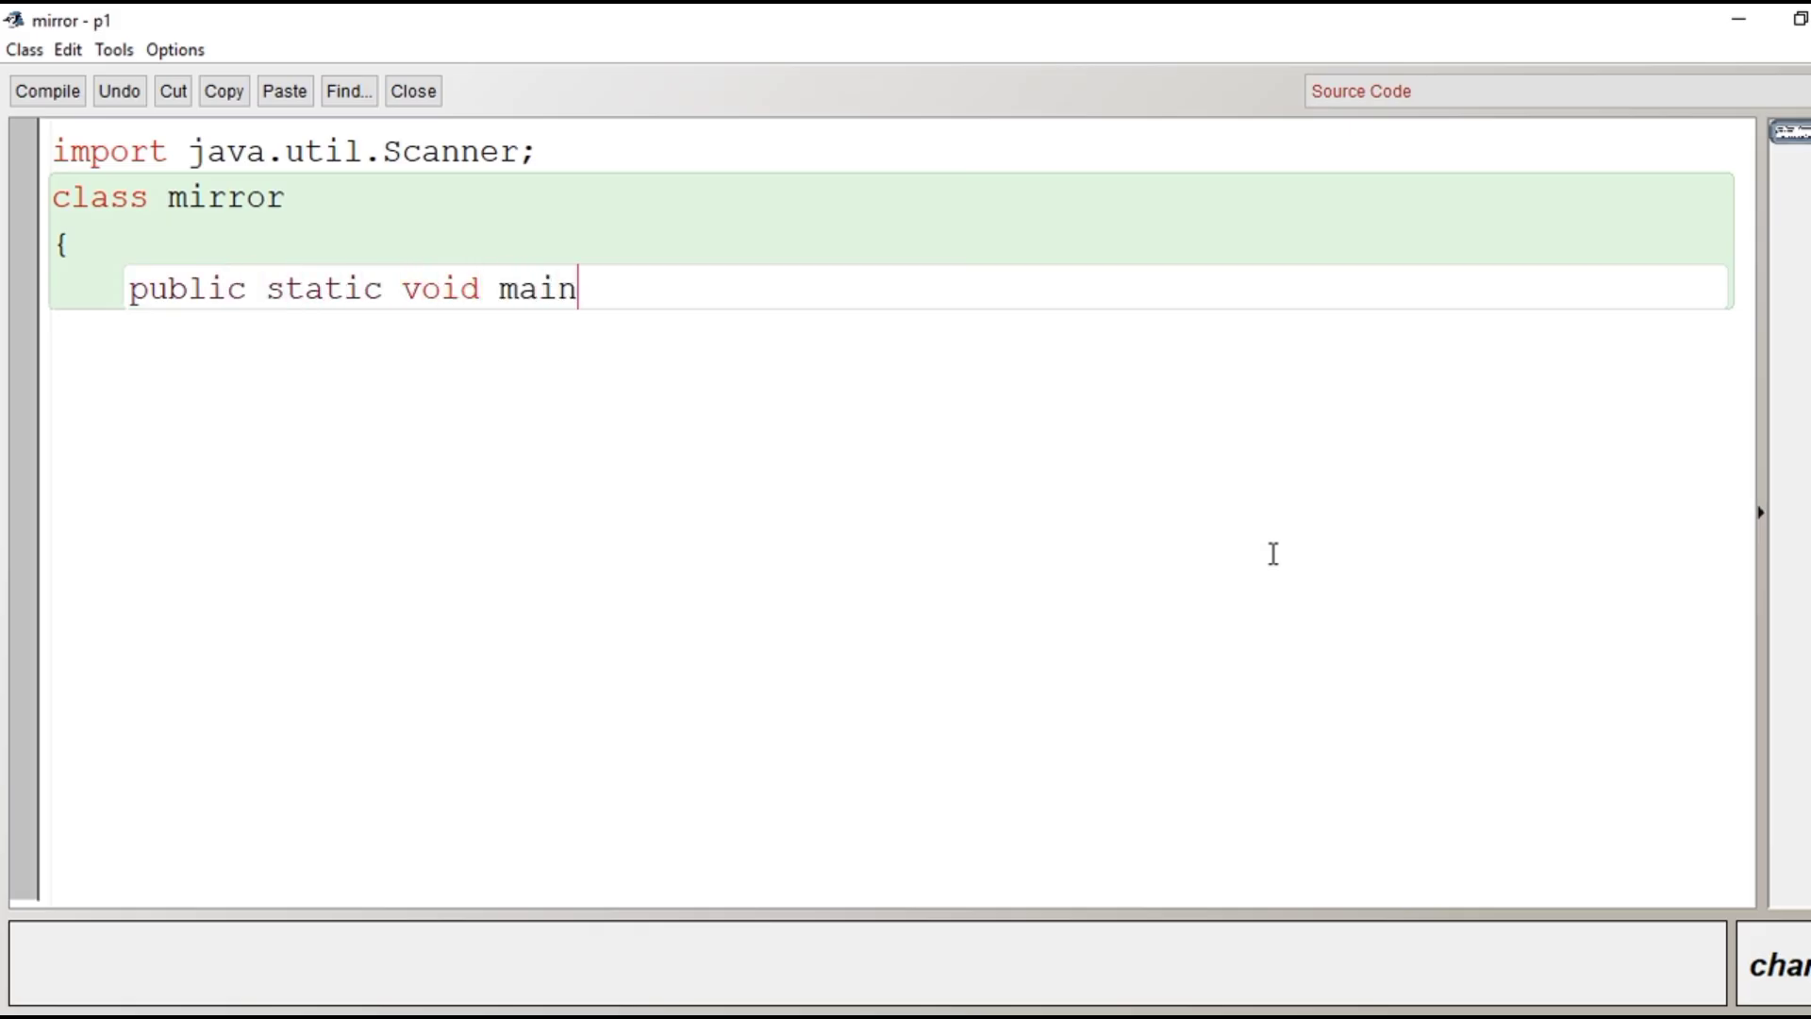
{"action": "type", "text": "(){"}
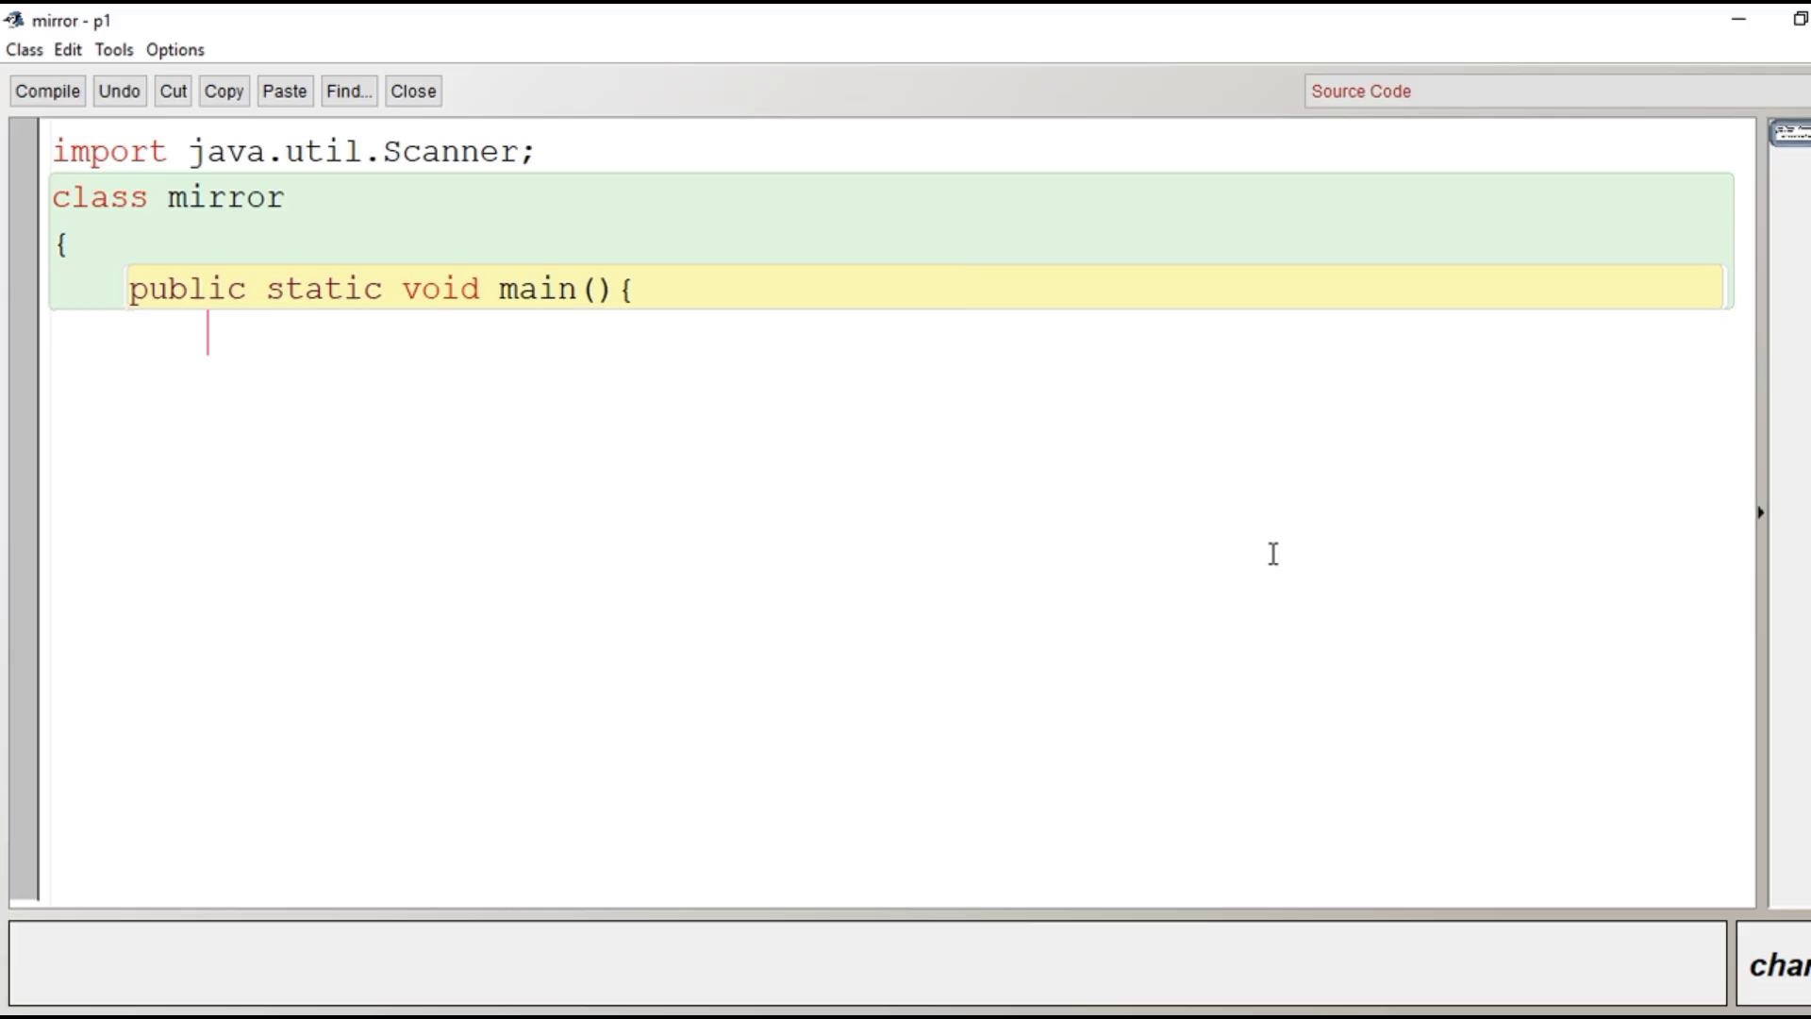
{"action": "type", "text": "Scanner"}
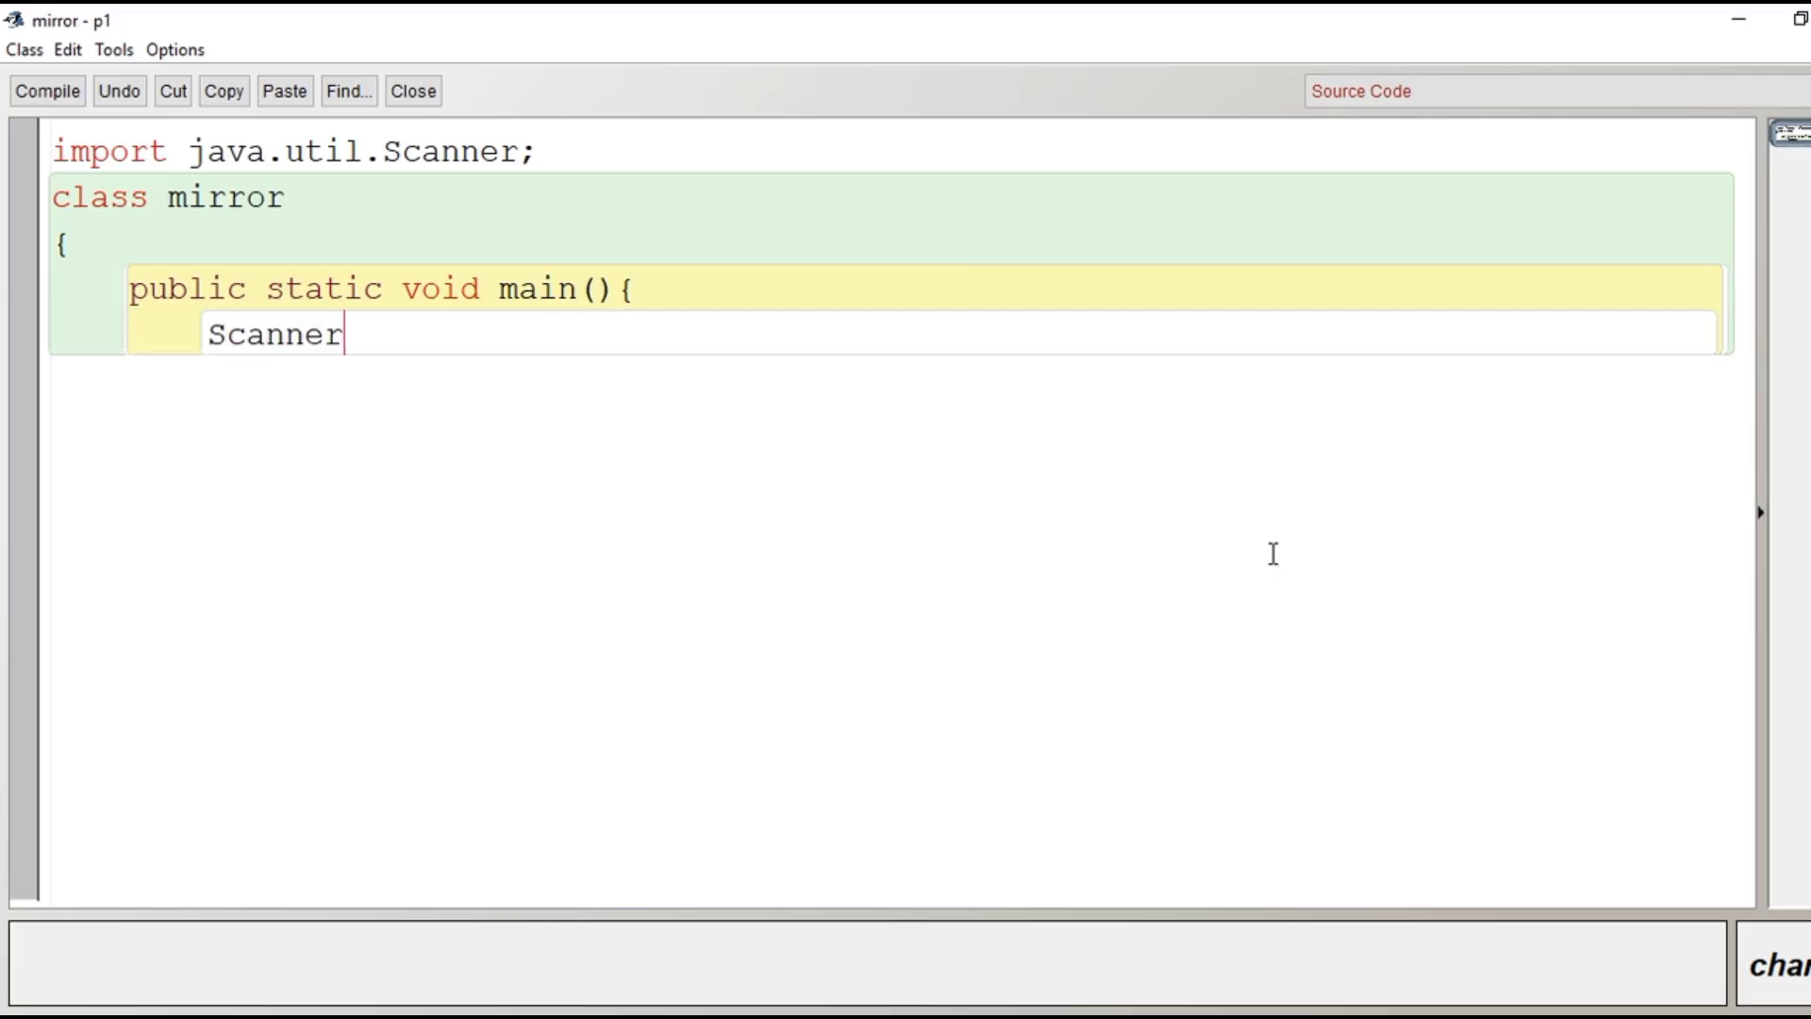
{"action": "type", "text": "ob="}
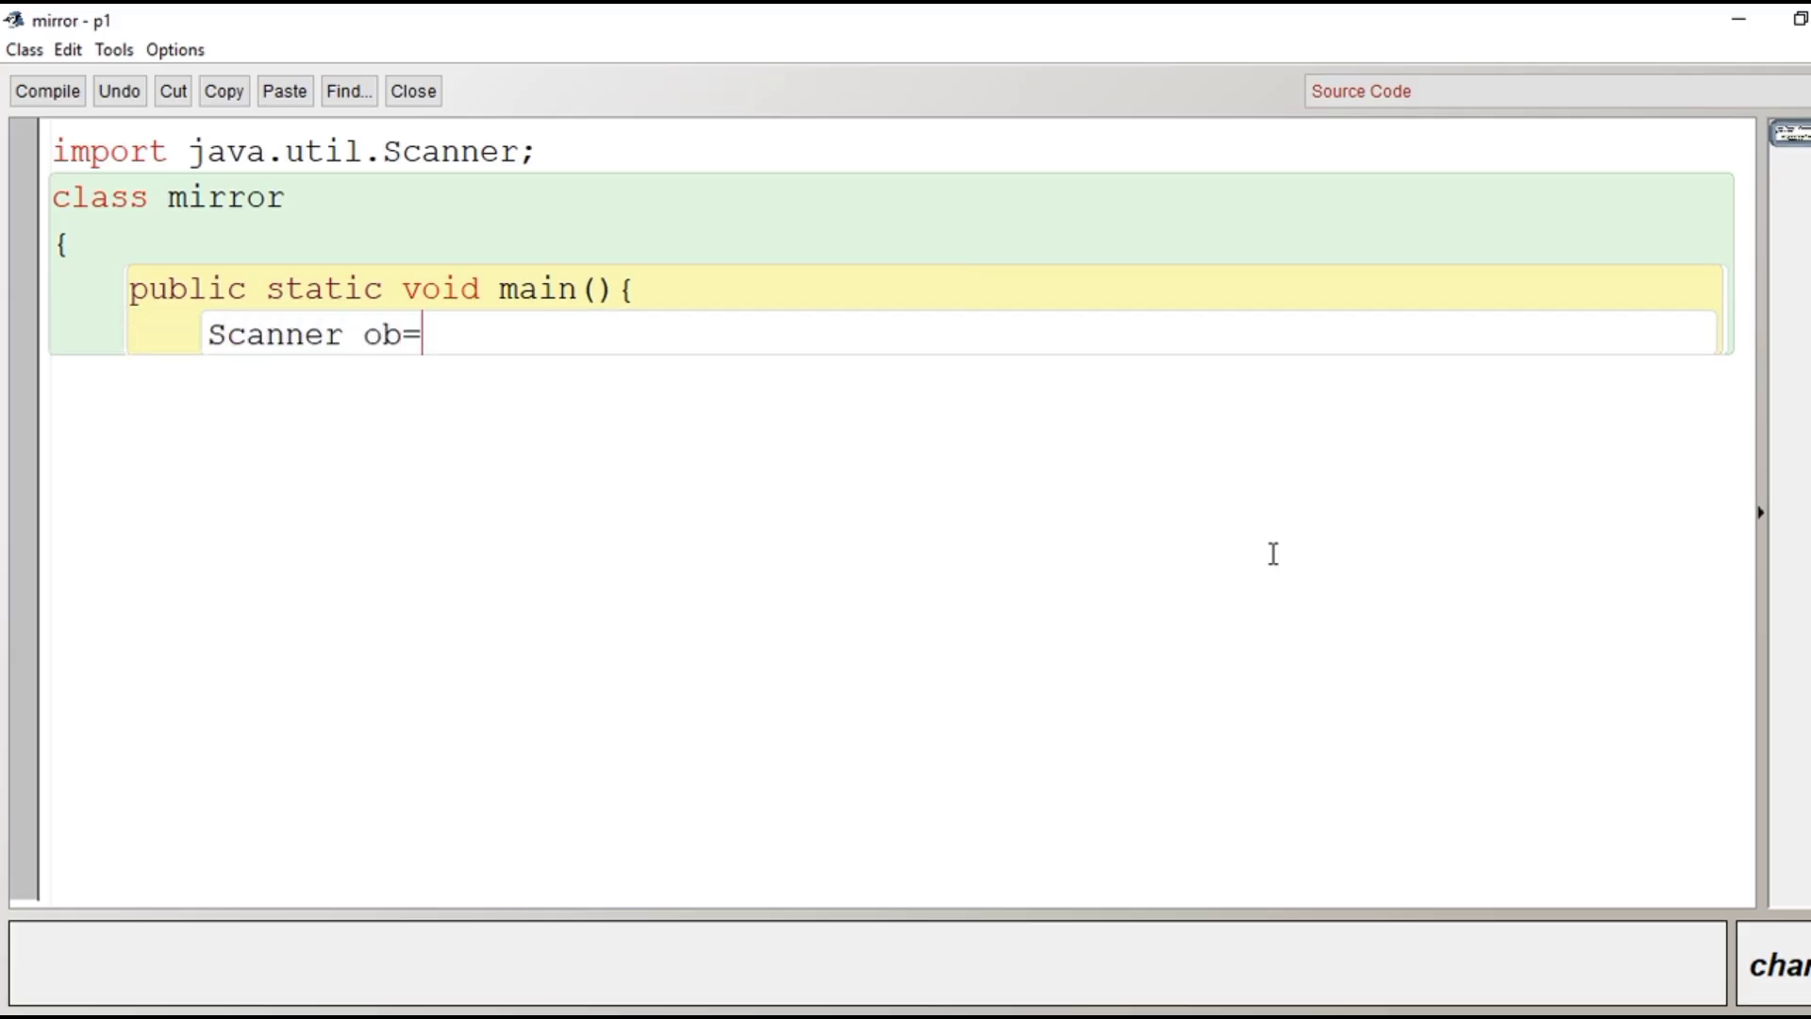
{"action": "type", "text": "new Sca"}
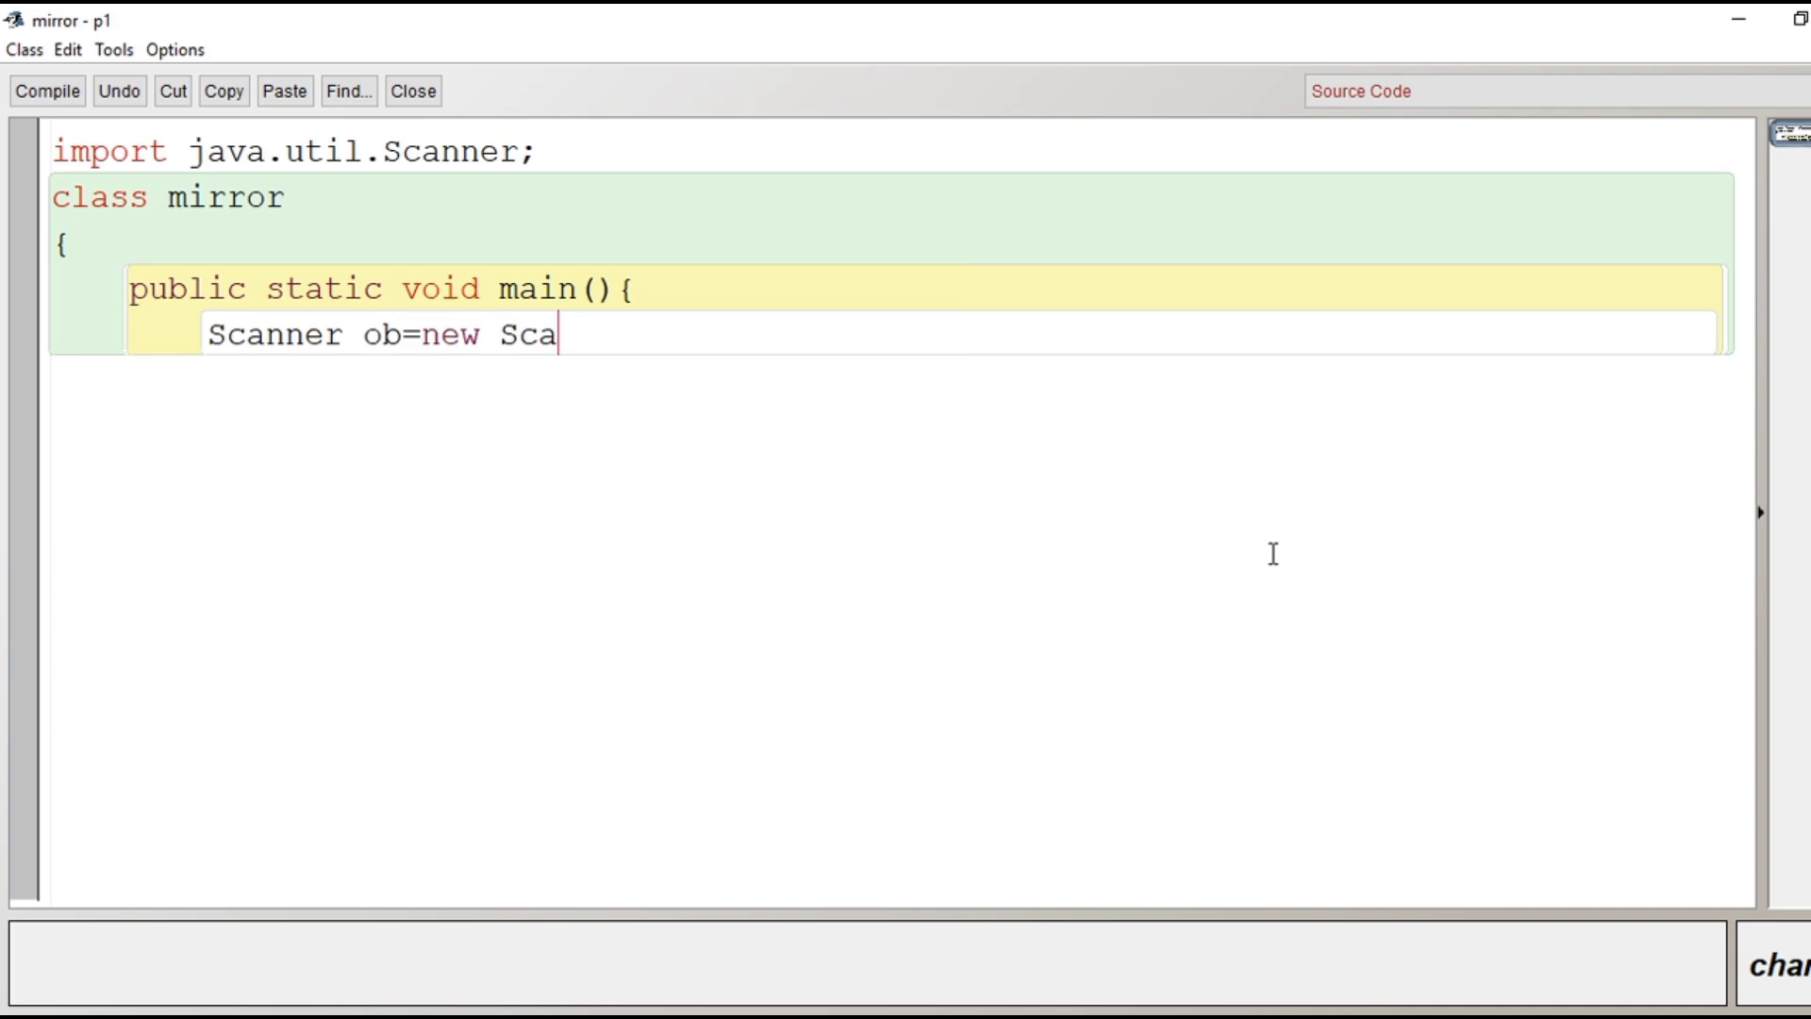
{"action": "type", "text": "nner"}
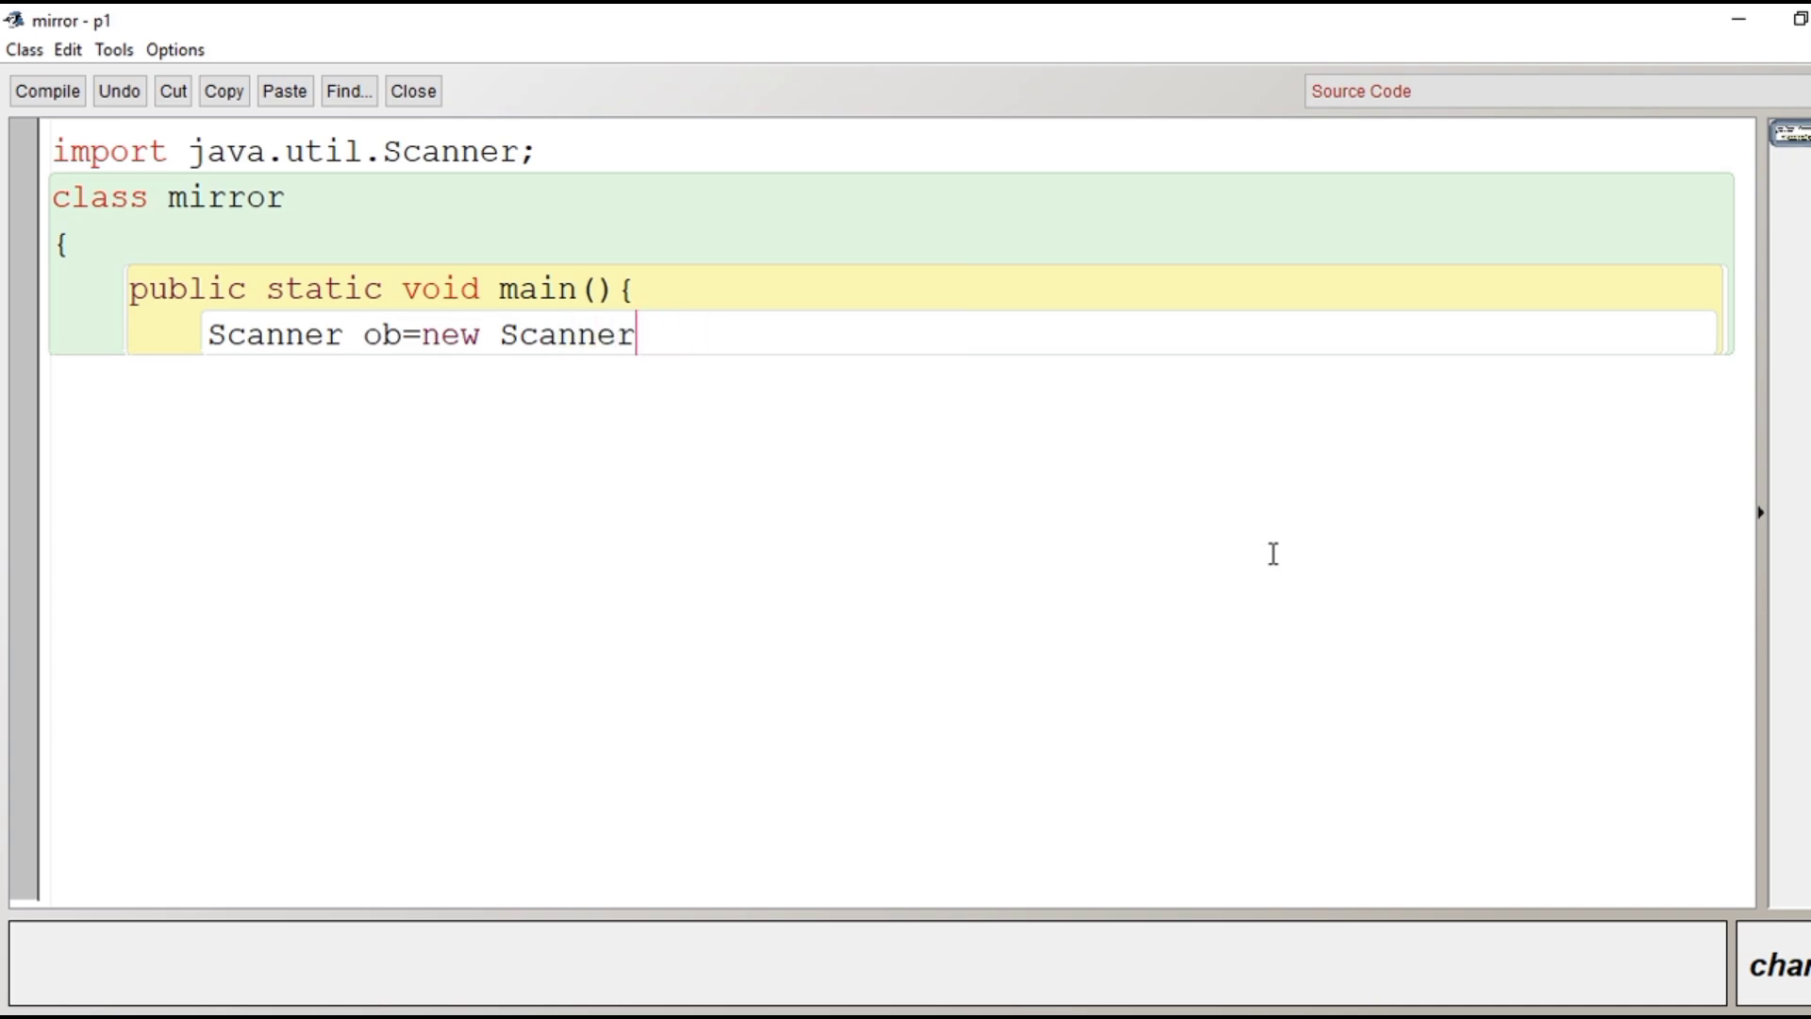
{"action": "type", "text": "(System"}
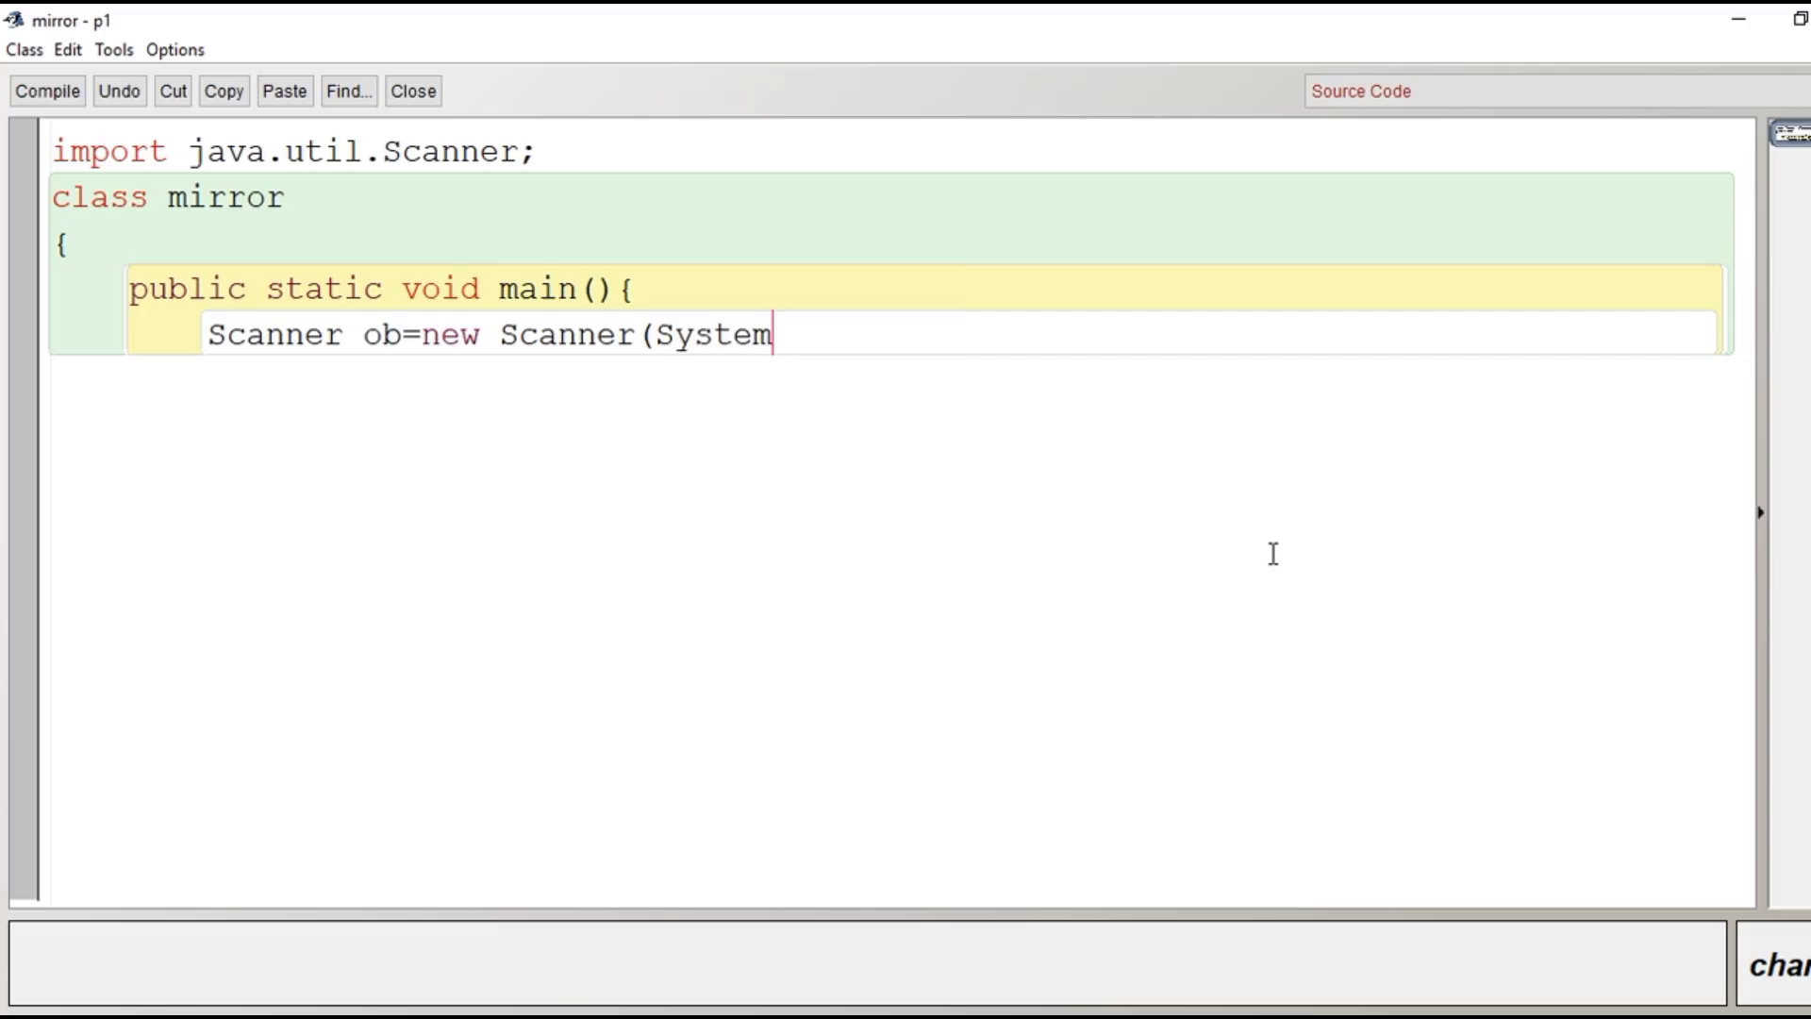
{"action": "type", "text": ".in);"}
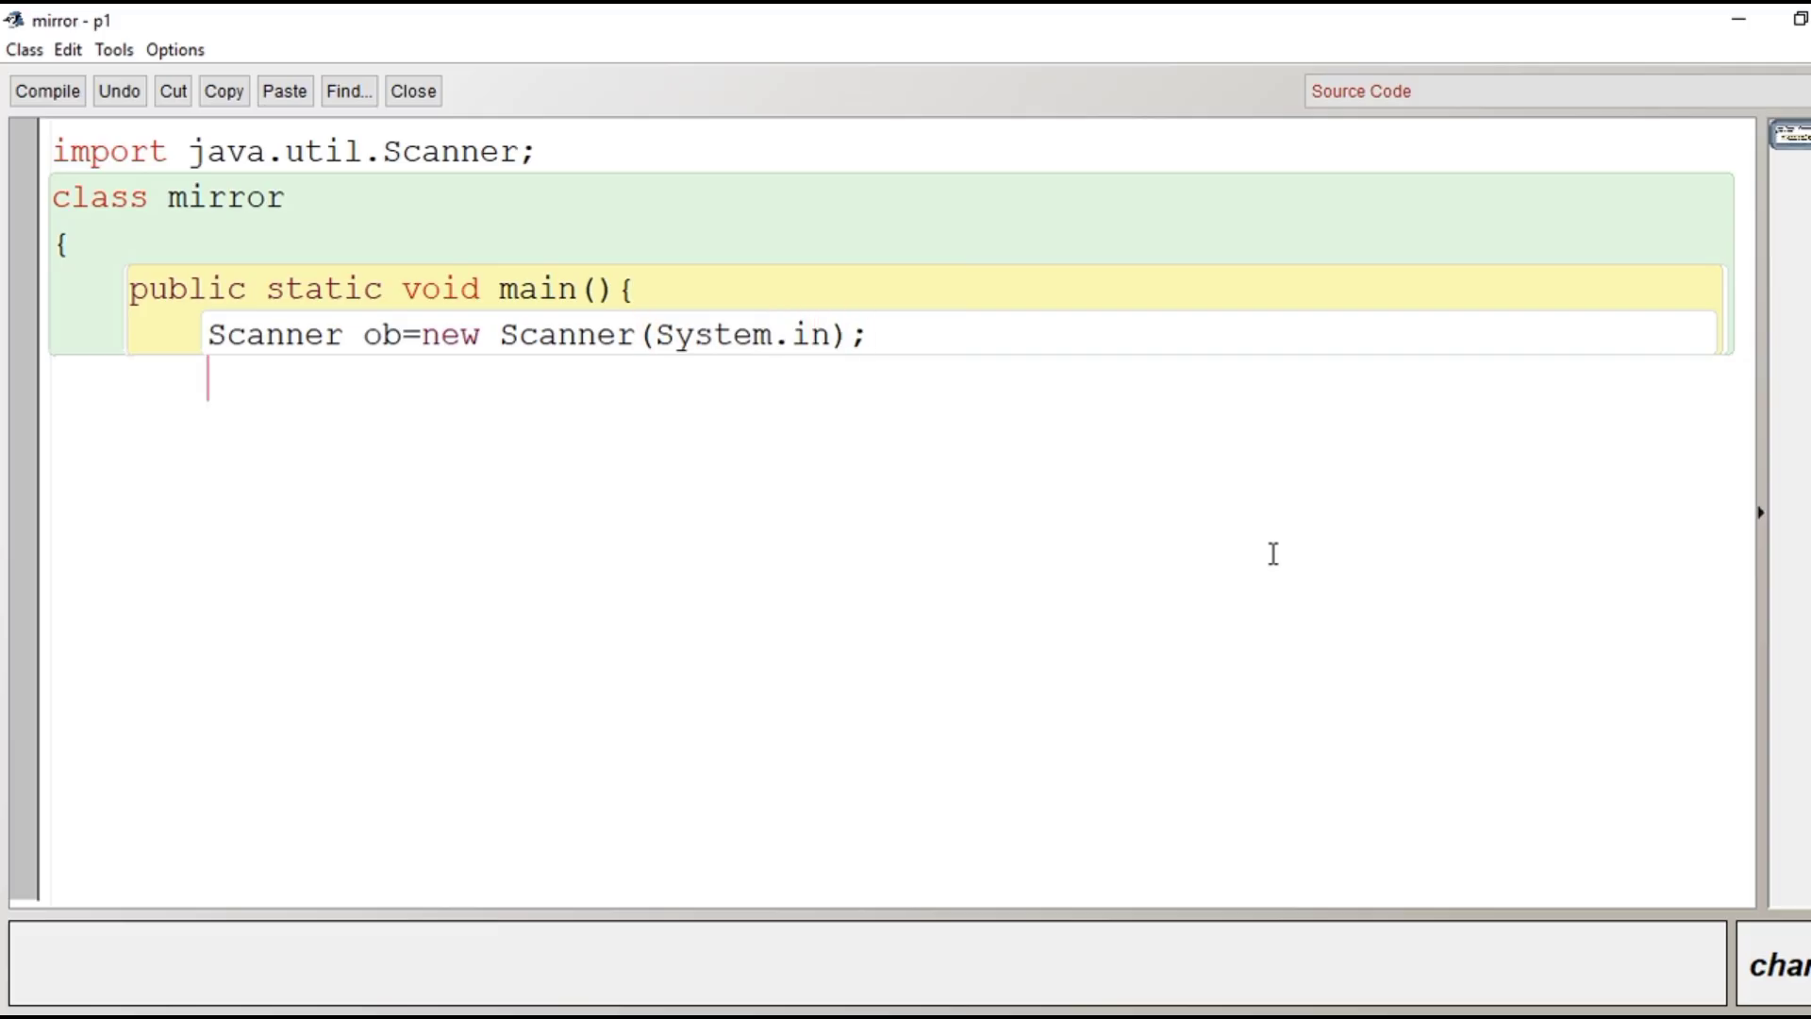
Step: Declare int variables n, nod, num and cube
{"action": "type", "text": "int"}
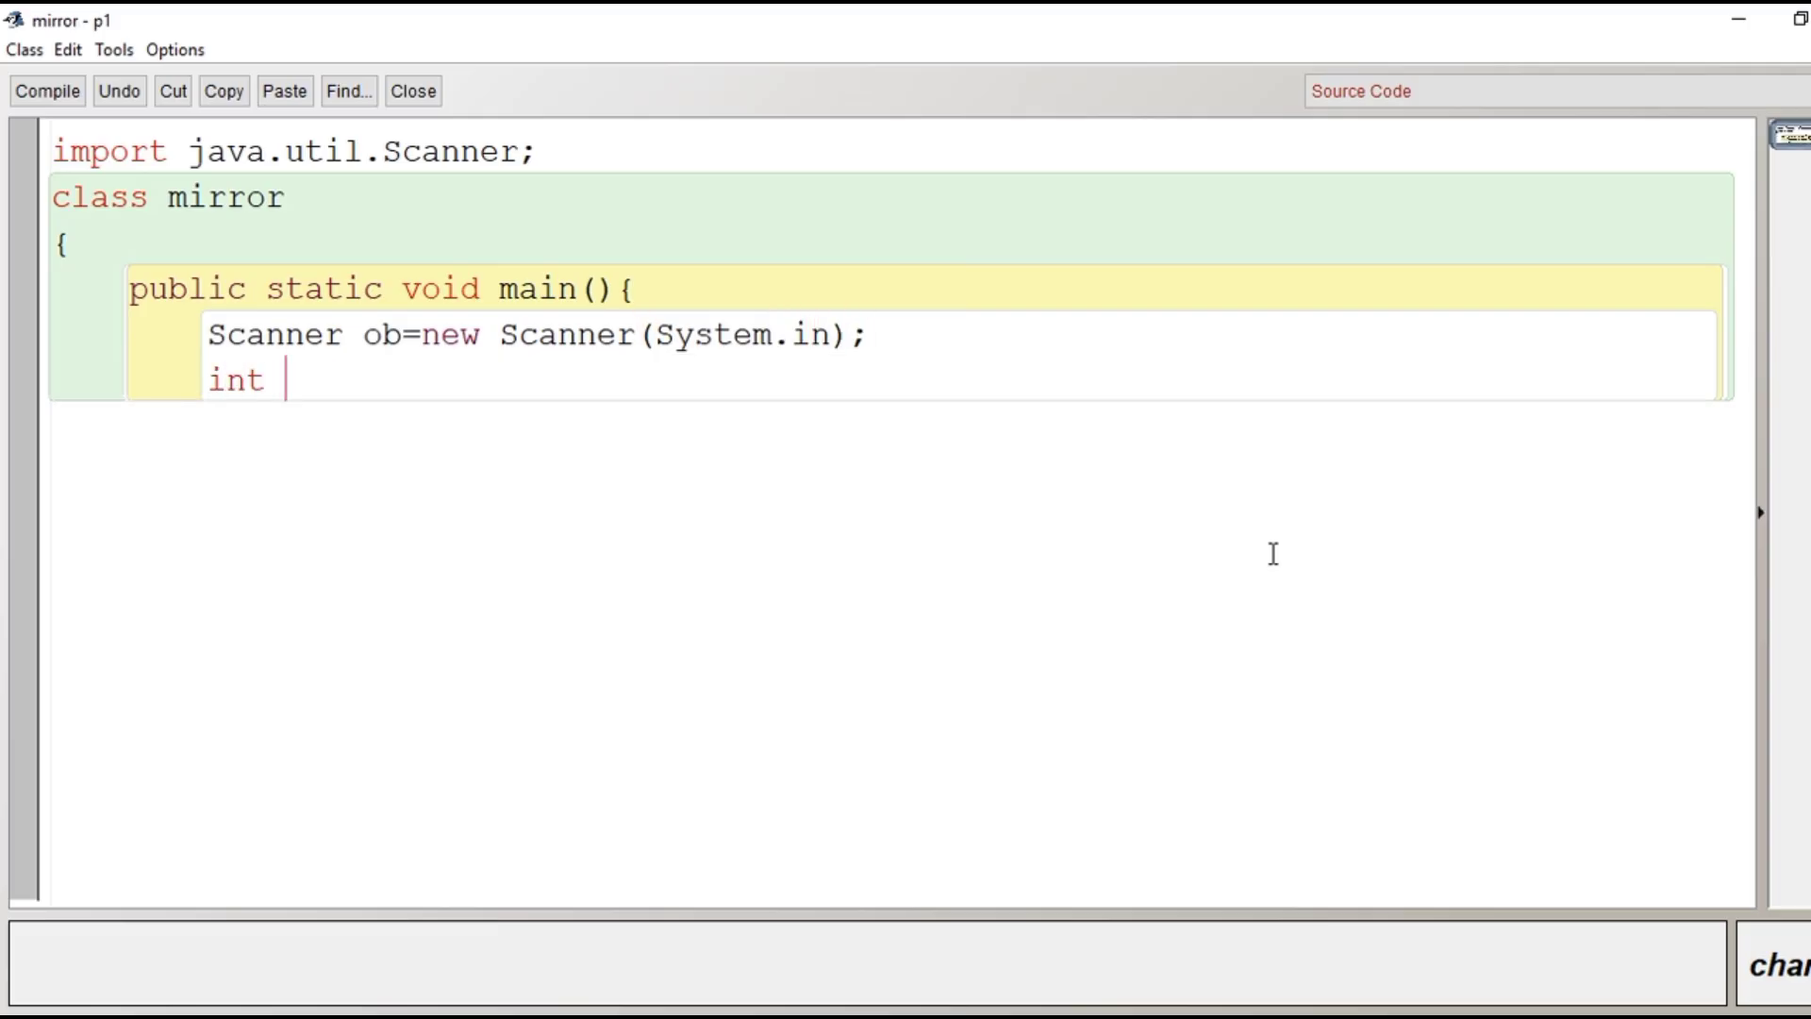
{"action": "type", "text": "n"}
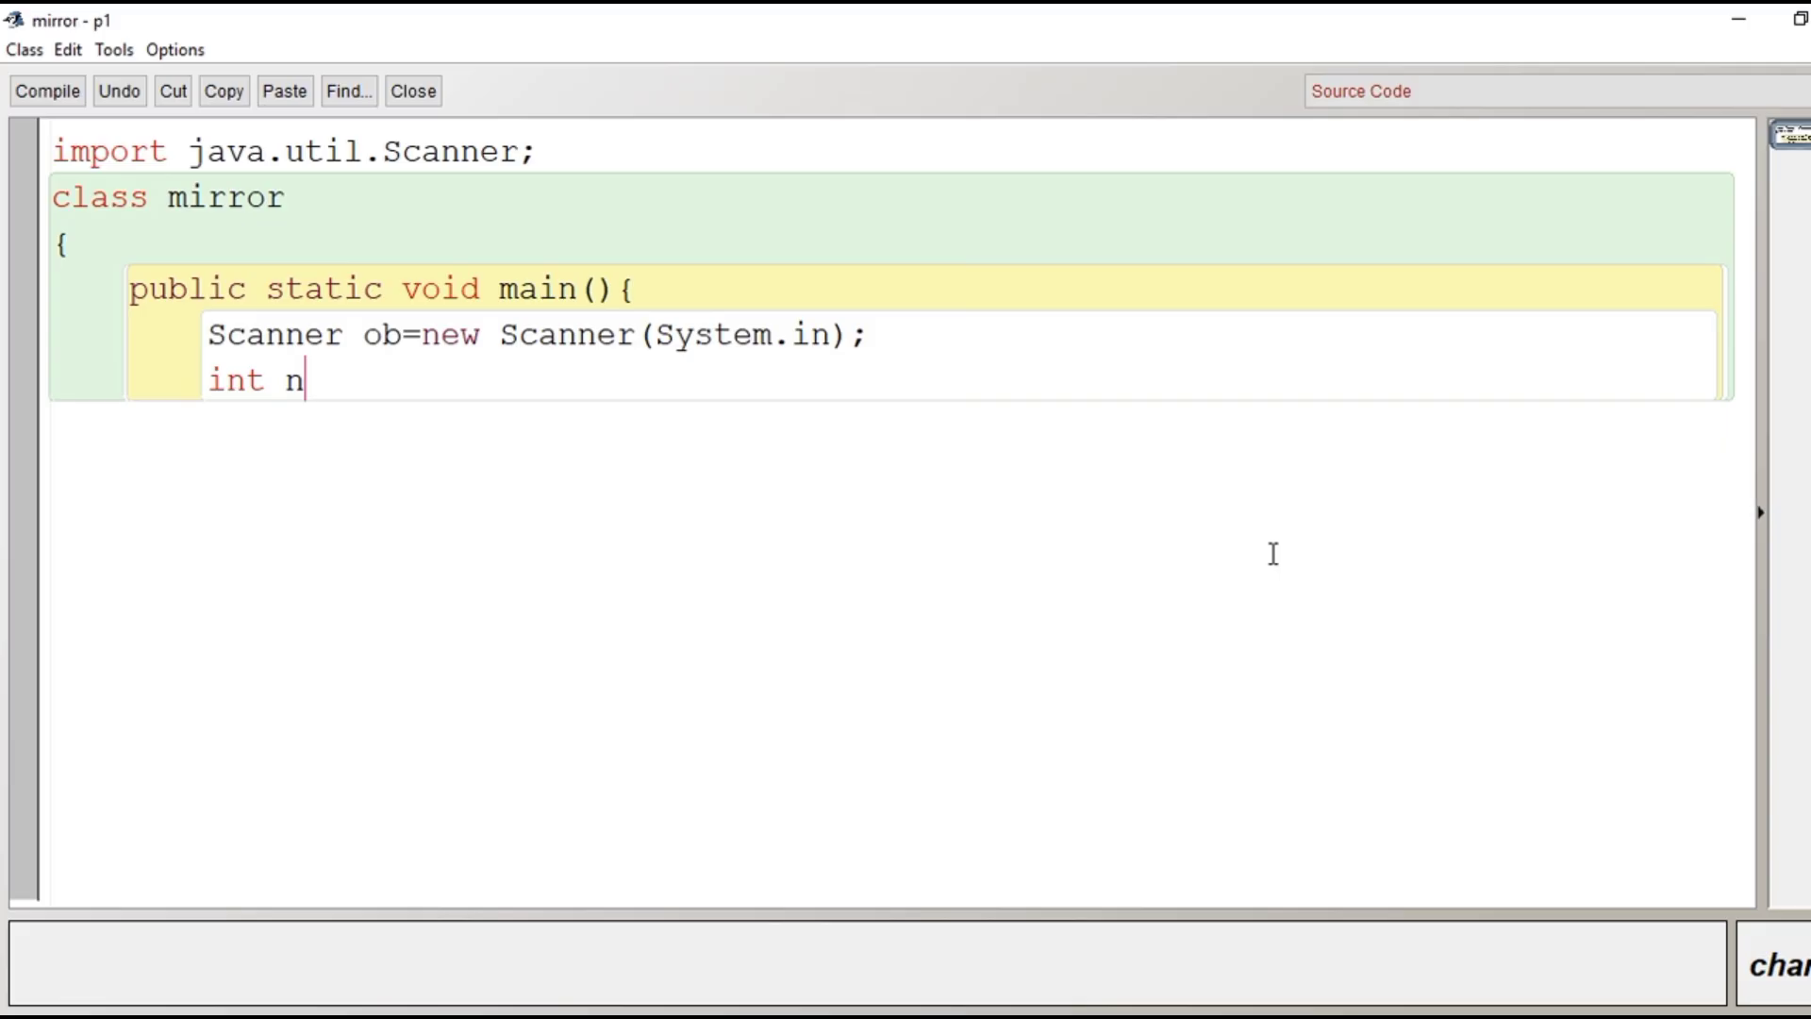
{"action": "type", "text": ","}
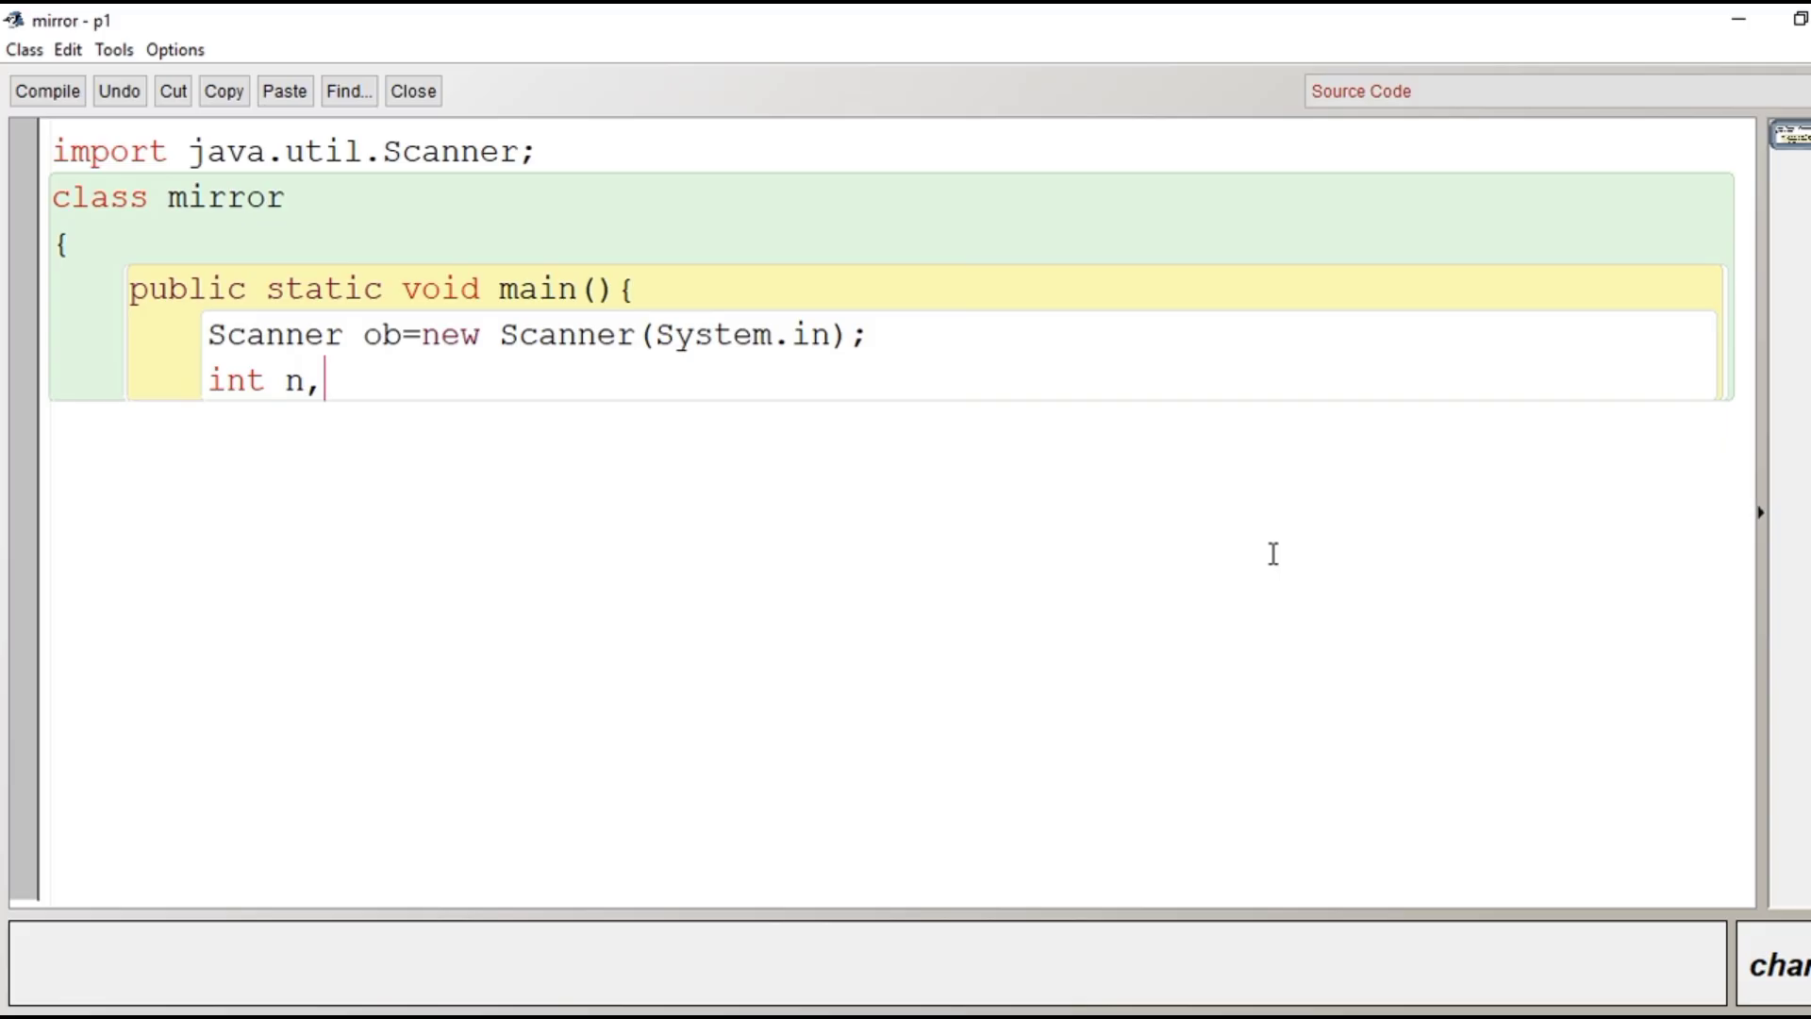
{"action": "type", "text": "nod"}
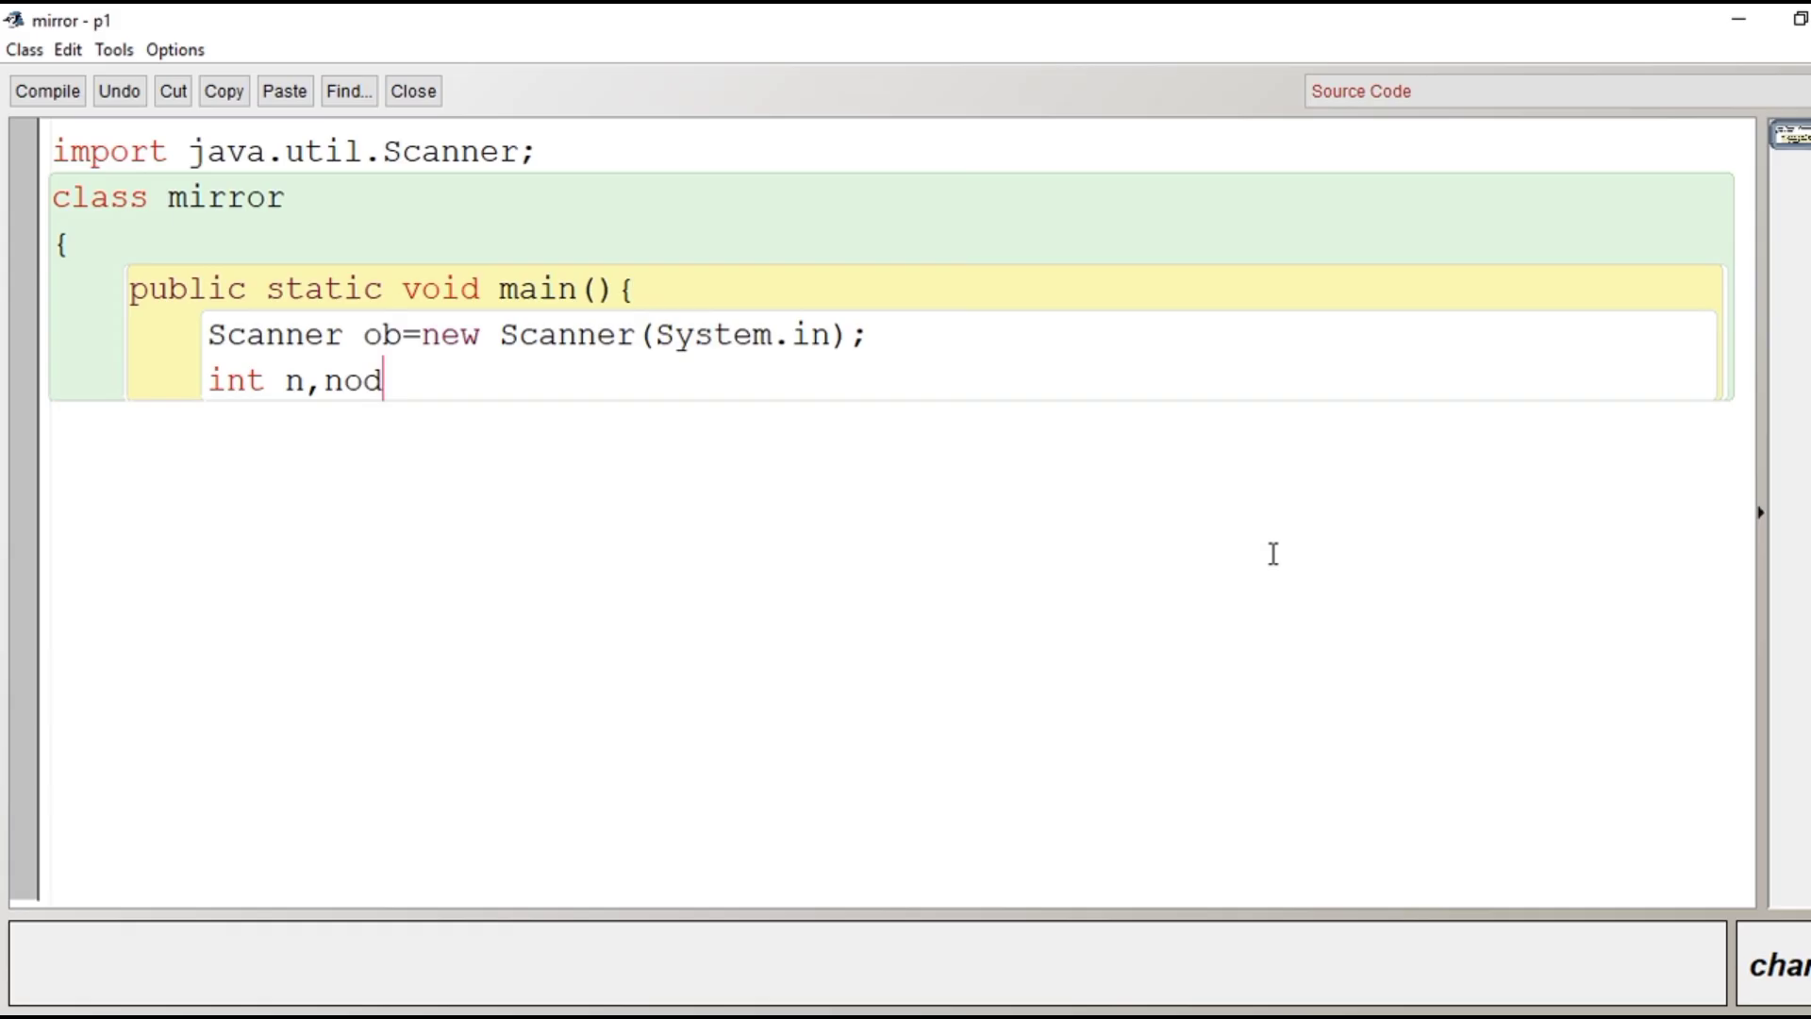
{"action": "type", "text": ","}
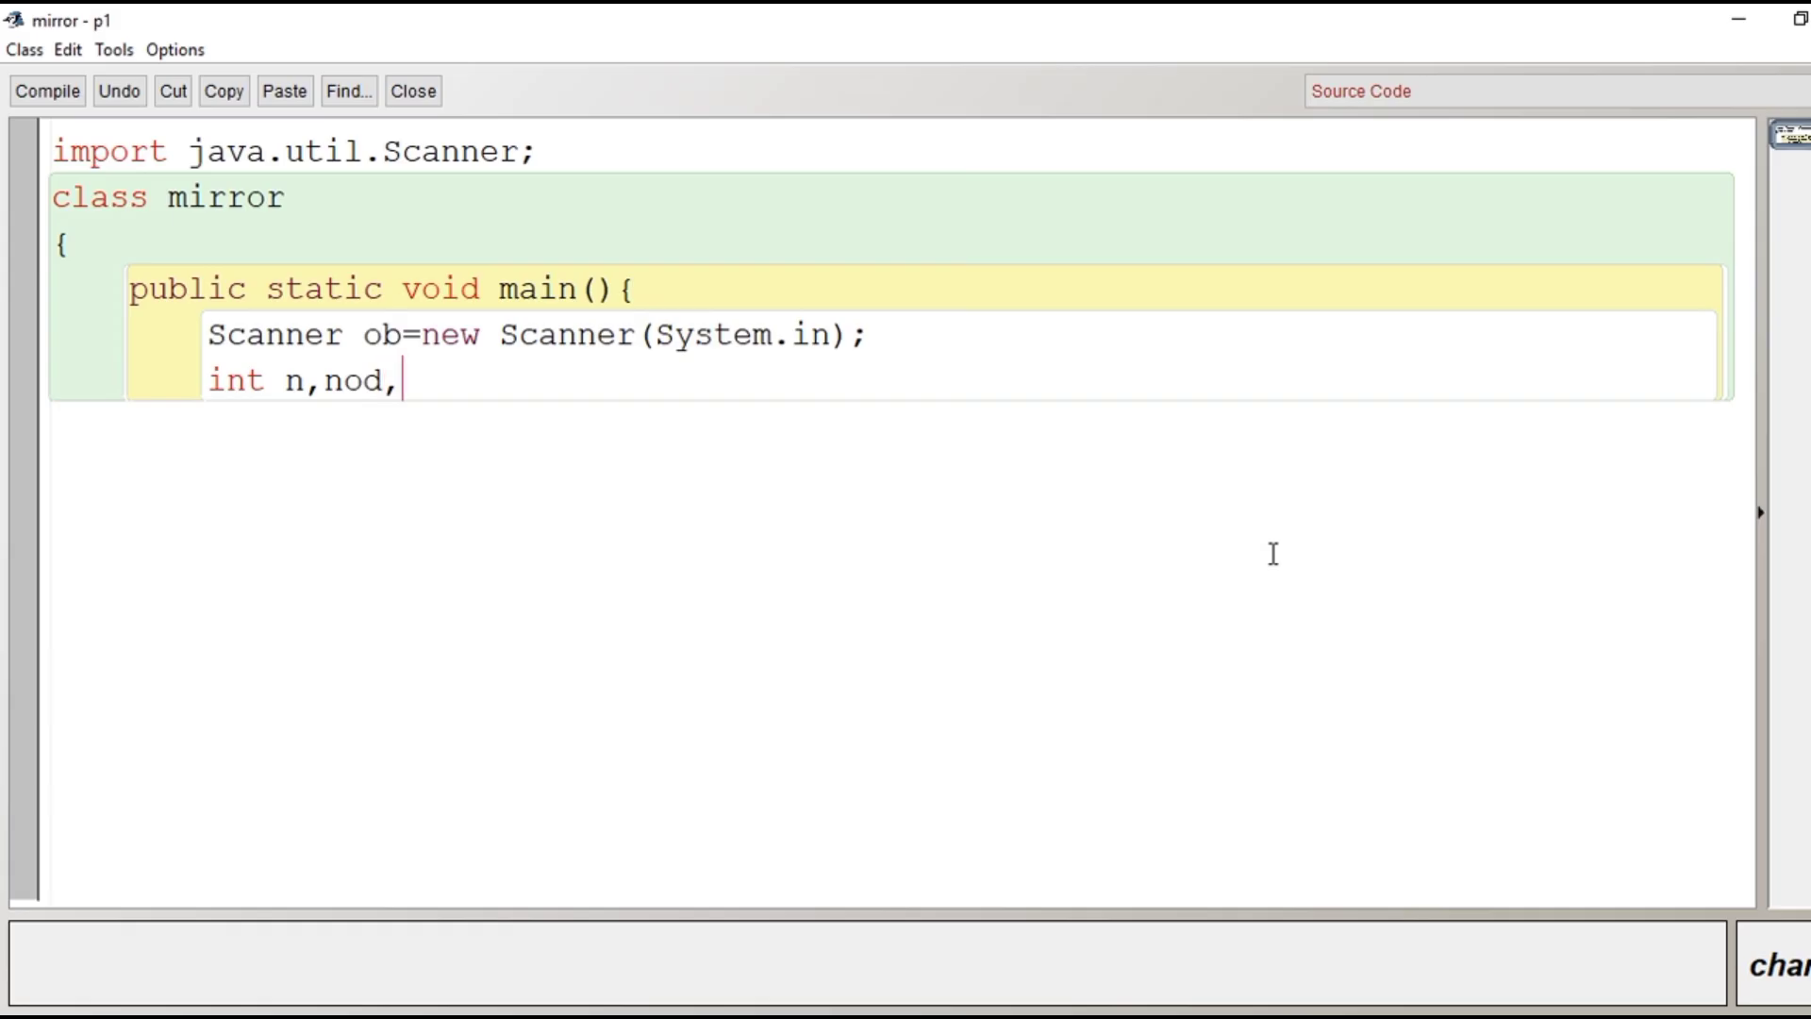
{"action": "type", "text": "num"}
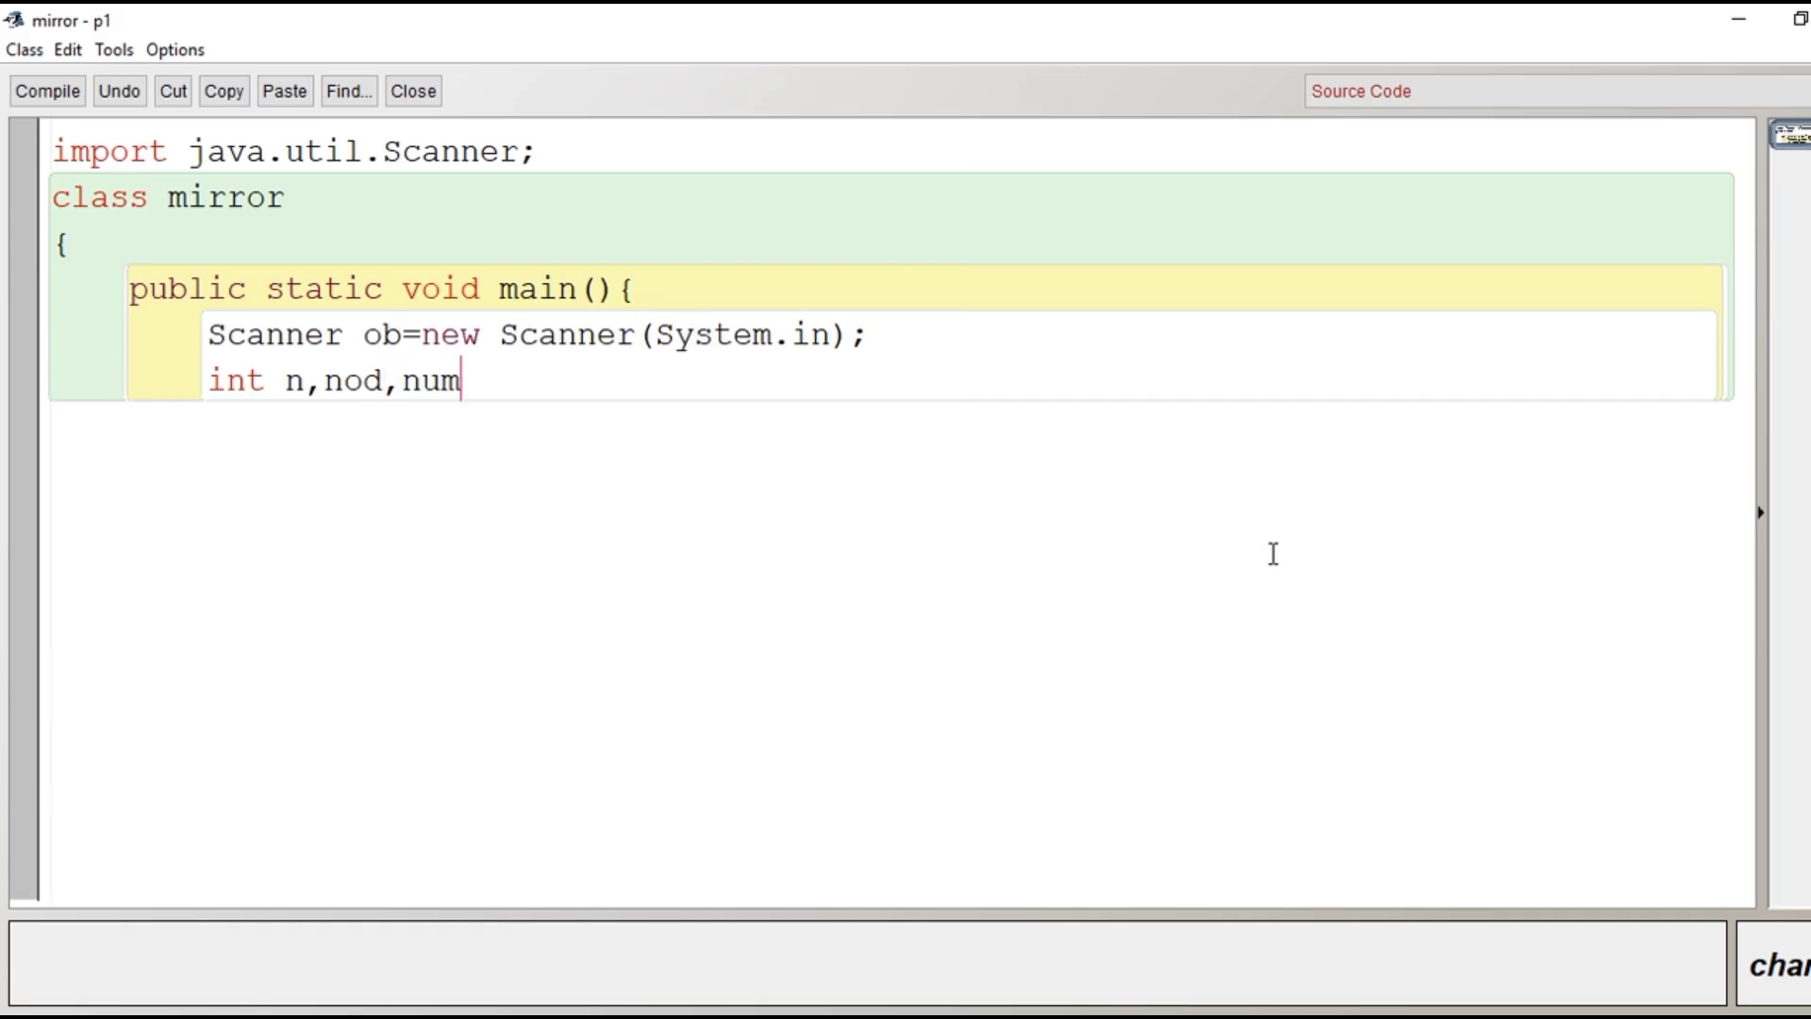
{"action": "type", "text": "cube"}
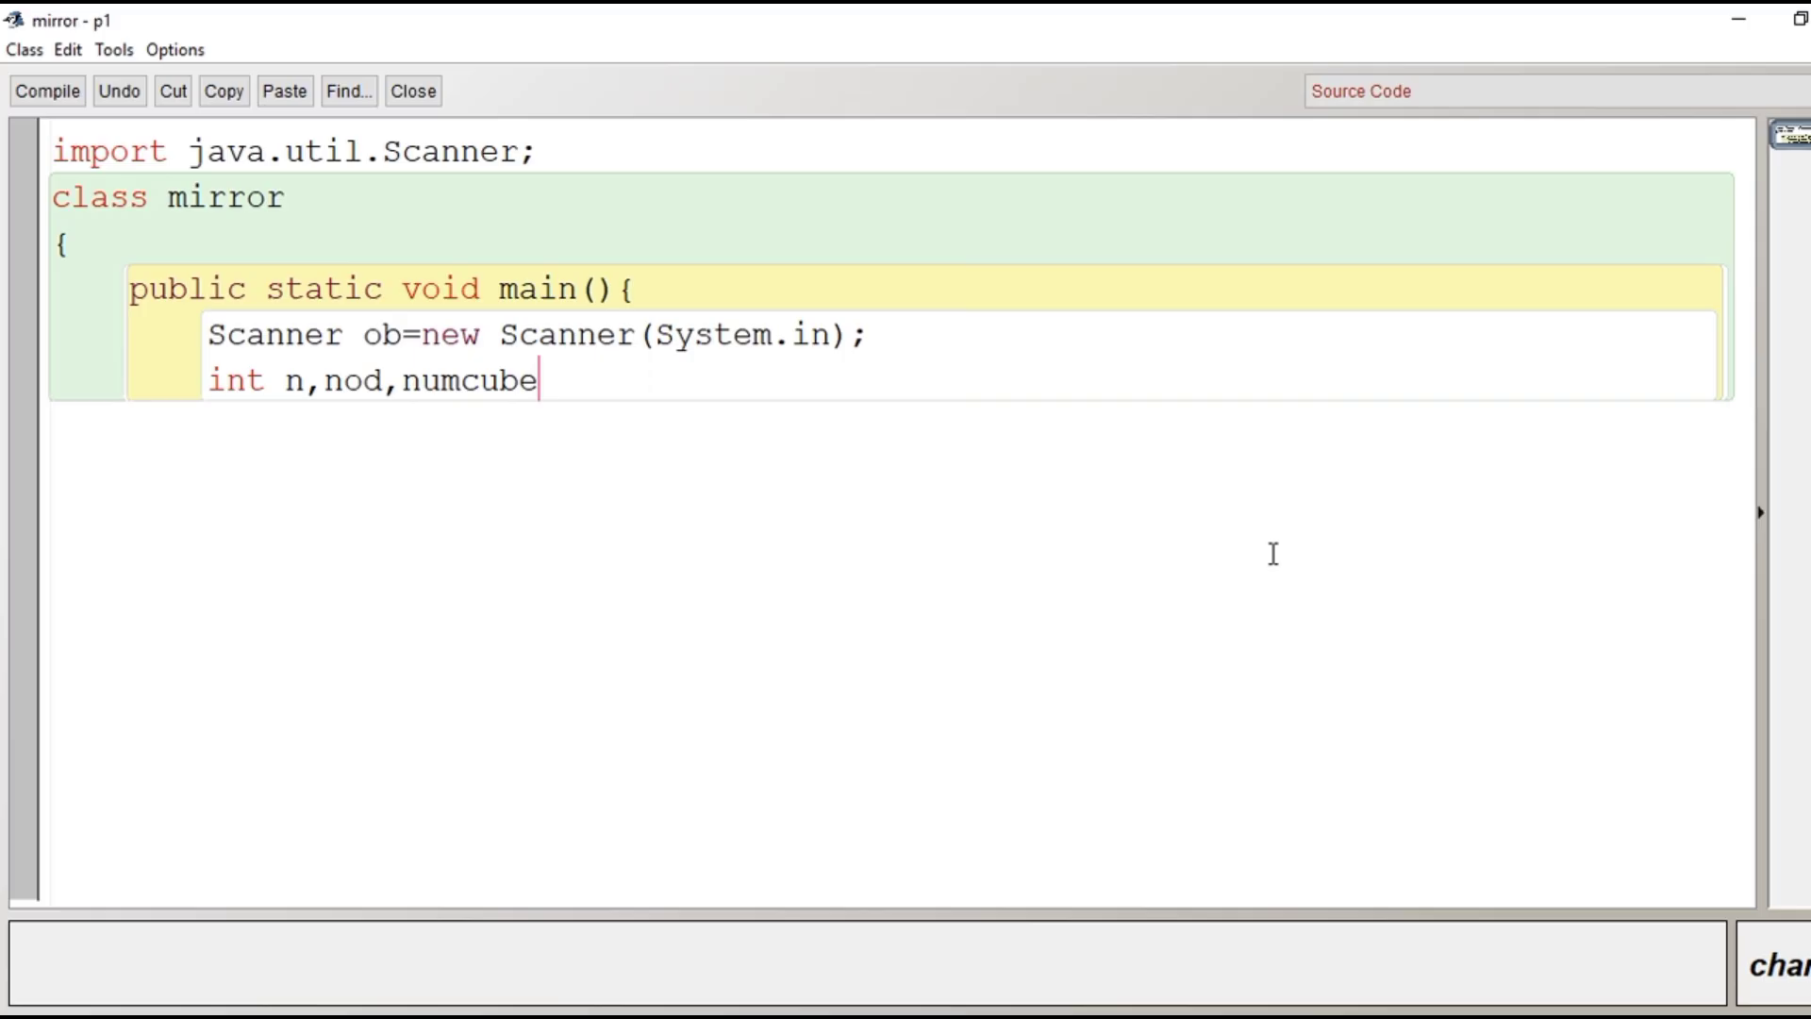
{"action": "type", "text": ","}
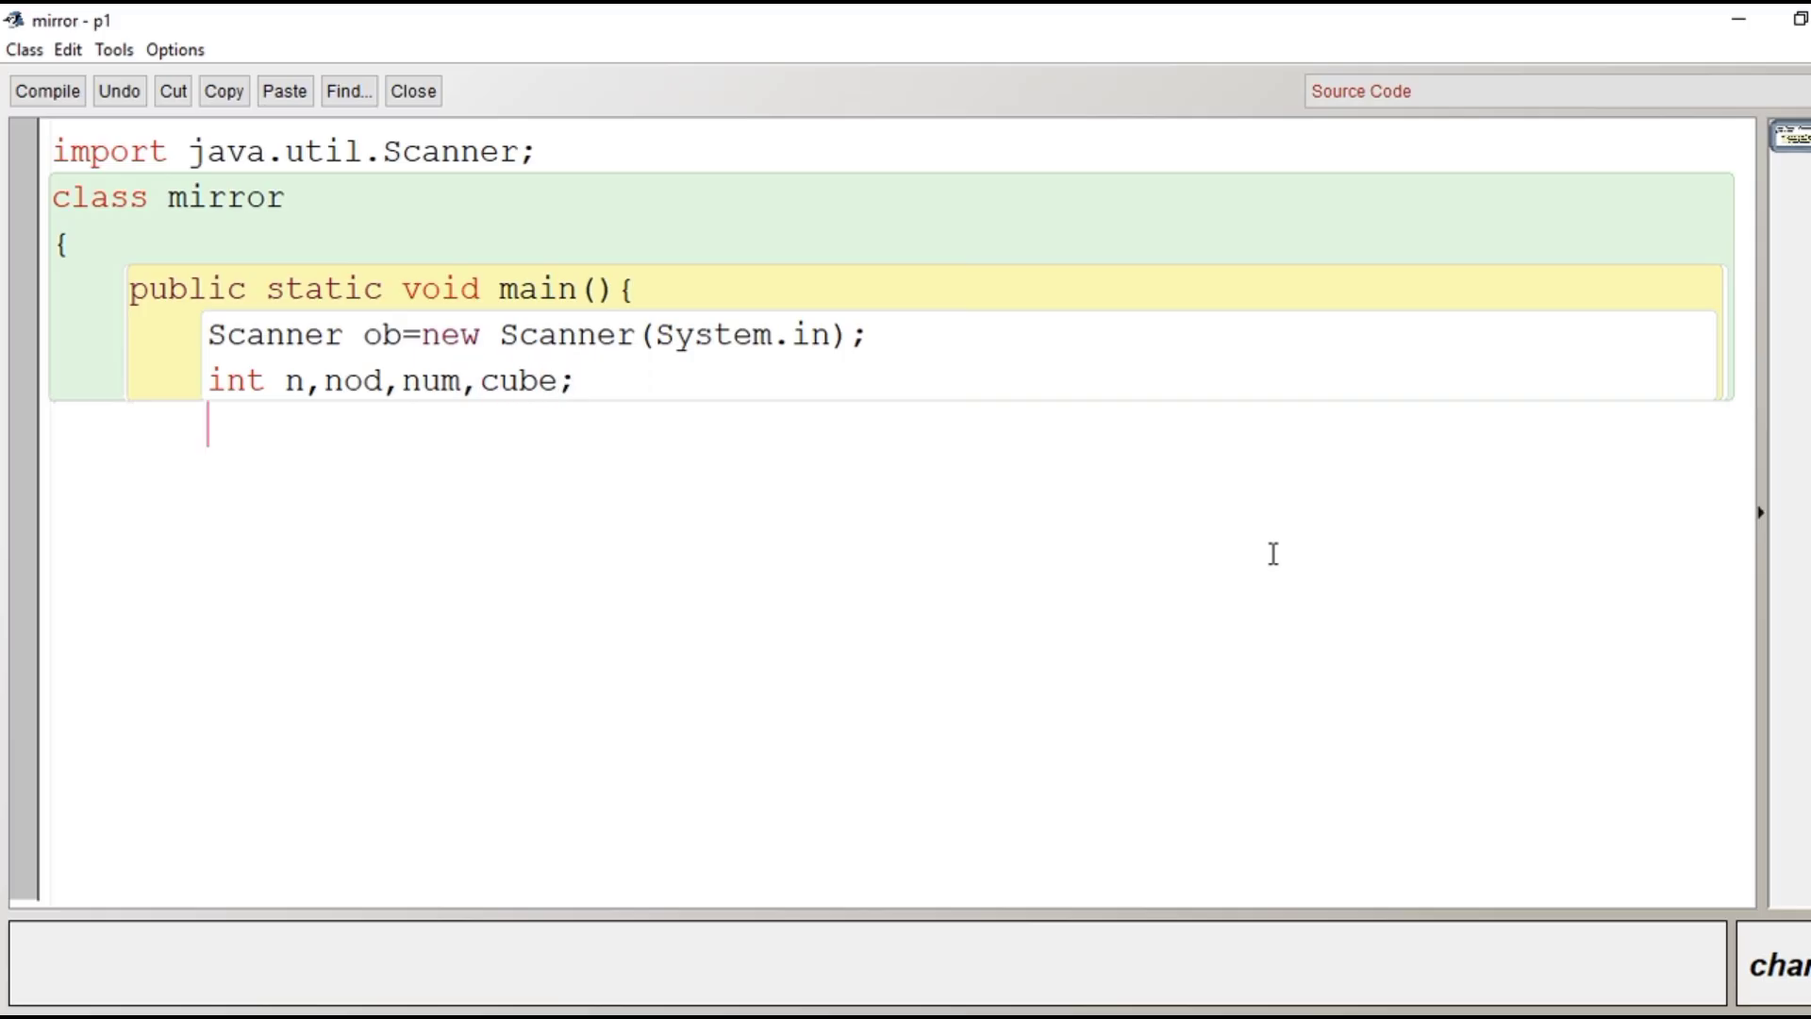
Step: Add System.out.println("Enter a positive number"); to prompt the user
{"action": "type", "text": "Syste"}
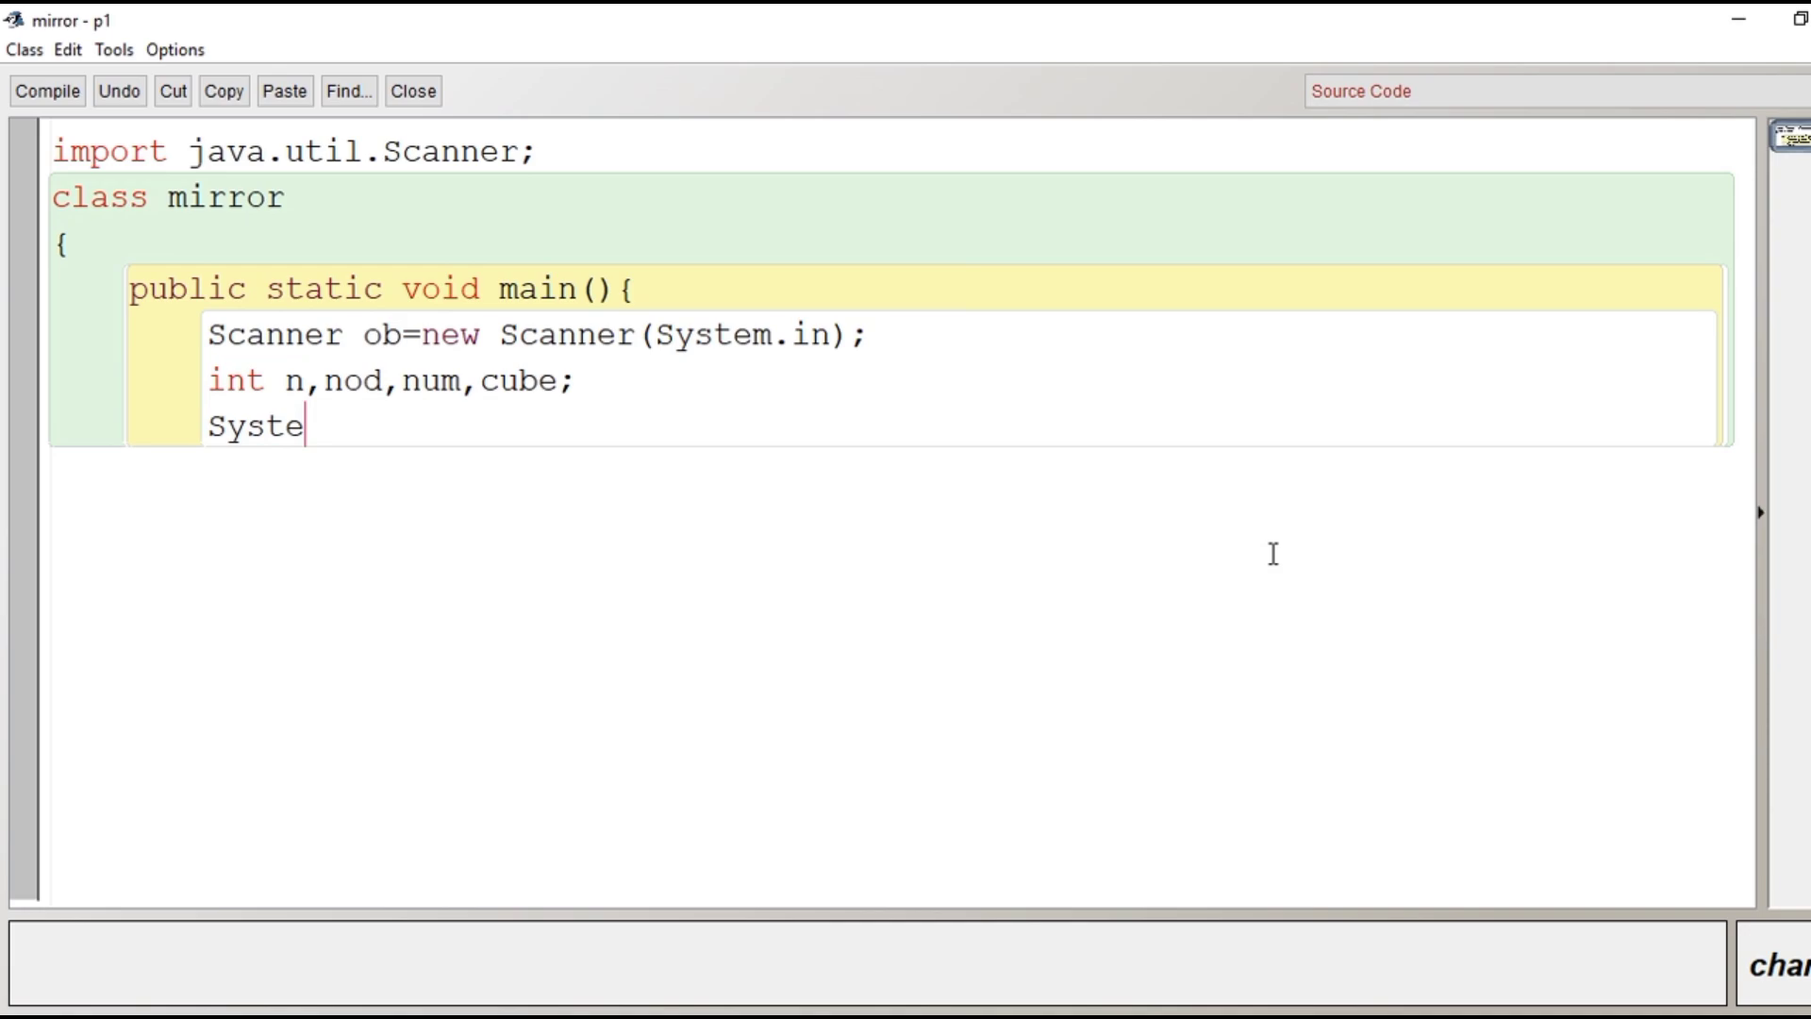
{"action": "type", "text": "m.out.pri"}
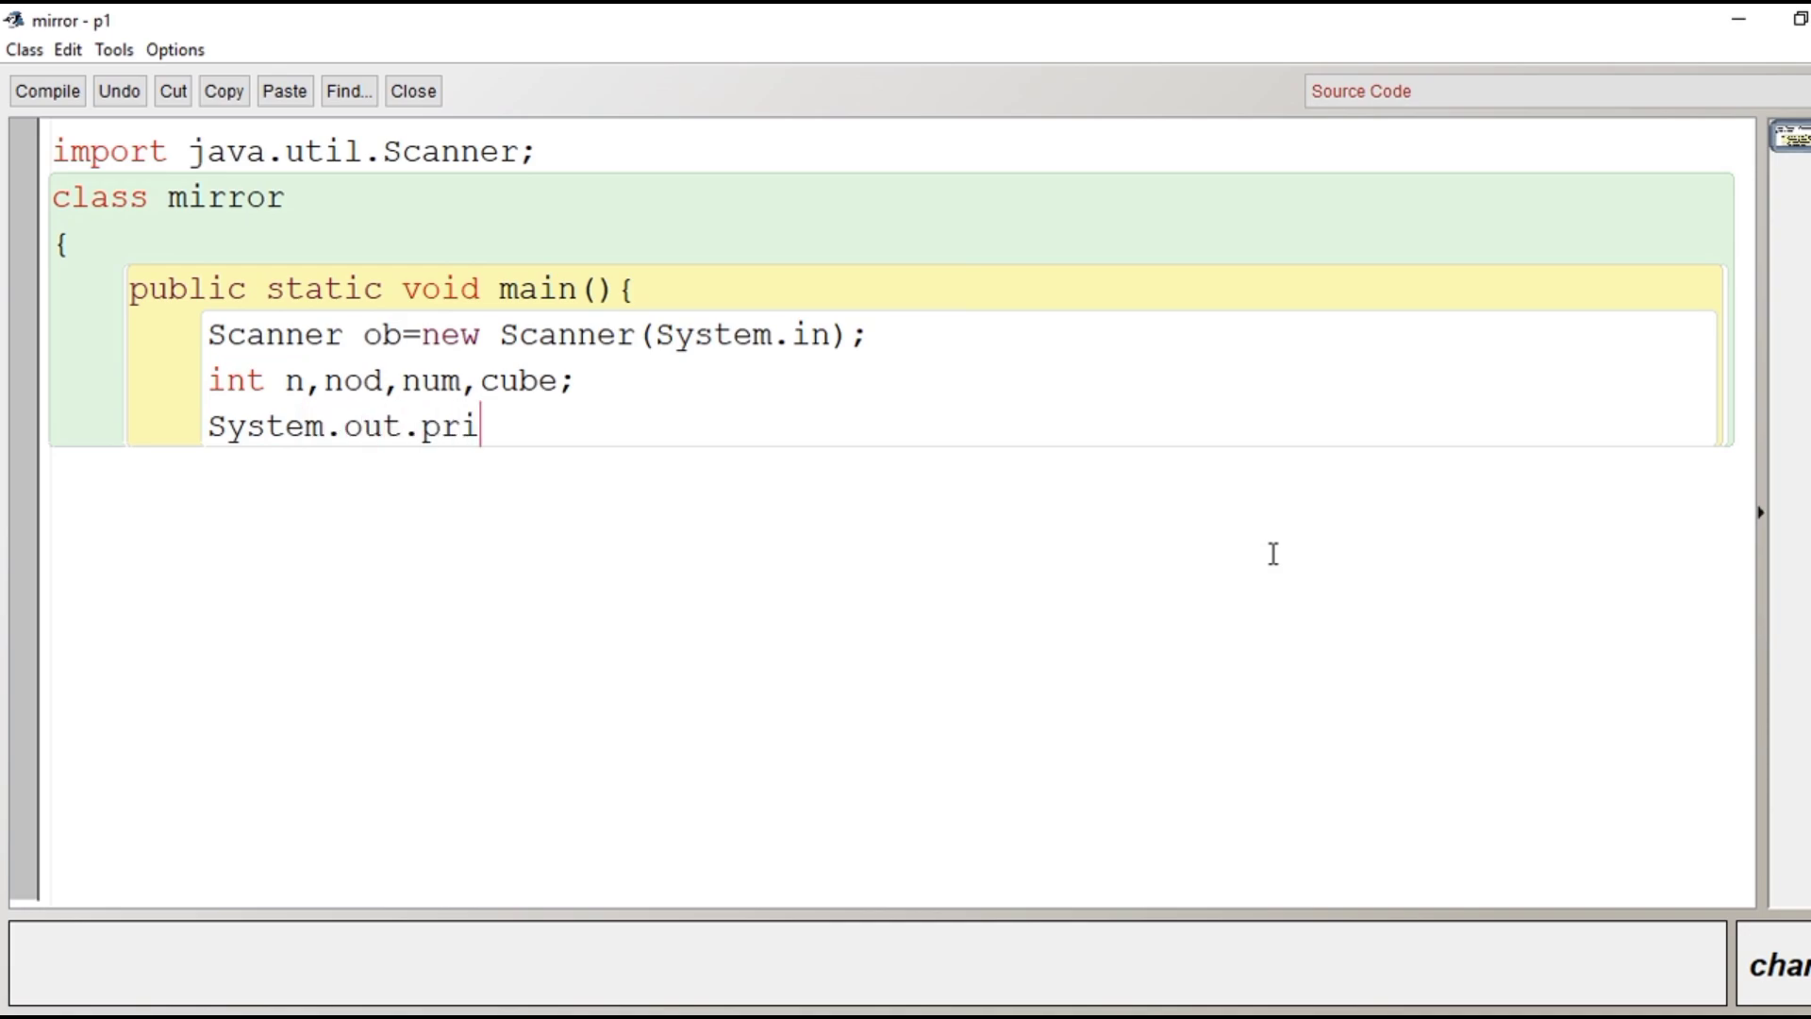
{"action": "type", "text": "ntln()"}
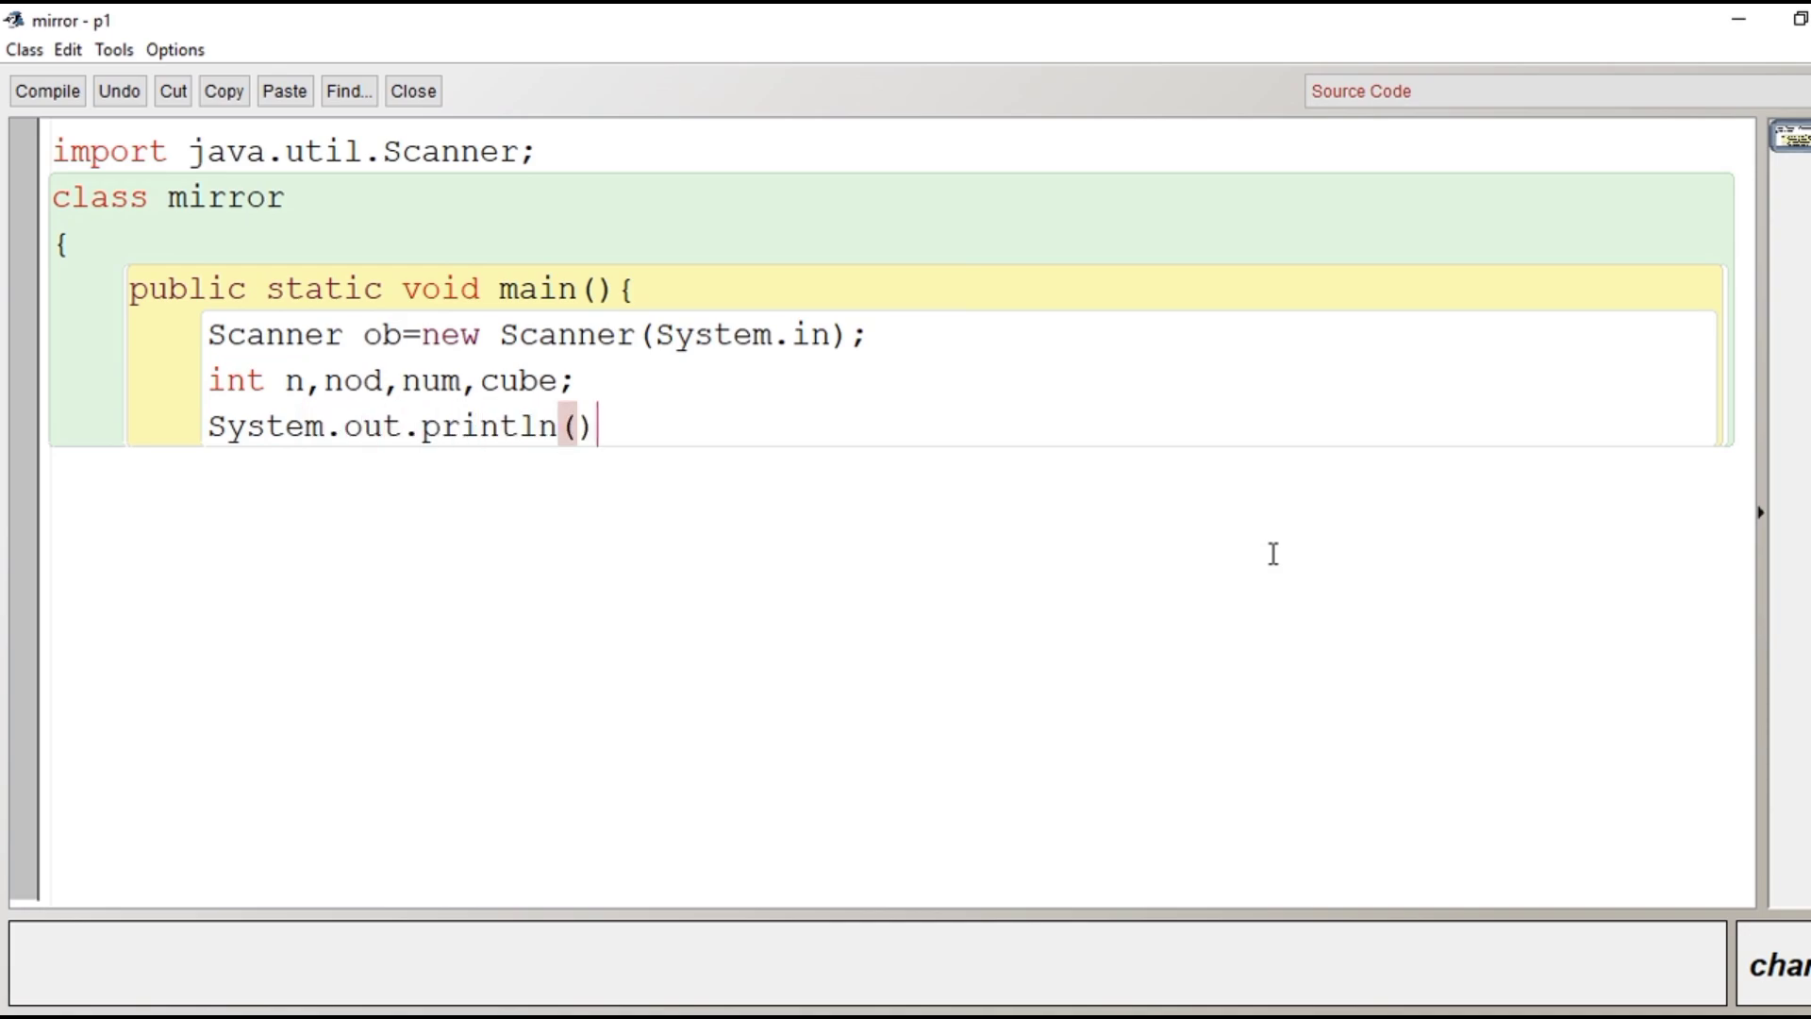
{"action": "type", "text": "\"\""}
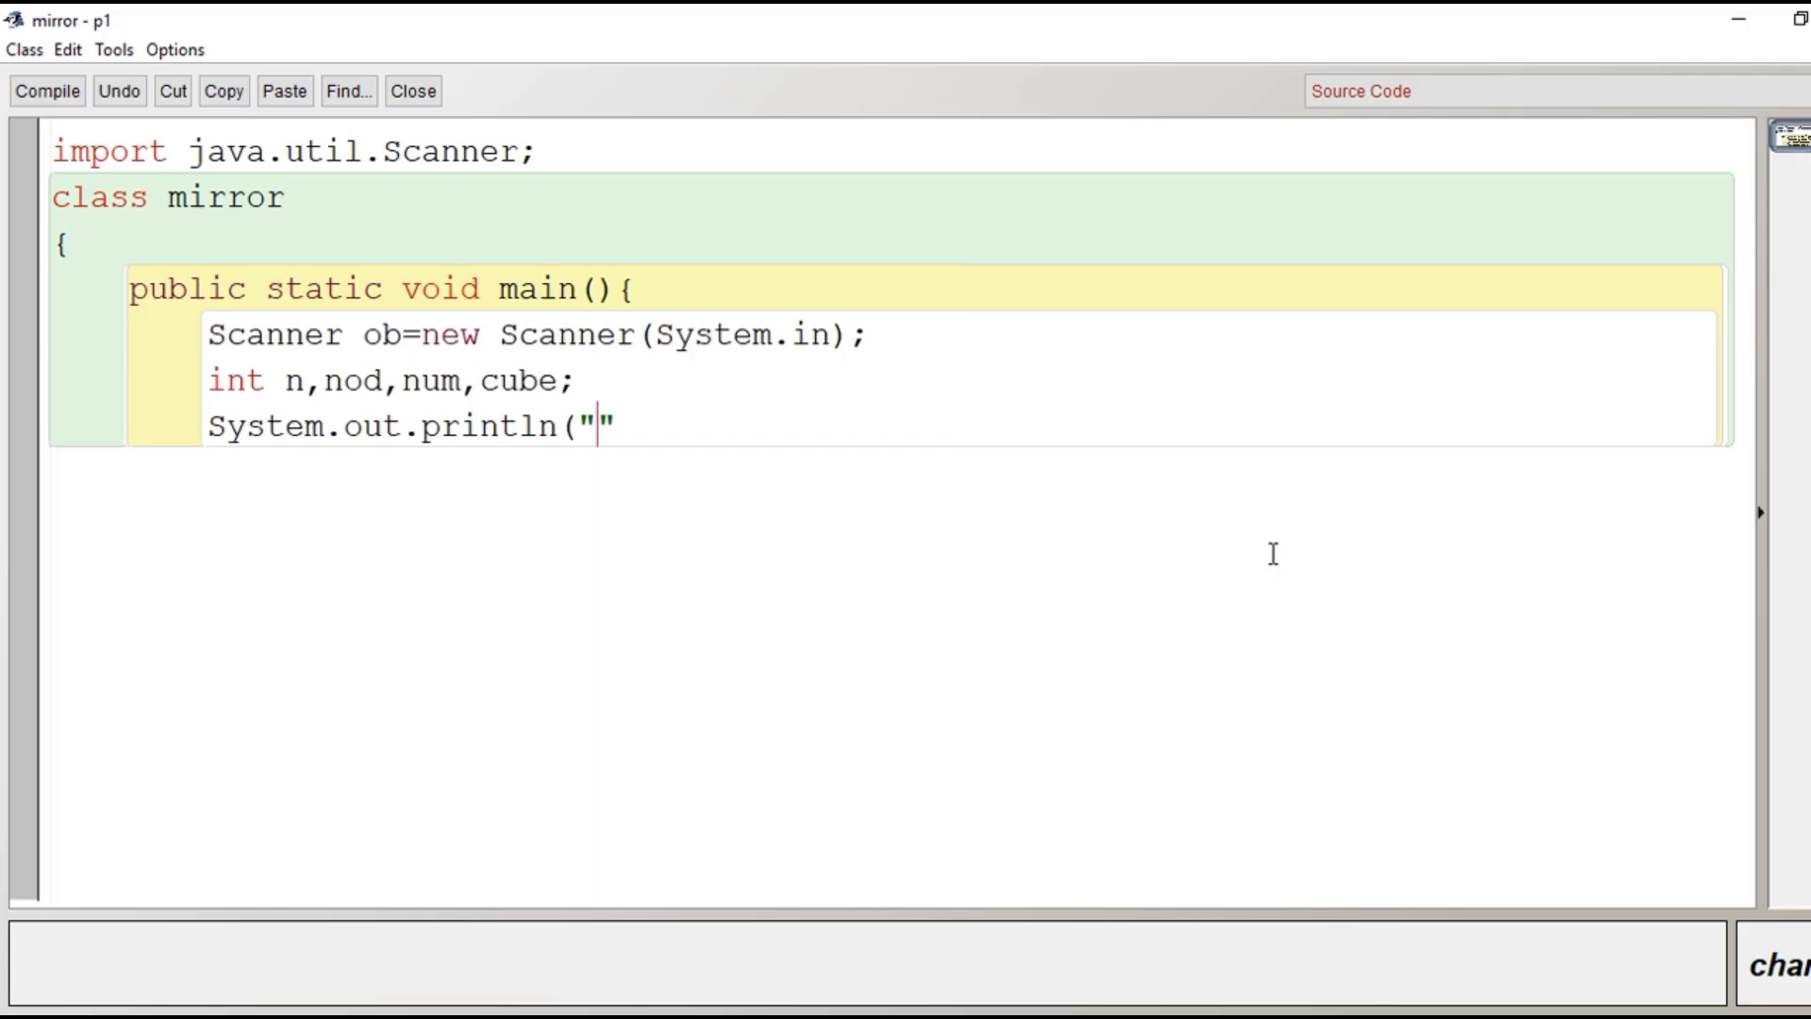
{"action": "type", "text": "Enter"}
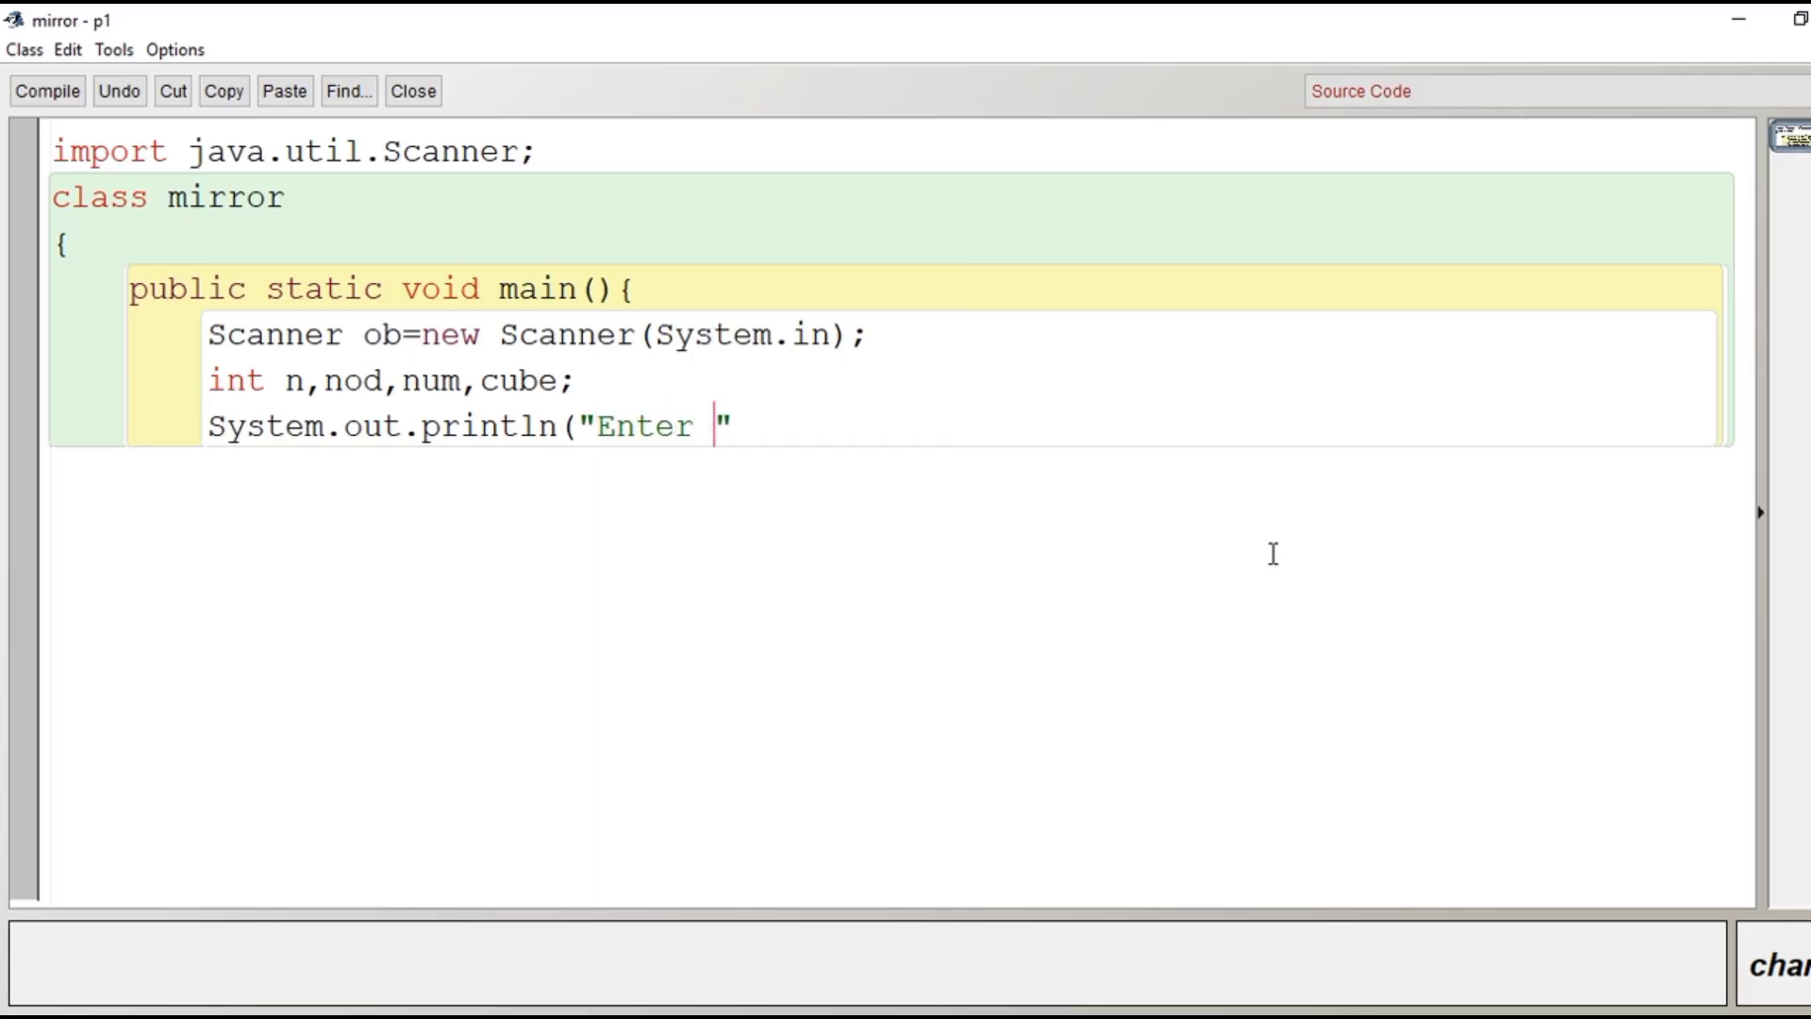
{"action": "type", "text": "a p"}
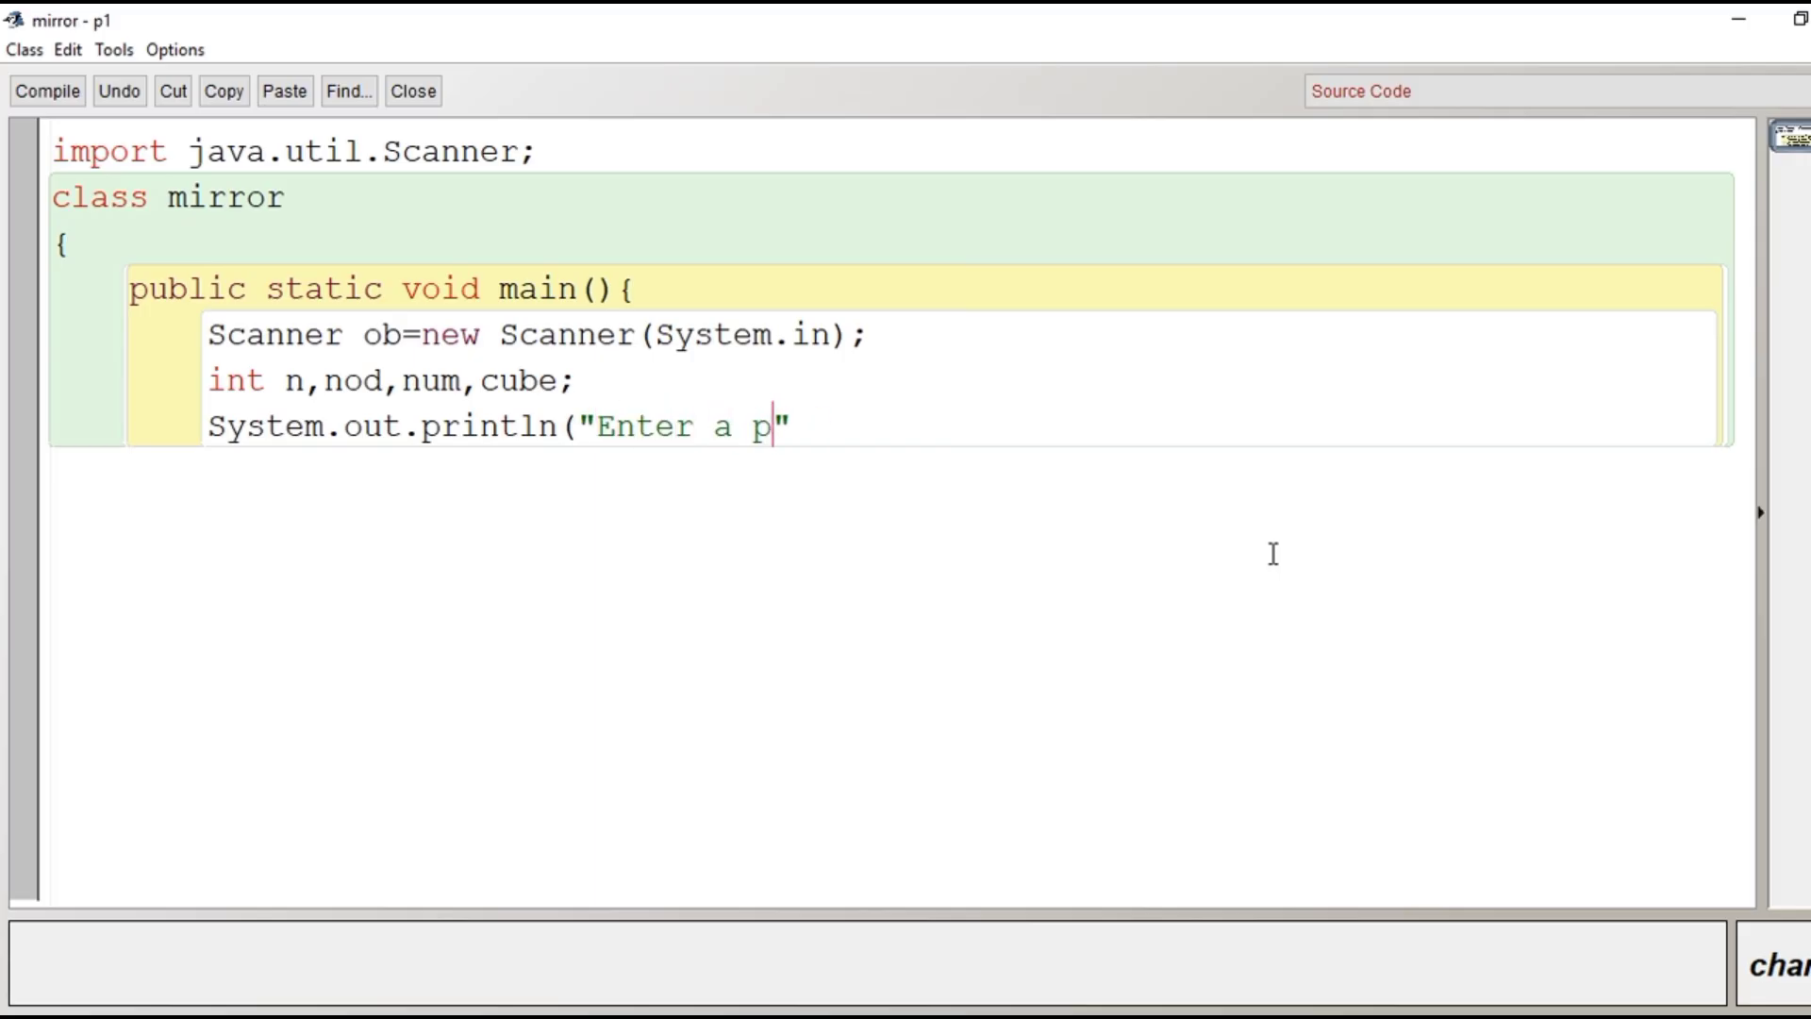
{"action": "type", "text": "ositi"}
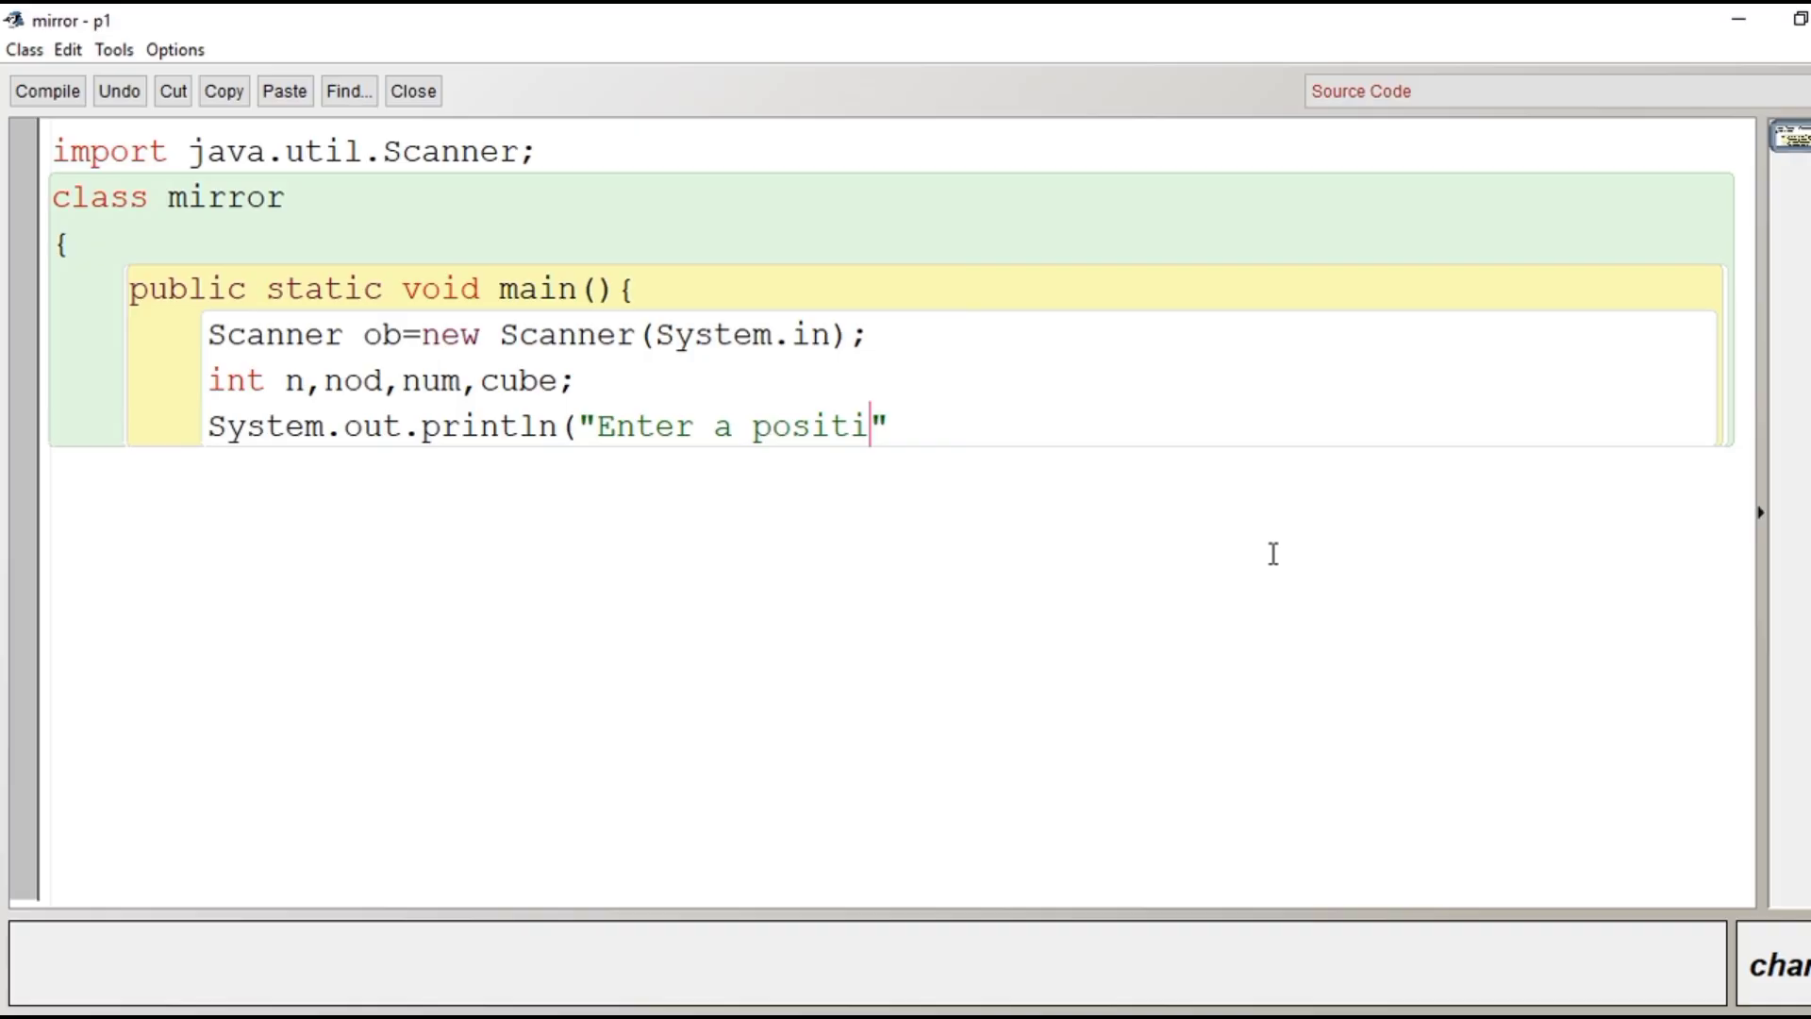
{"action": "type", "text": "ve number"}
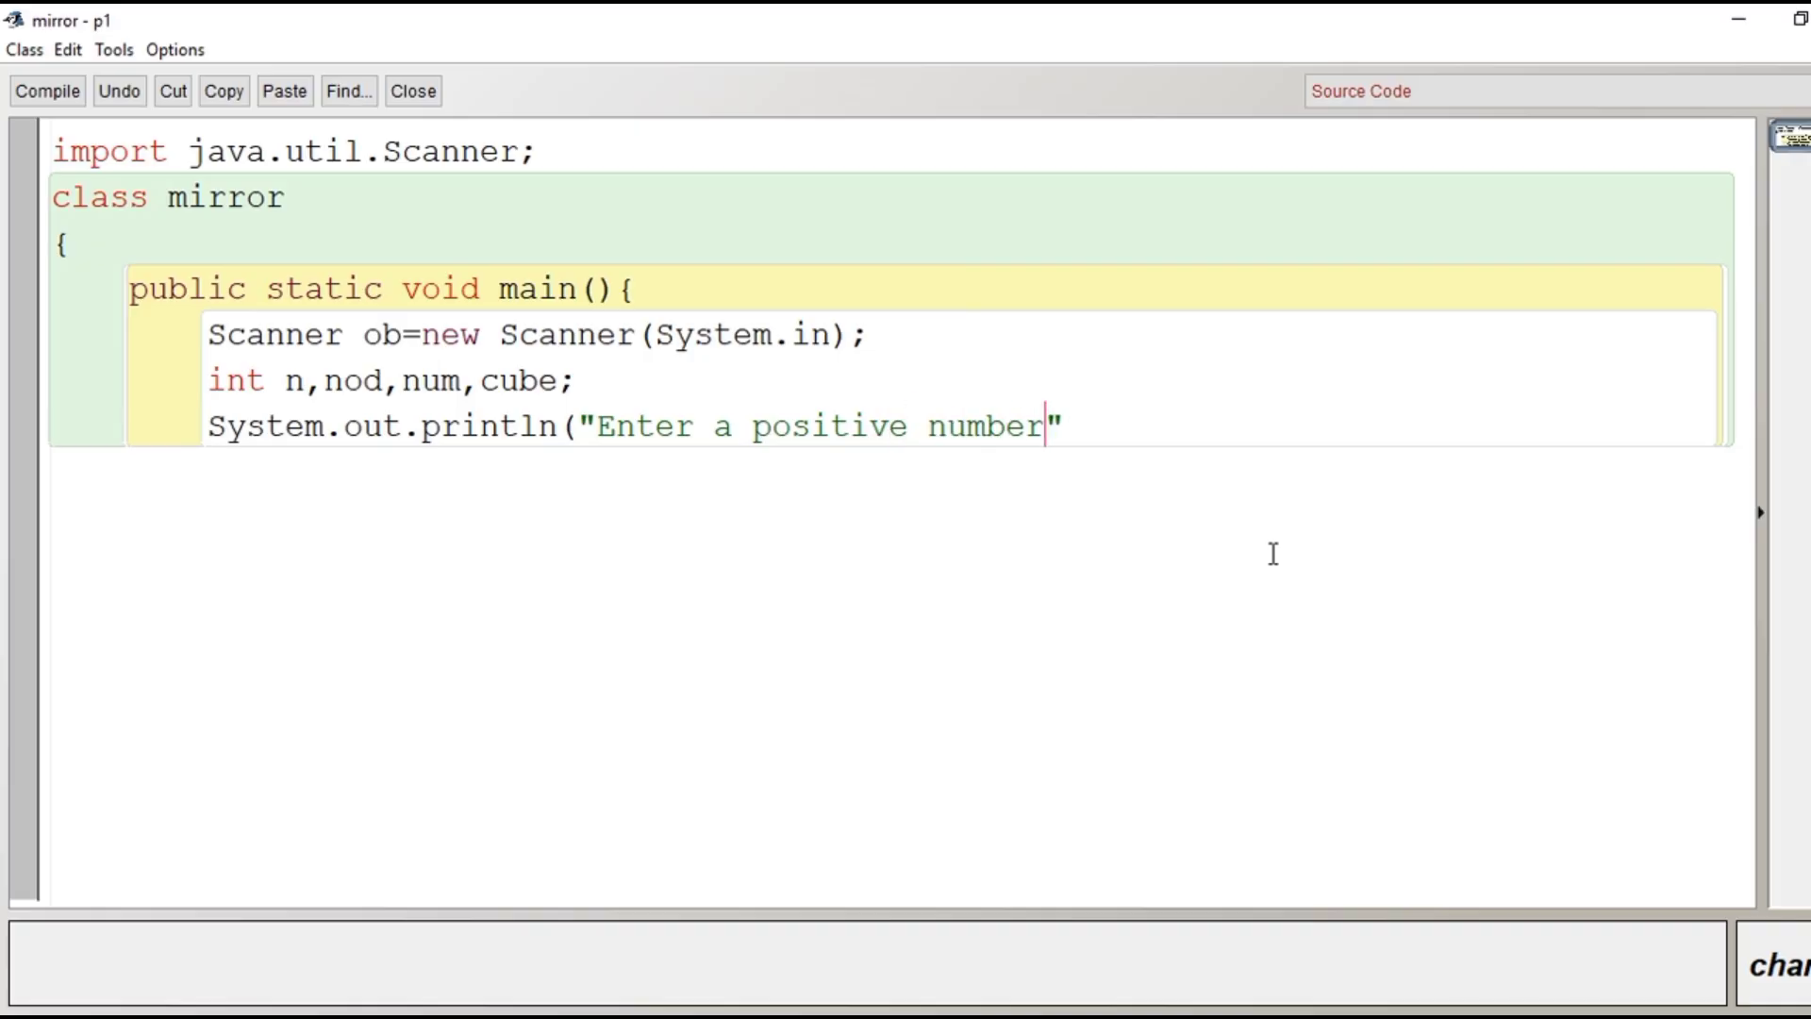
{"action": "type", "text": ");"}
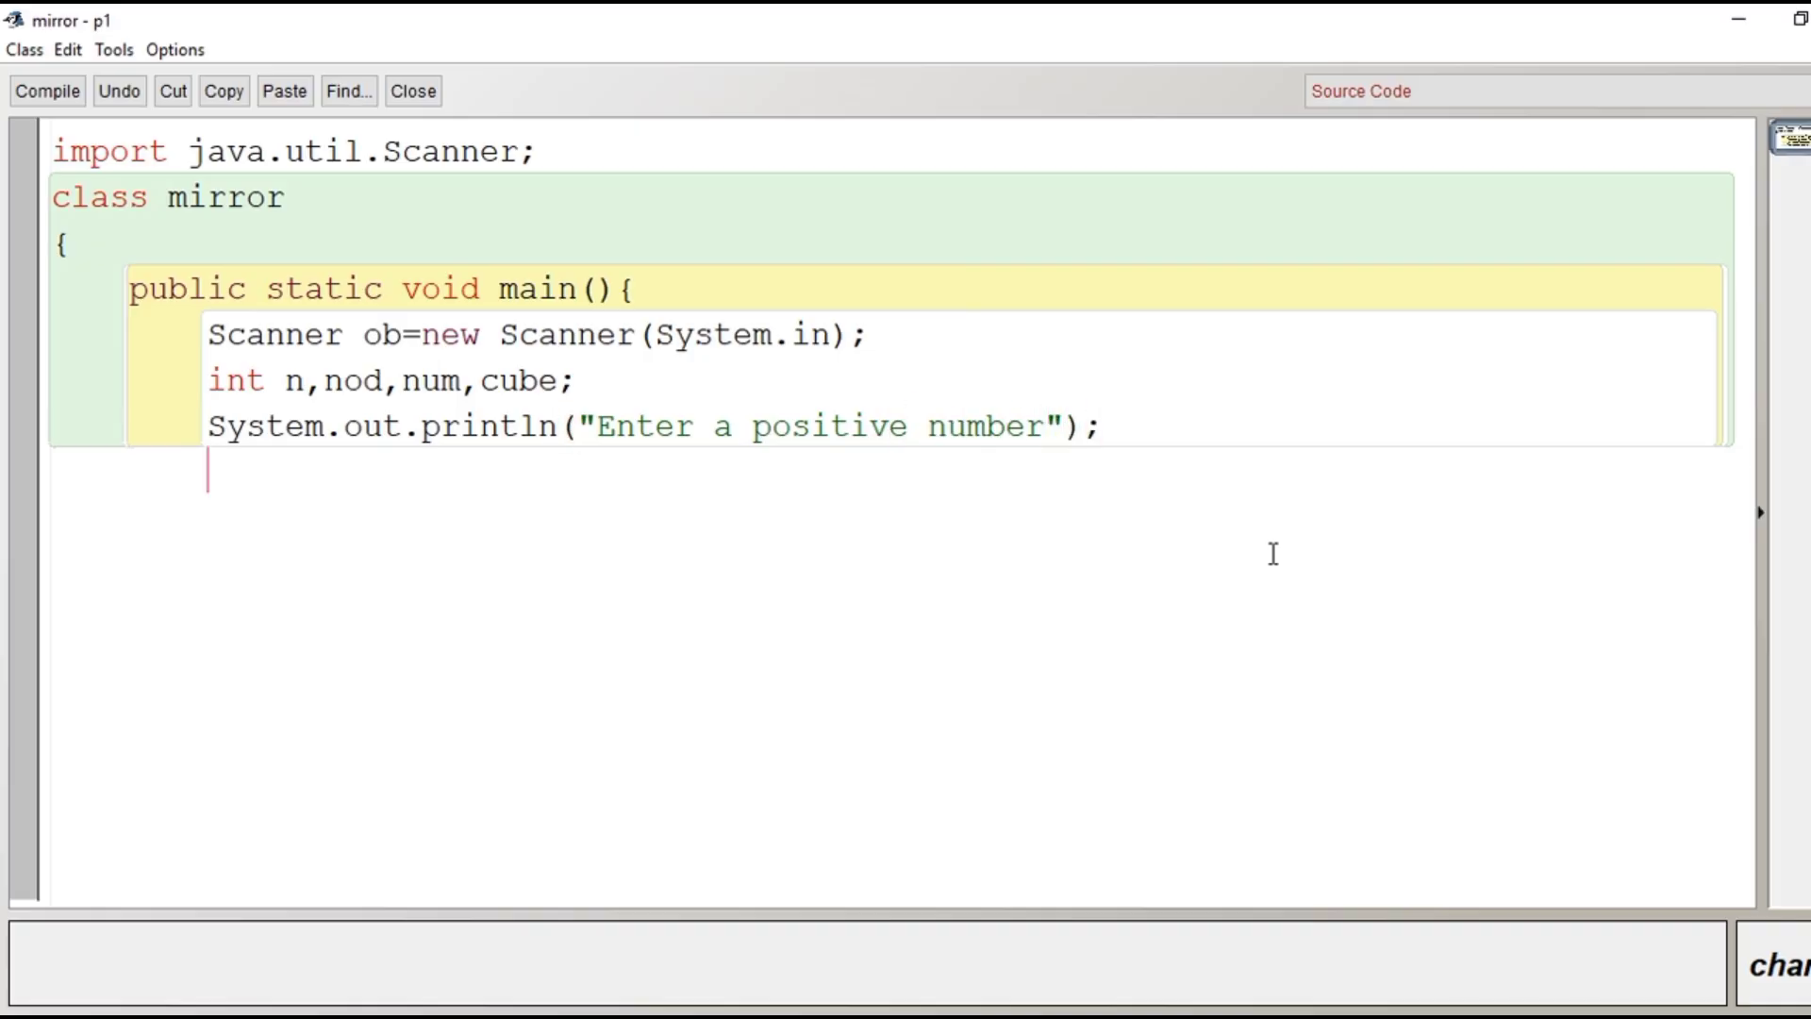
Step: Add n=ob.nextInt();, num=n; with a copy comment, and cube=n*n*n; with a comment
{"action": "type", "text": "n=ob."}
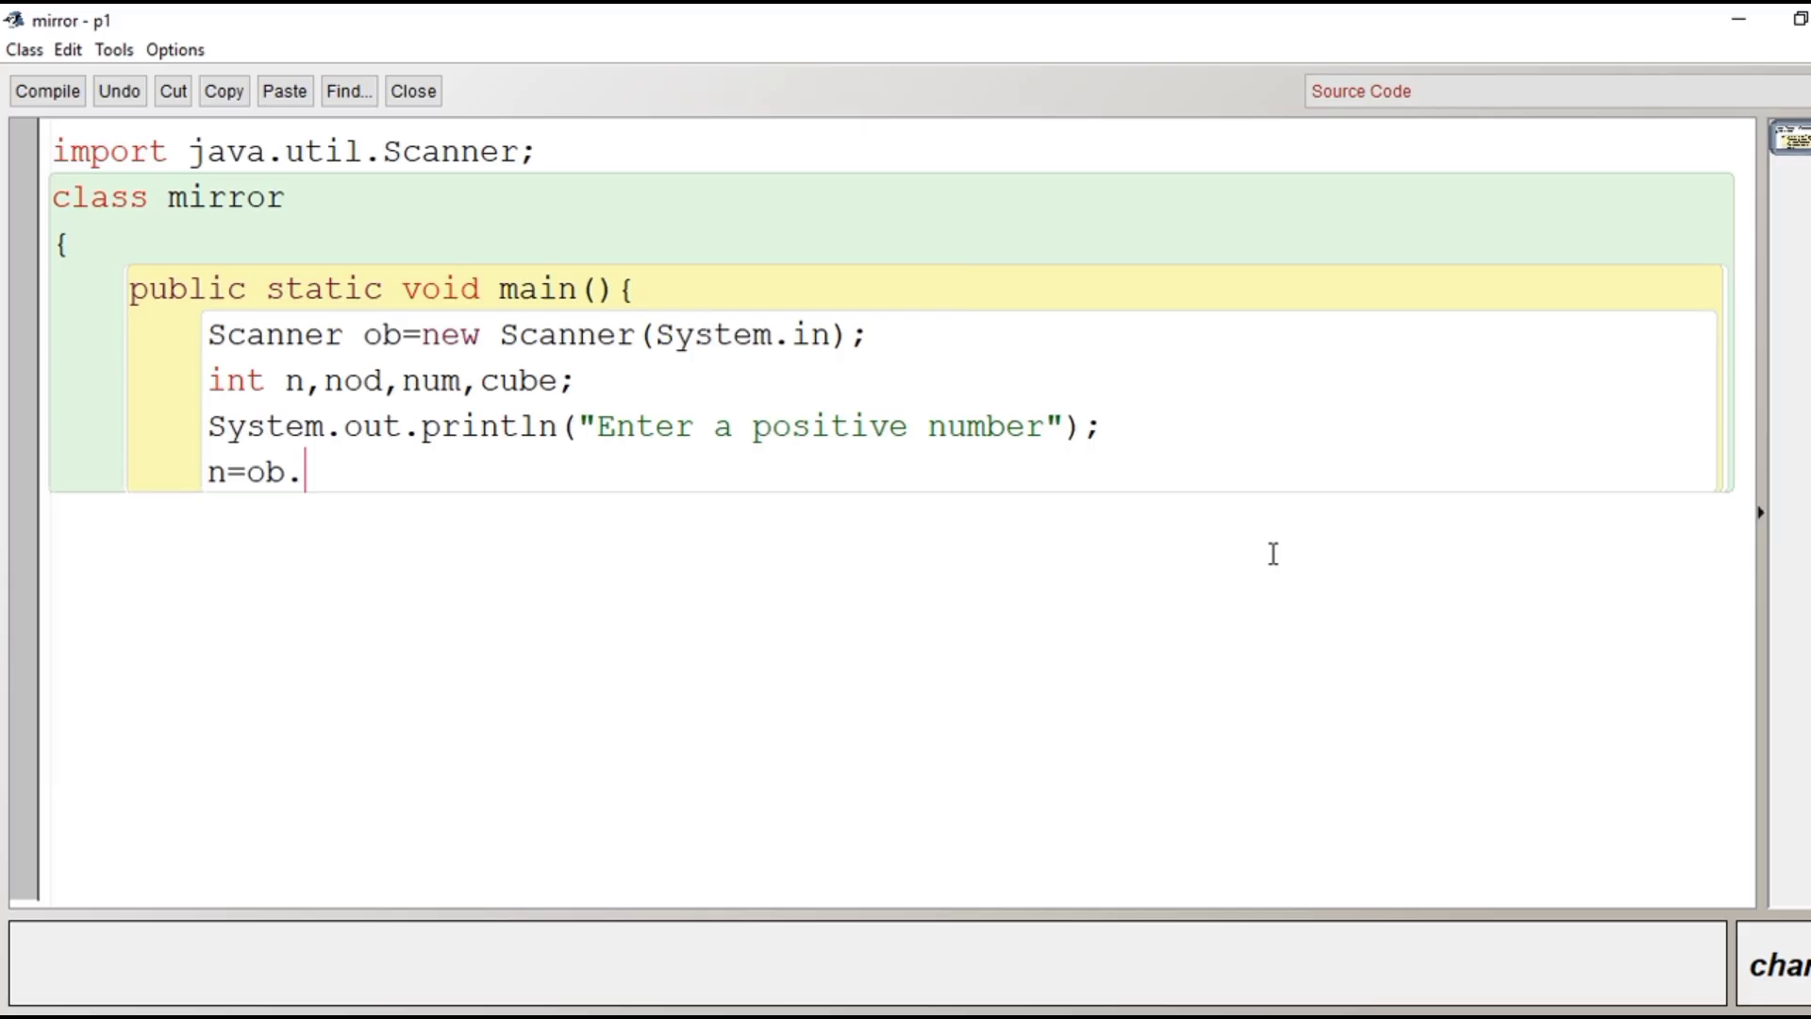
{"action": "type", "text": "nextInt"}
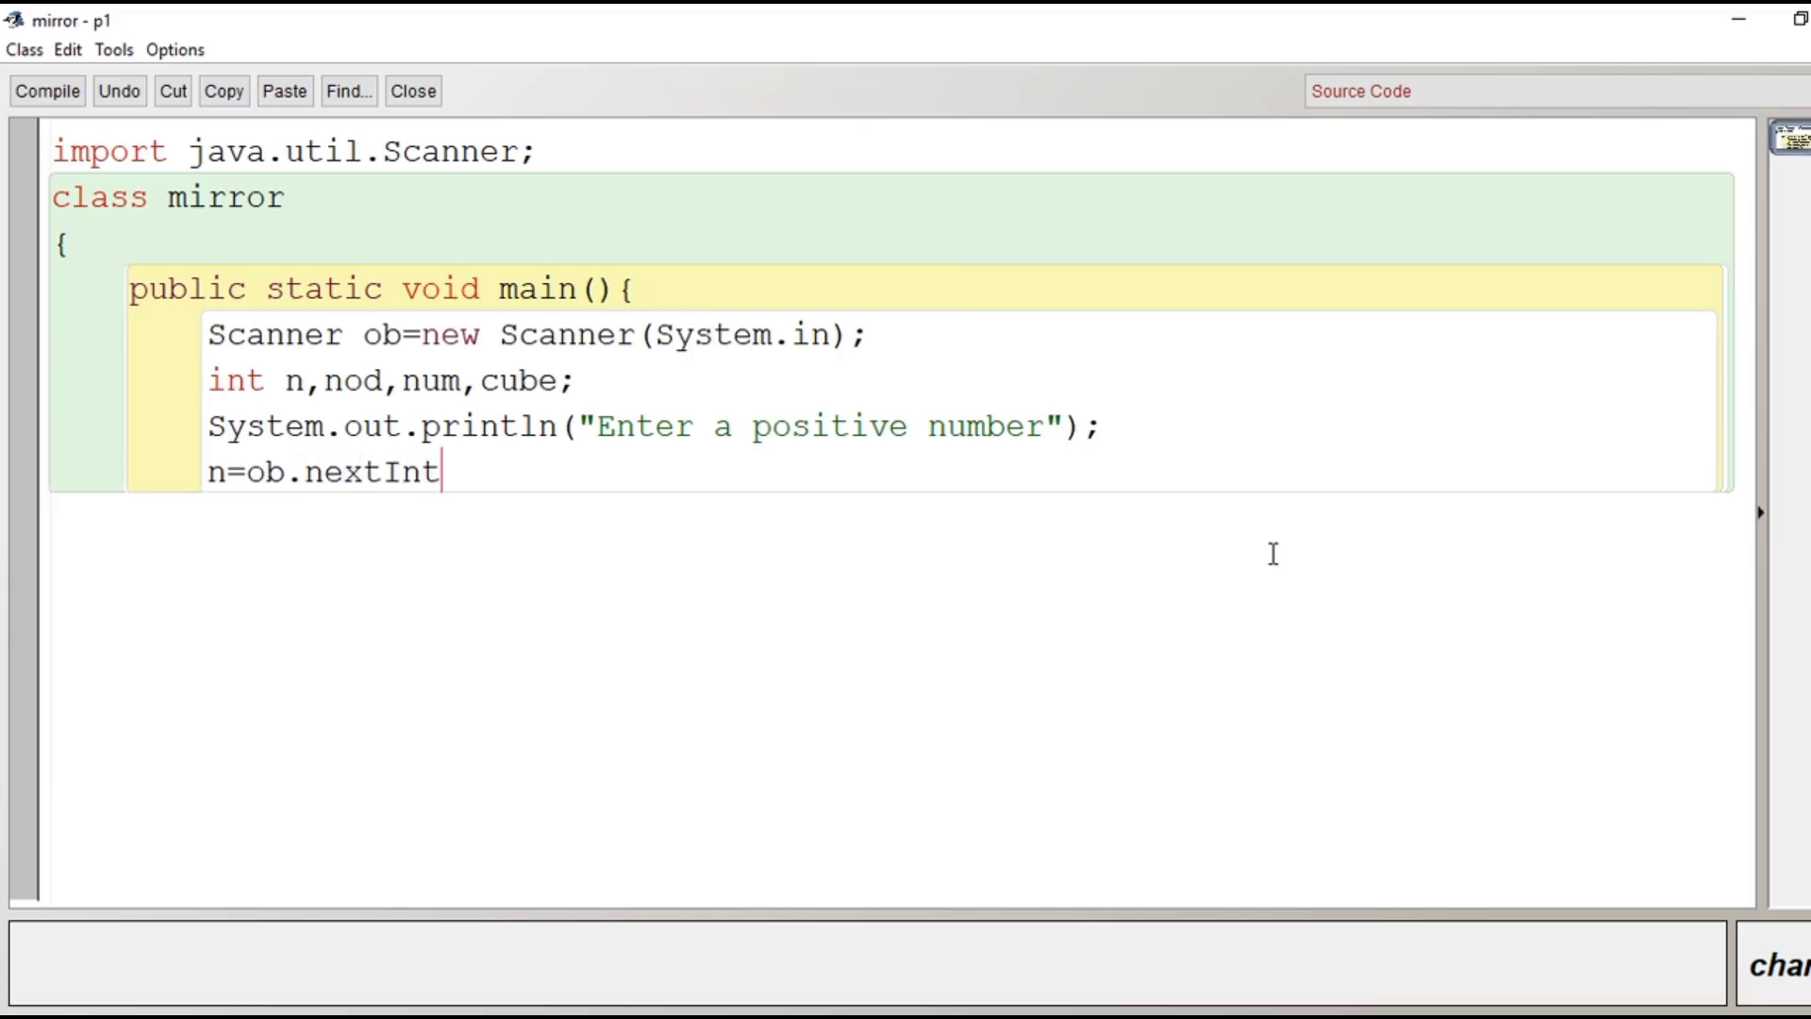
{"action": "type", "text": "();"}
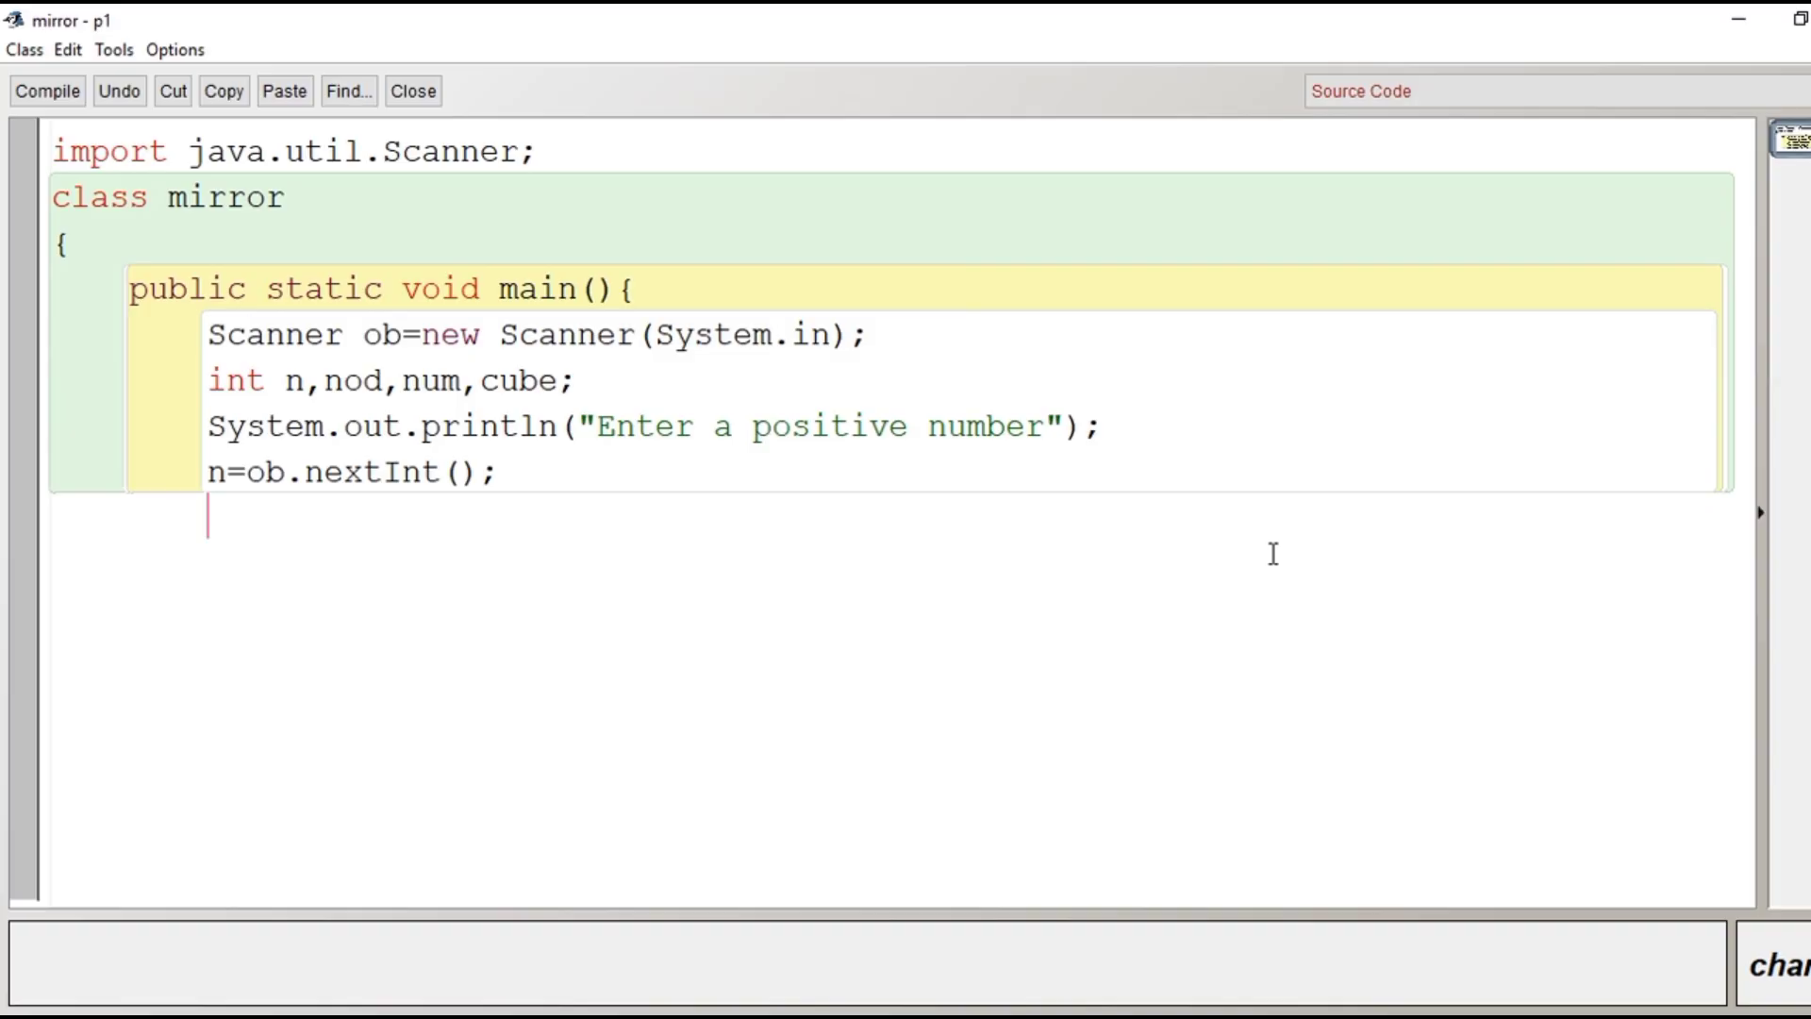
{"action": "type", "text": "num="}
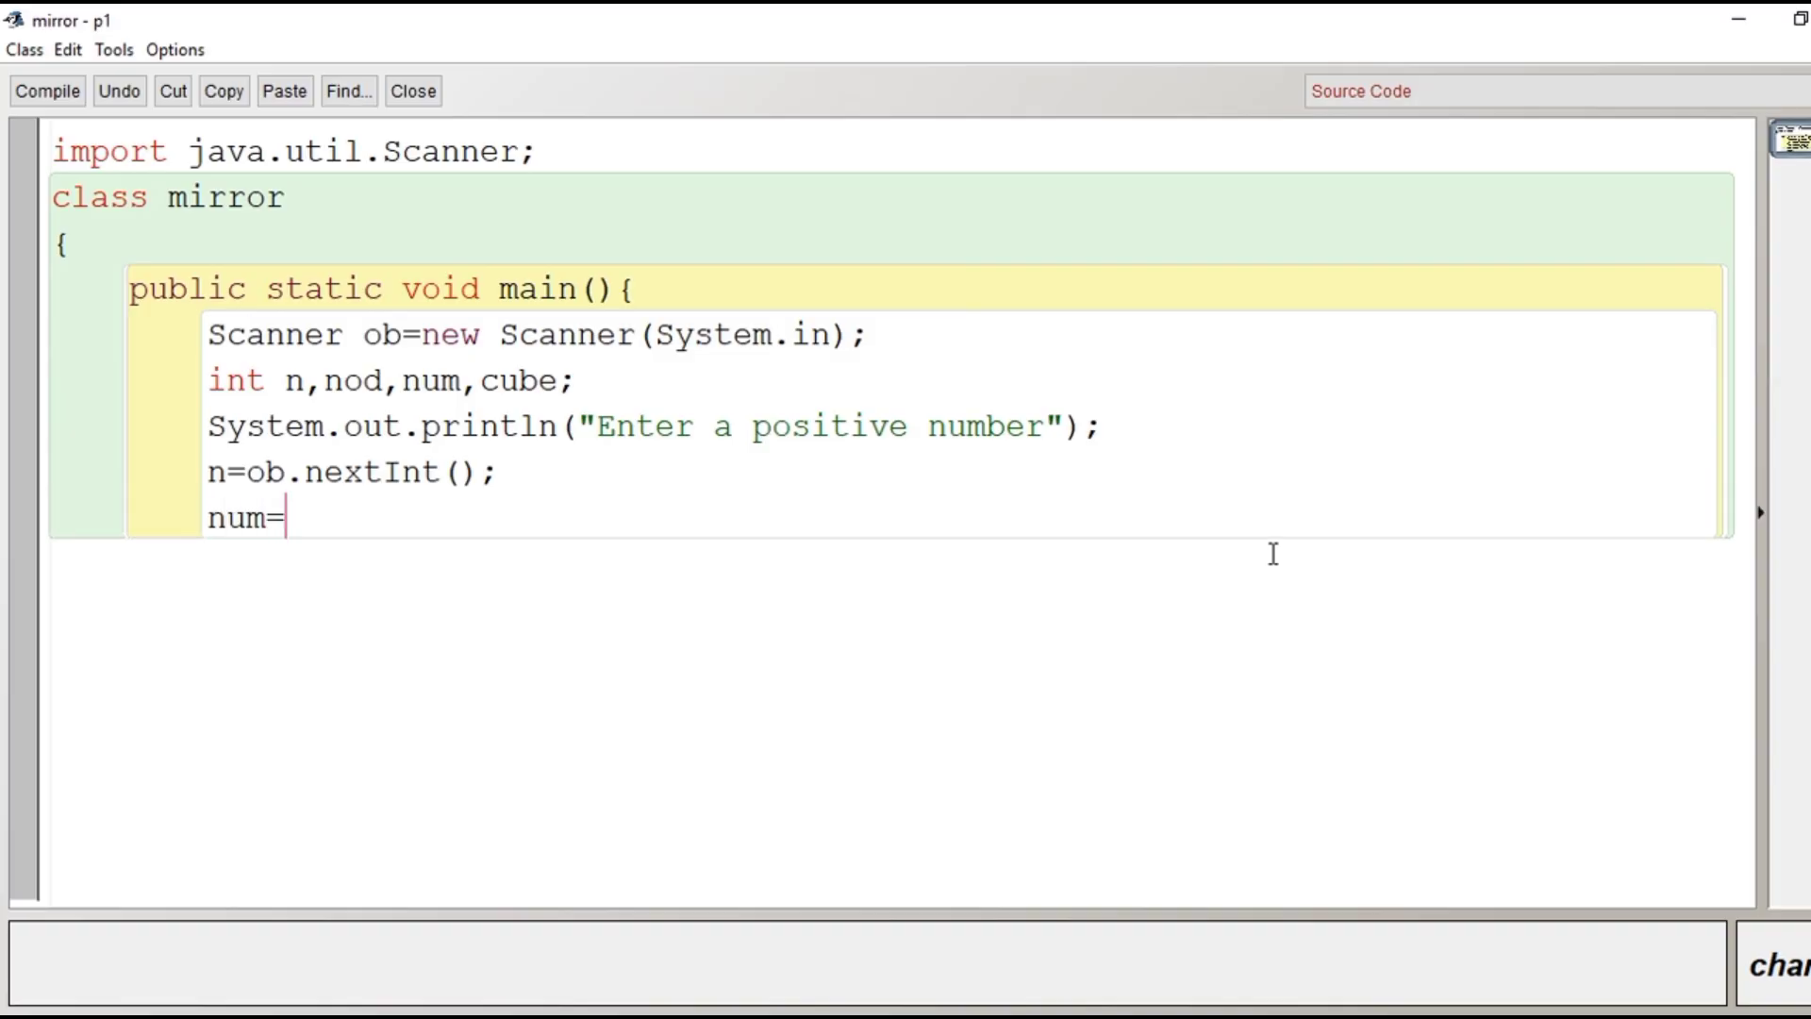
{"action": "type", "text": "n;"}
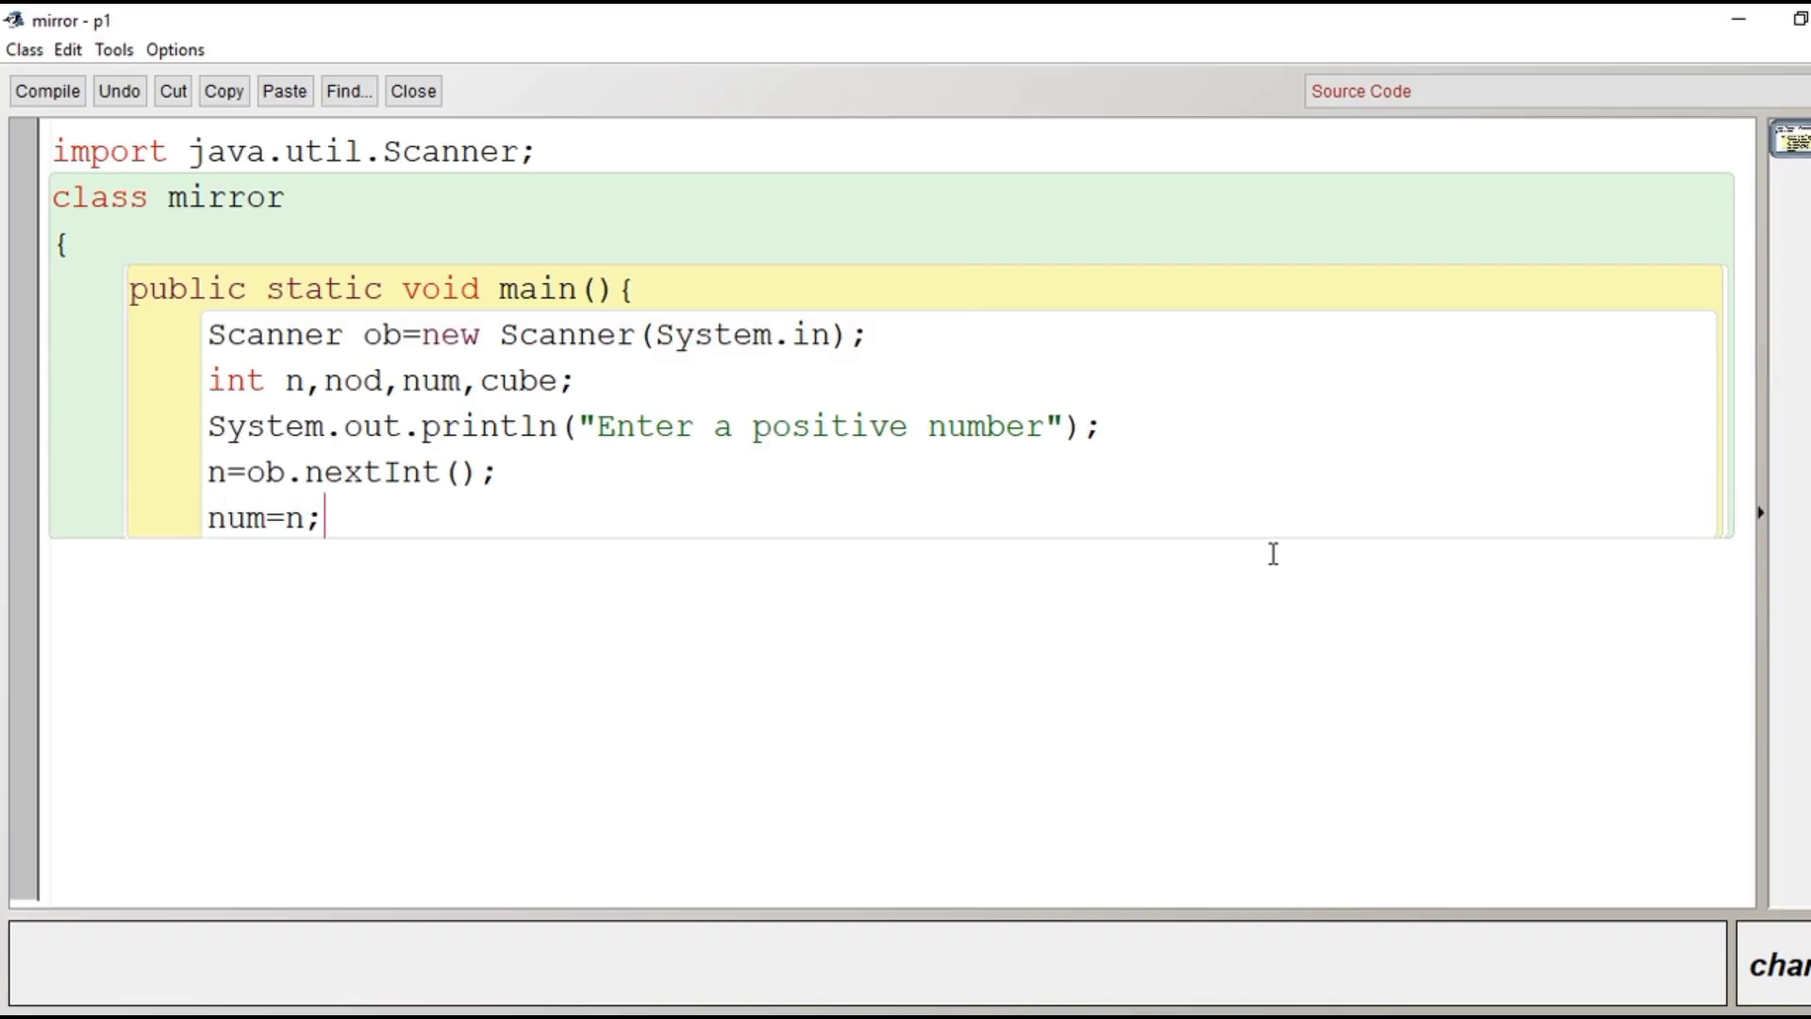
{"action": "type", "text": "//copy of"}
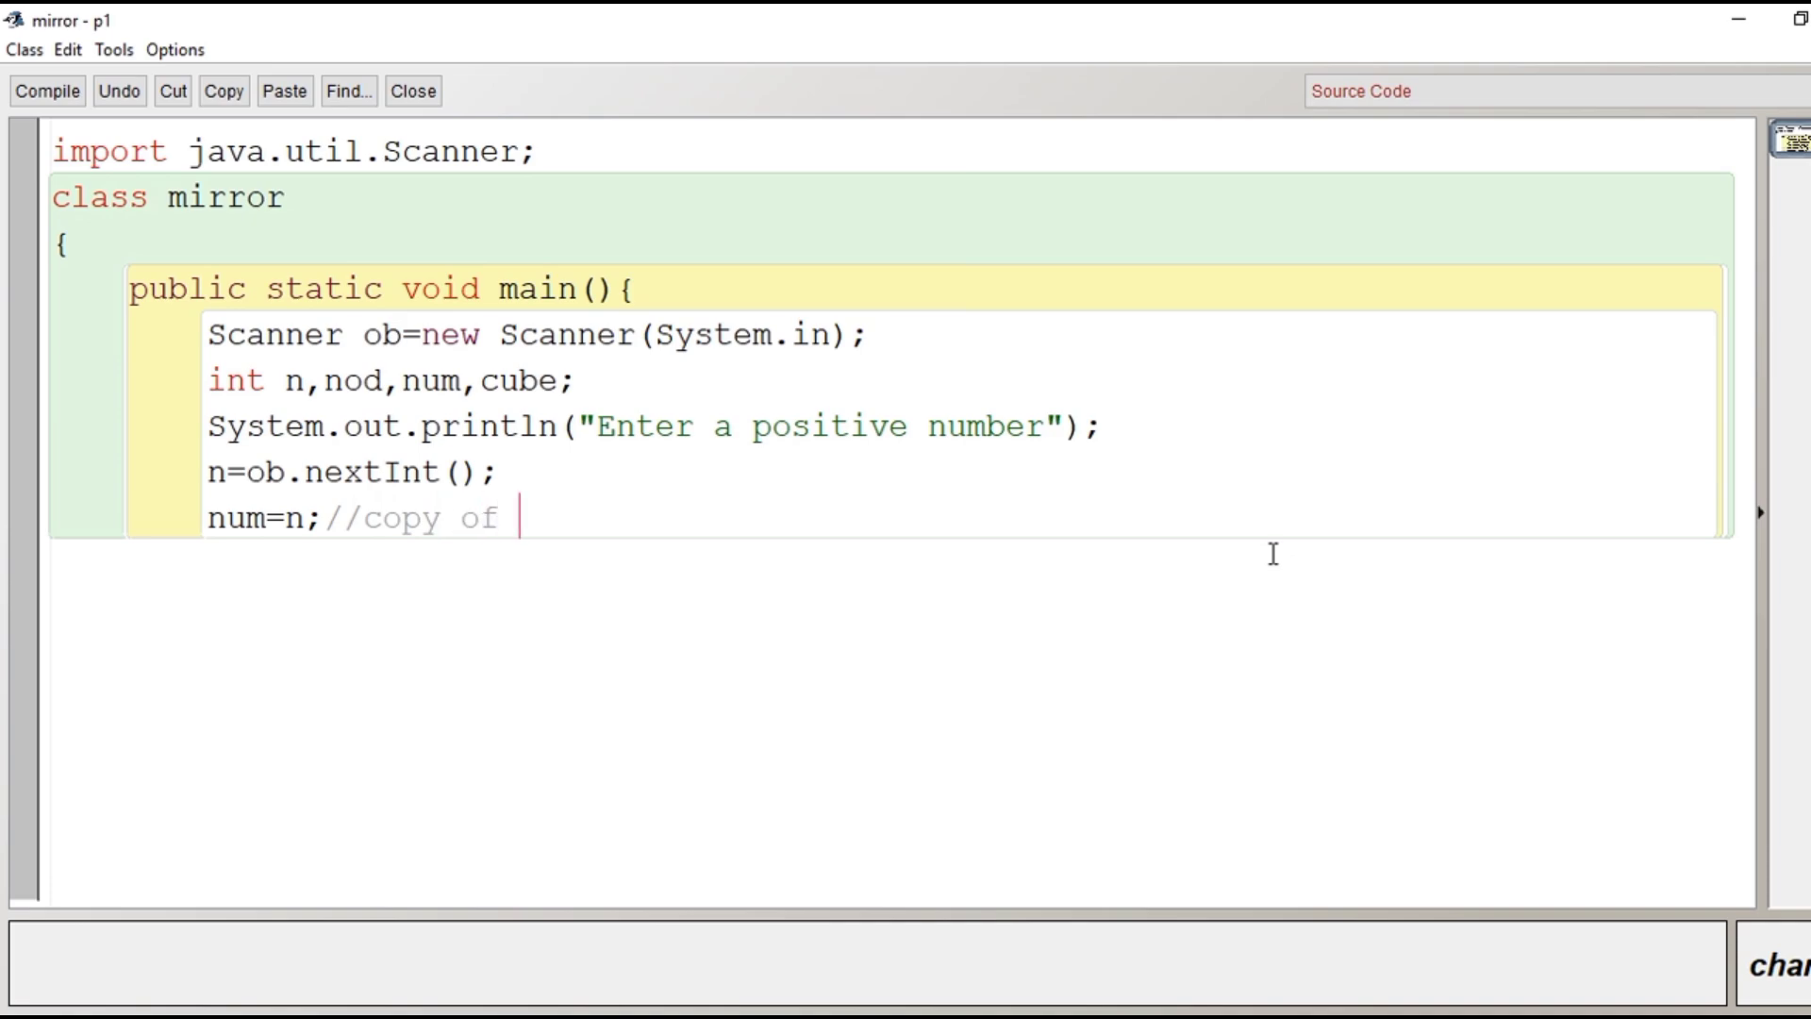
{"action": "type", "text": "number"}
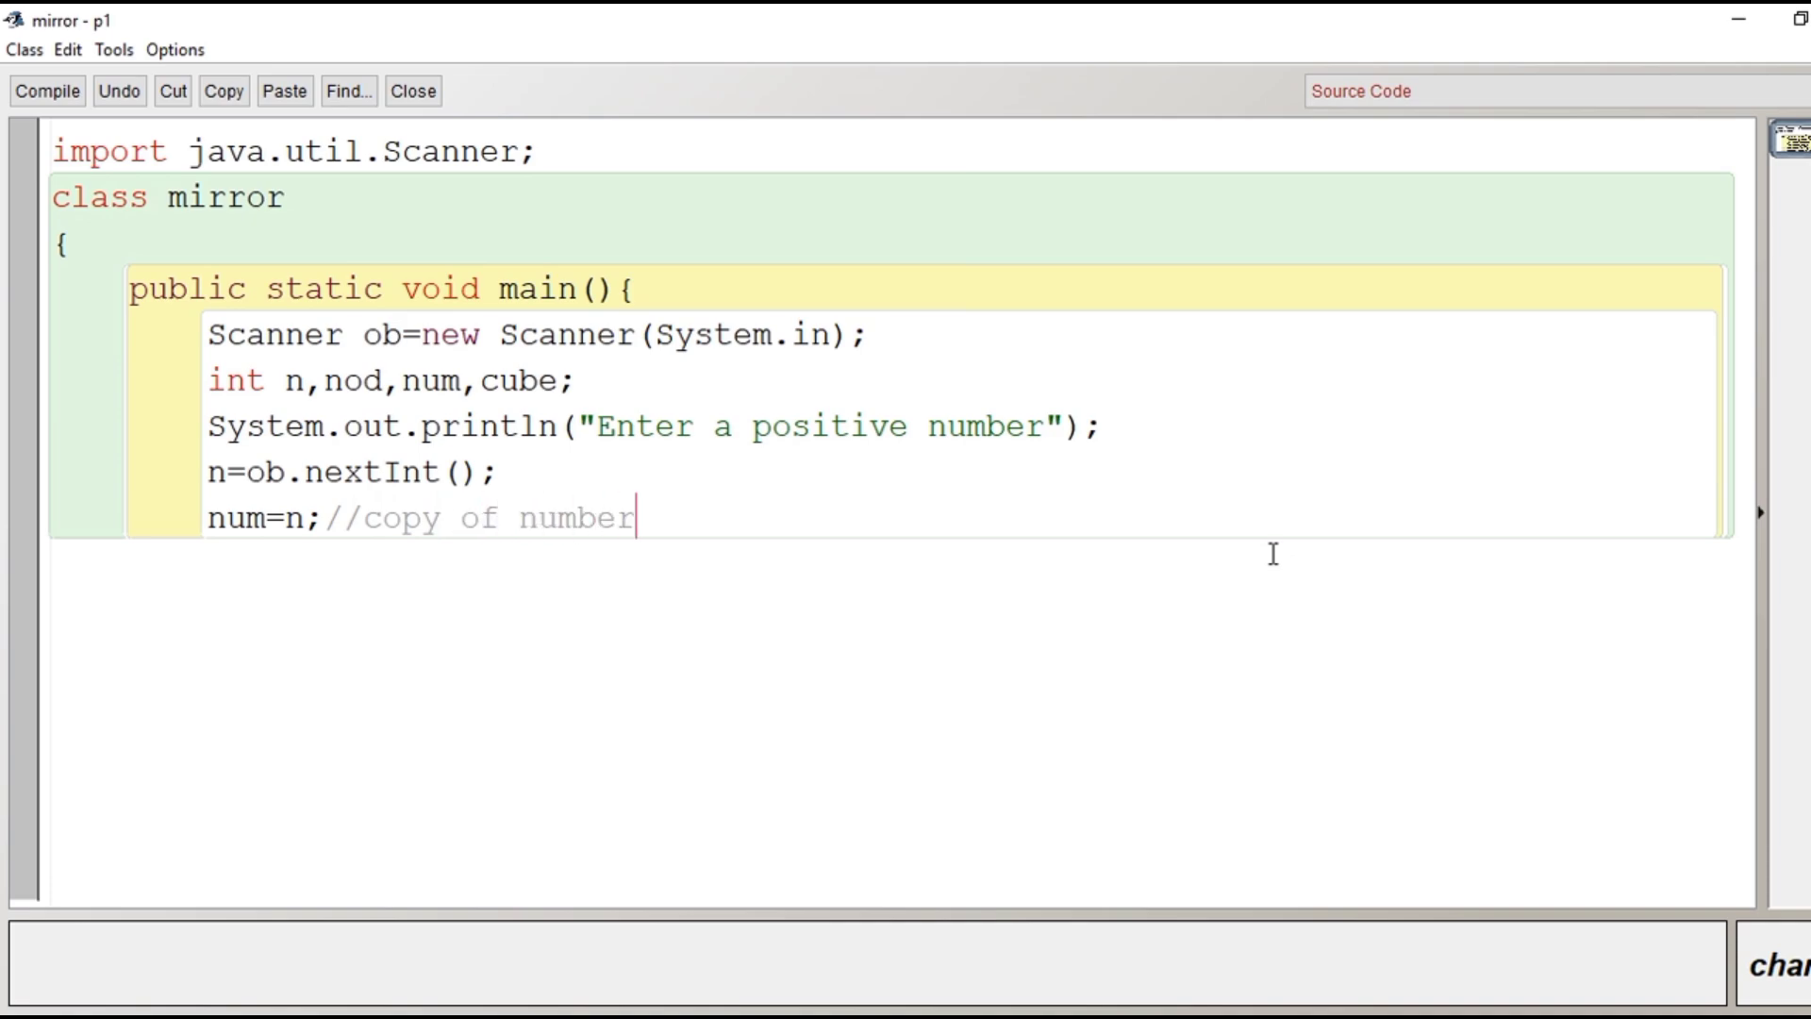
{"action": "type", "text": "cube"}
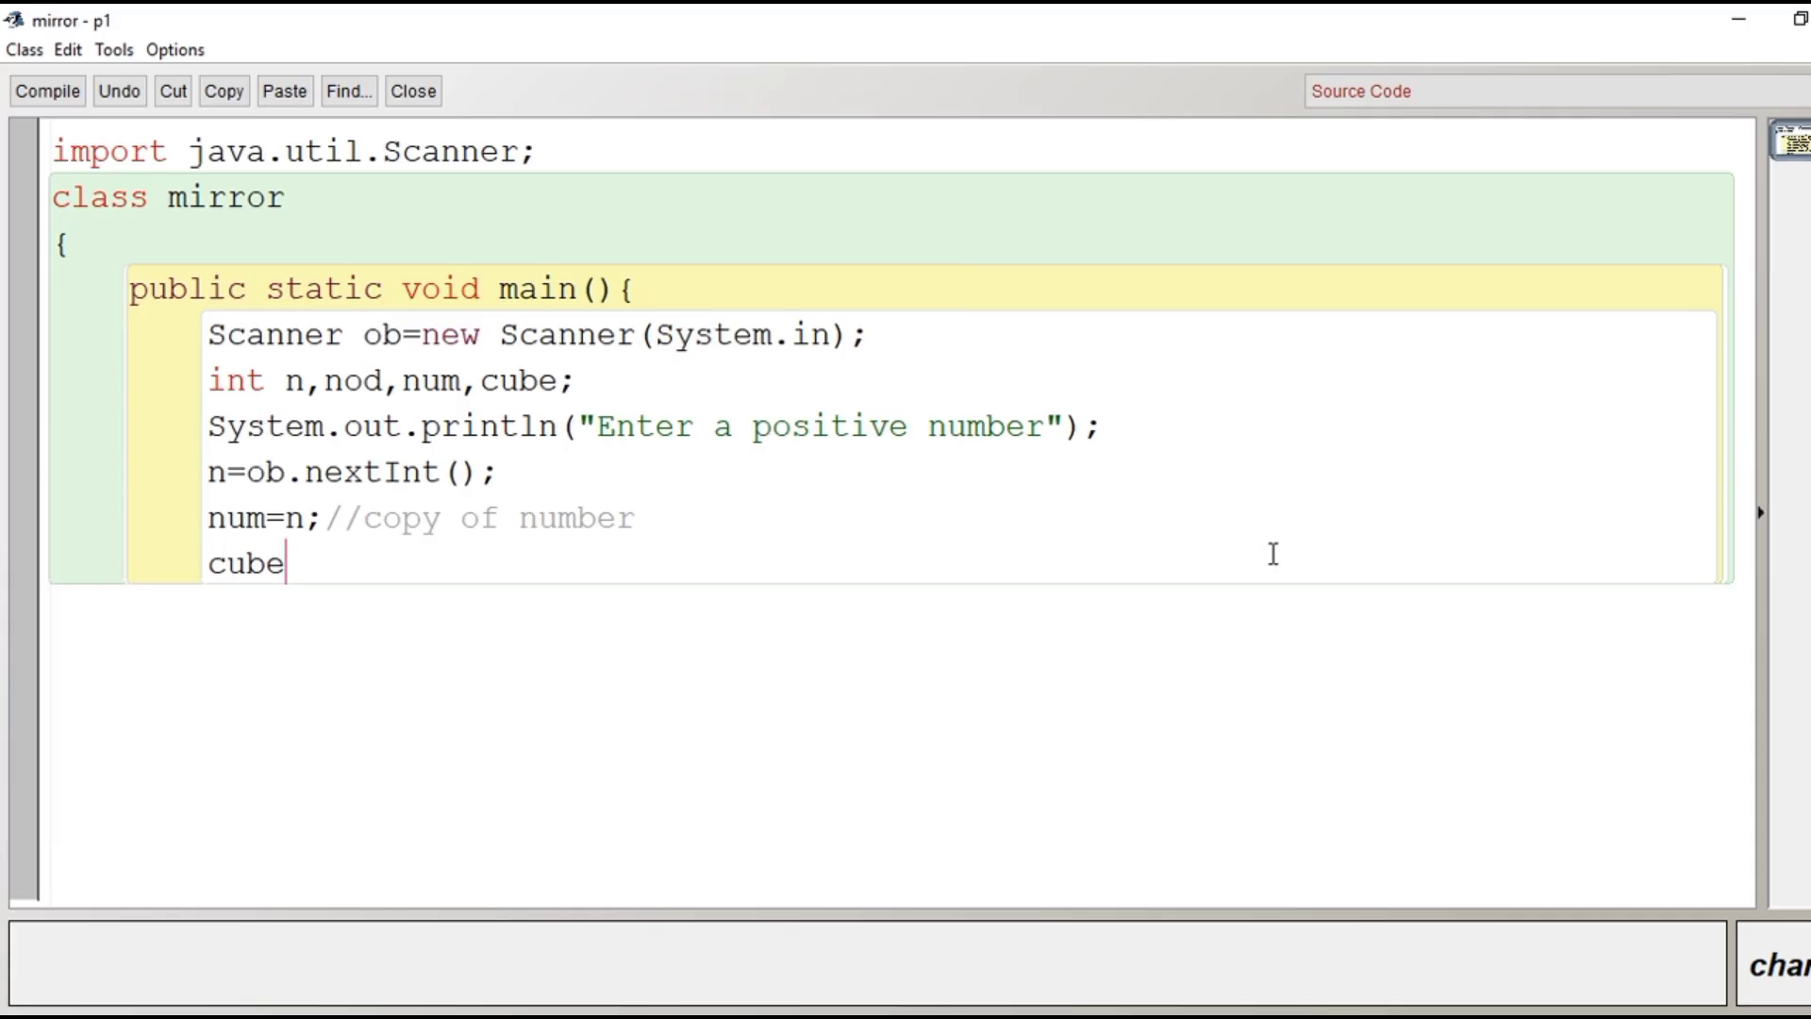
{"action": "type", "text": "=n*n"}
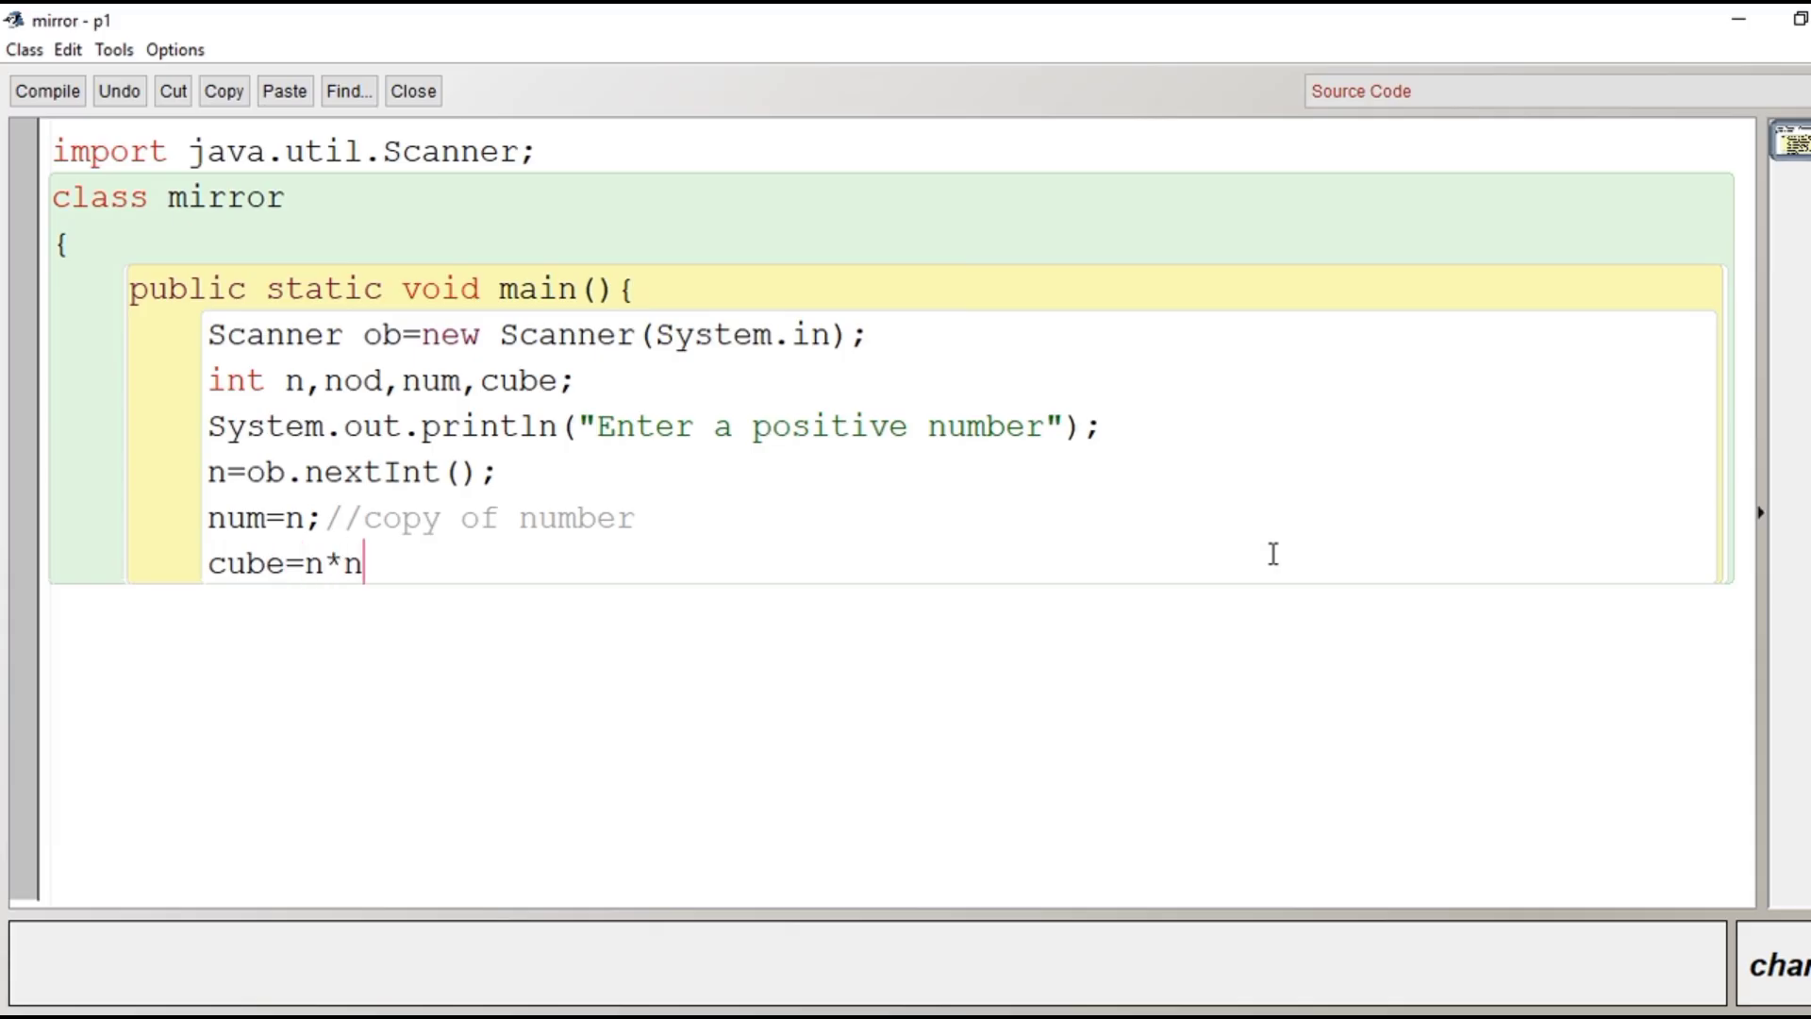
{"action": "type", "text": "*n;// cube of number"}
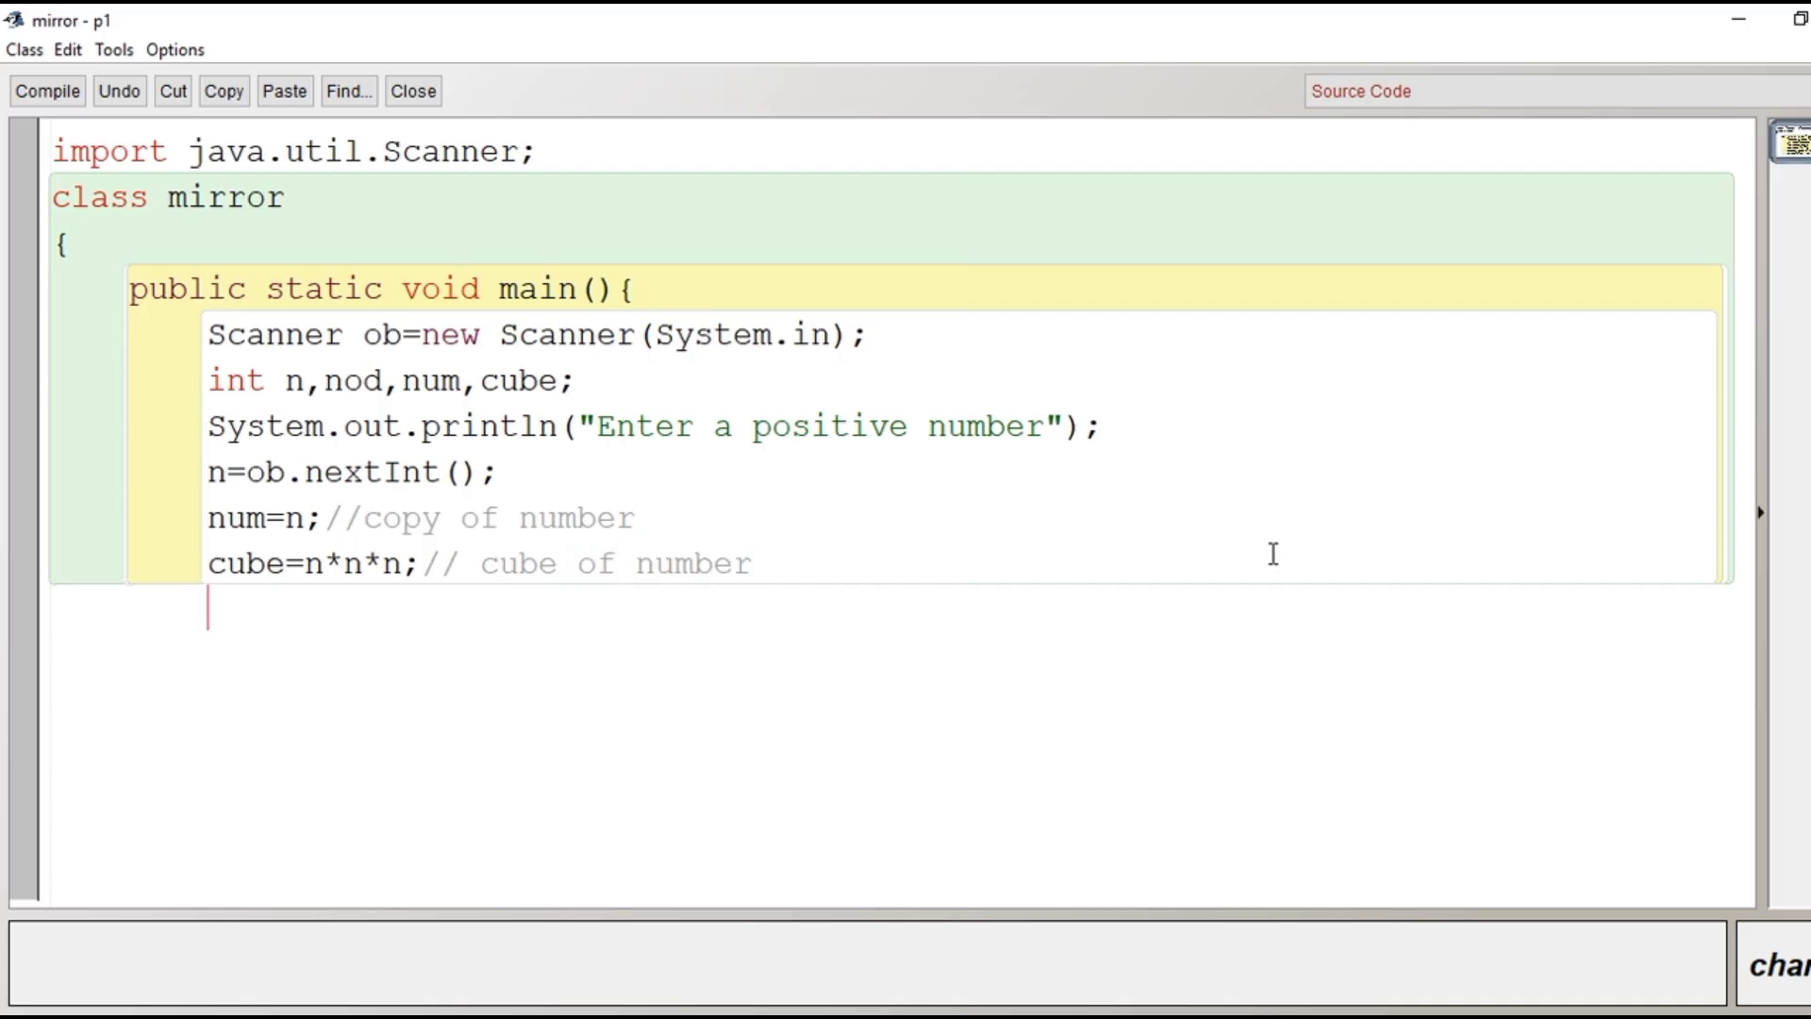
Step: Add while(num!=0) with the comment 'finding number of digits present in number'
{"action": "type", "text": "wh"}
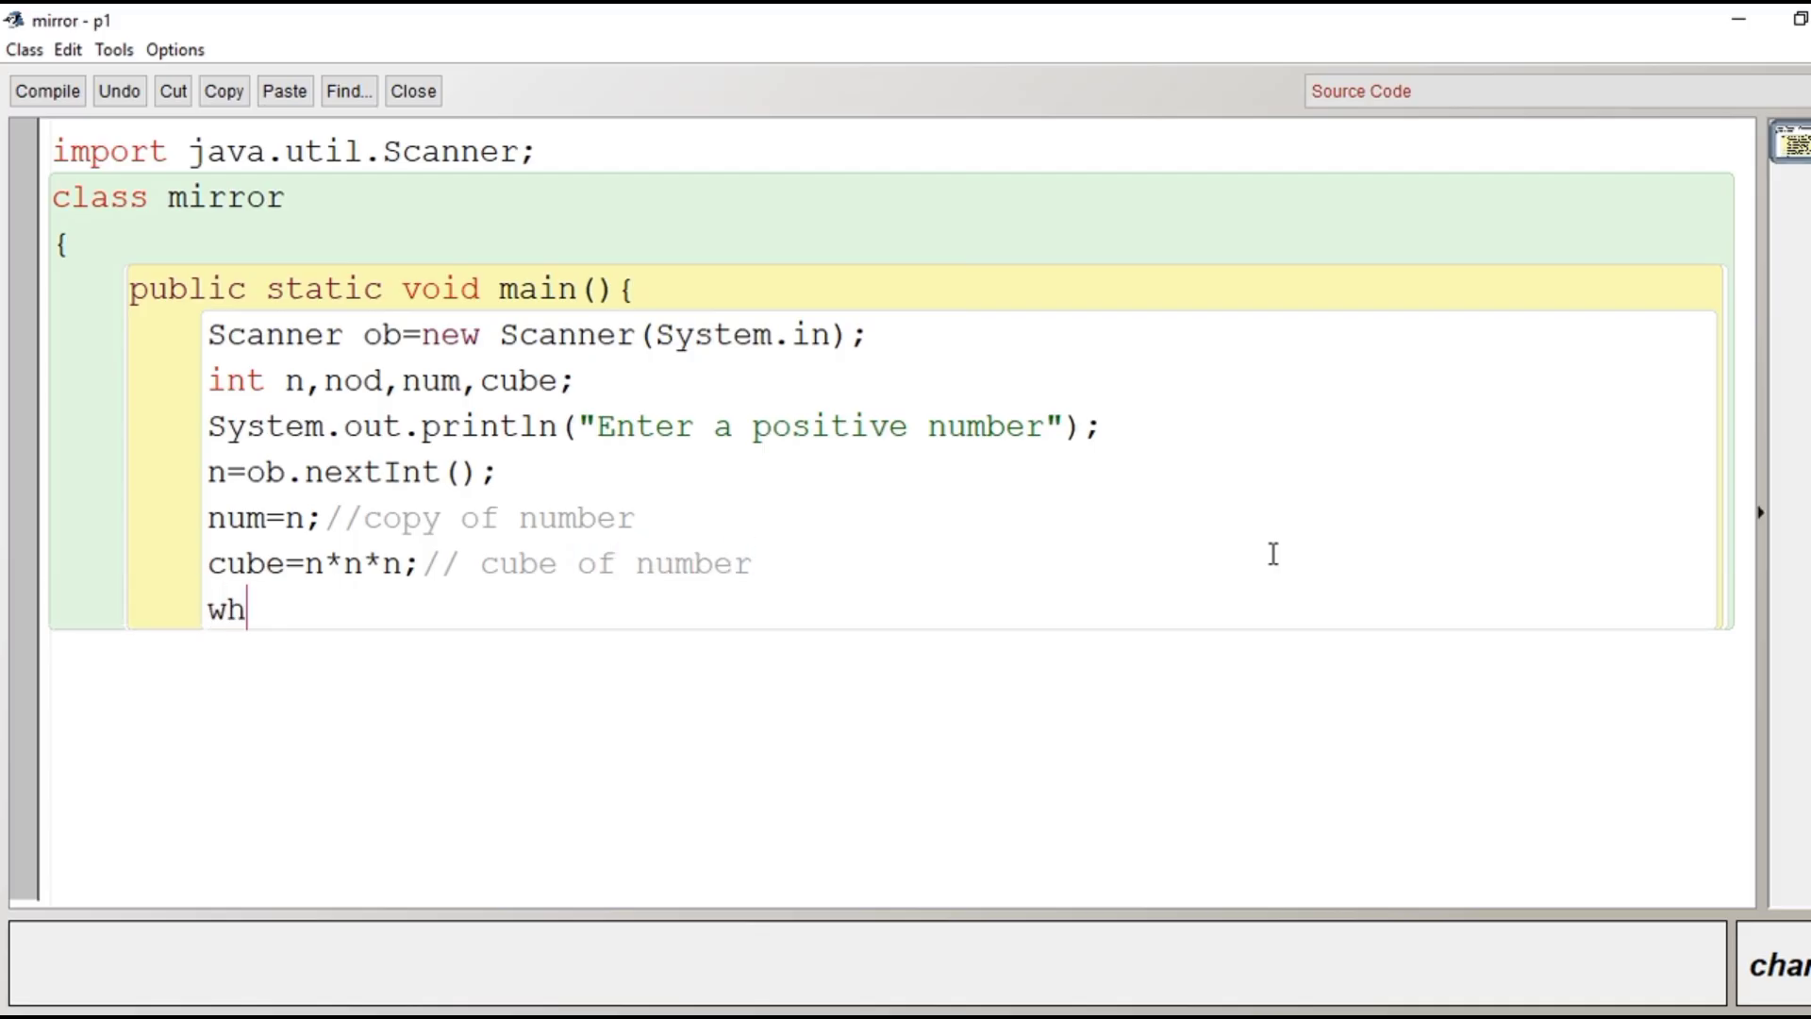
{"action": "type", "text": "ile(num"}
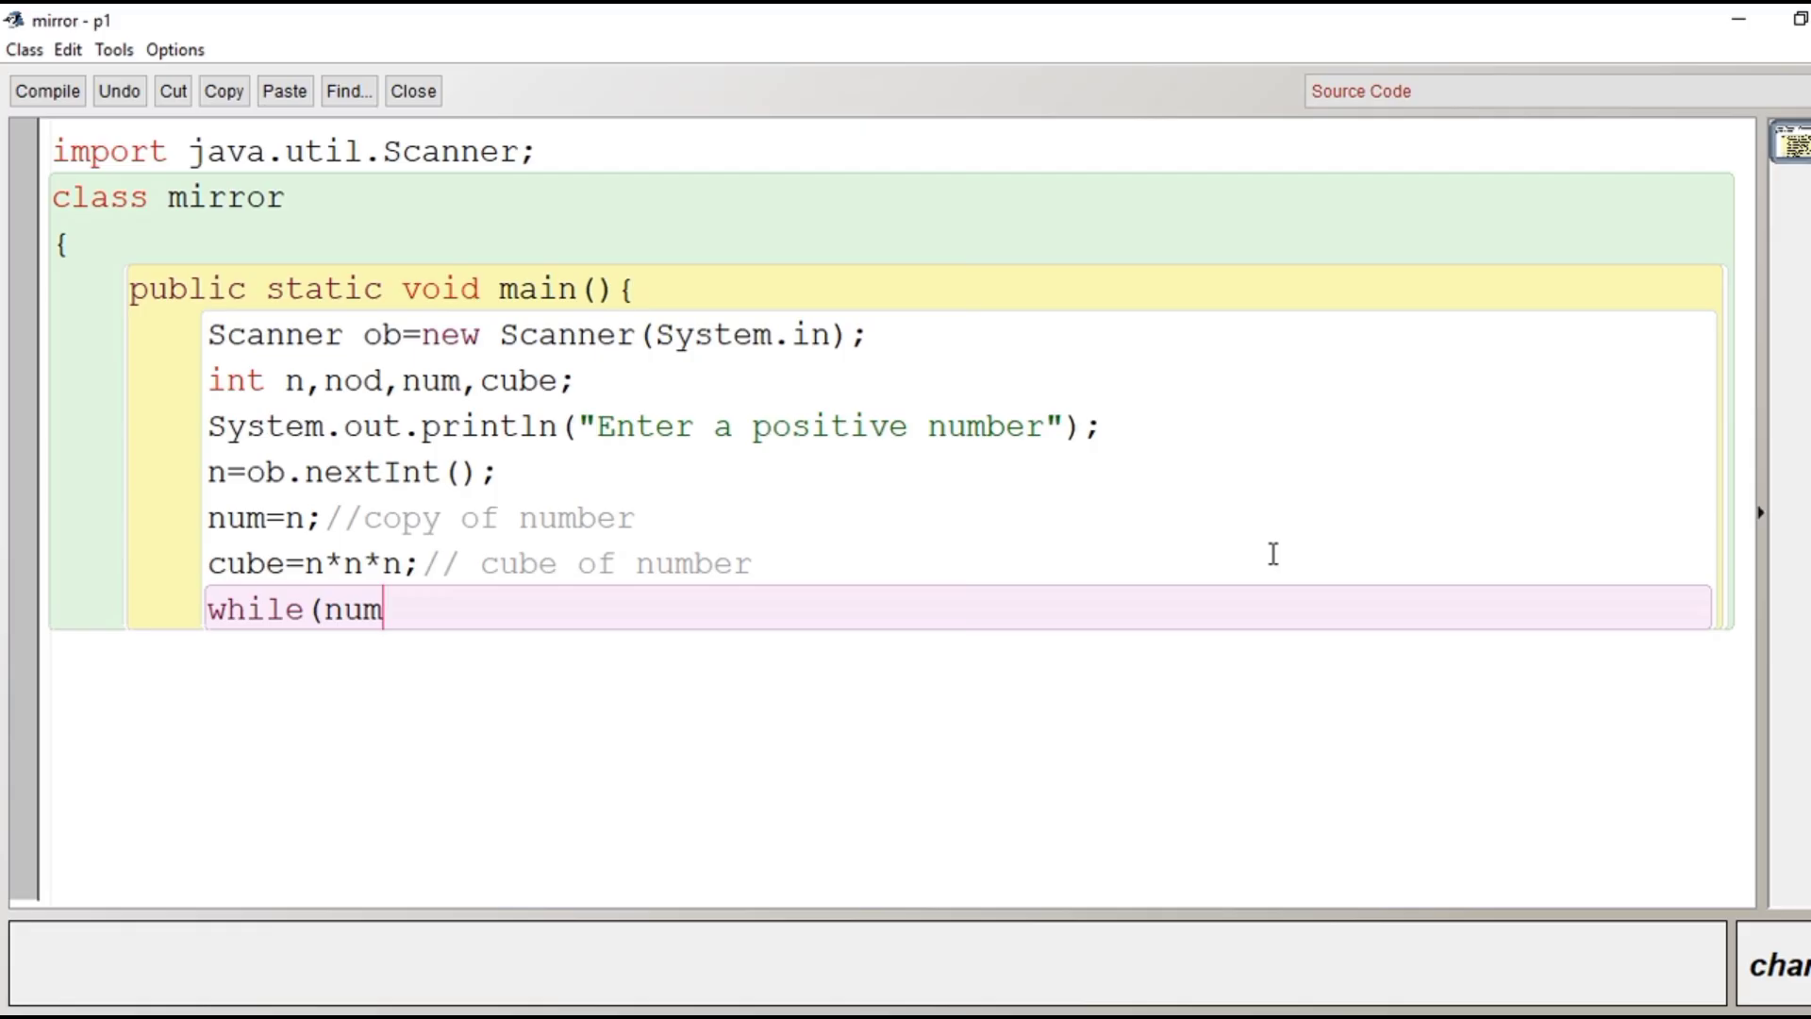
{"action": "type", "text": "!"}
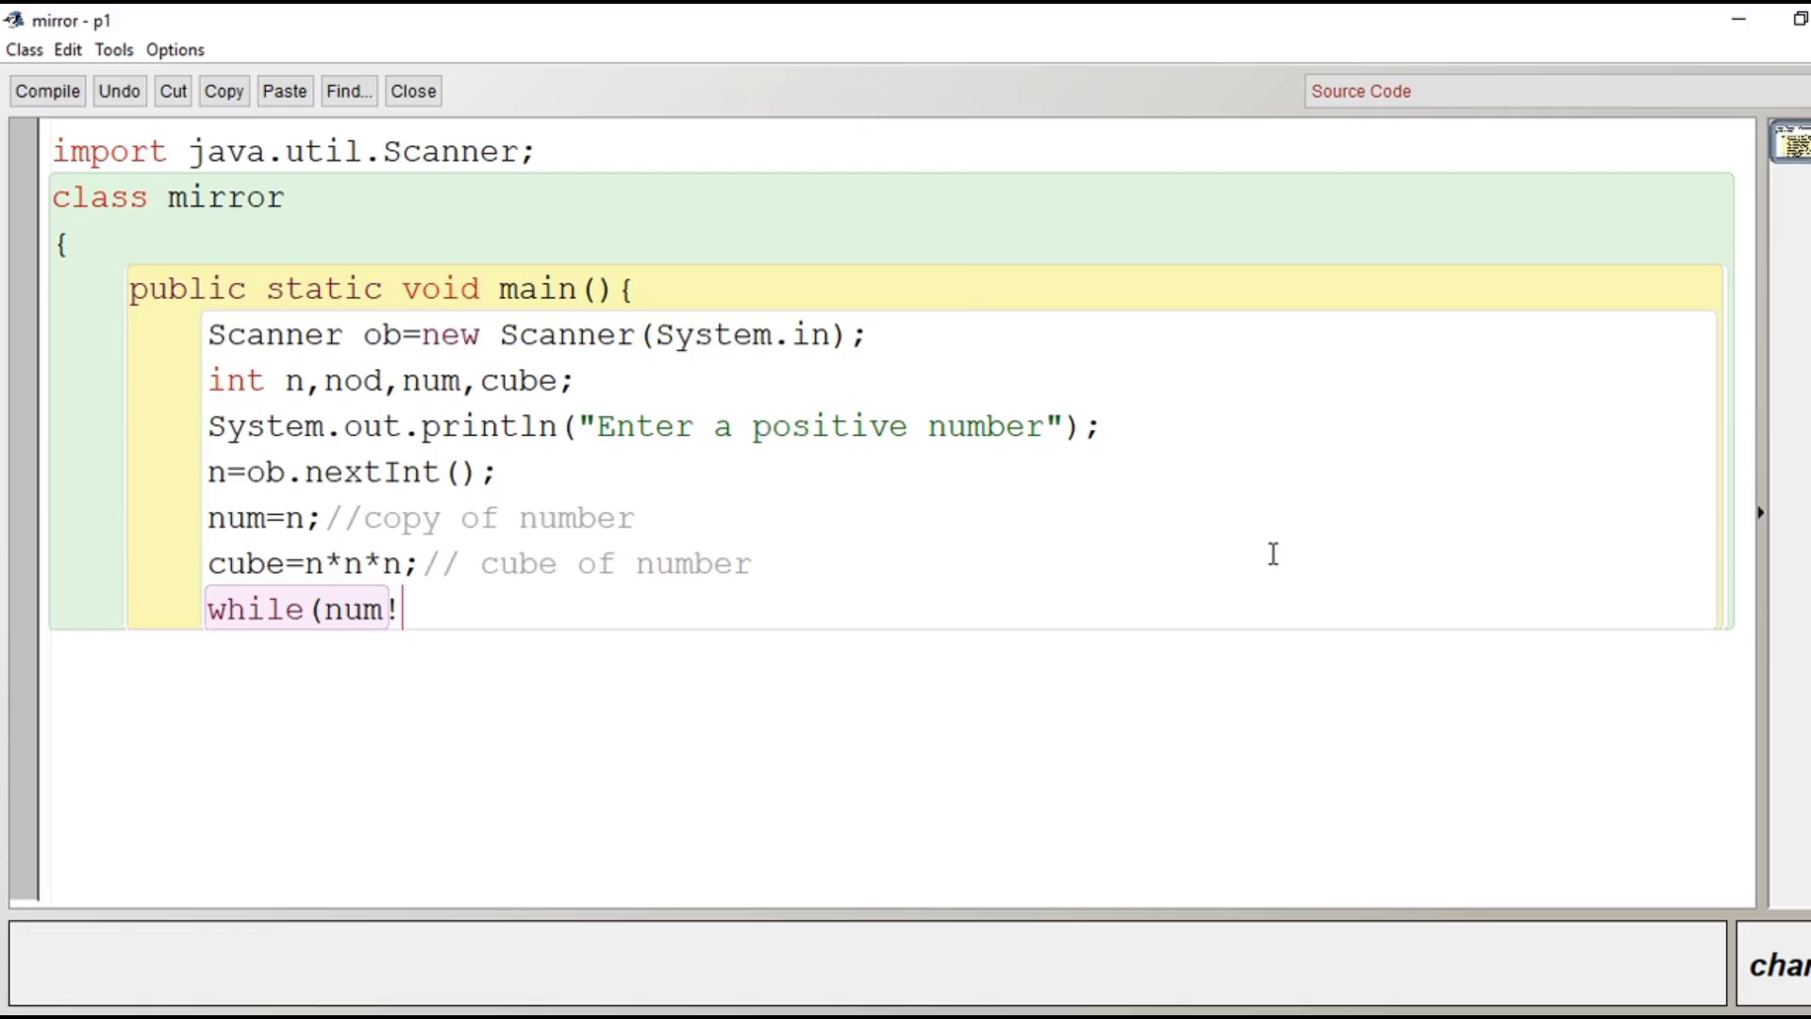
{"action": "type", "text": "=0)"}
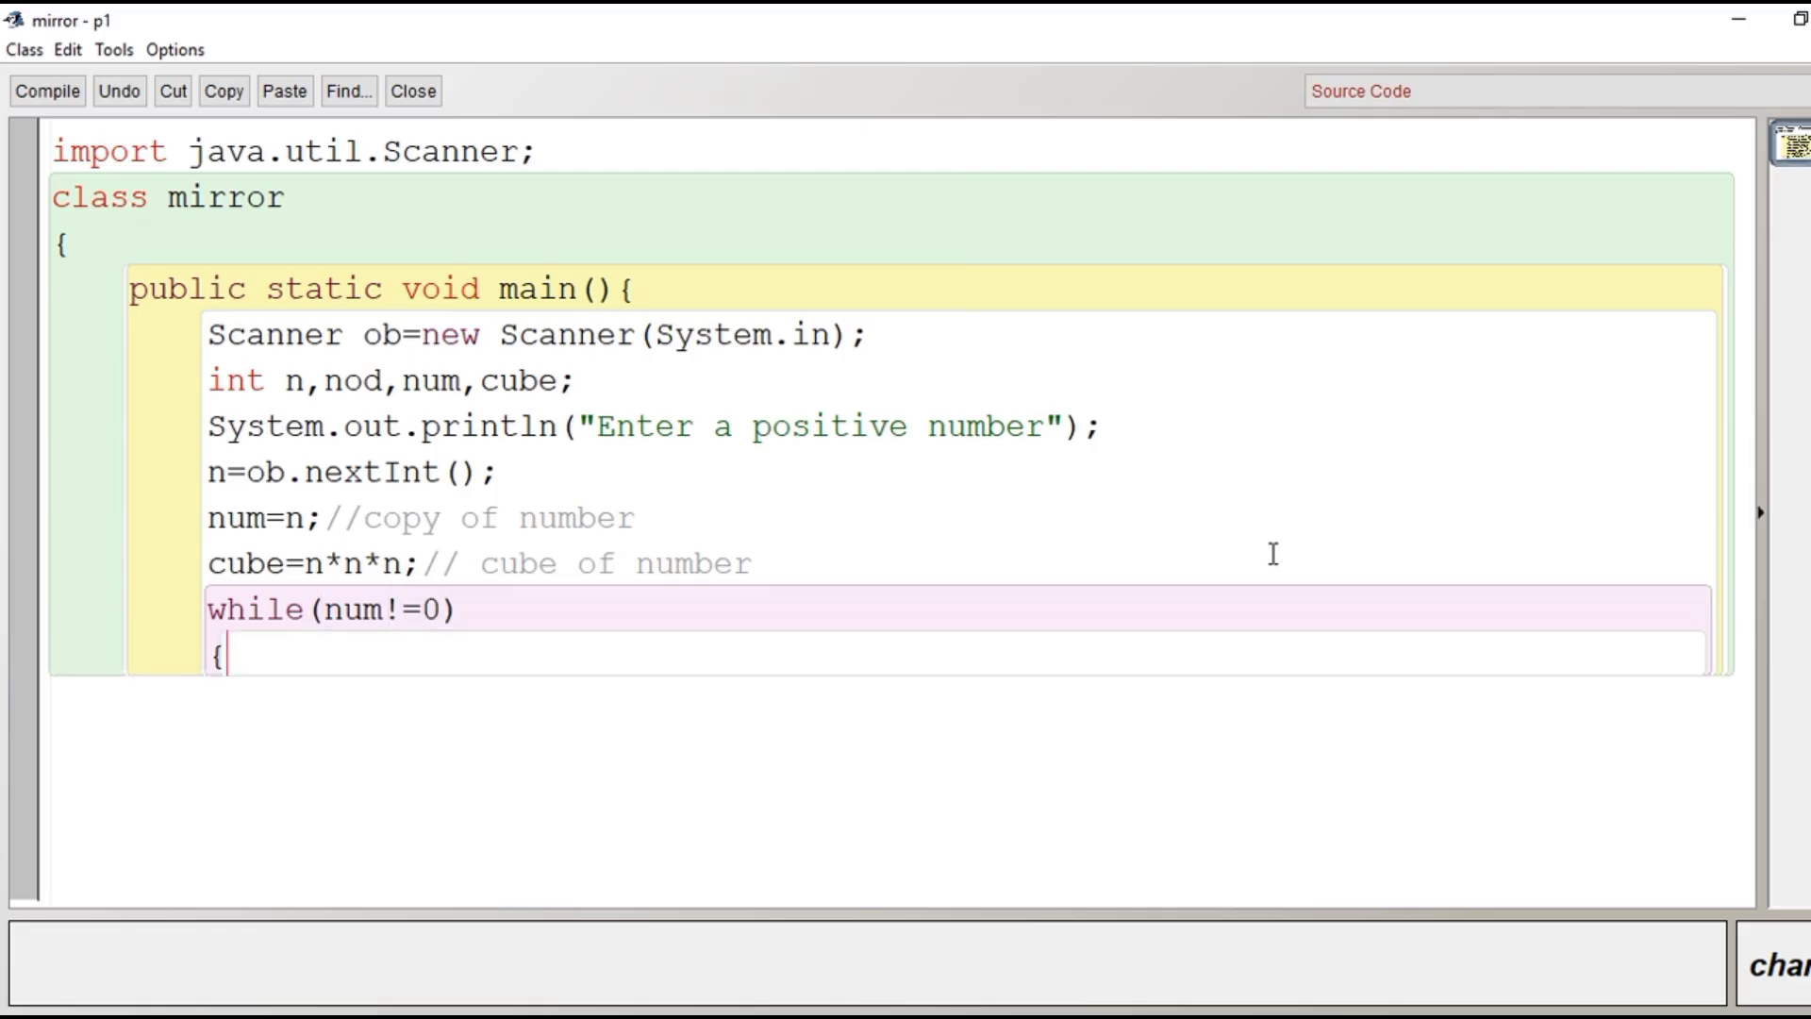
{"action": "type", "text": "//"}
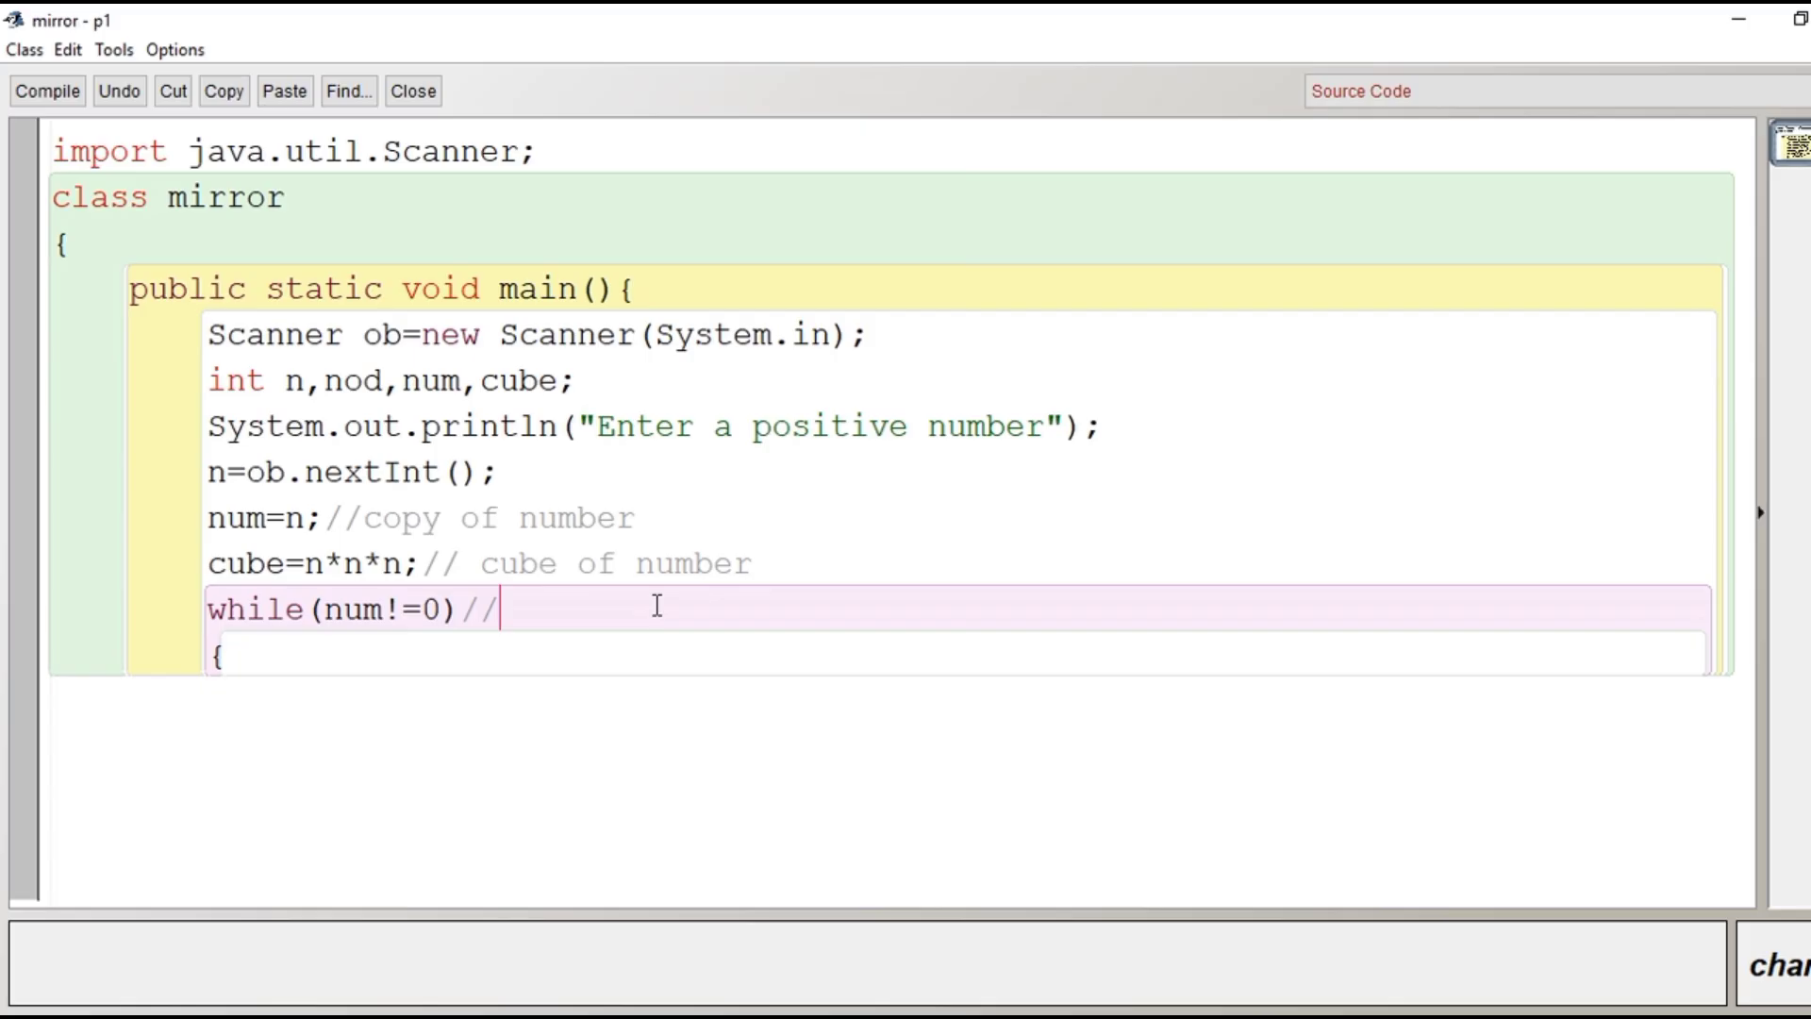
{"action": "type", "text": "fi"}
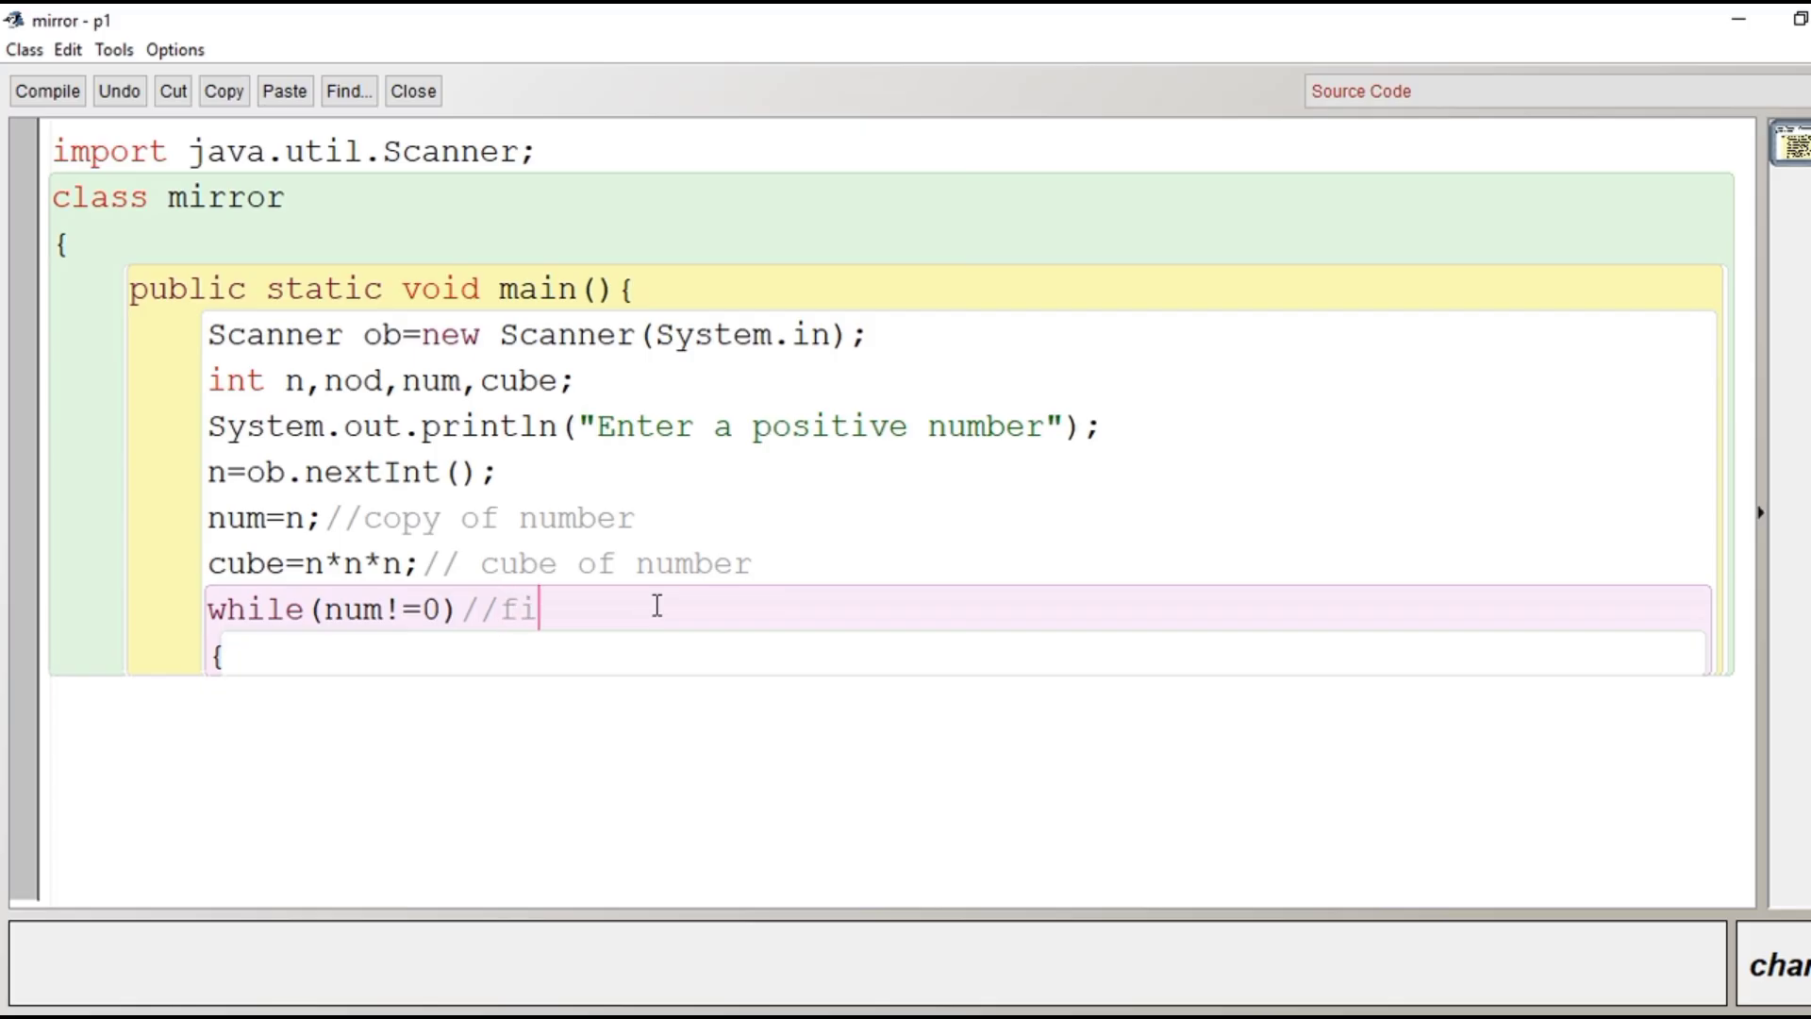
{"action": "type", "text": "ndin"}
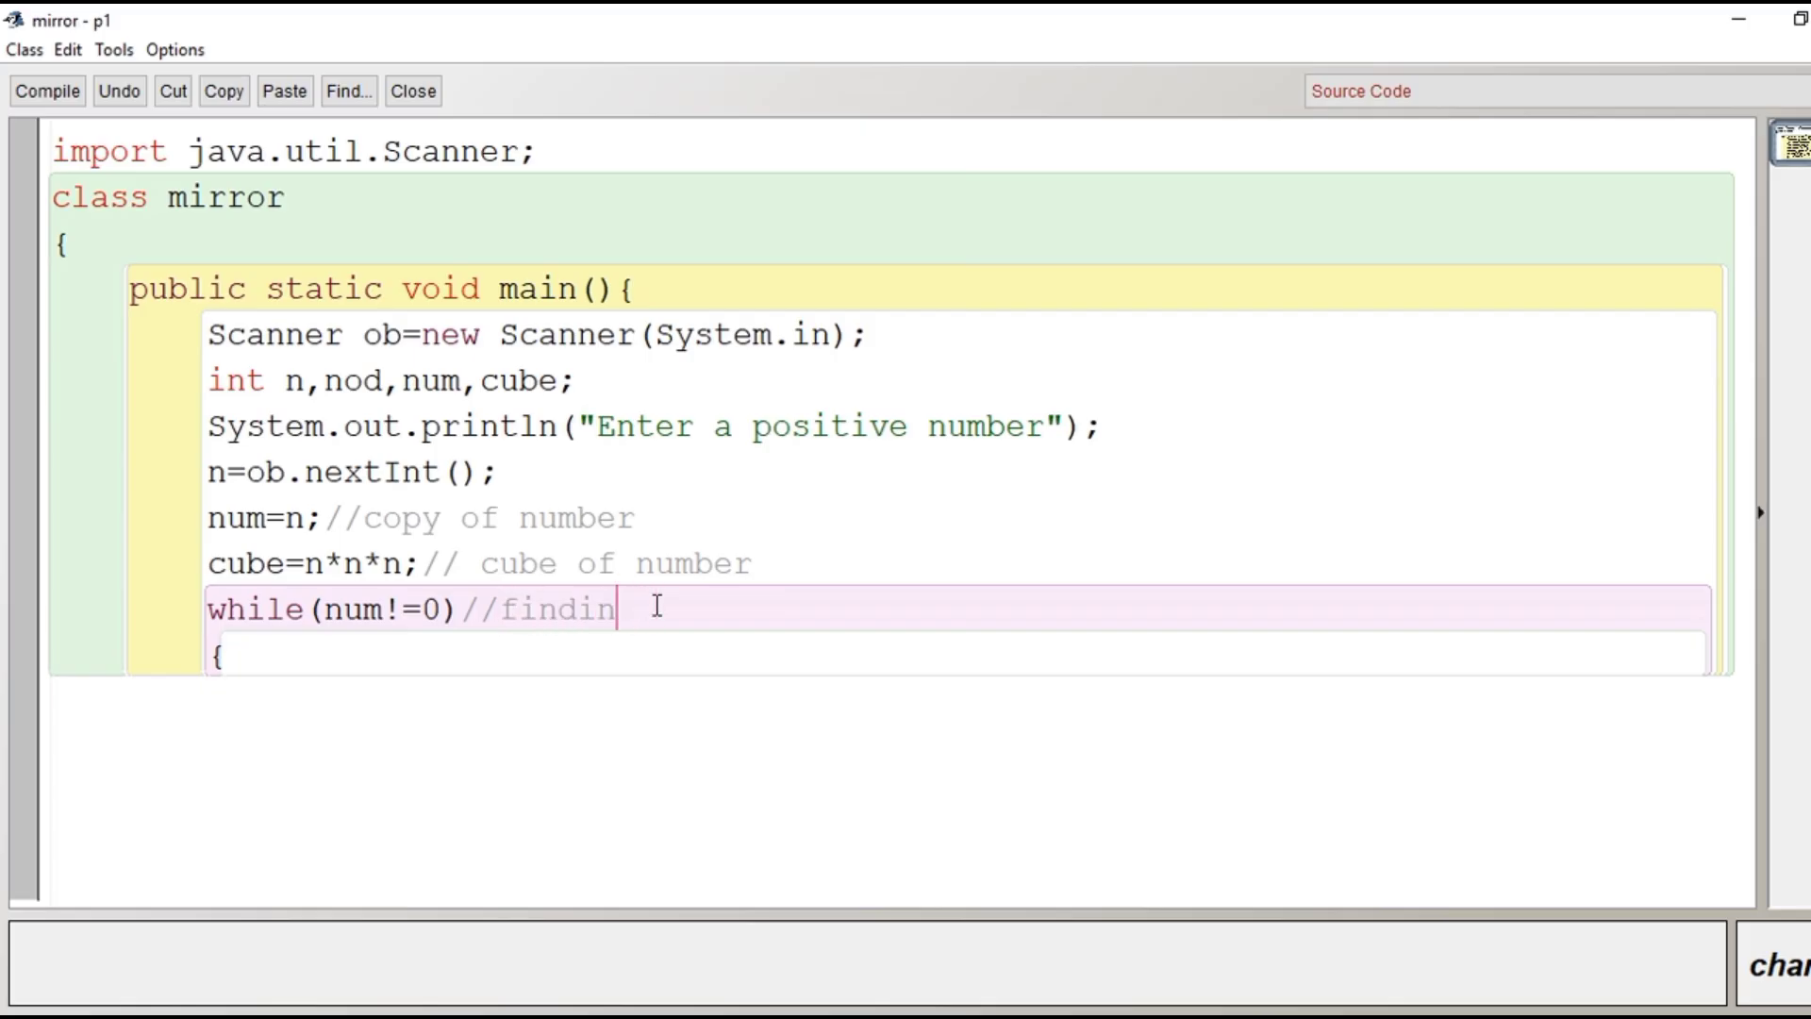
{"action": "type", "text": "g number"}
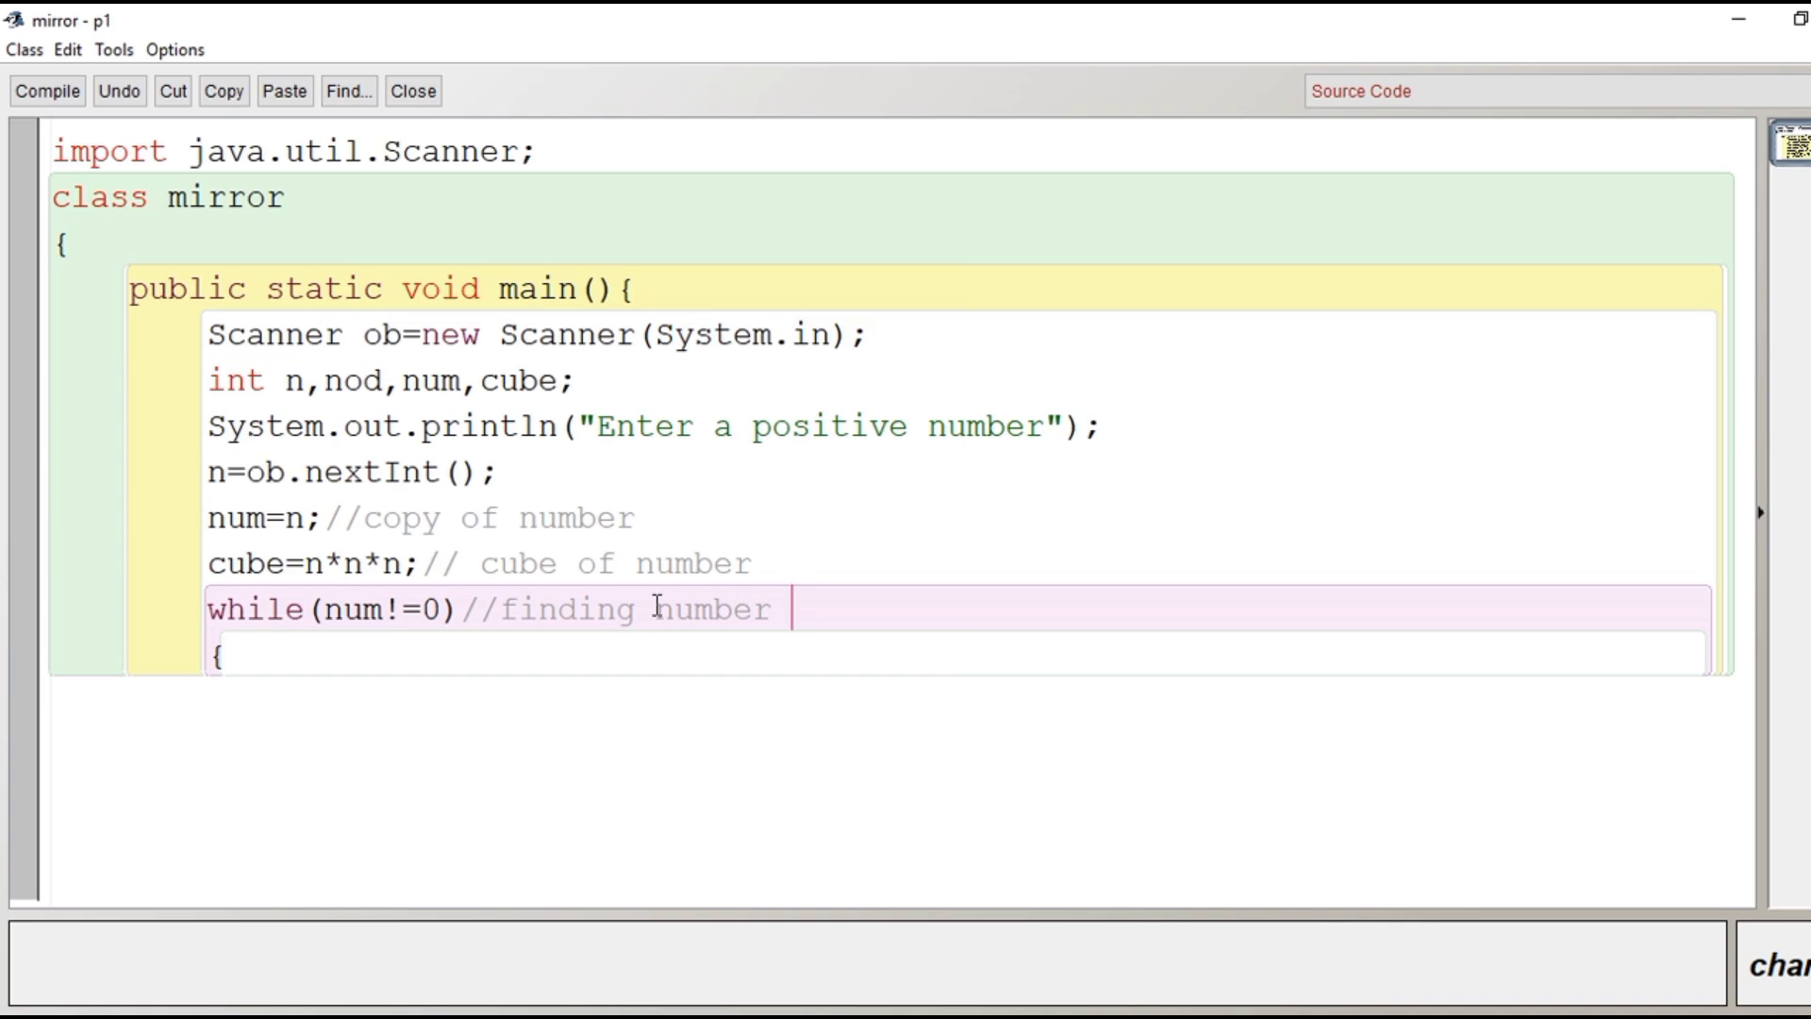
{"action": "type", "text": "of digits"}
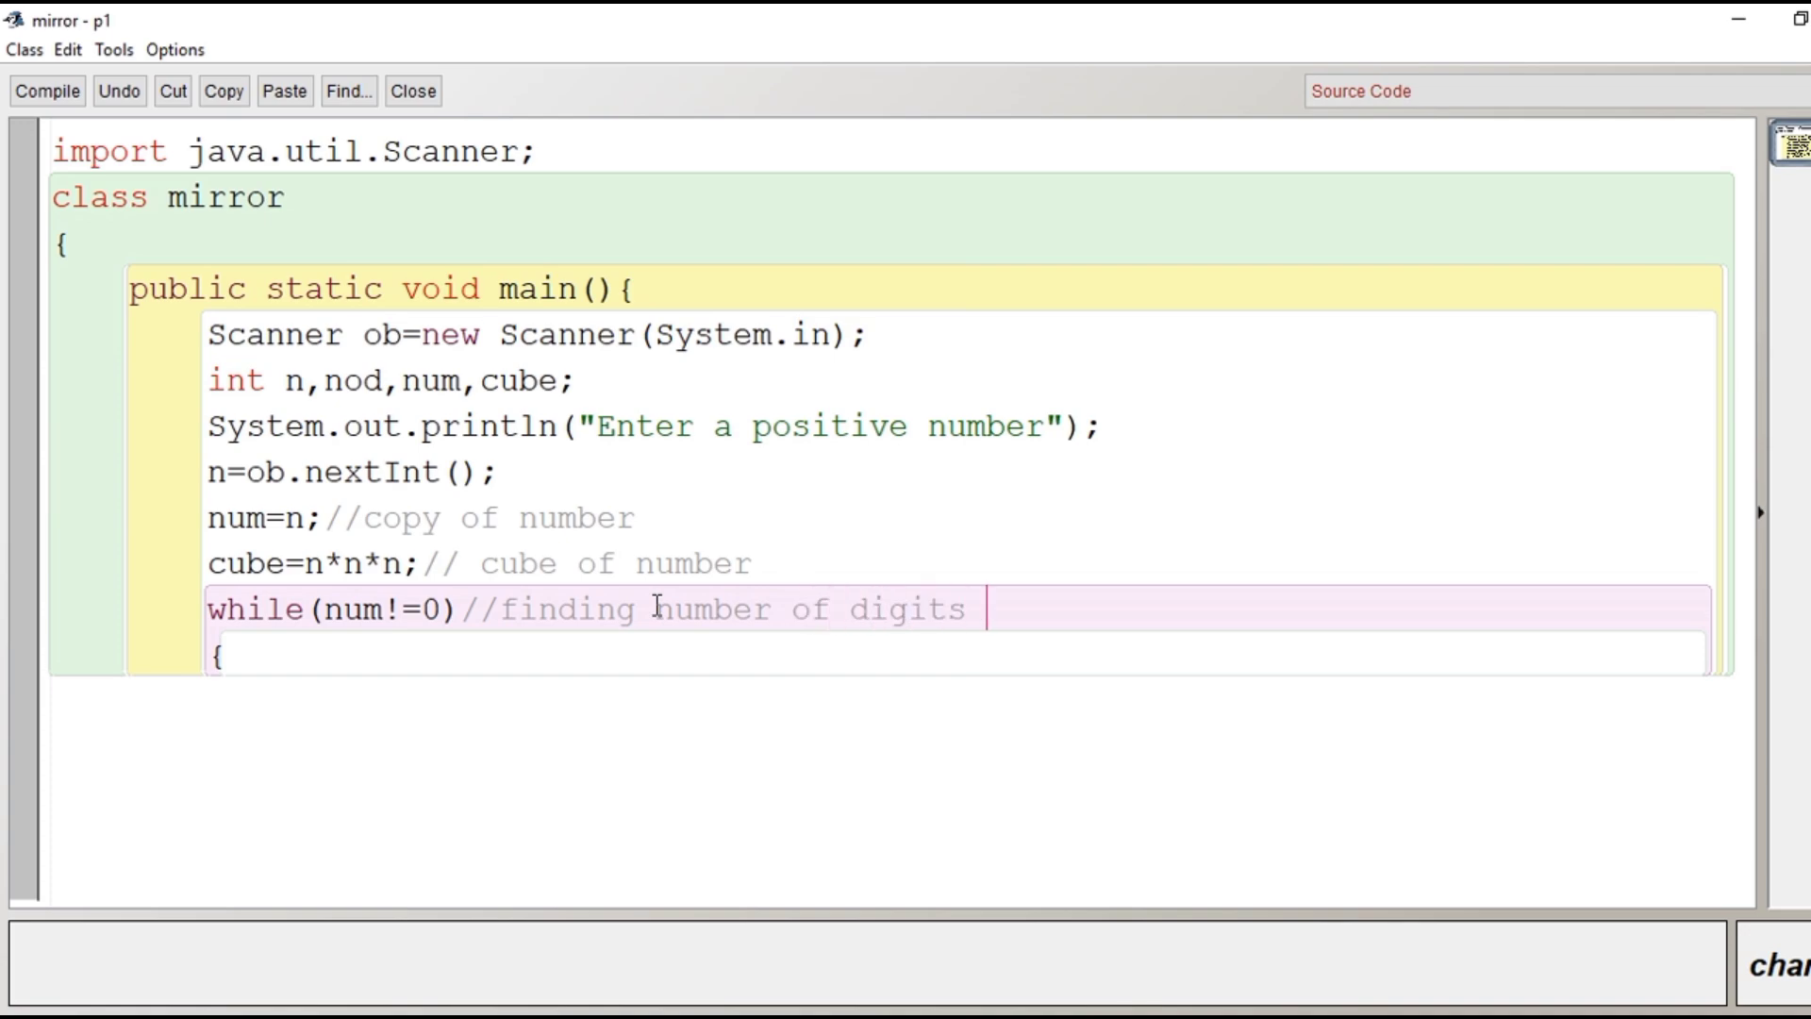
{"action": "type", "text": "present in"}
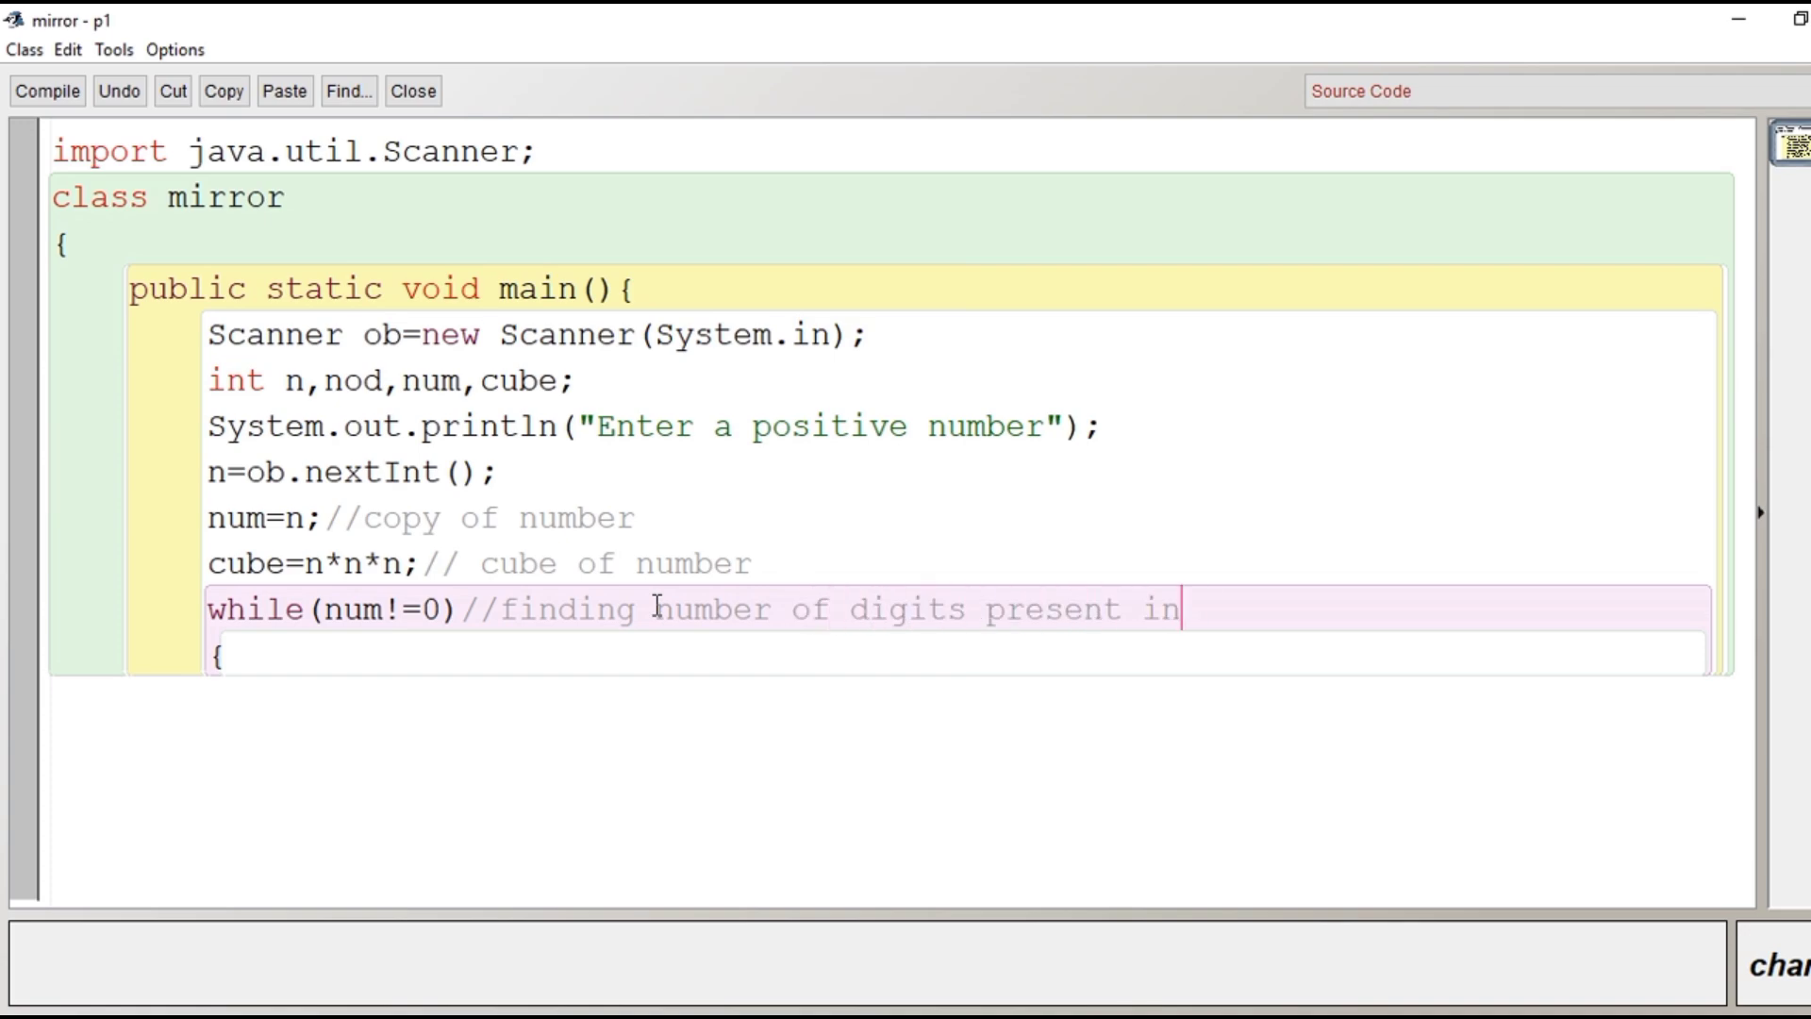
{"action": "type", "text": "number"}
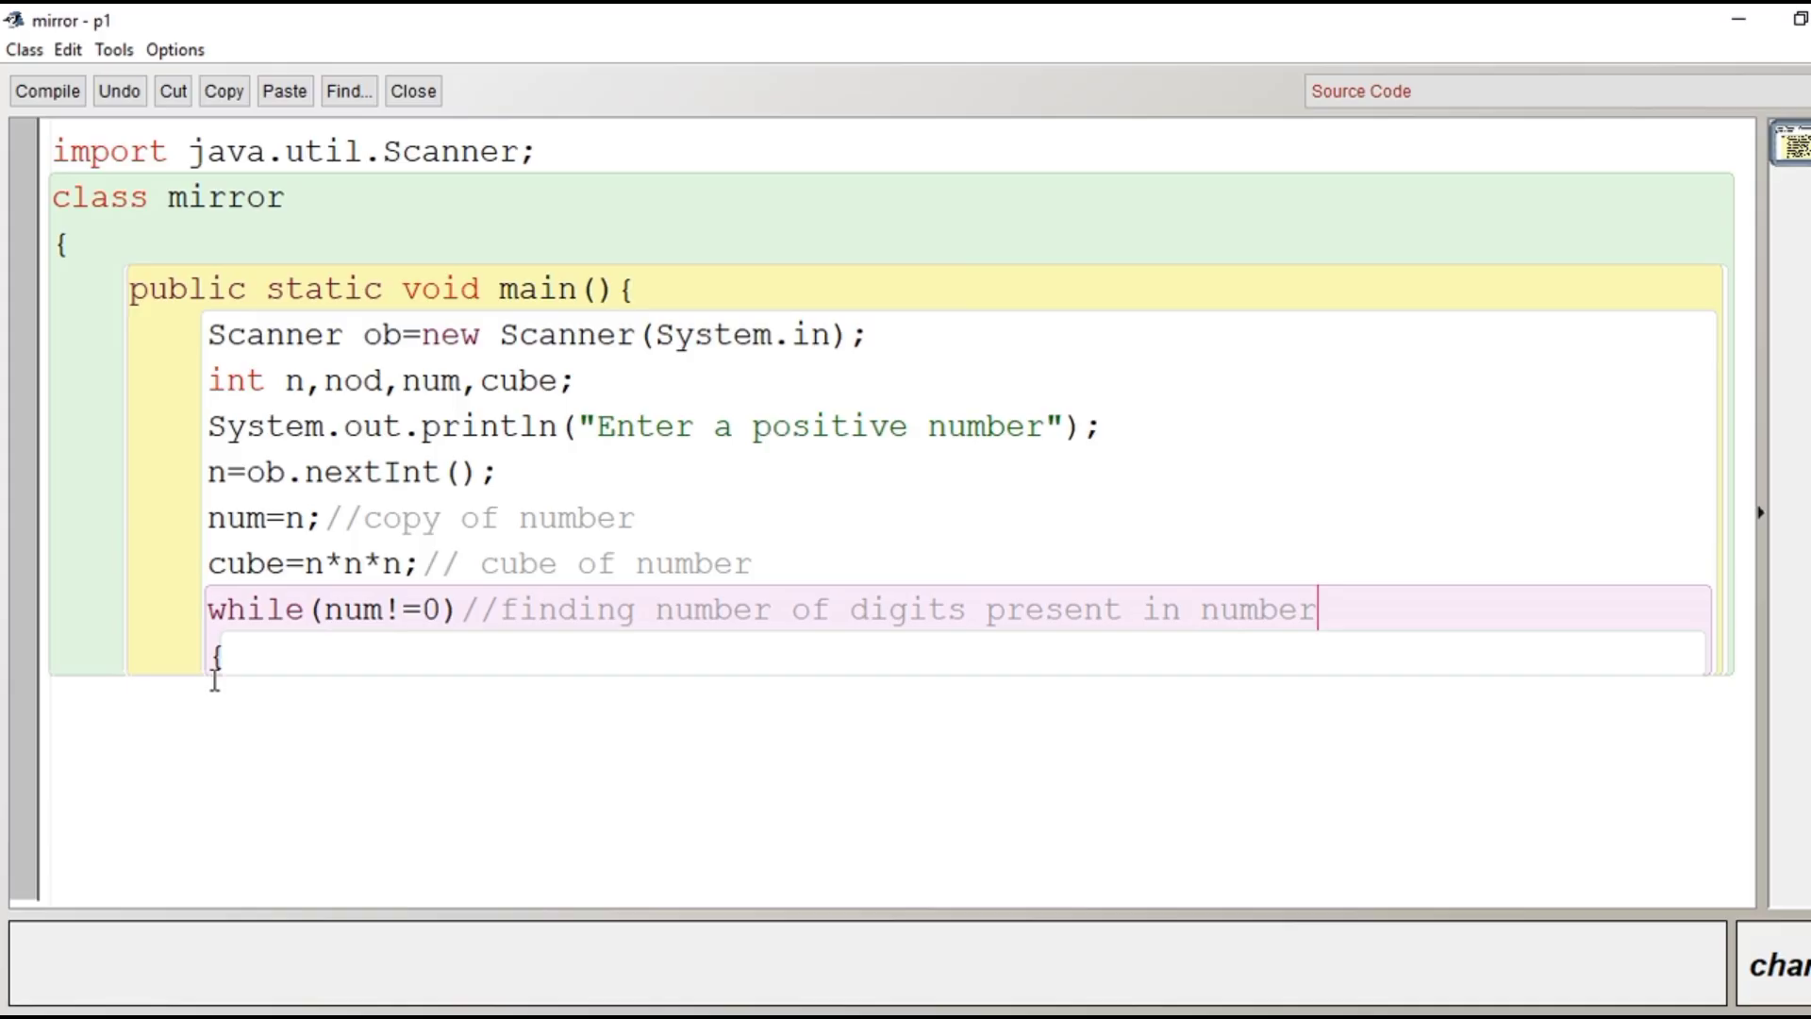
Step: Fill the loop body with num=num/10; and close the brace
{"action": "type", "text": "i"}
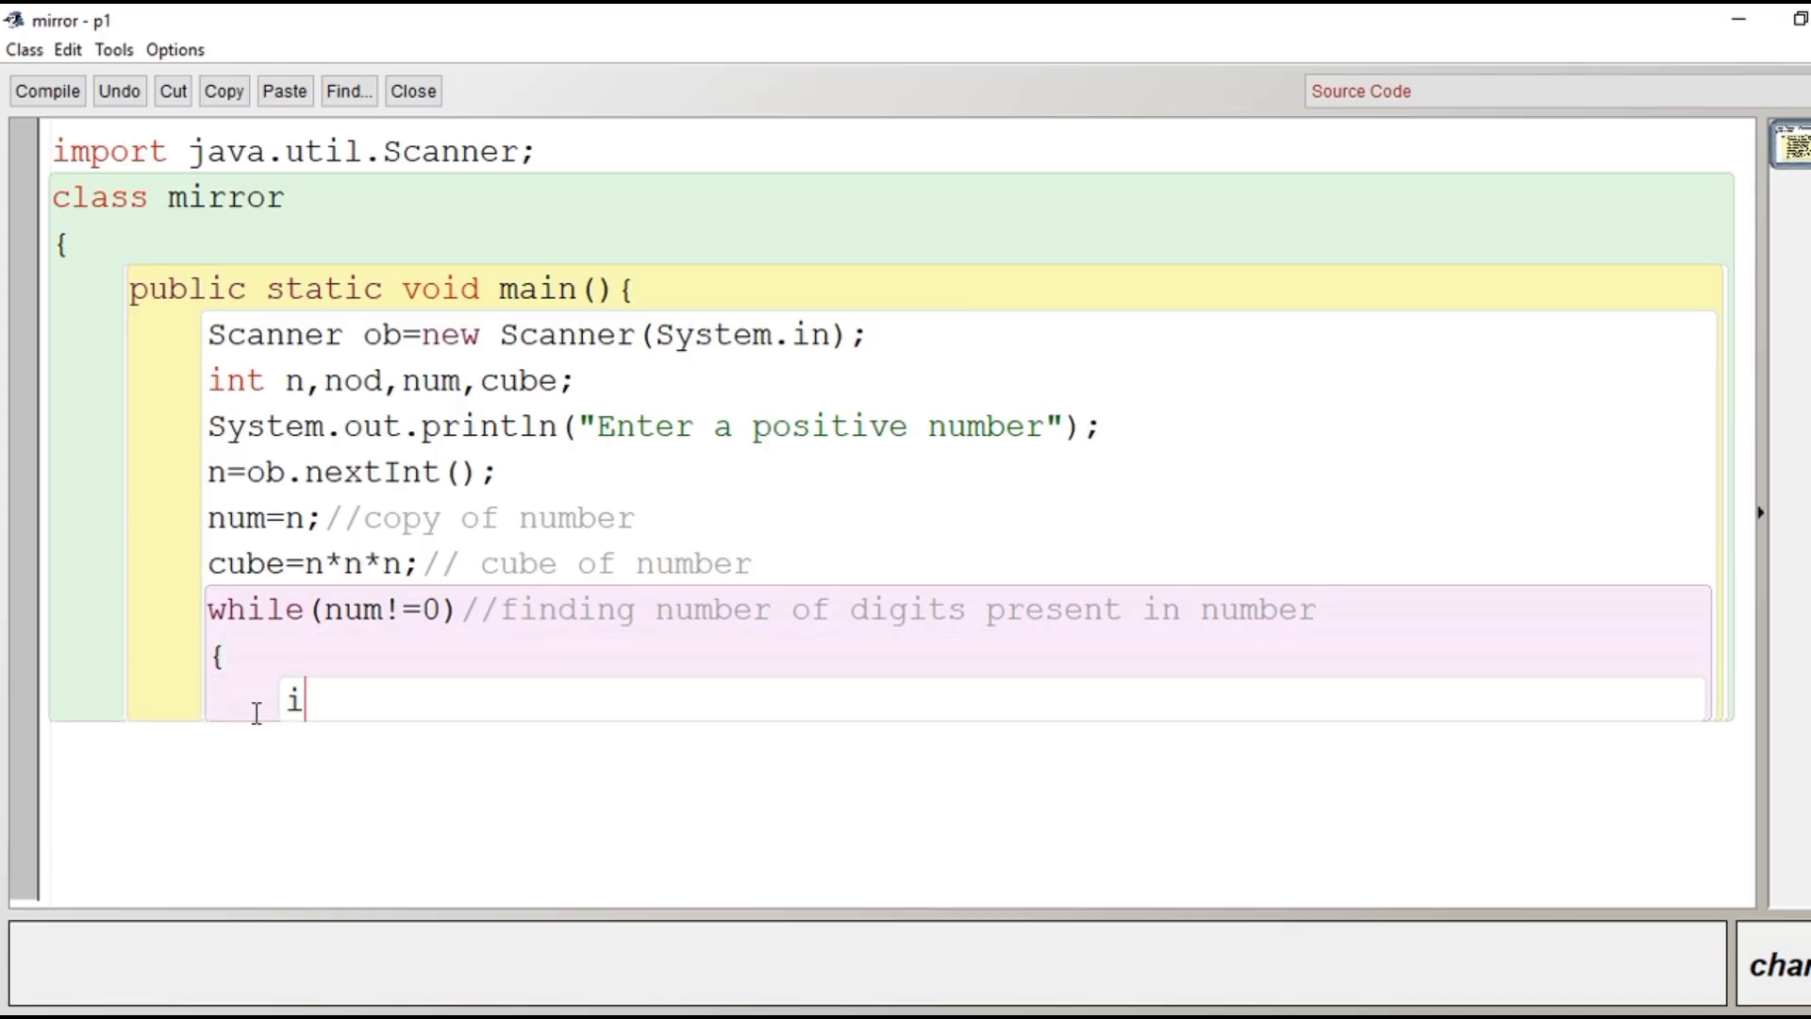
{"action": "key", "text": "backspace"}
{"action": "type", "text": "nod++;"}
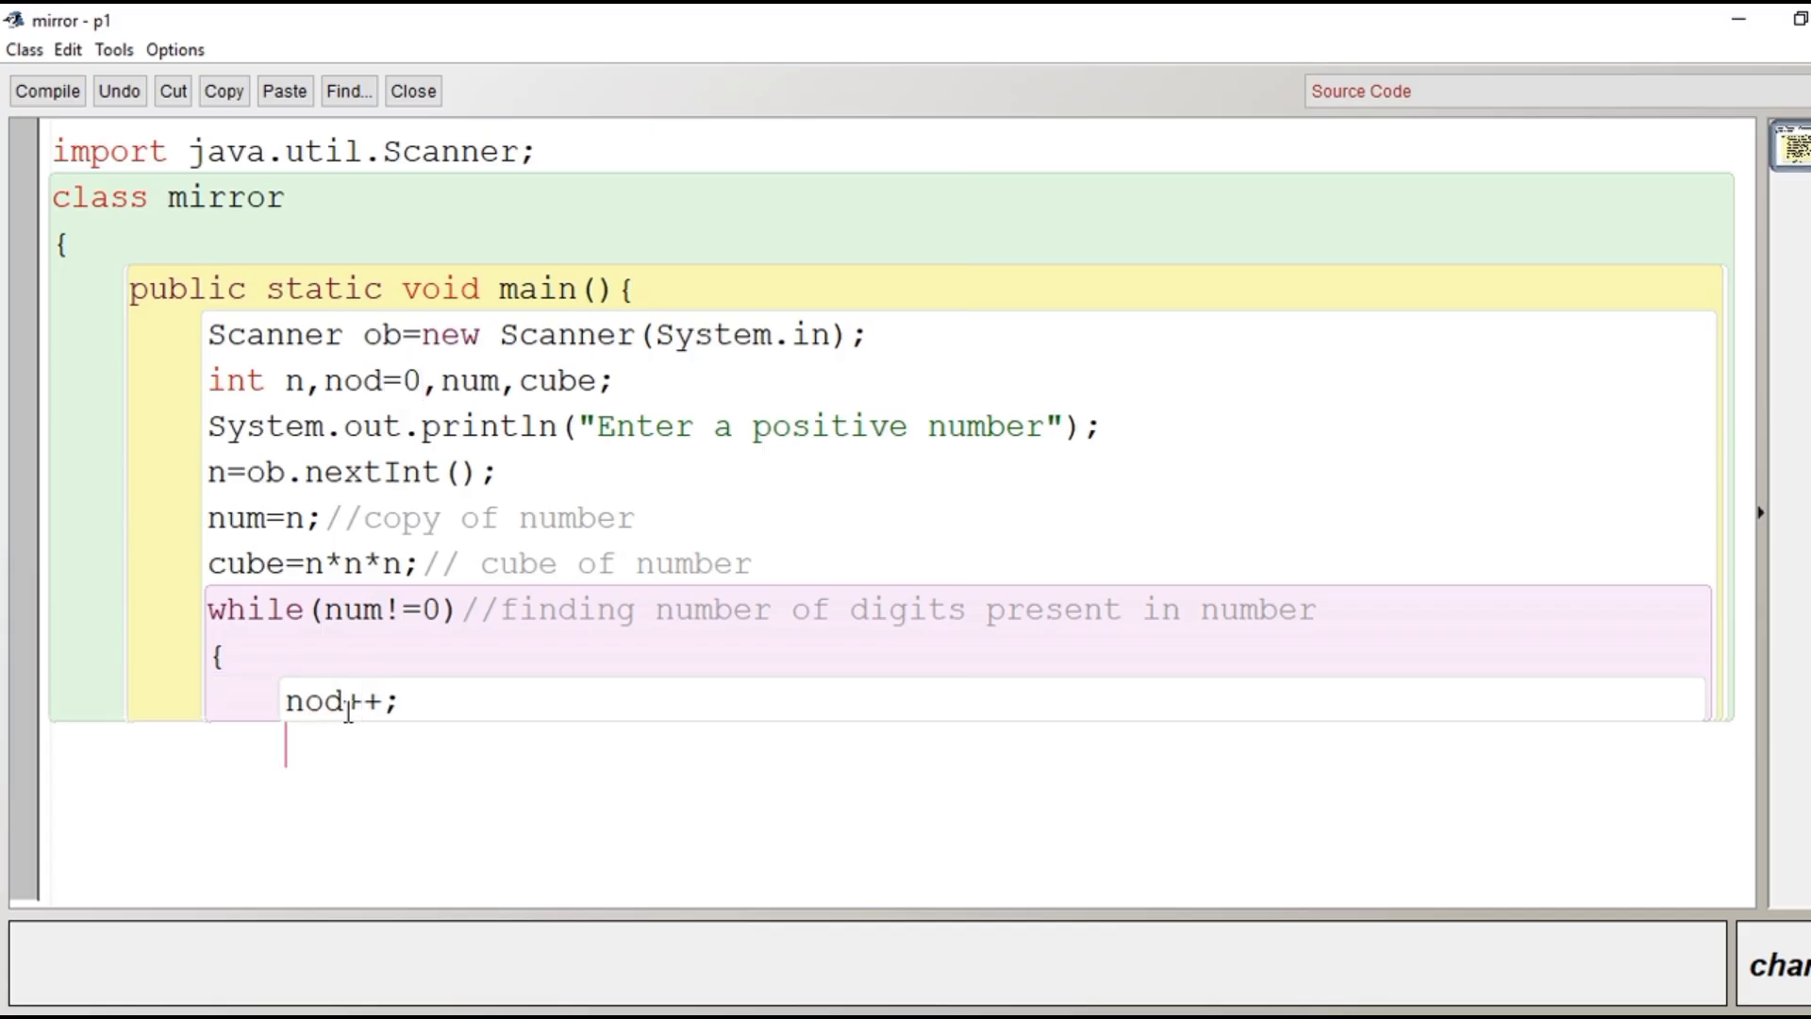
{"action": "type", "text": "num=num/10"}
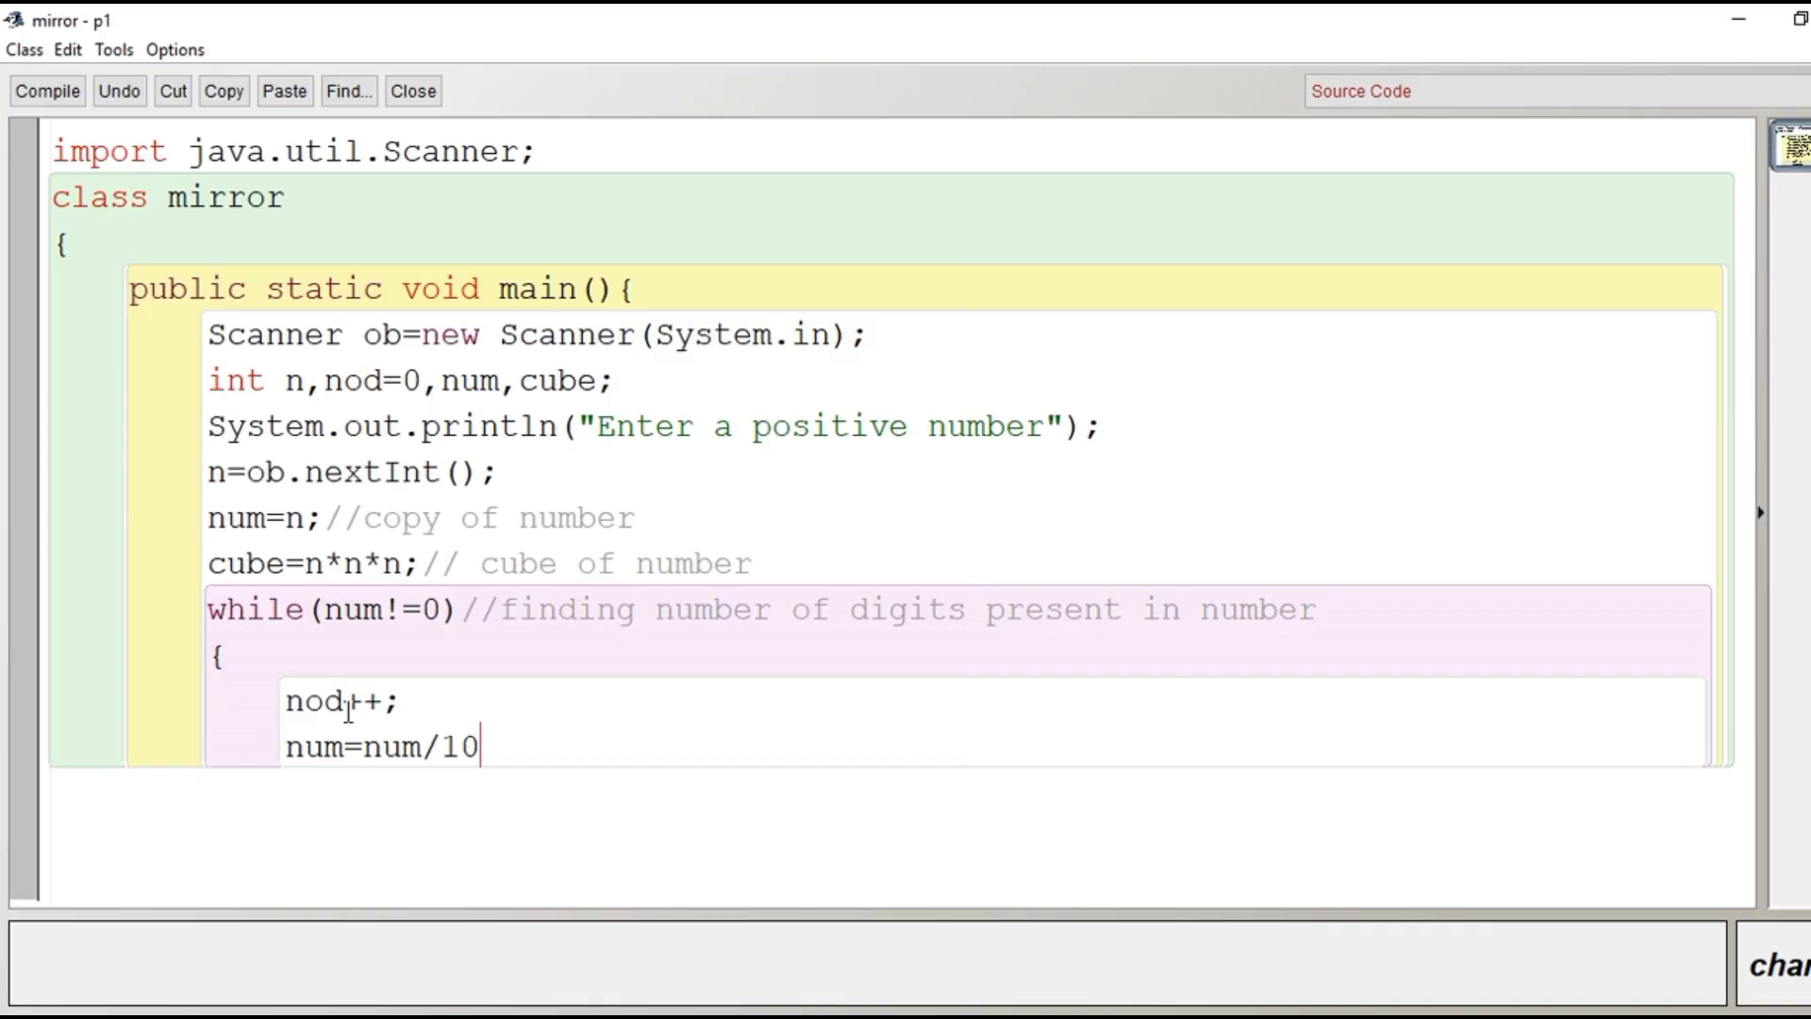
{"action": "type", "text": ";}"}
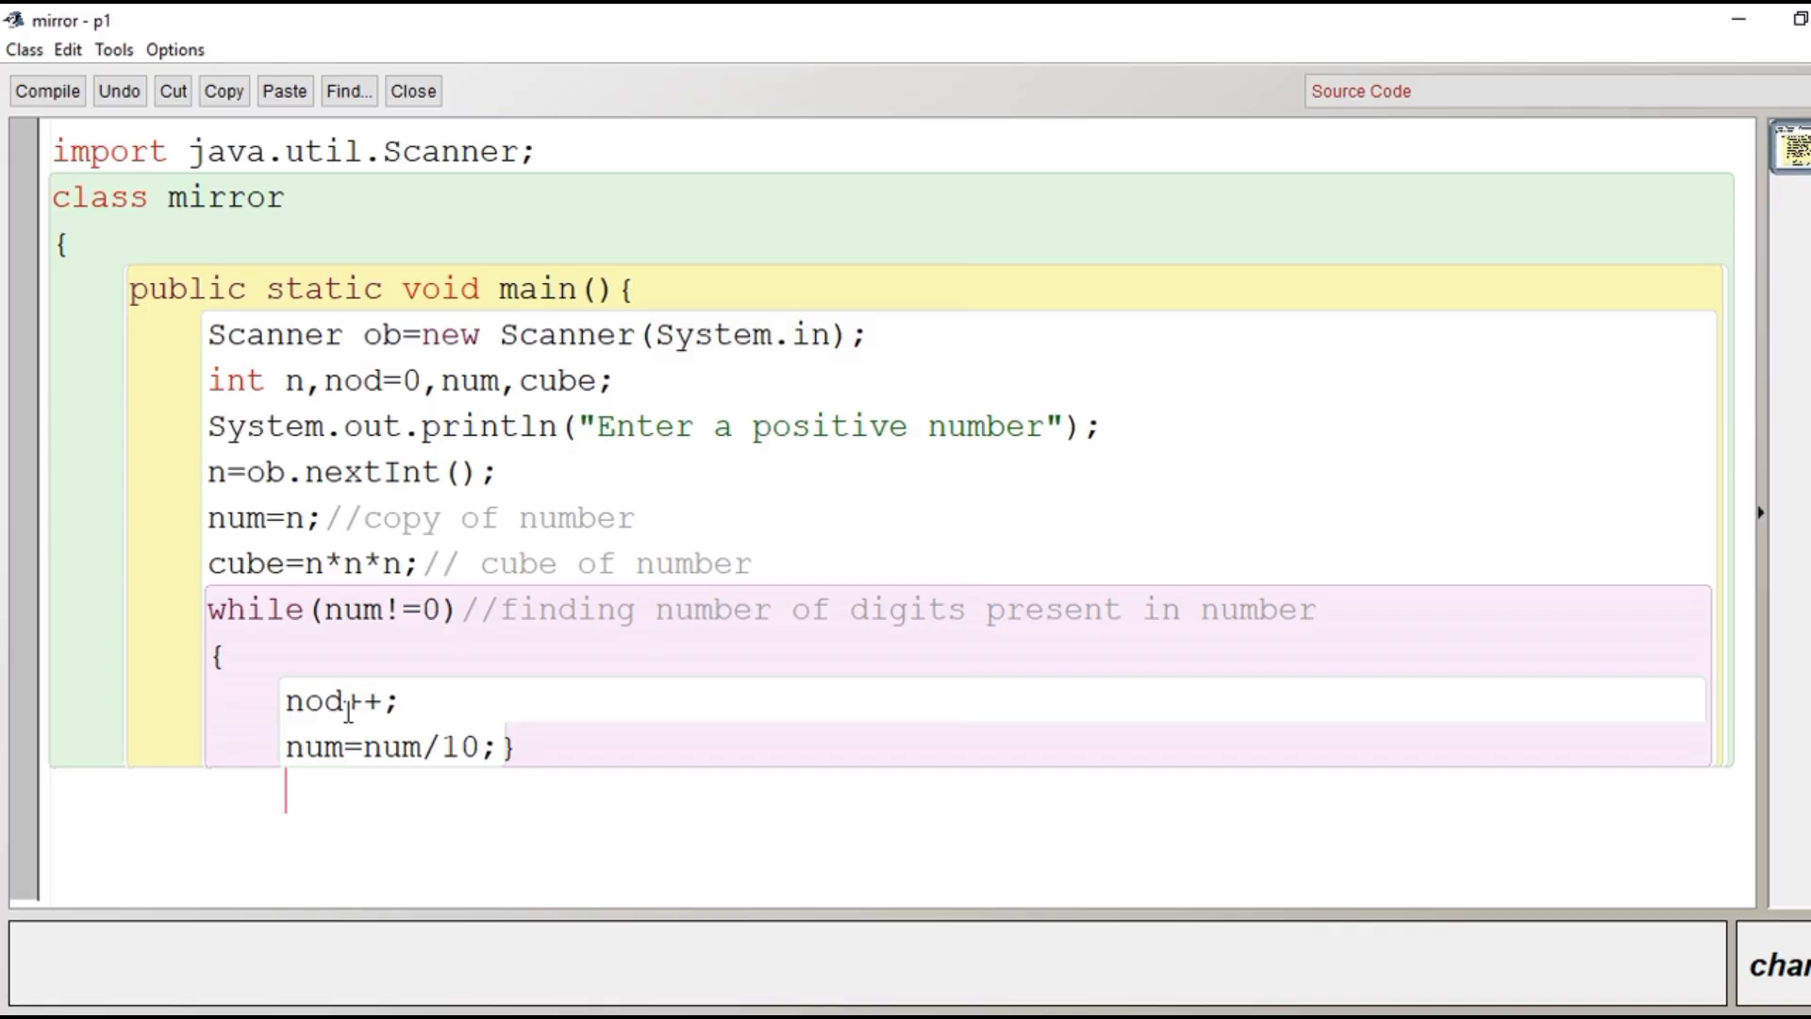
Step: Start an if condition comparing n == with a Math.pow call
{"action": "type", "text": "if"}
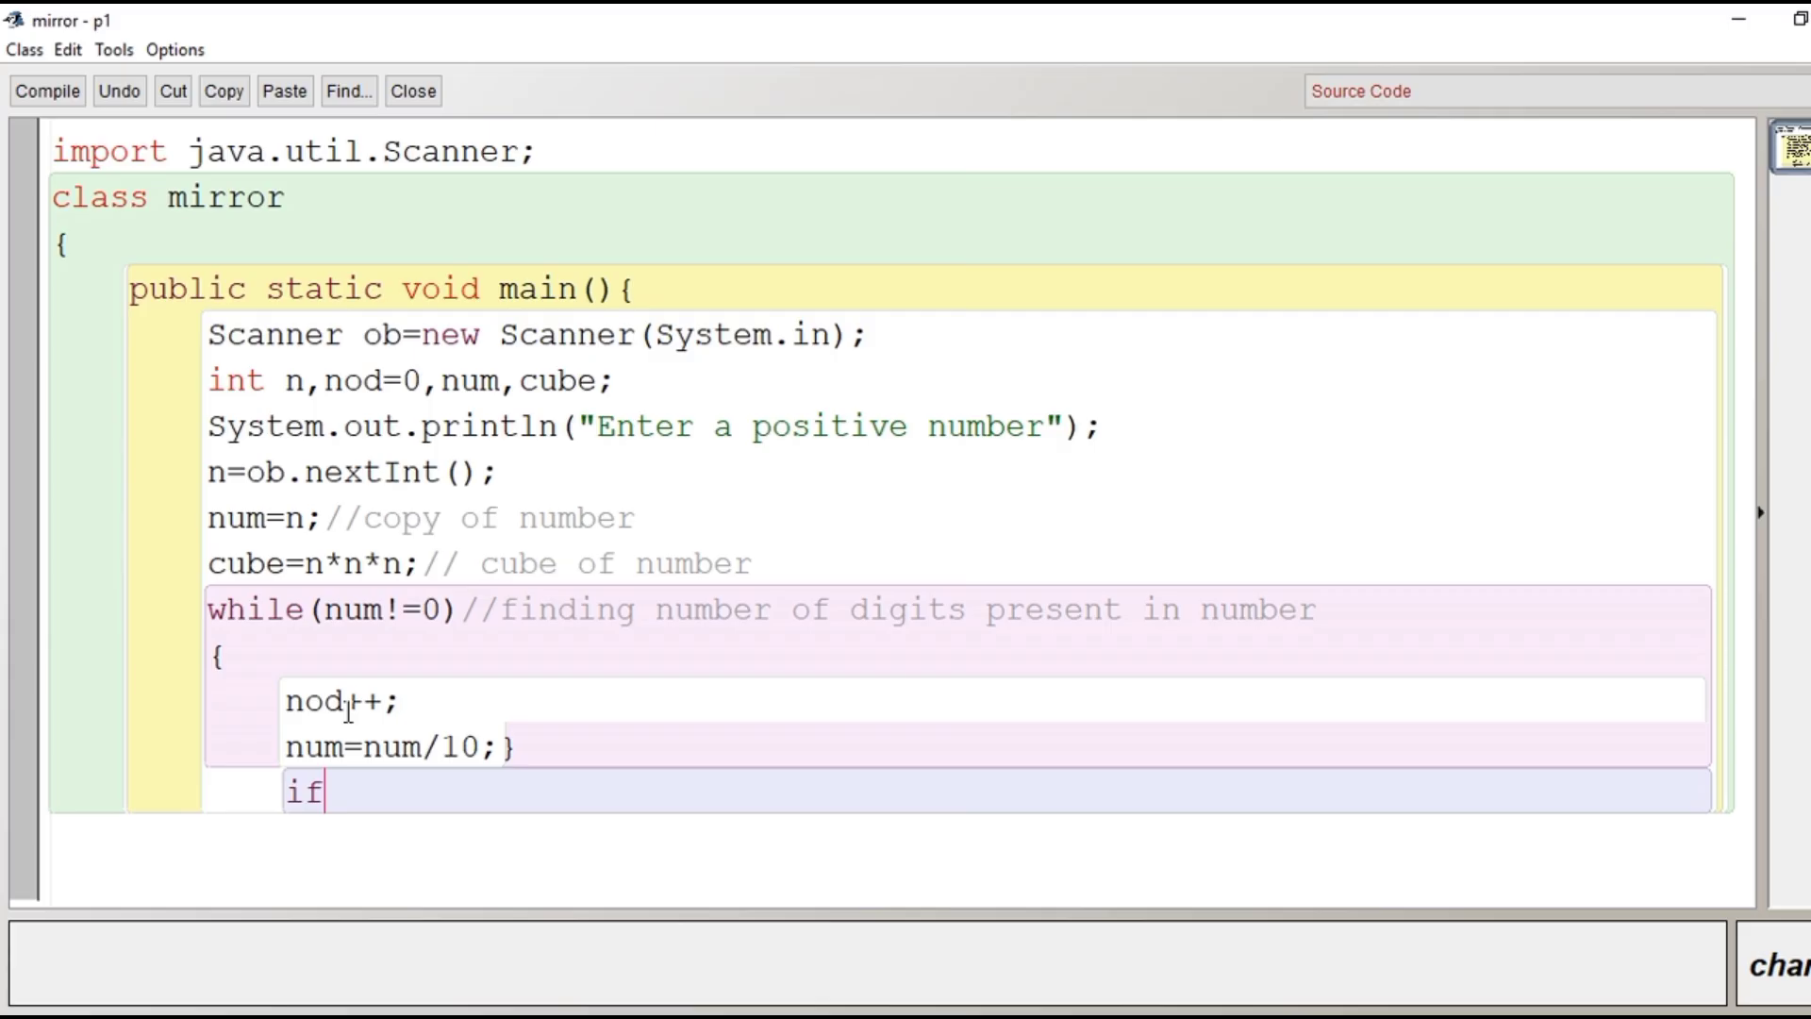
{"action": "type", "text": "()"}
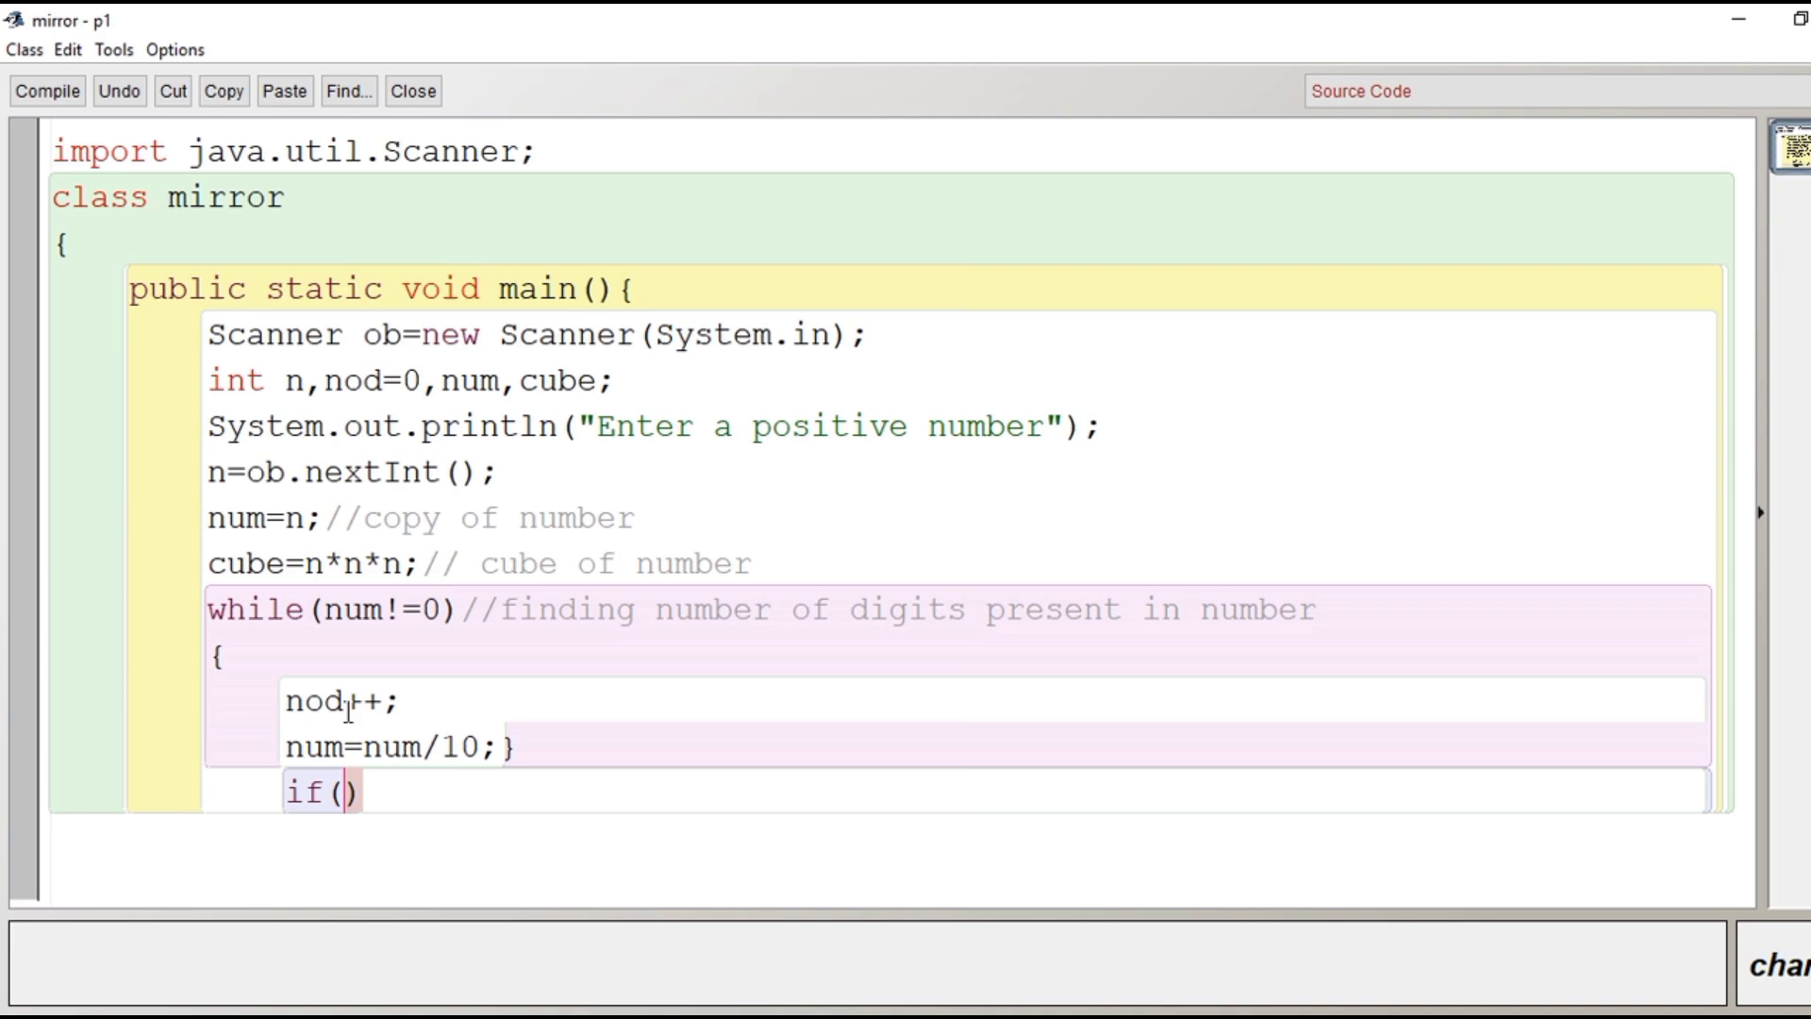
{"action": "type", "text": "n"}
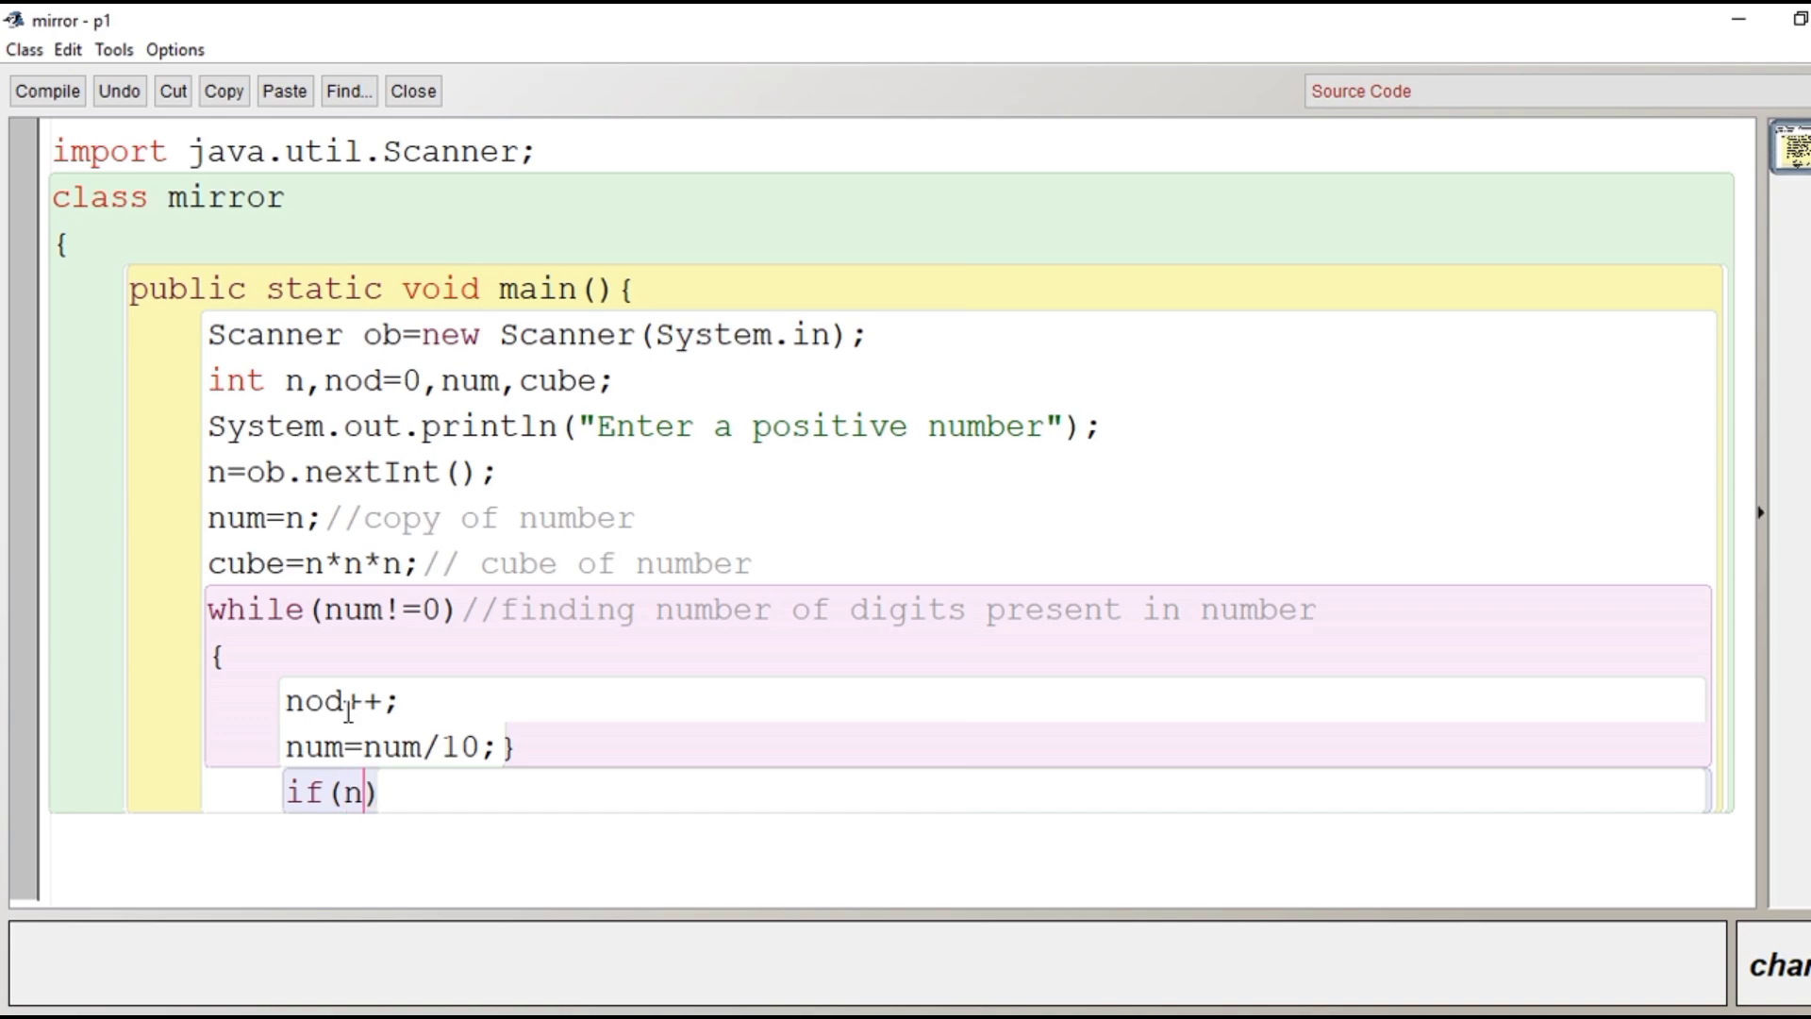
{"action": "type", "text": "=="}
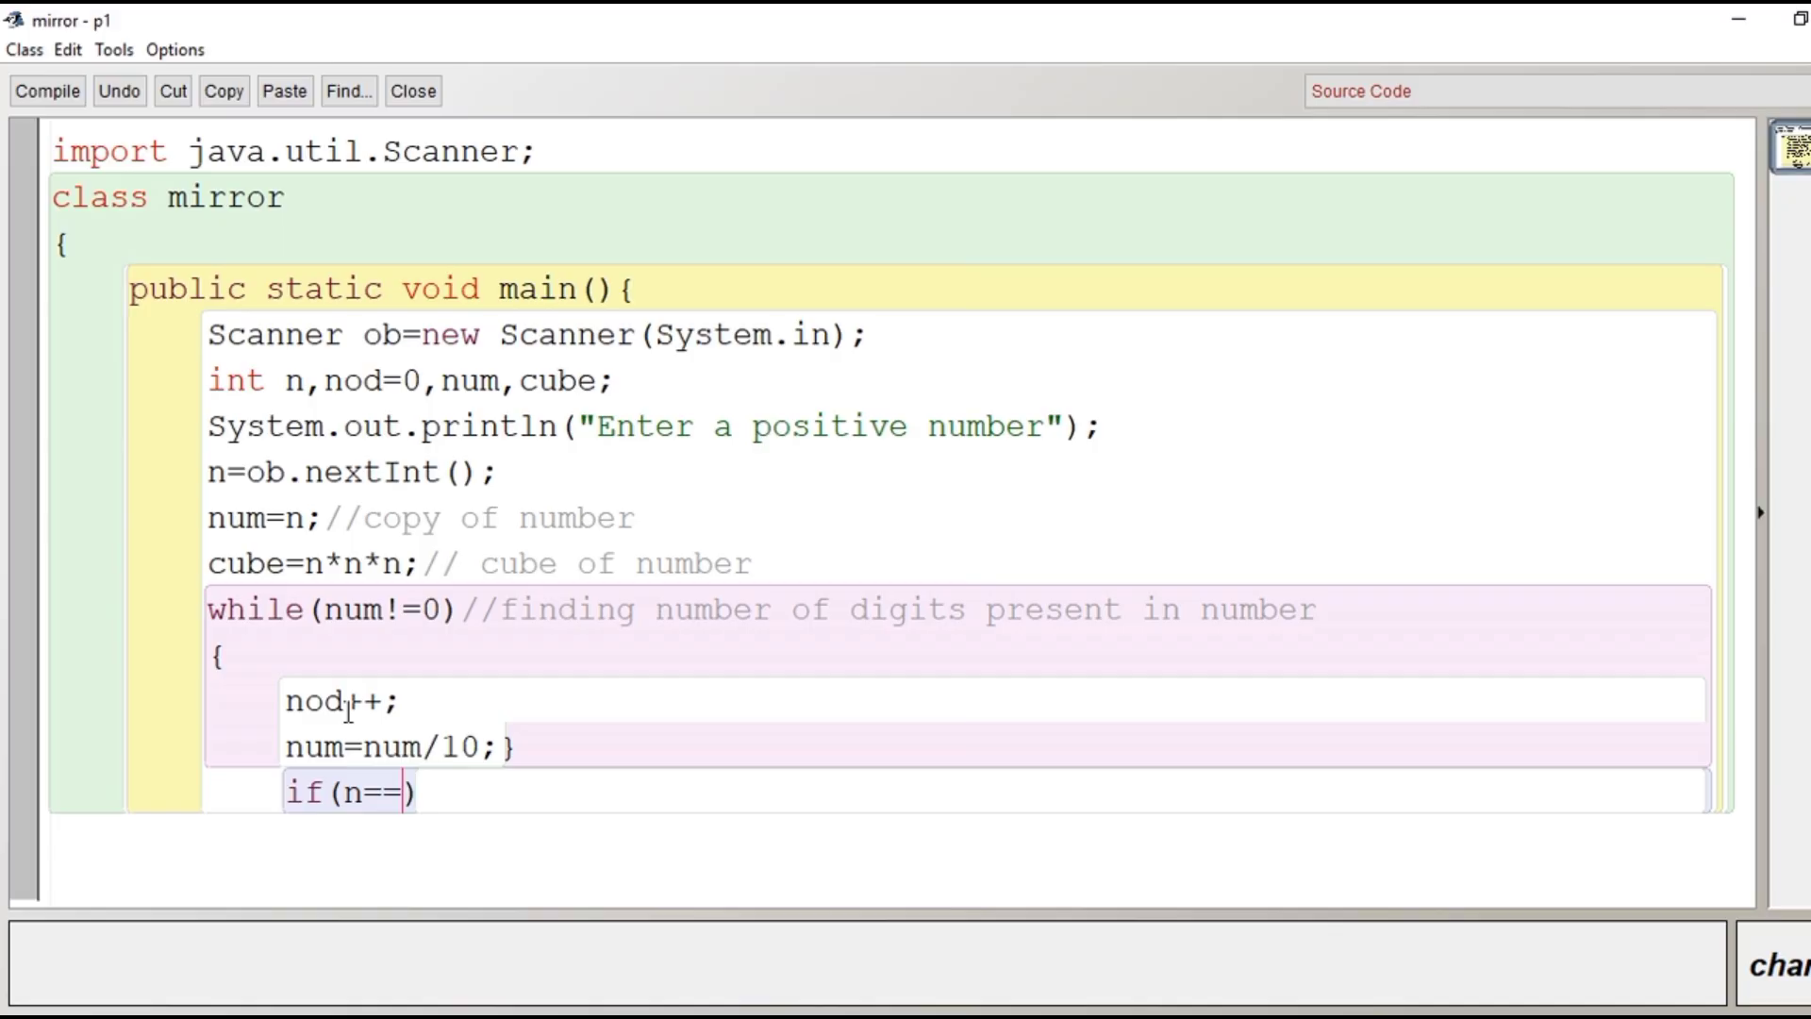
{"action": "type", "text": "Math"}
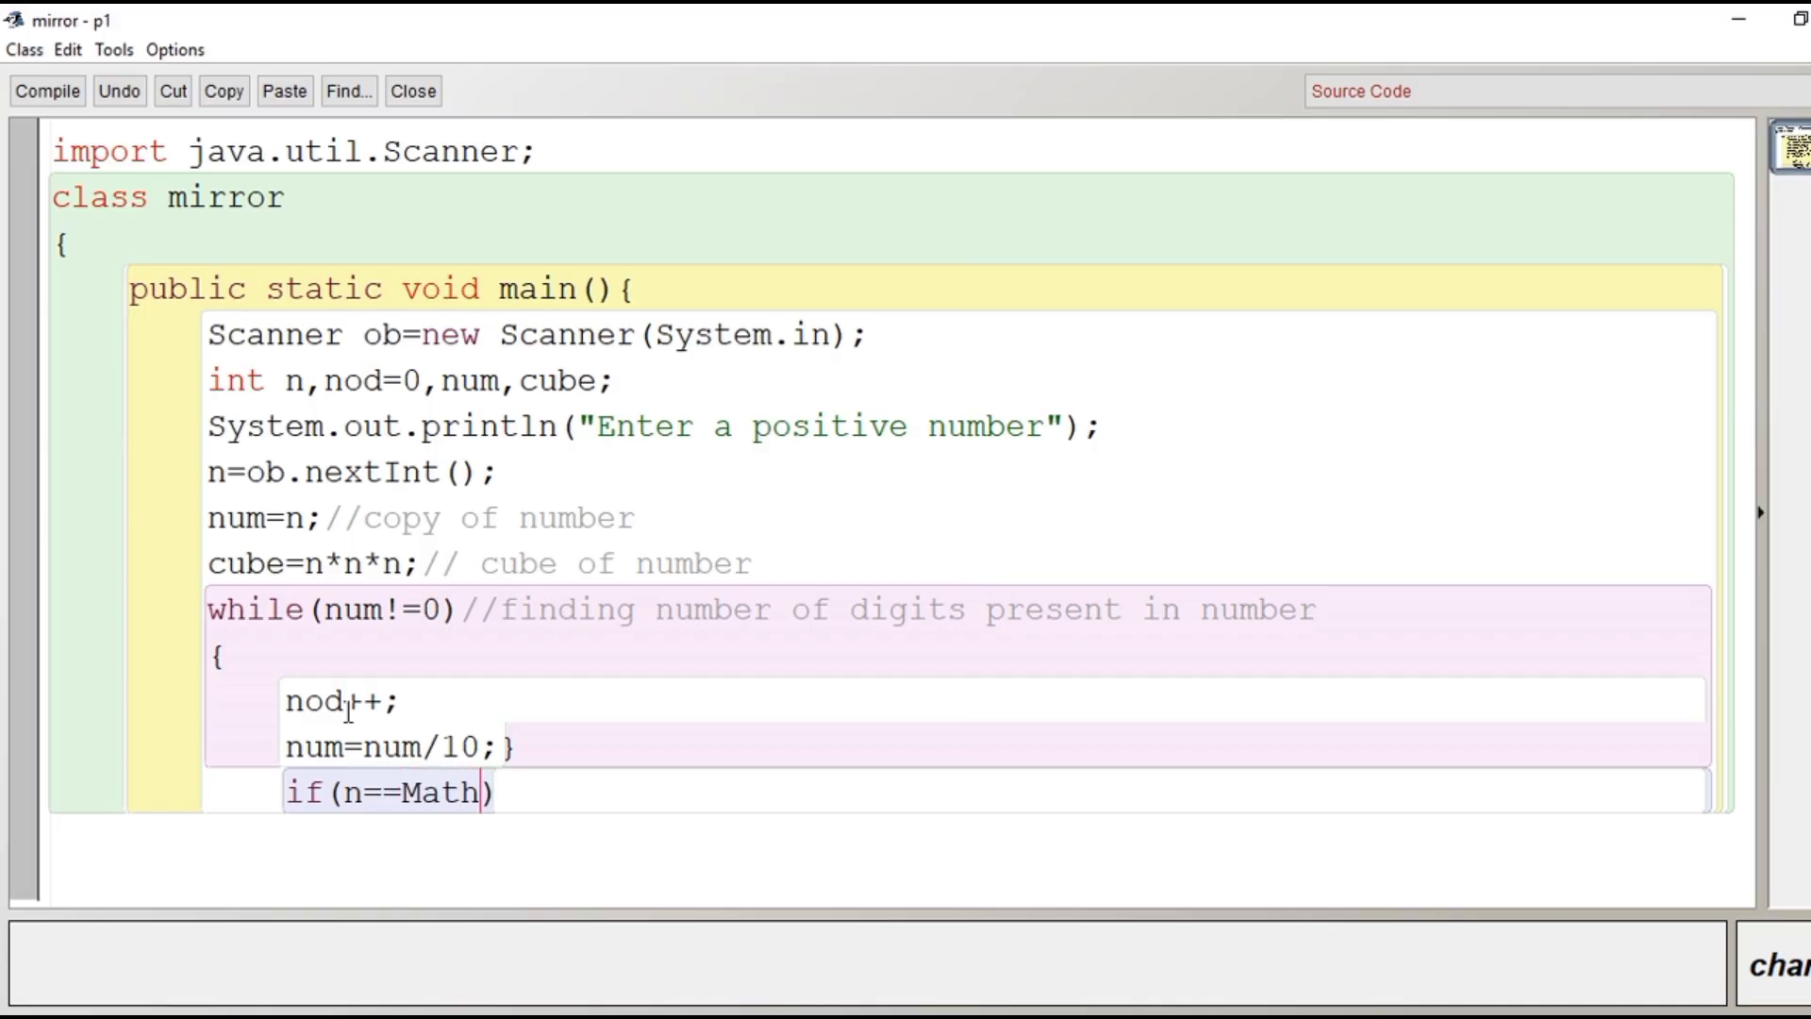
{"action": "type", "text": "po"}
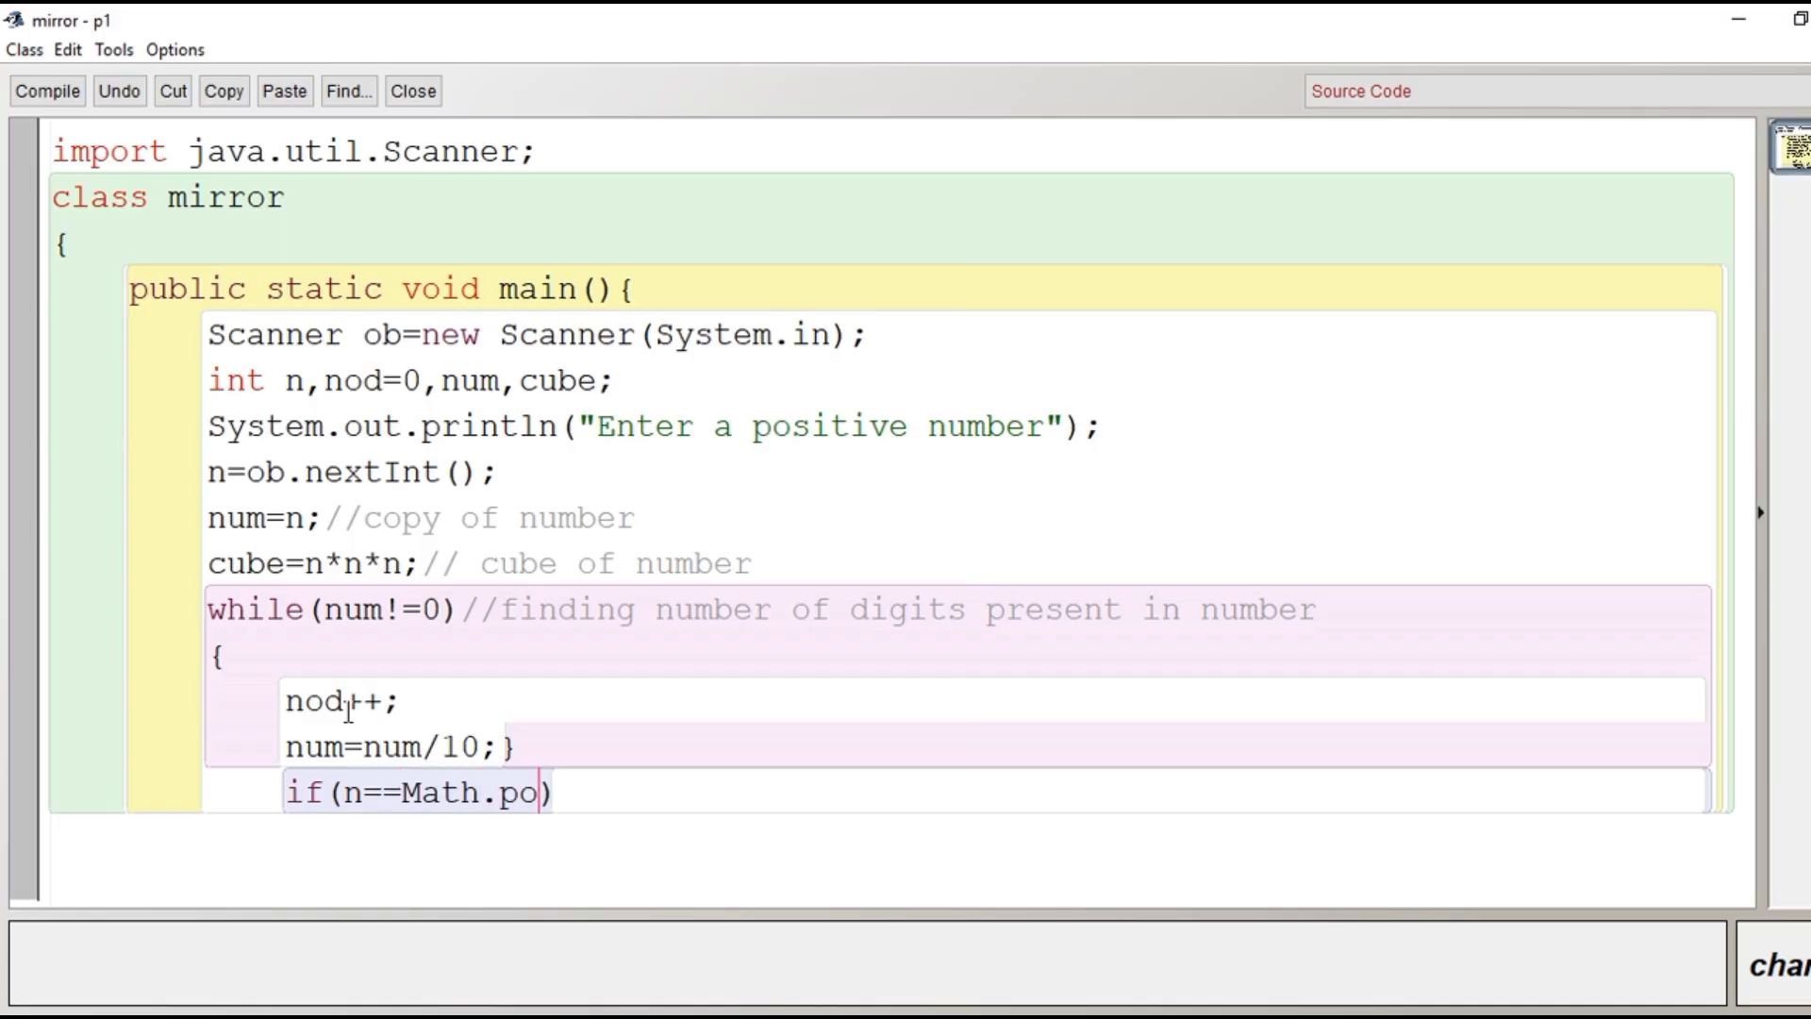
{"action": "type", "text": "w("}
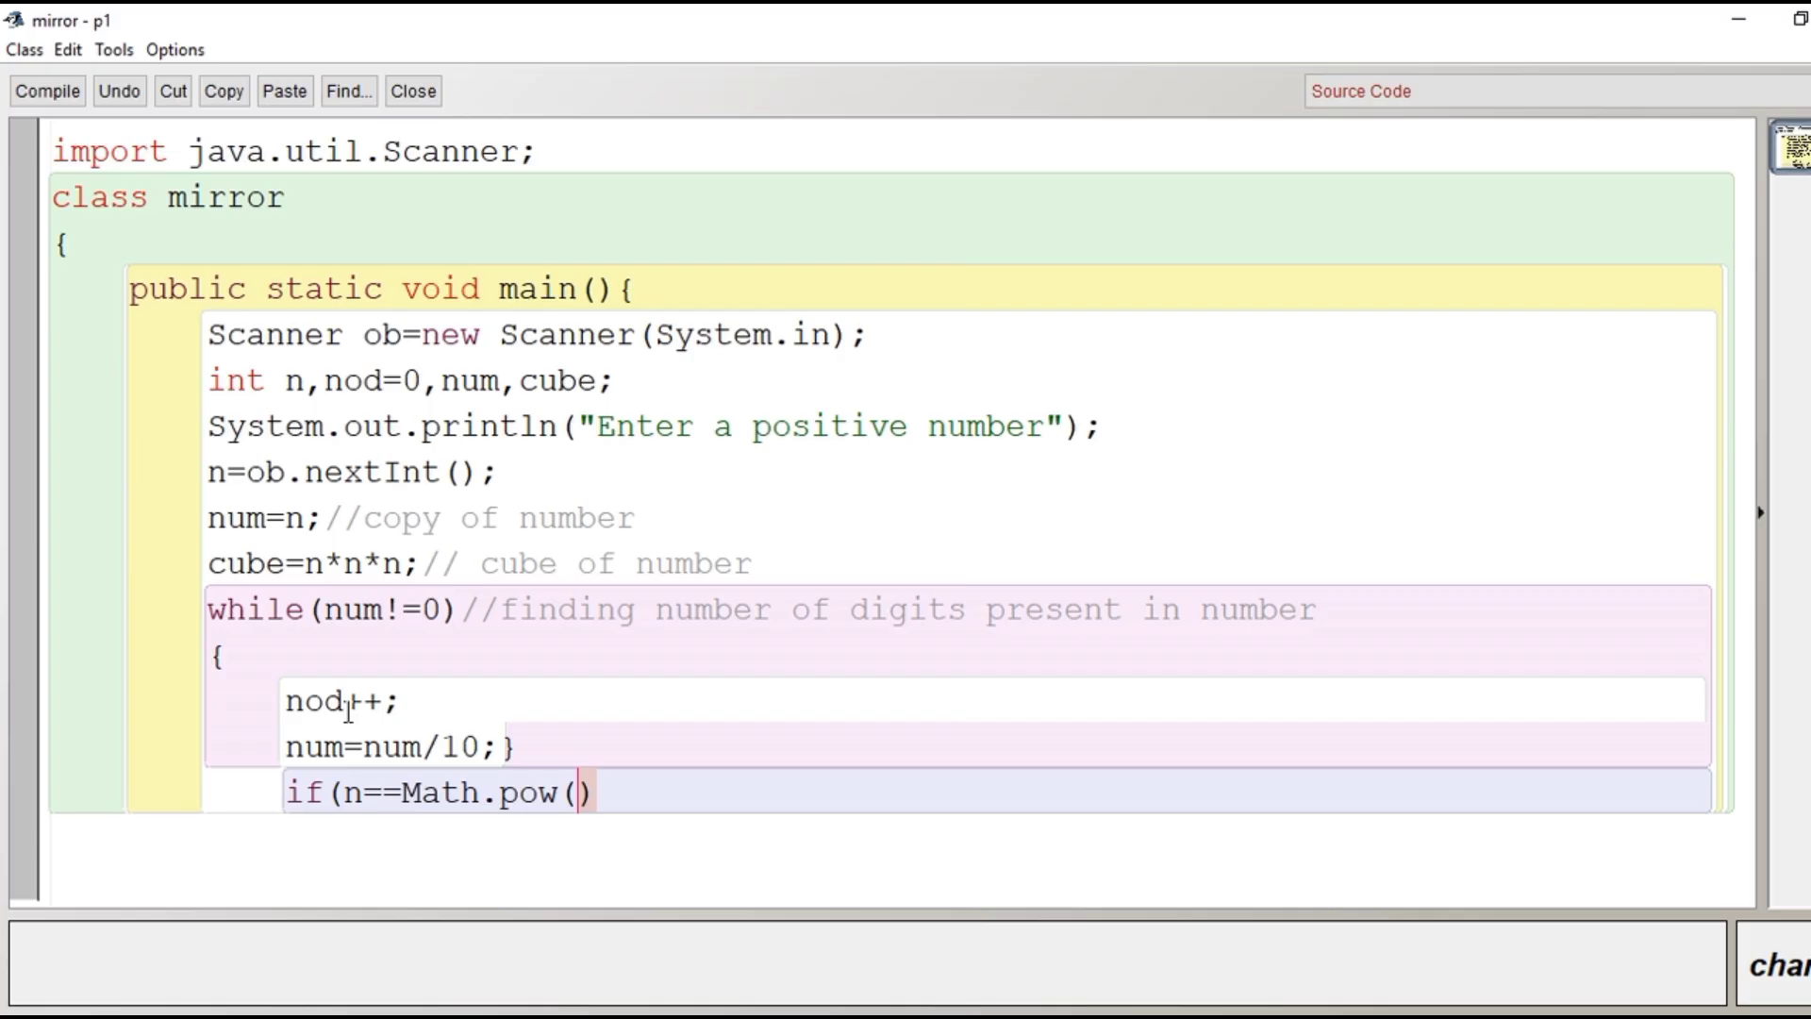
{"action": "mouse_move", "coordinate": [411, 792]}
{"action": "type", "text": "cube"}
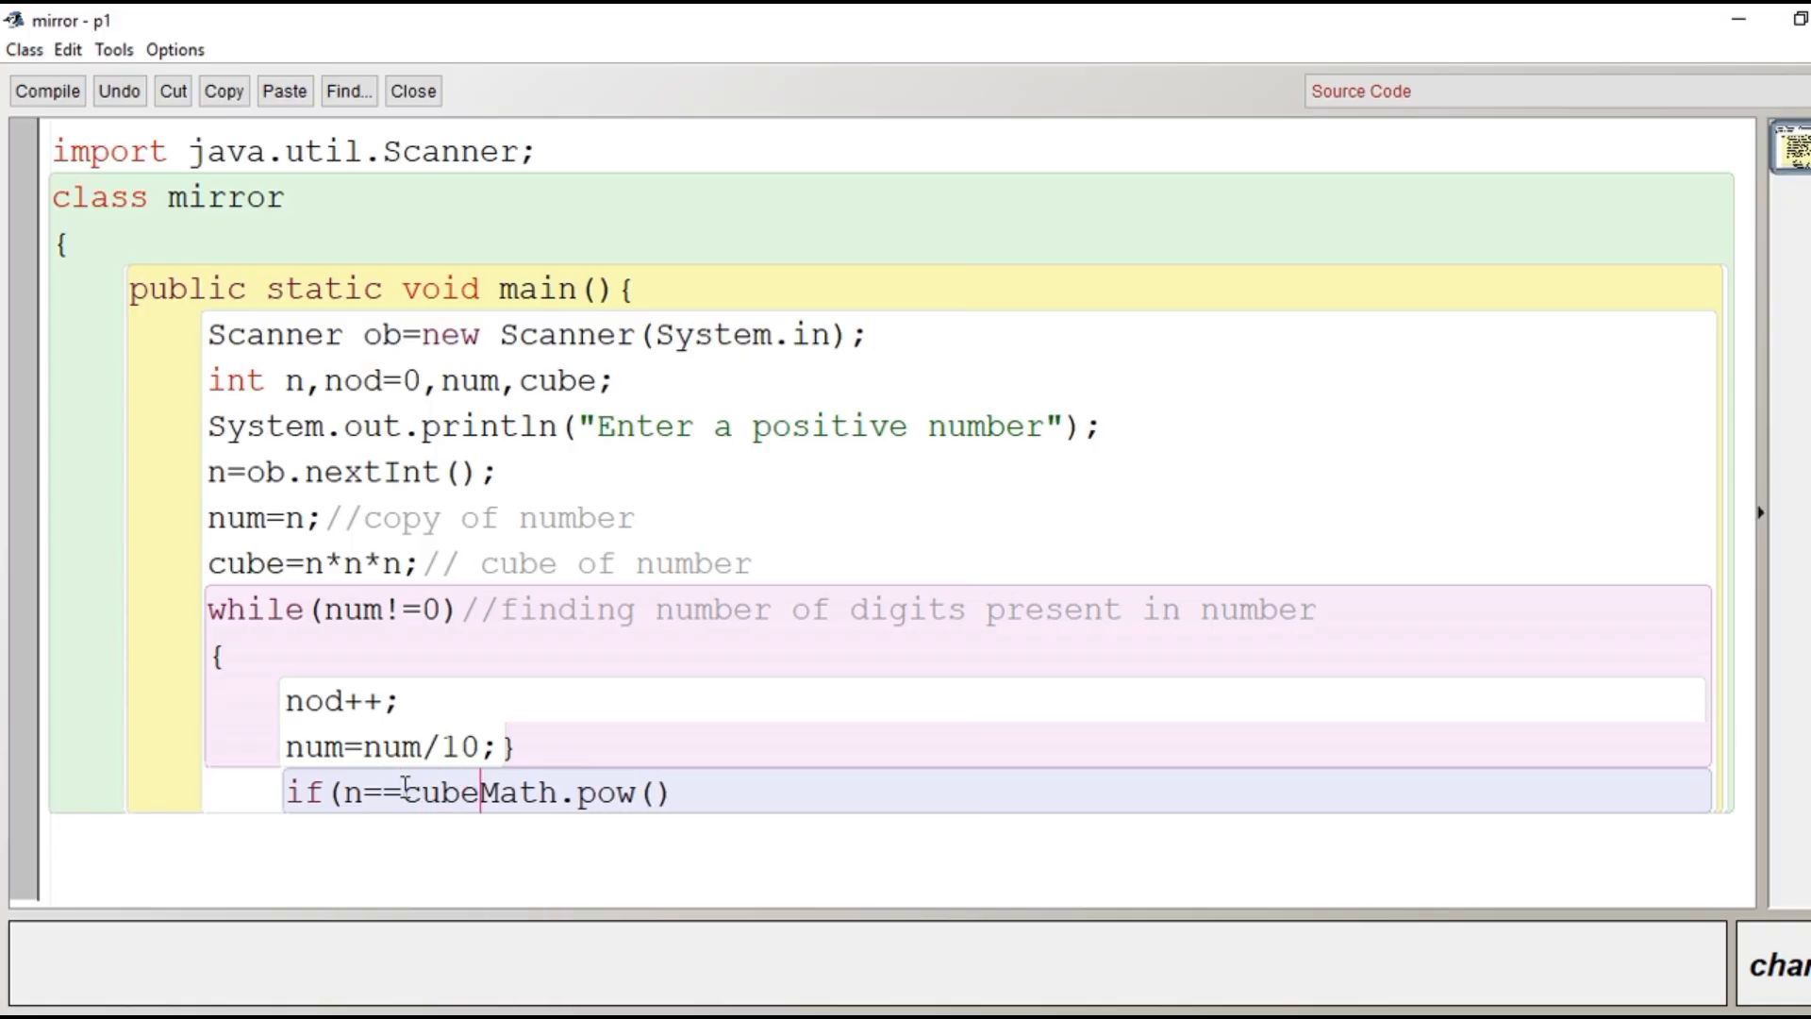
Step: Complete the condition as cube%(int)Math.pow(10,nod), fixing a mistyped digit
{"action": "type", "text": "%"}
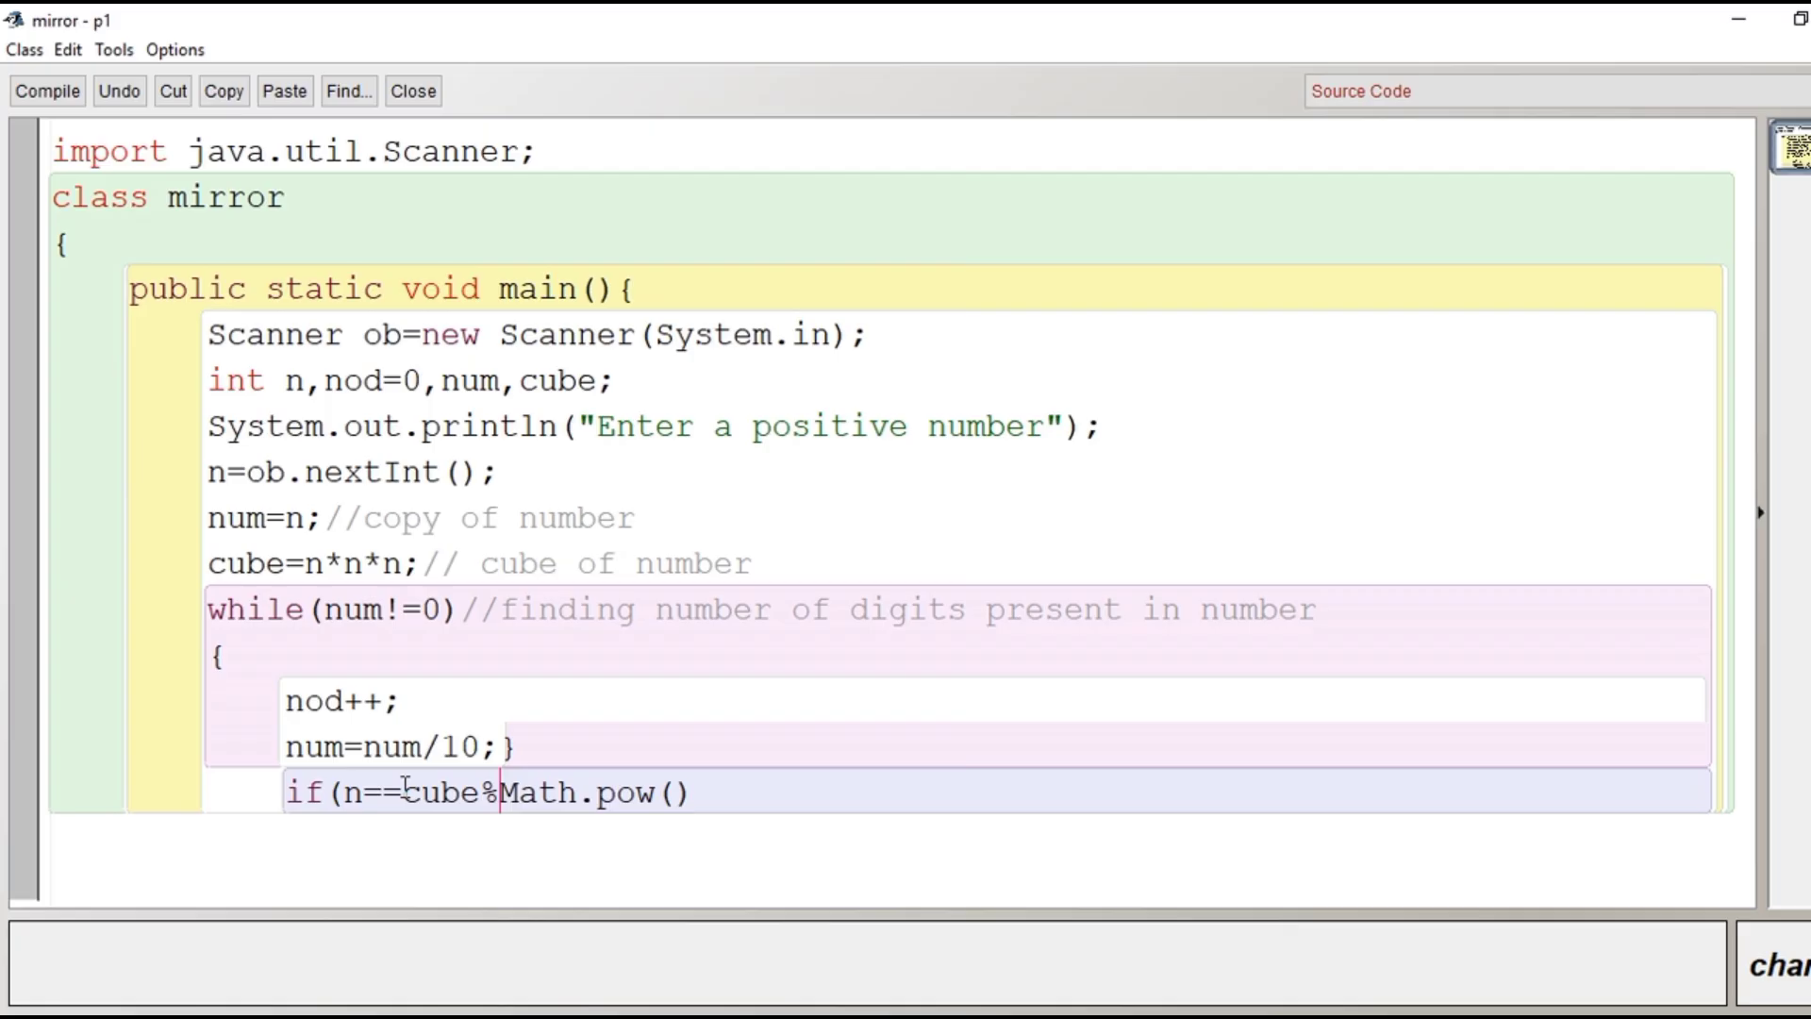
{"action": "type", "text": "(int"}
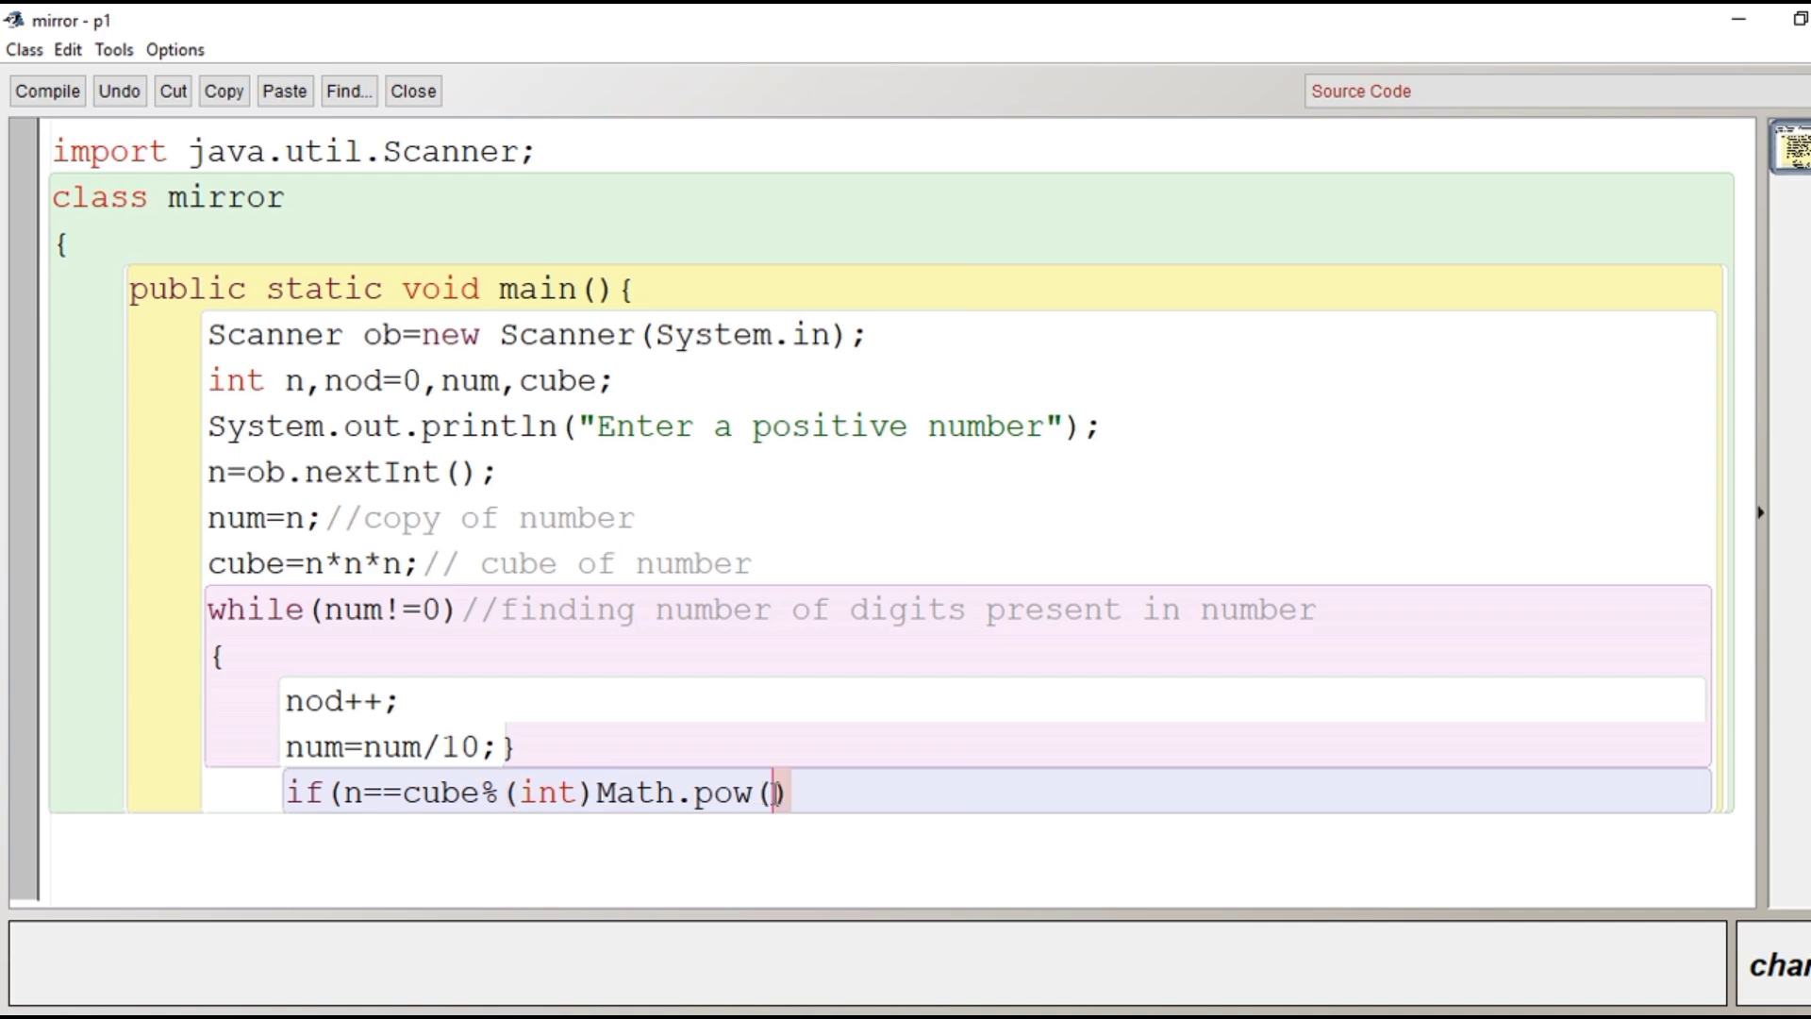
{"action": "type", "text": "1"}
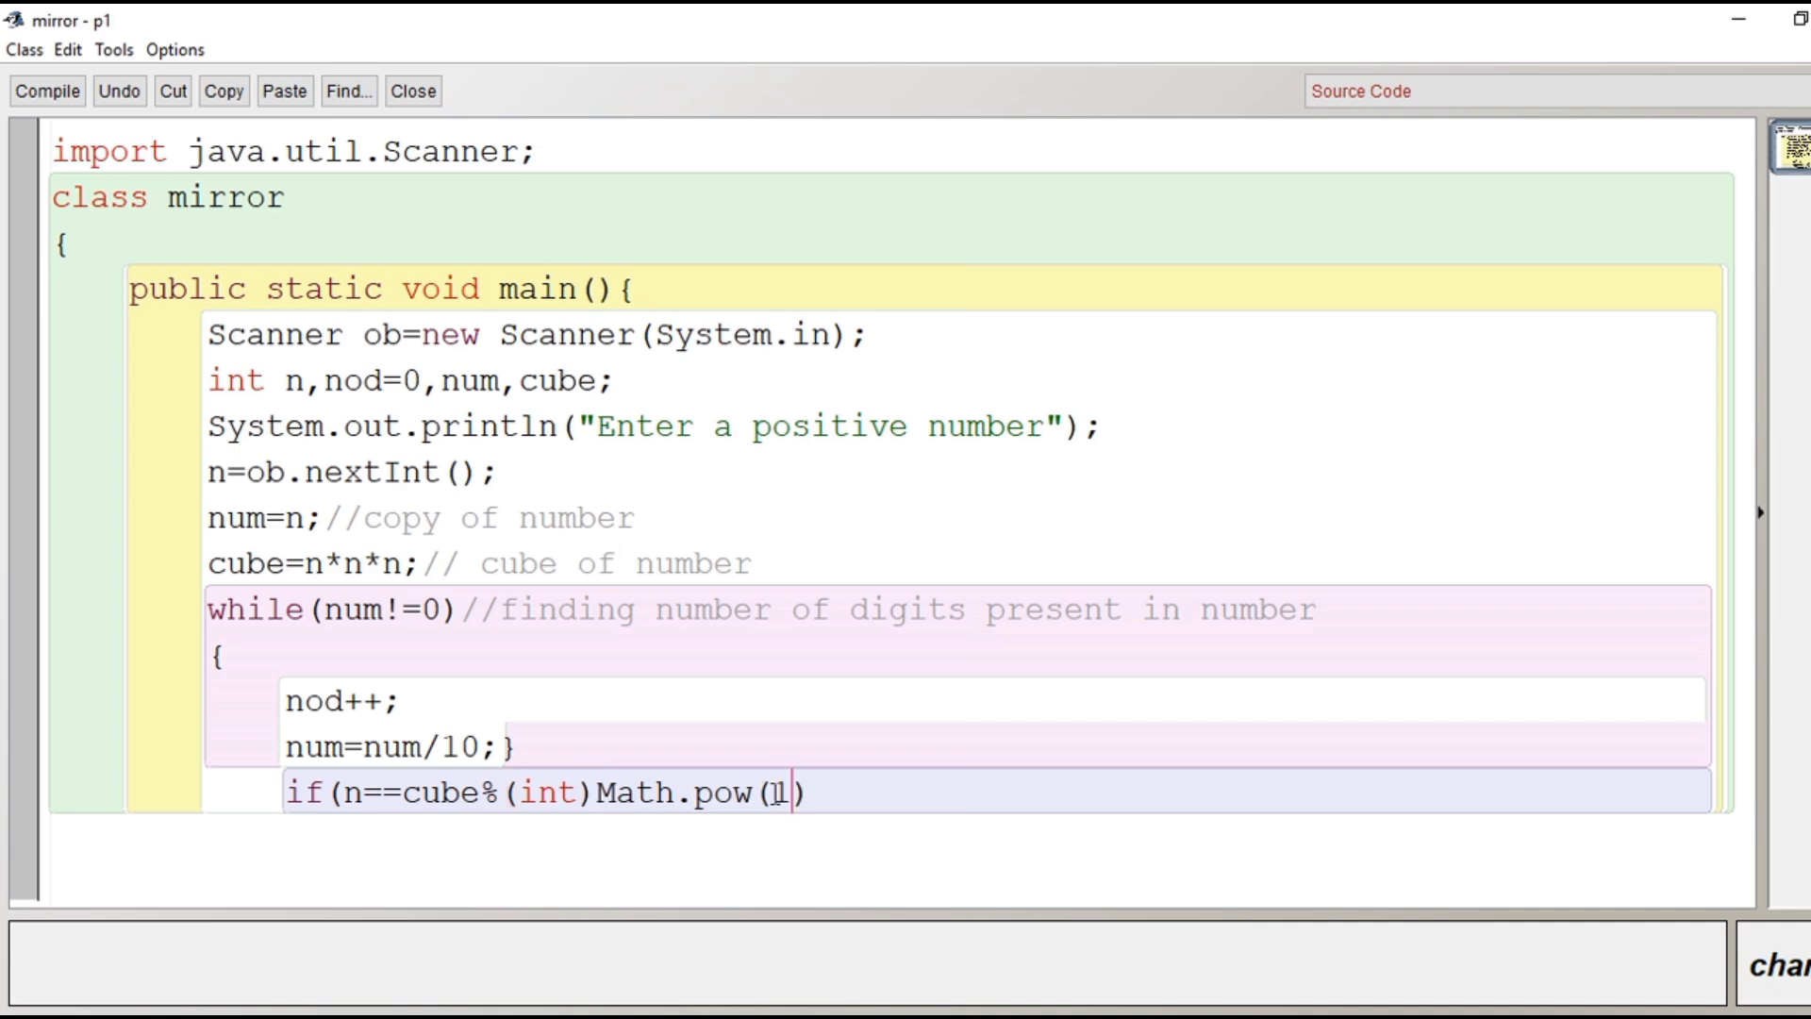
{"action": "key", "text": "Backspace"}
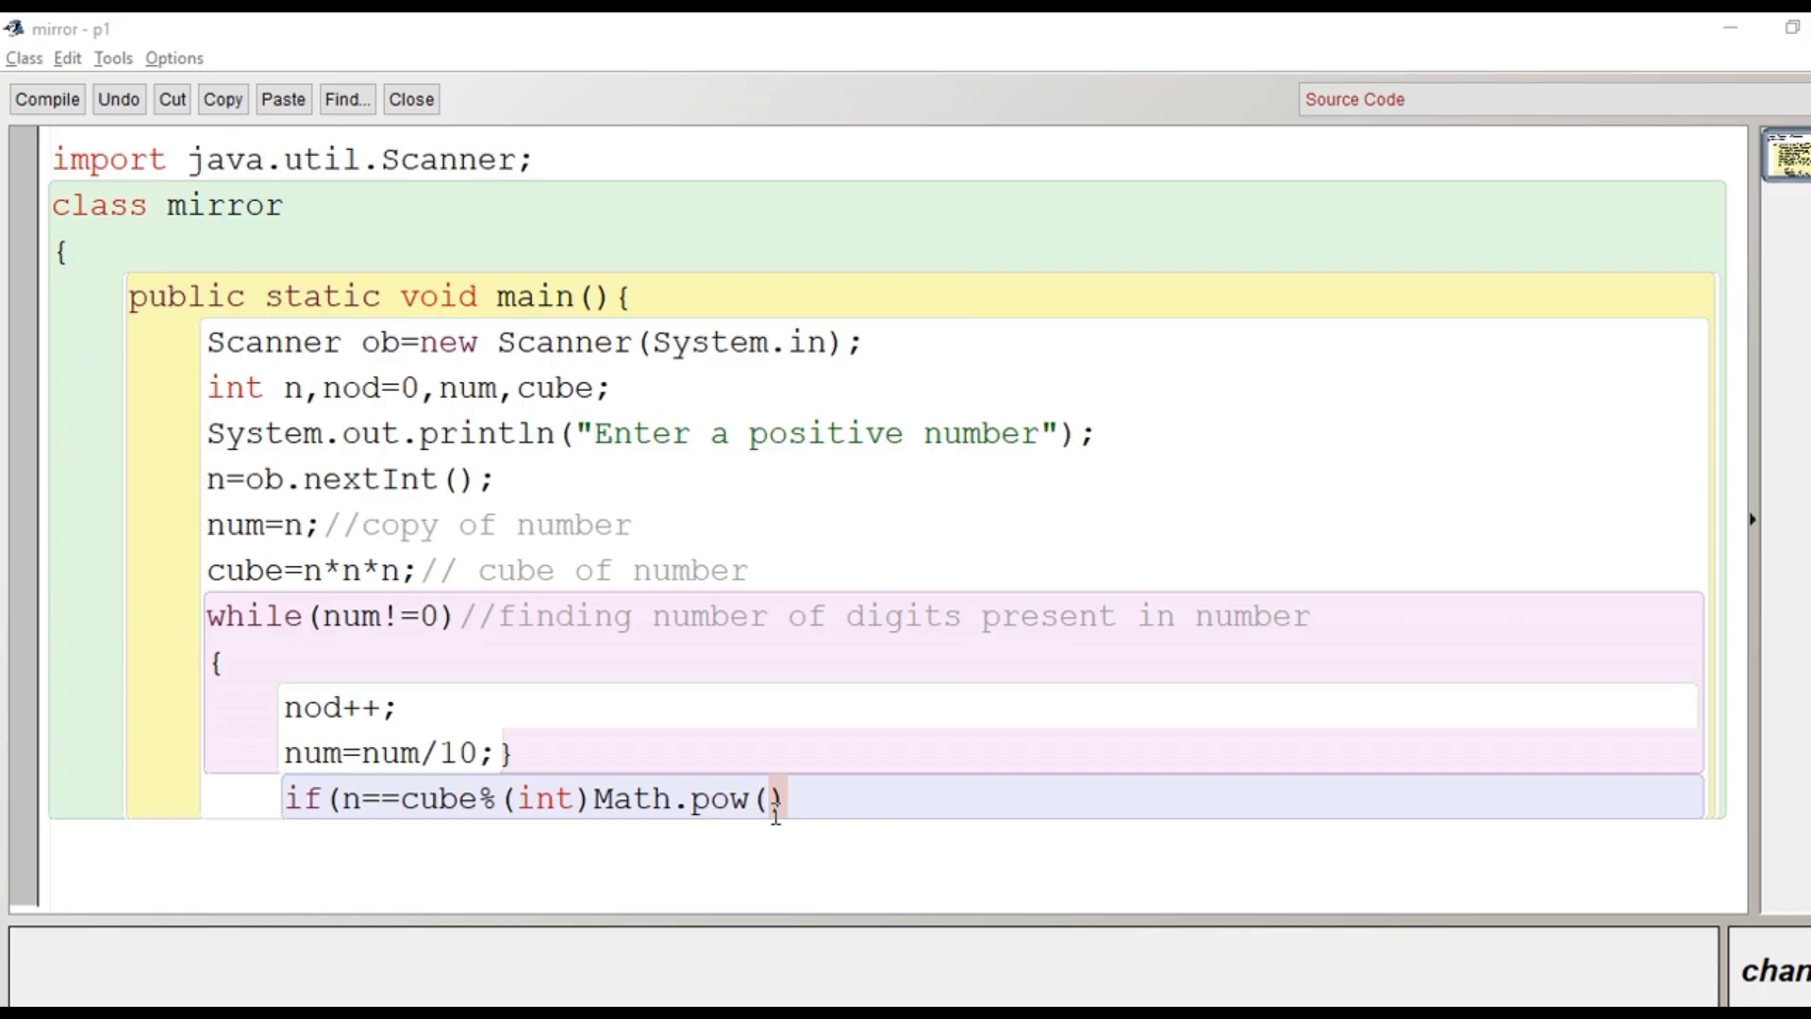
{"action": "type", "text": "10"}
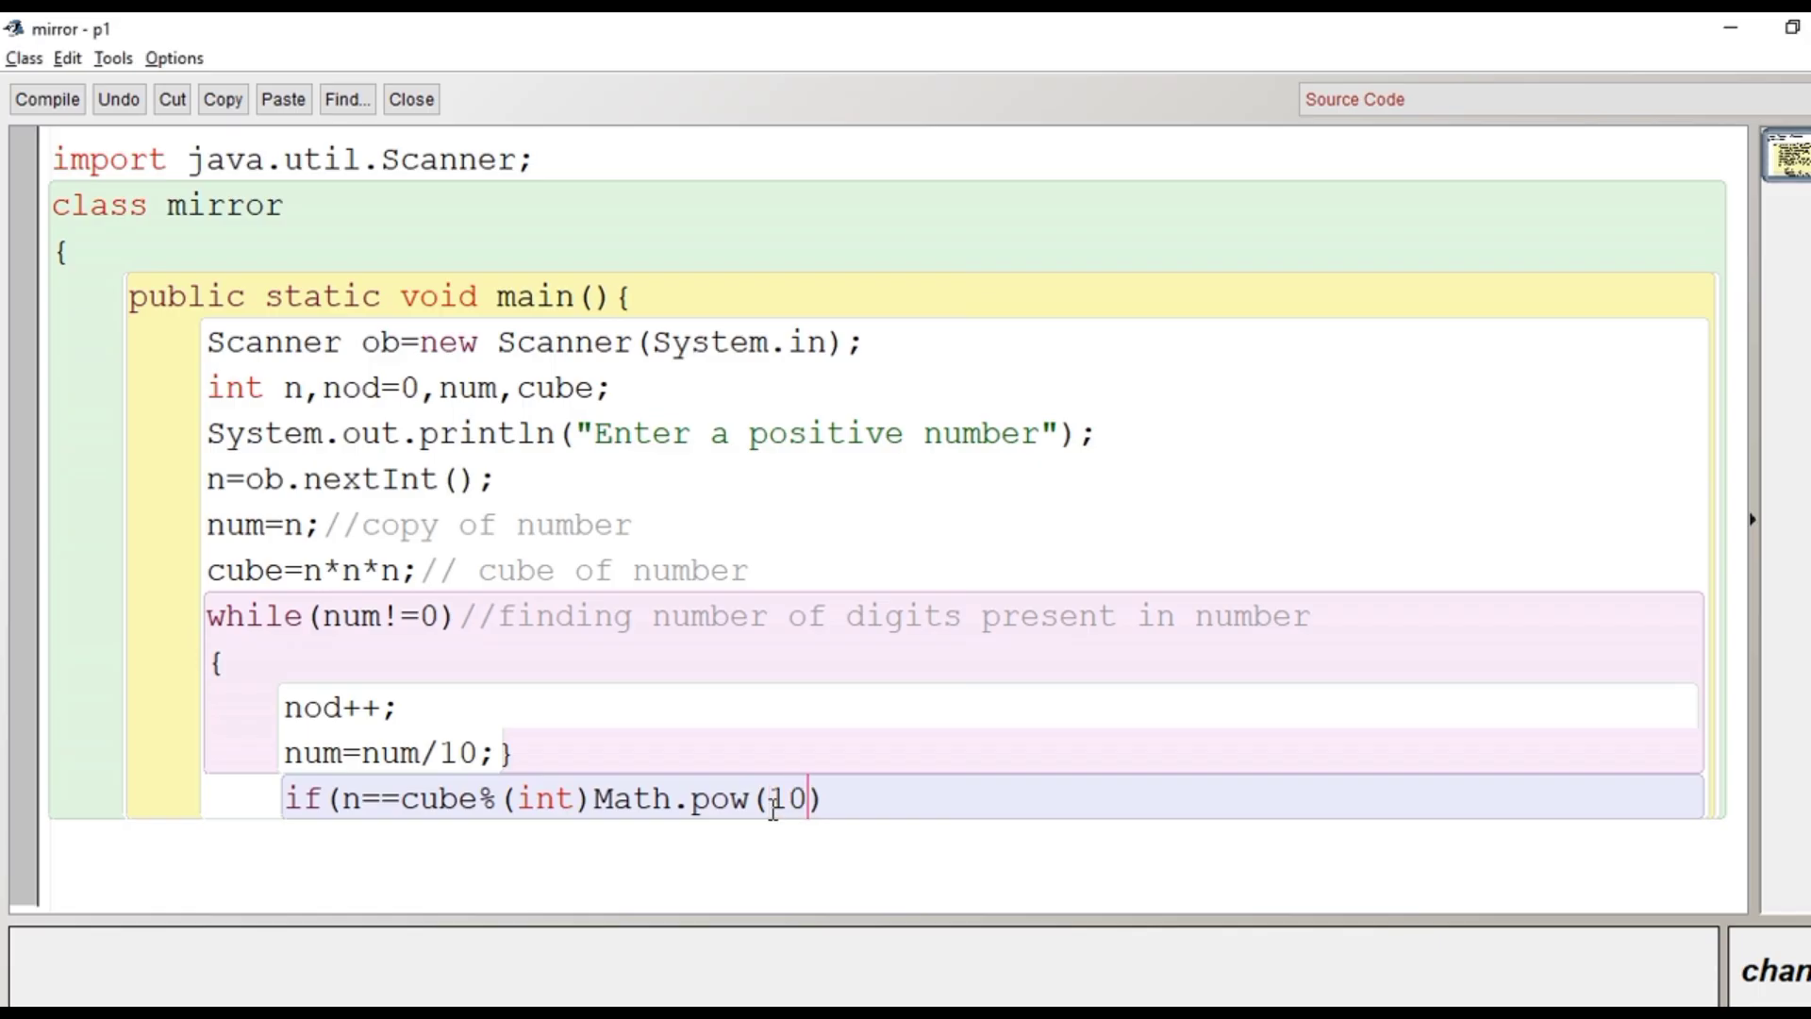
{"action": "type", "text": ","}
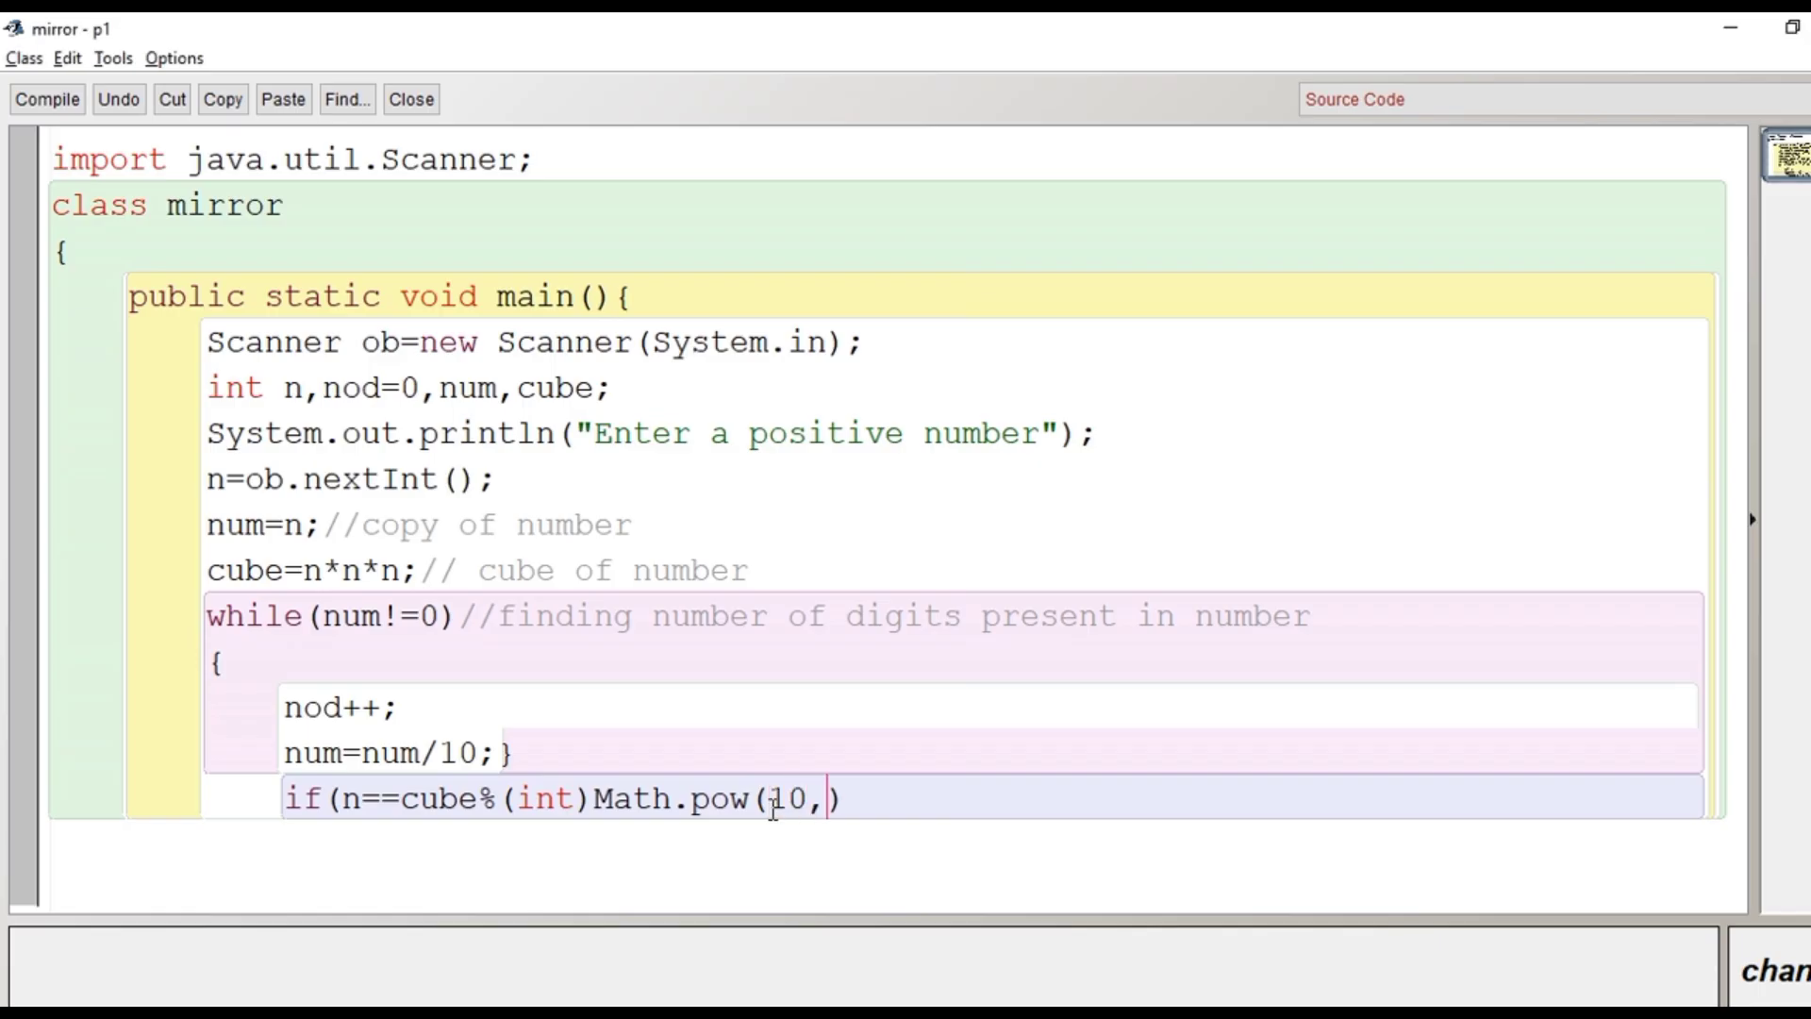
{"action": "type", "text": "nod"}
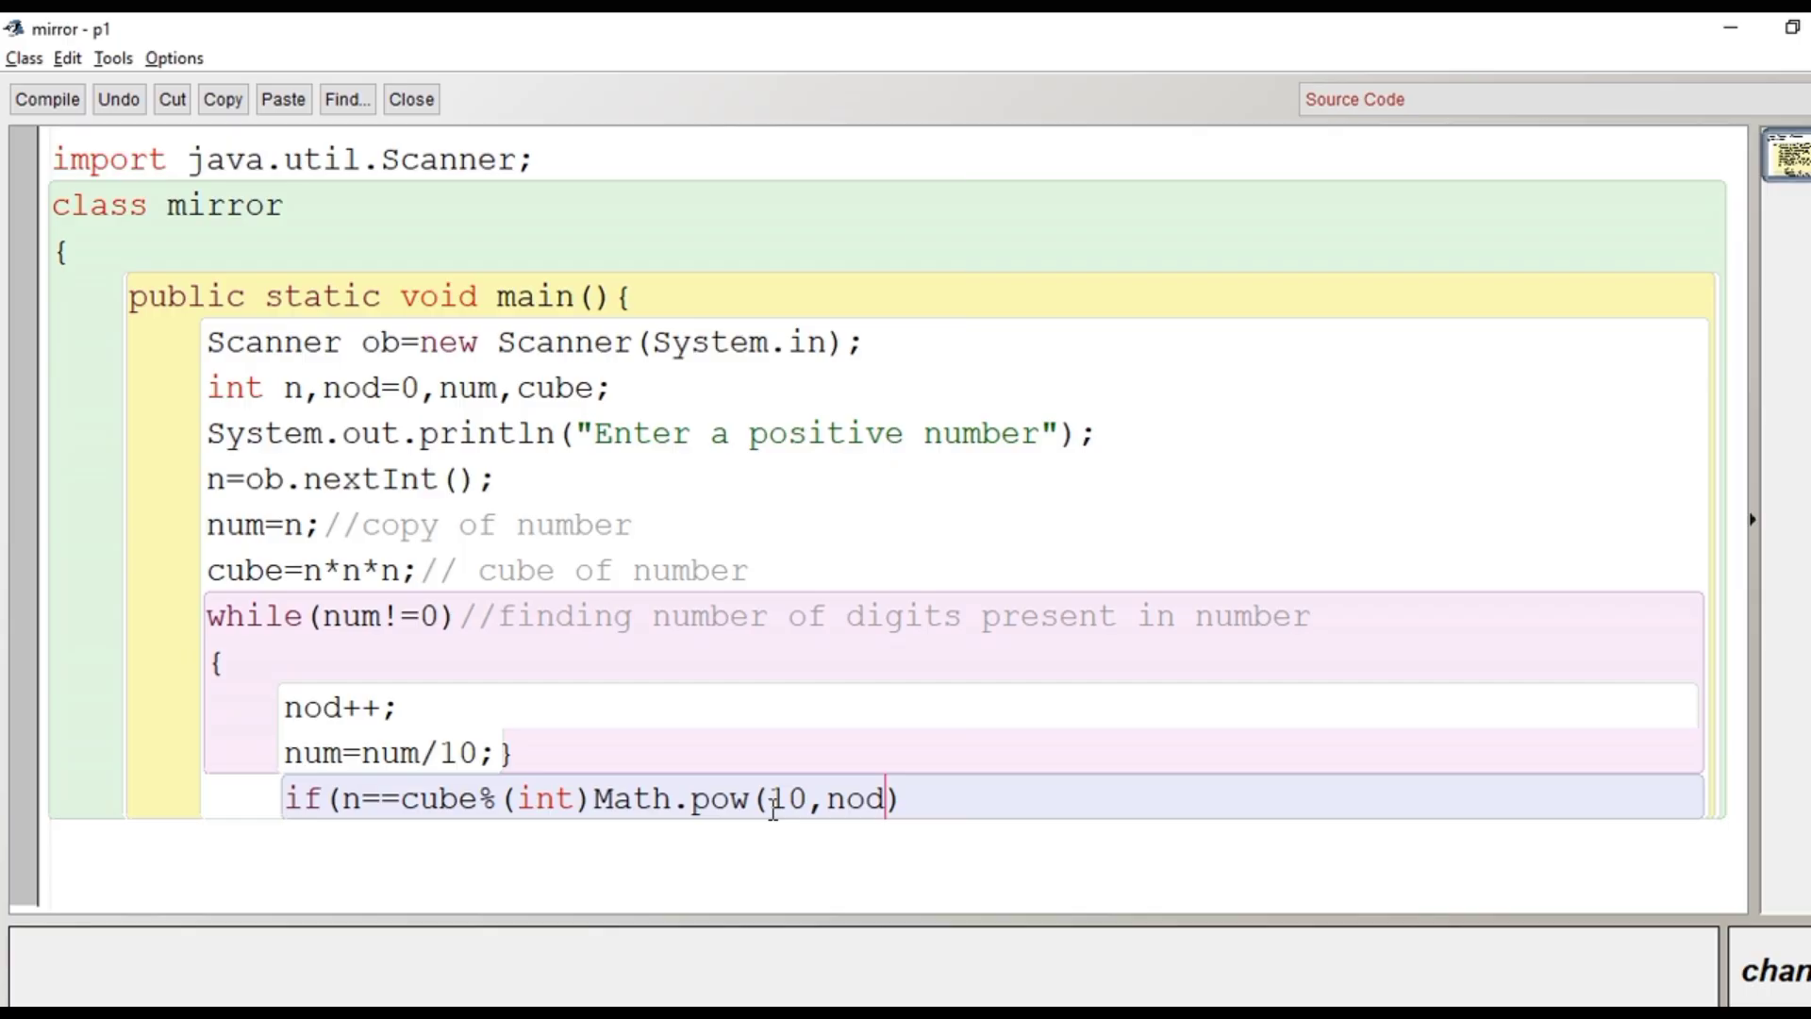
{"action": "mouse_move", "coordinate": [953, 801]}
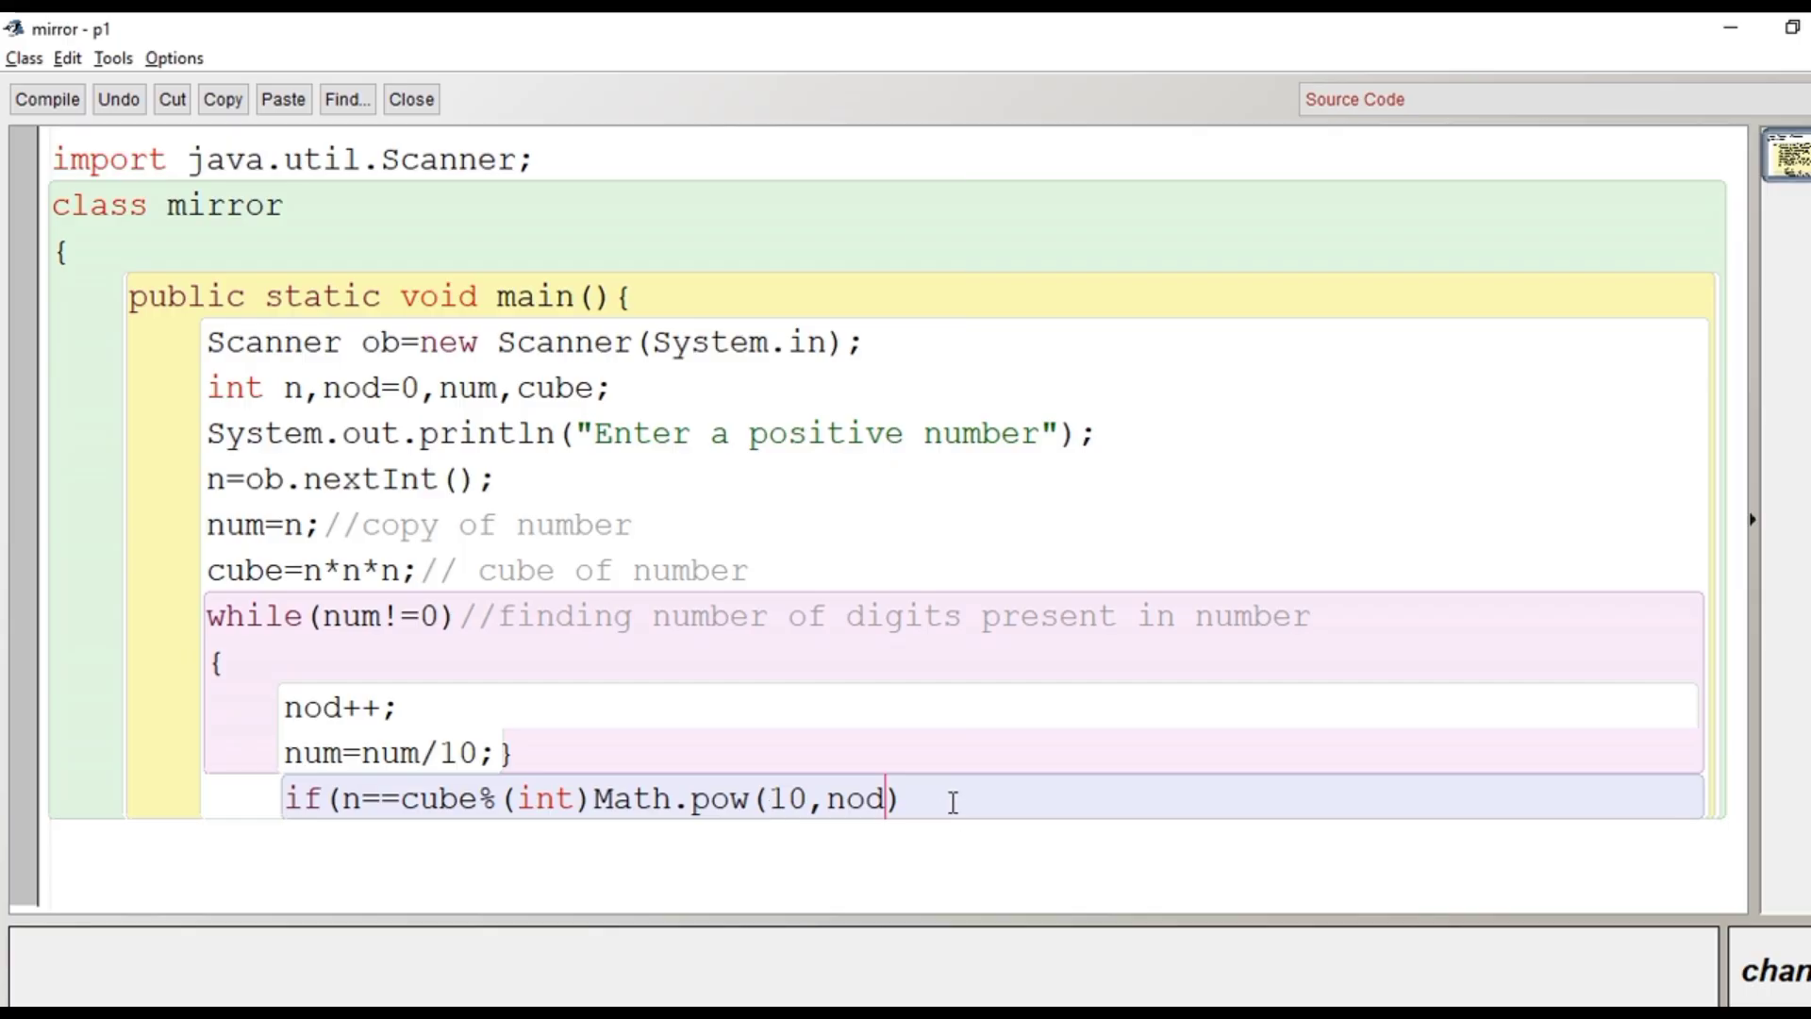
{"action": "type", "text": ")"}
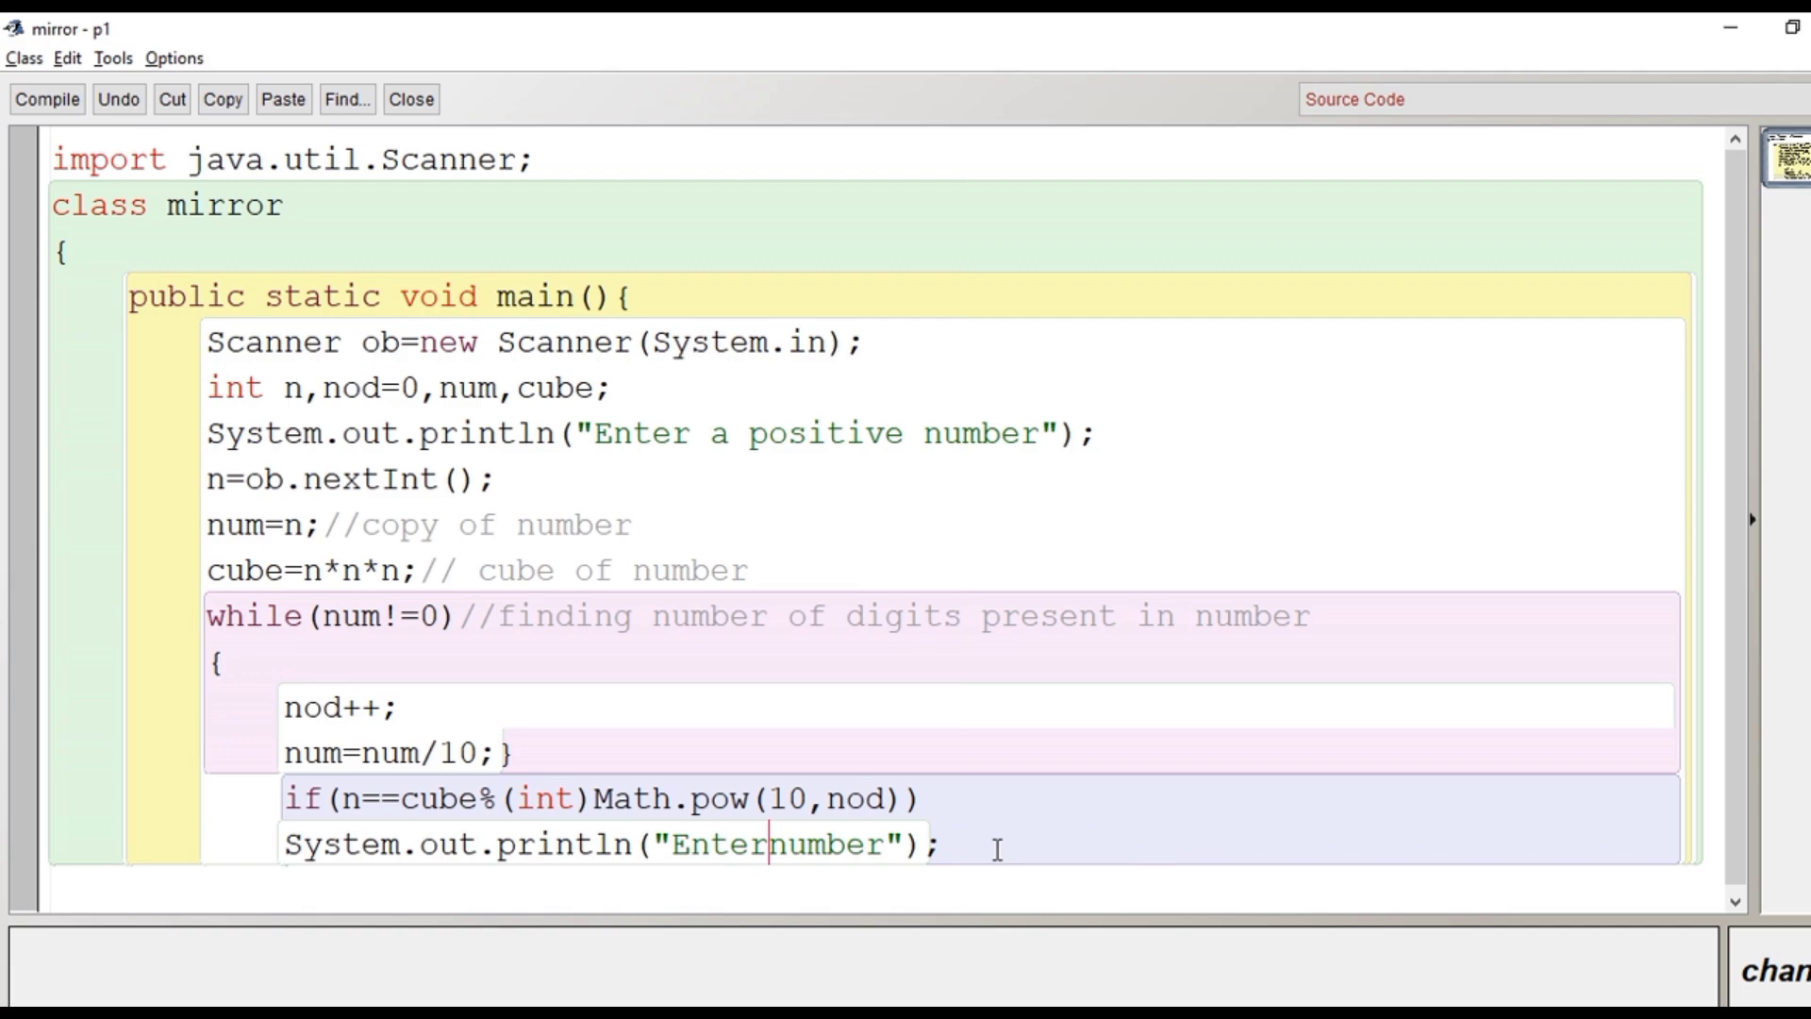
Step: Print "Mirror number" or else "Not a Mirror number", compile, and close the editor
{"action": "type", "text": "M"}
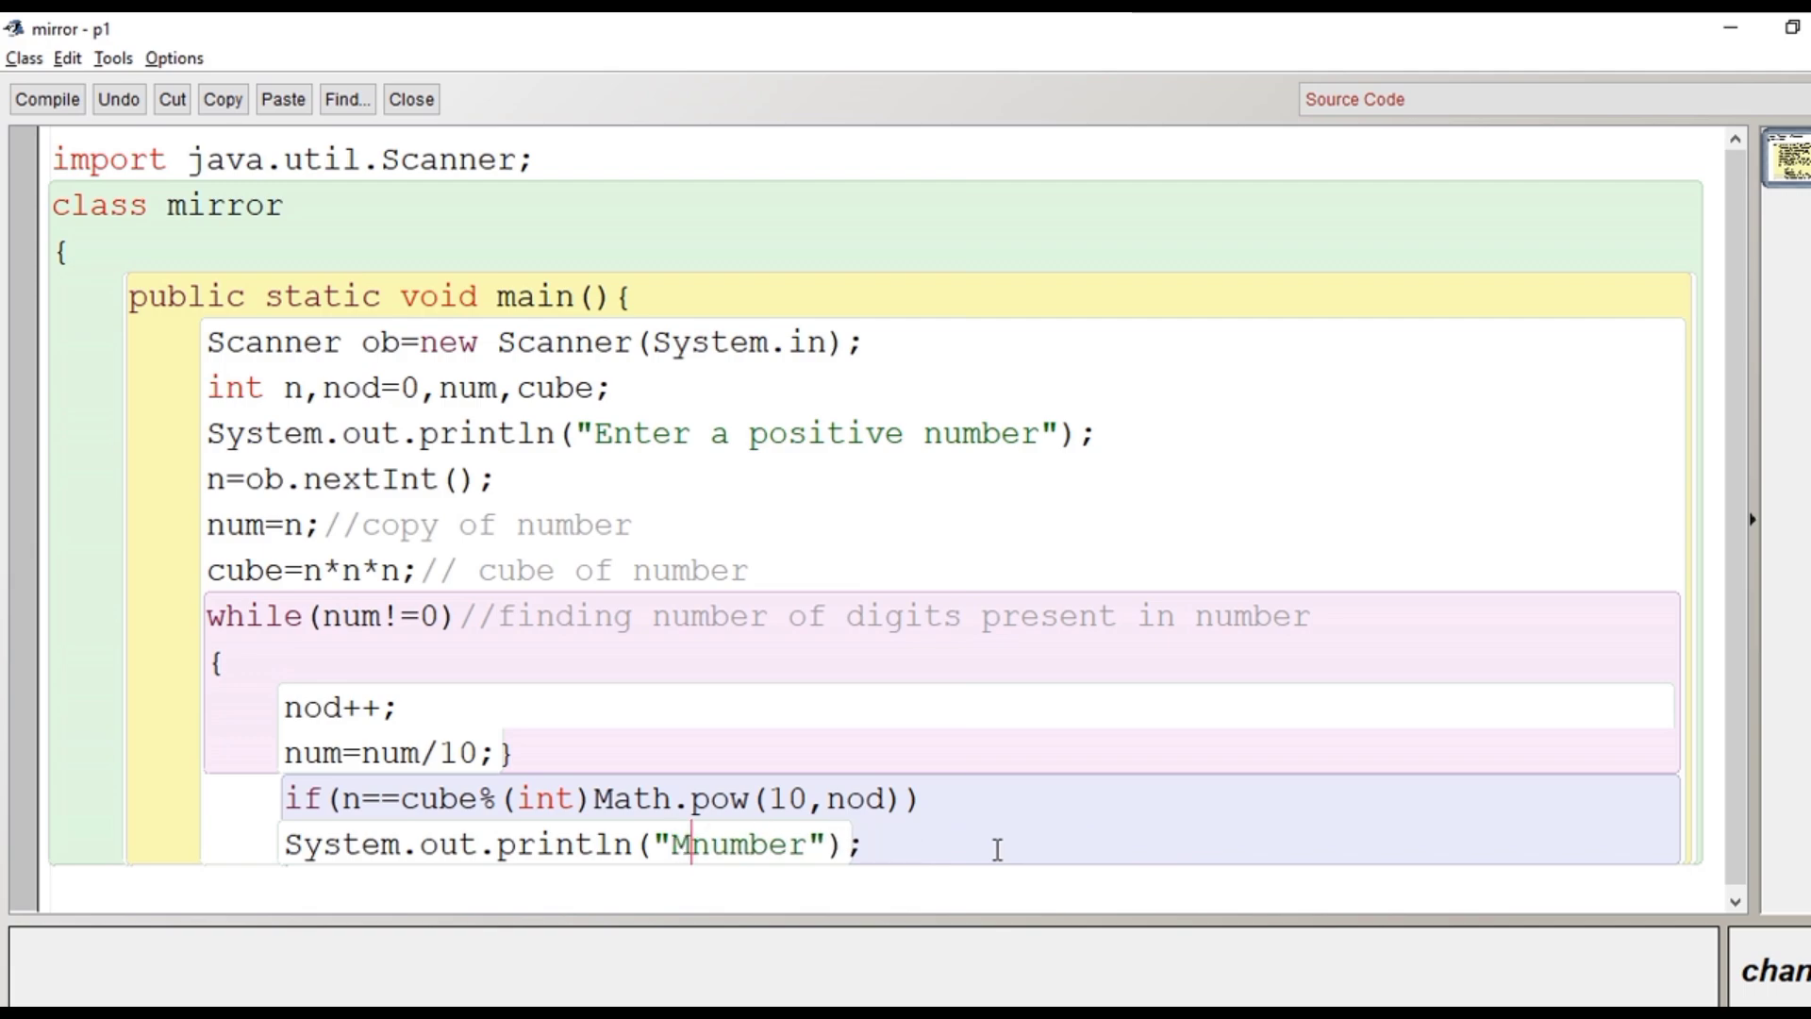
{"action": "type", "text": "irror"}
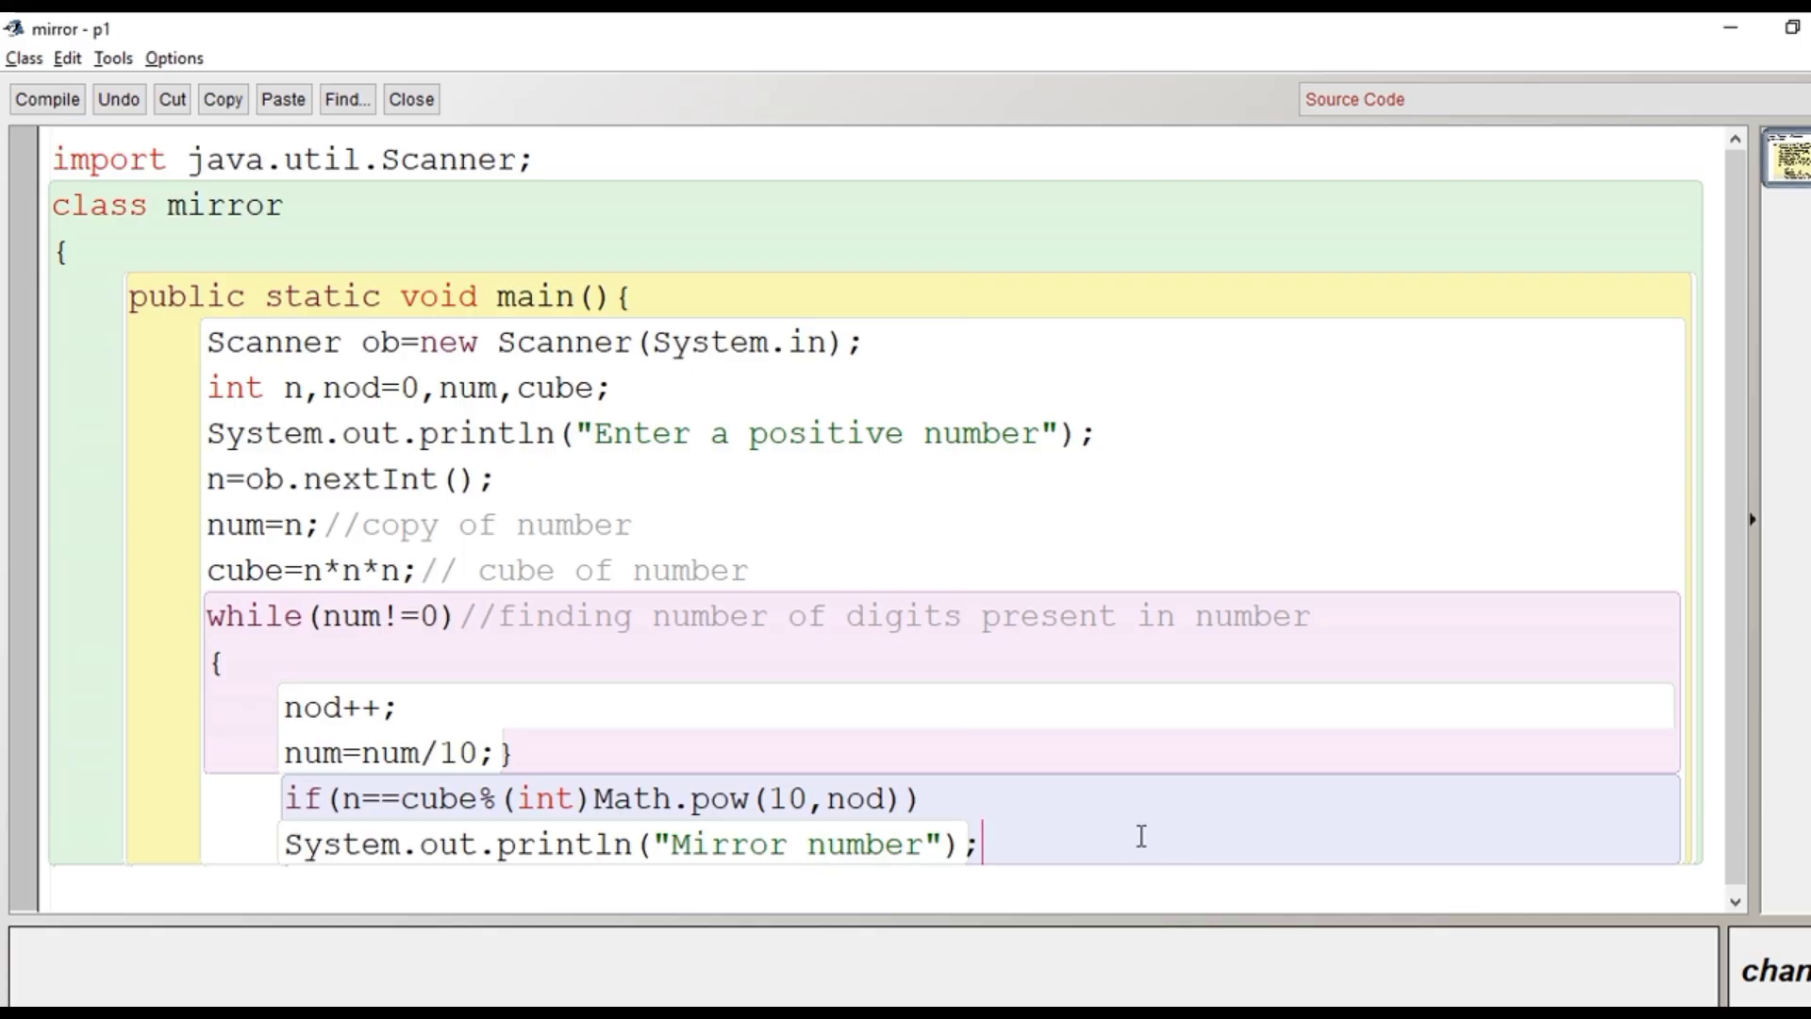
{"action": "type", "text": "el"}
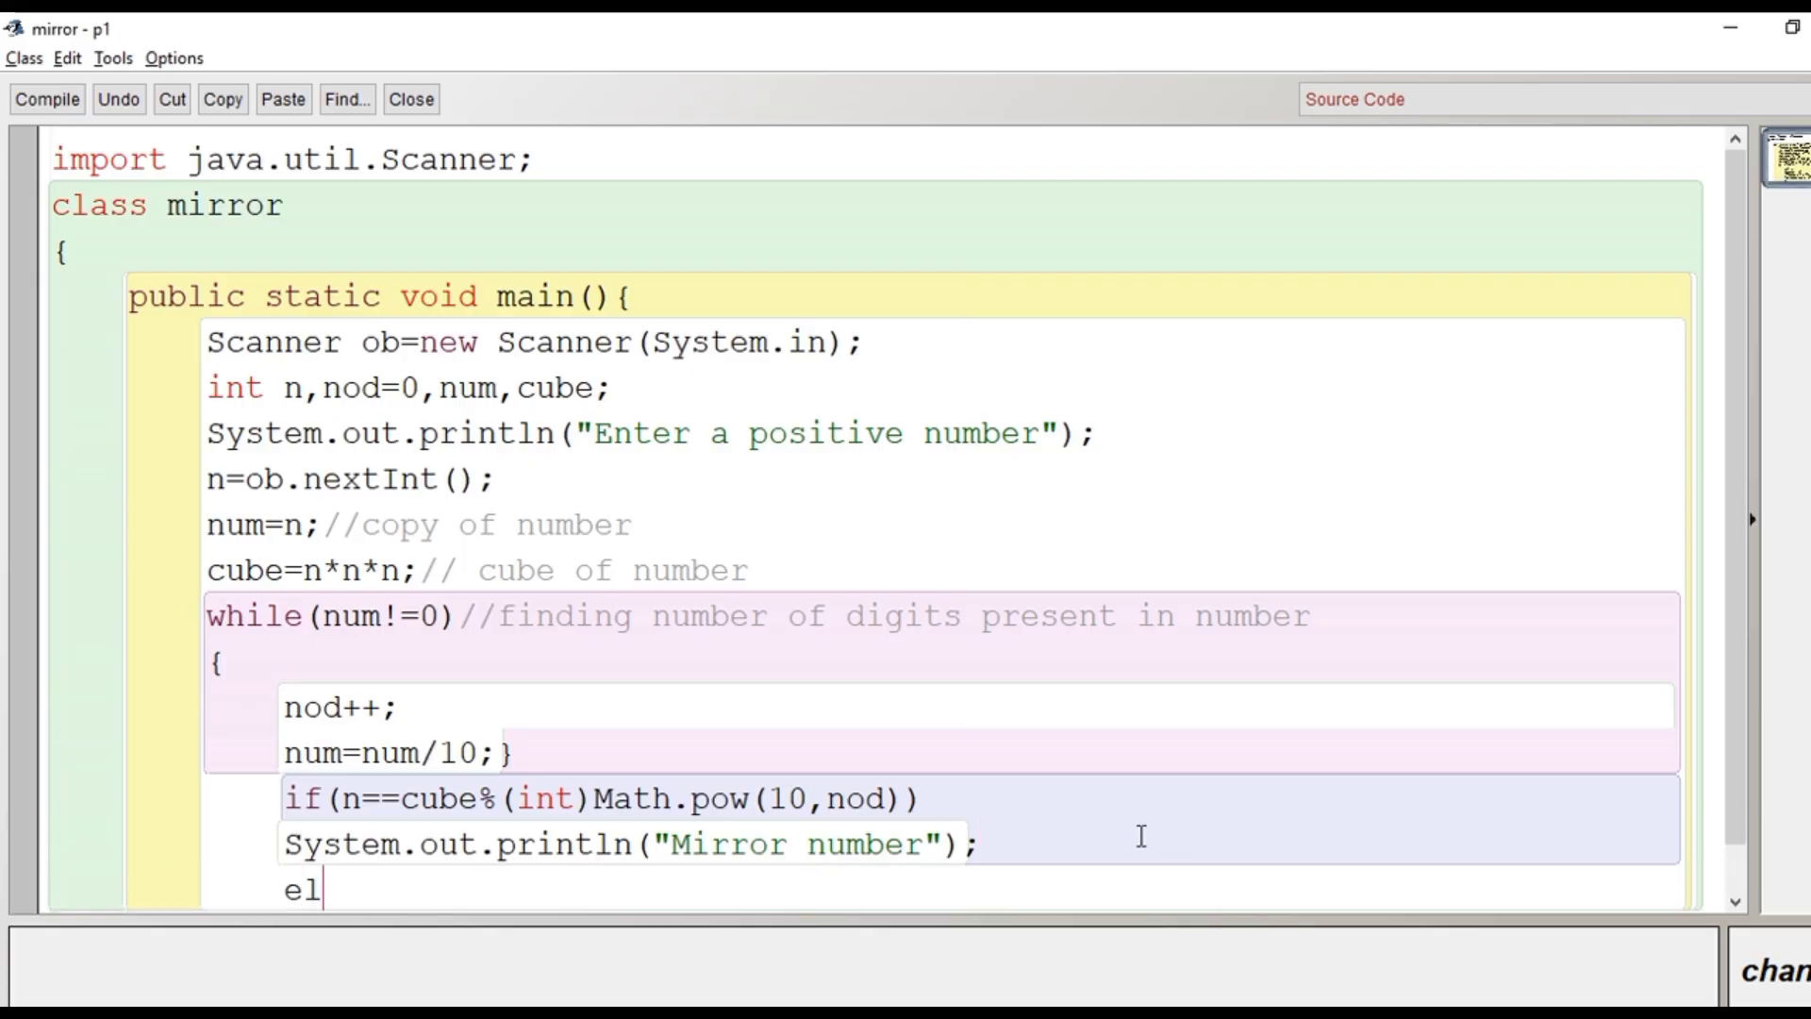
{"action": "type", "text": "se"}
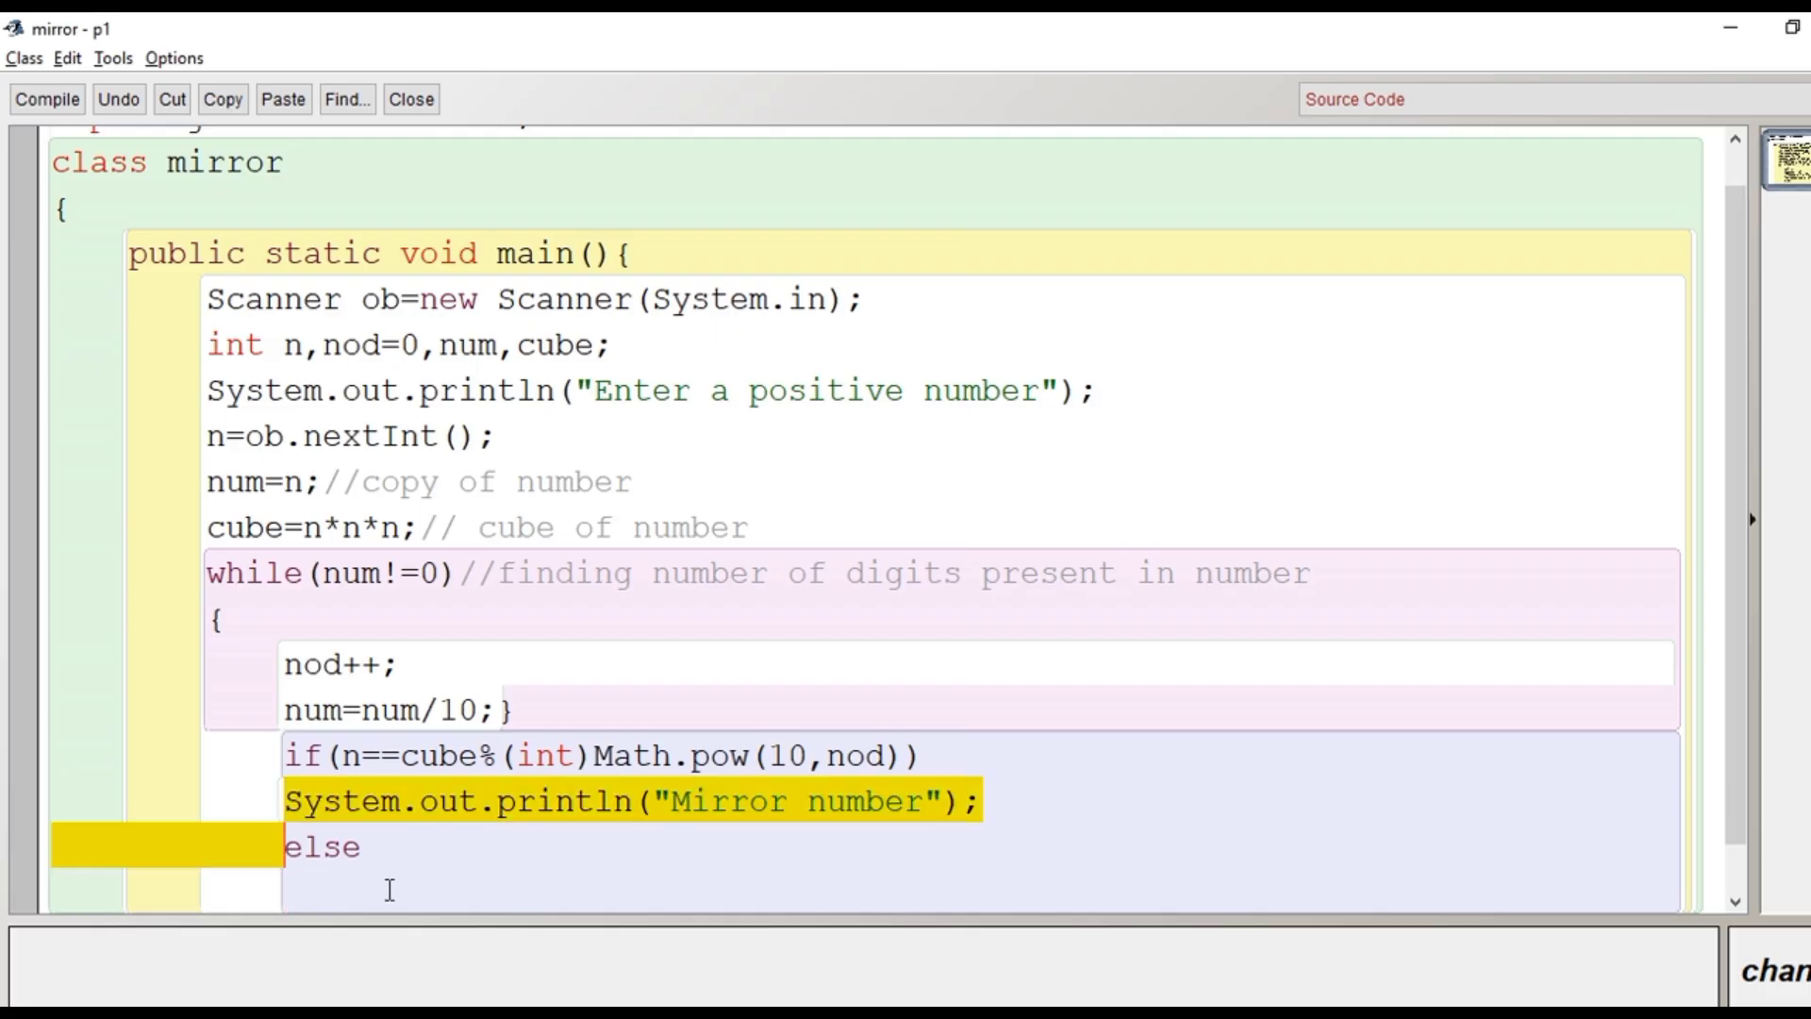
{"action": "type", "text": "System.out.println(\"Mirror number\");"}
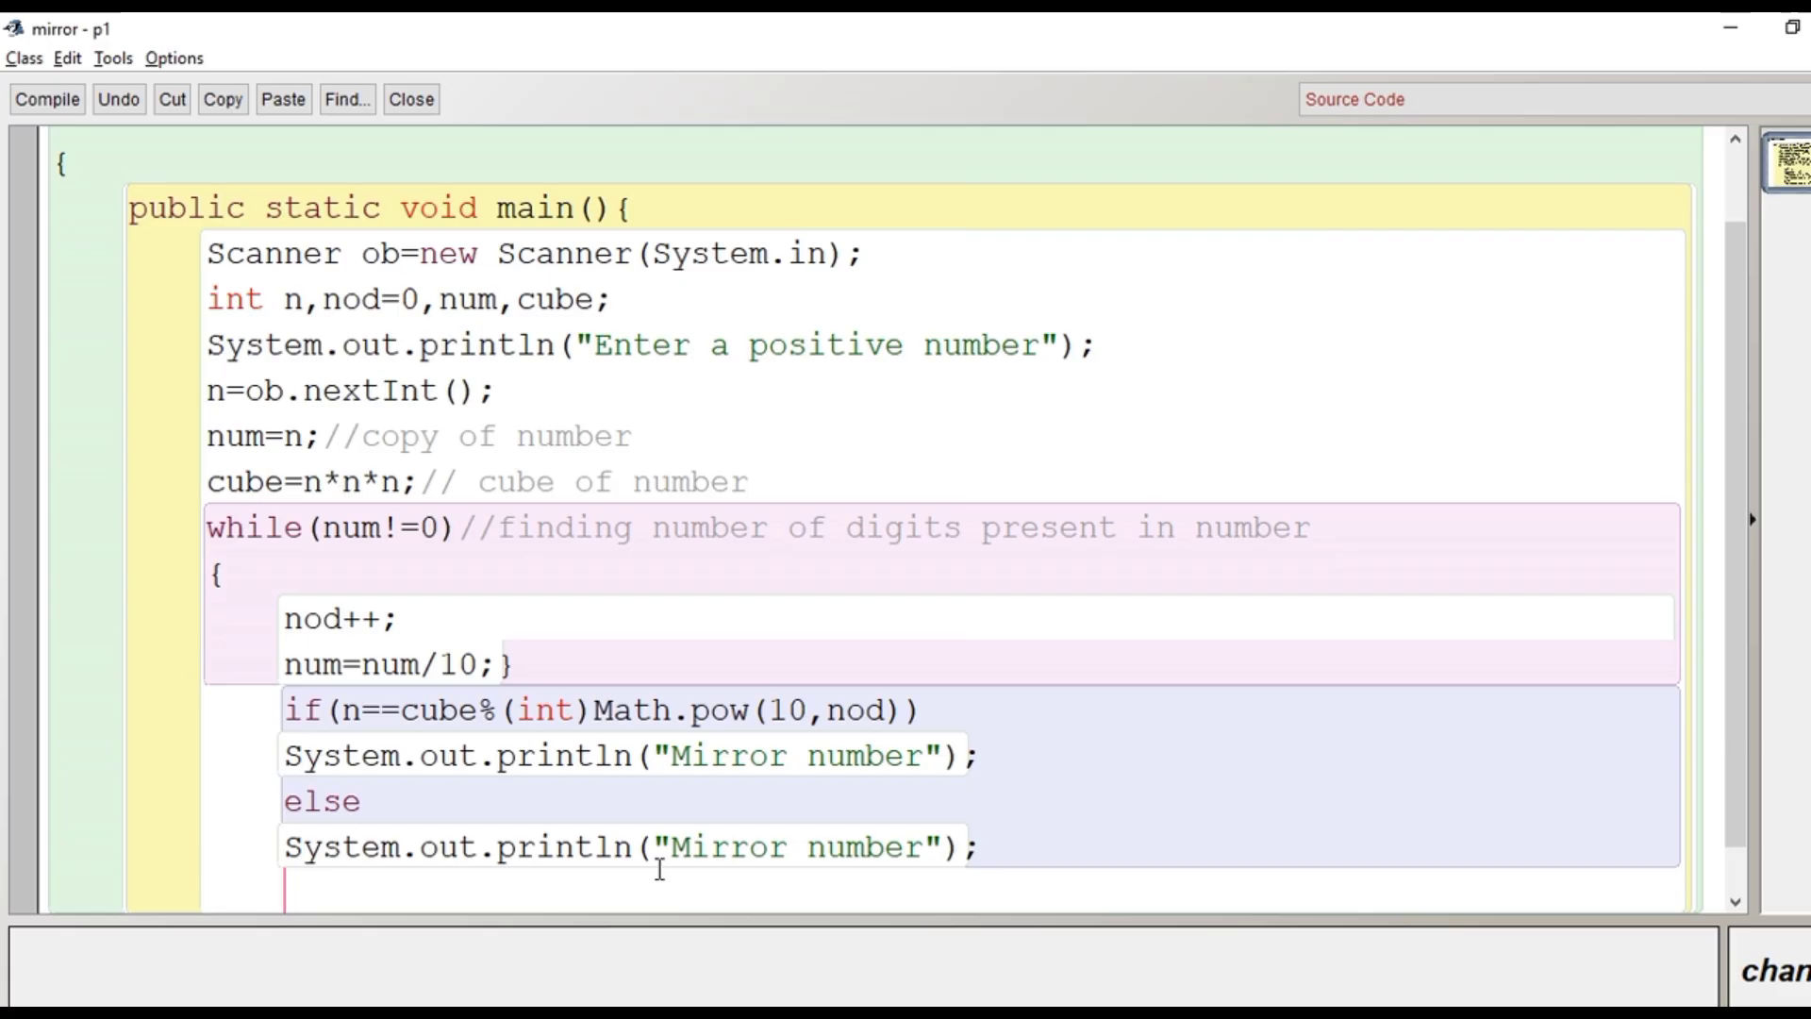
{"action": "type", "text": "Not a"}
{"action": "type", "text": "}}"}
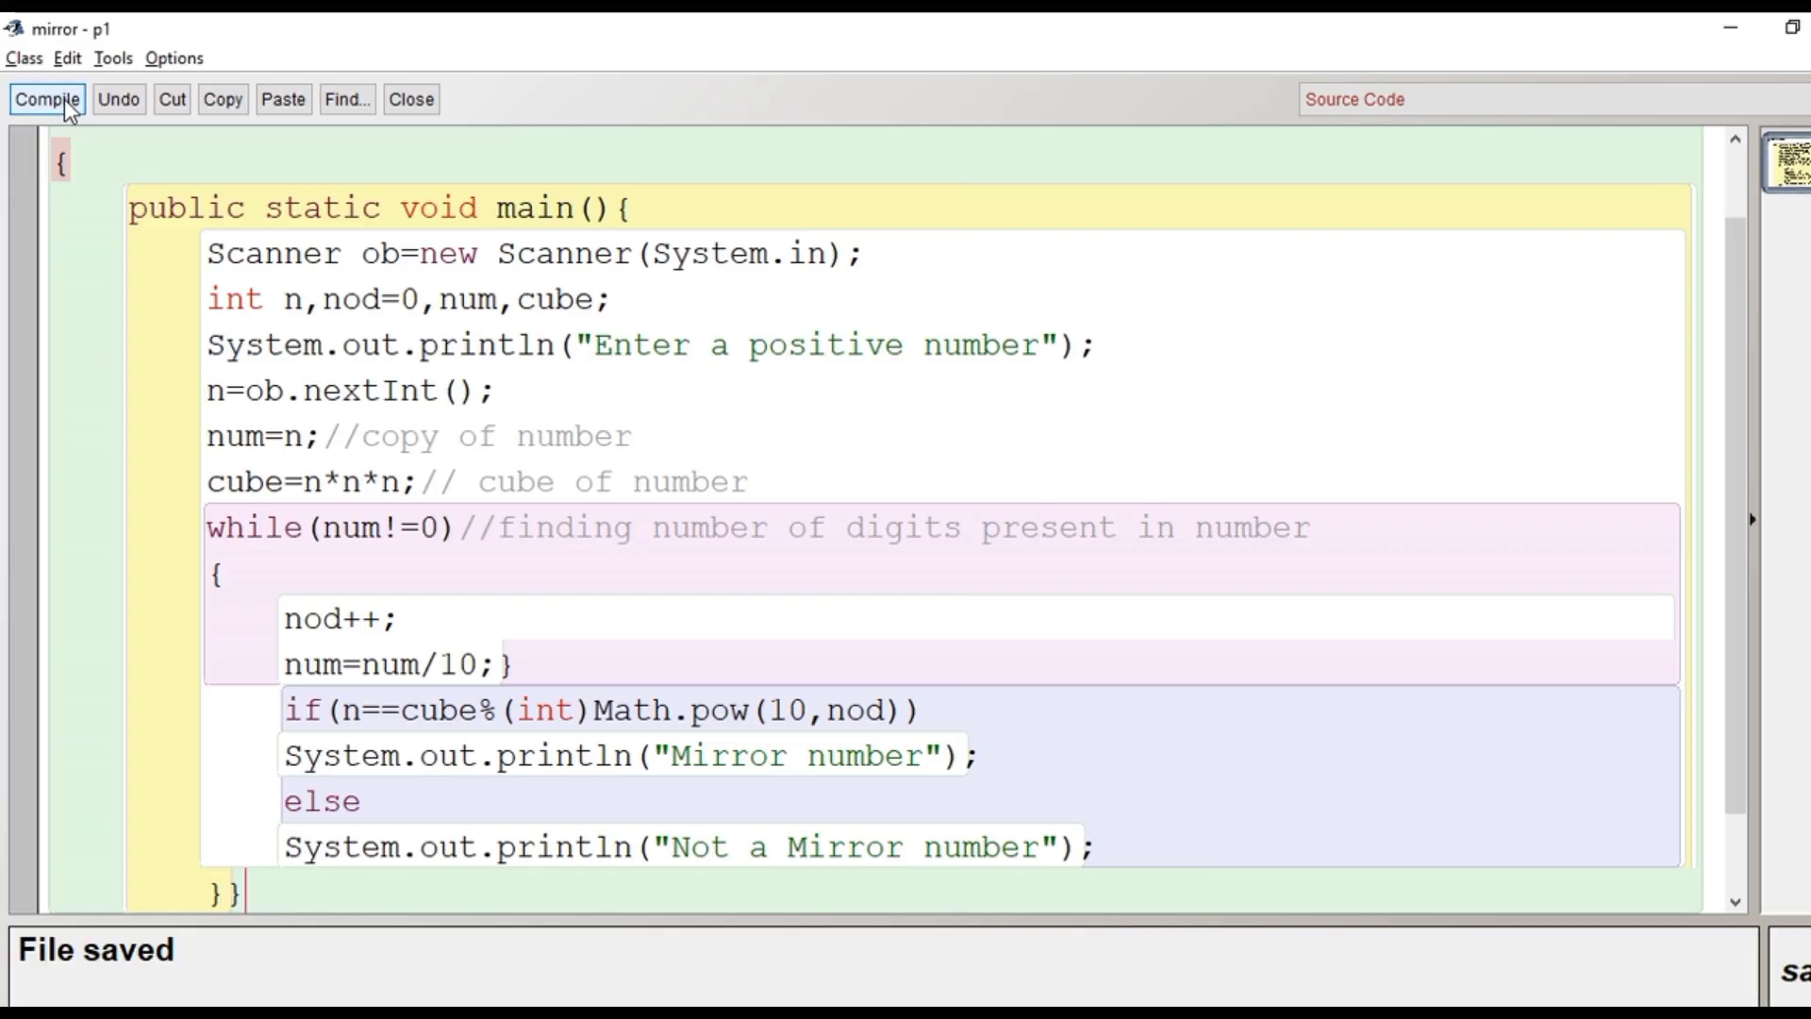
{"action": "left_click", "coordinate": [47, 99]}
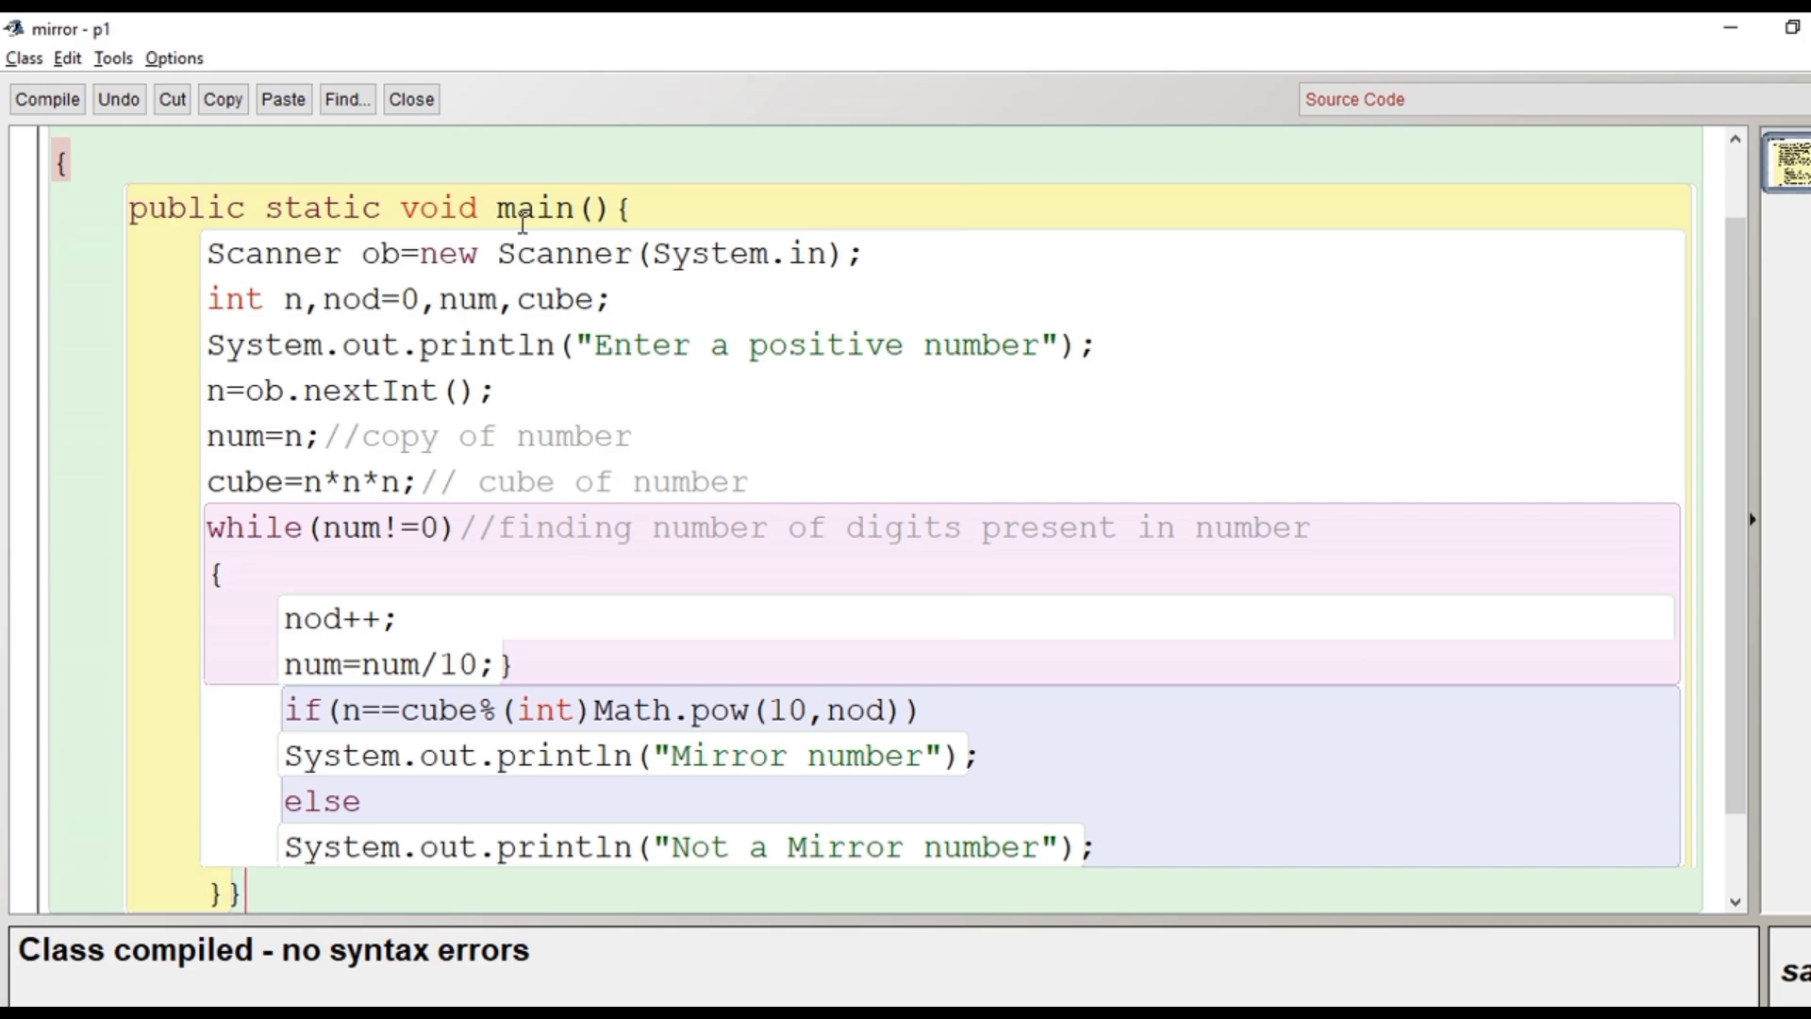
{"action": "left_click", "coordinate": [410, 98]}
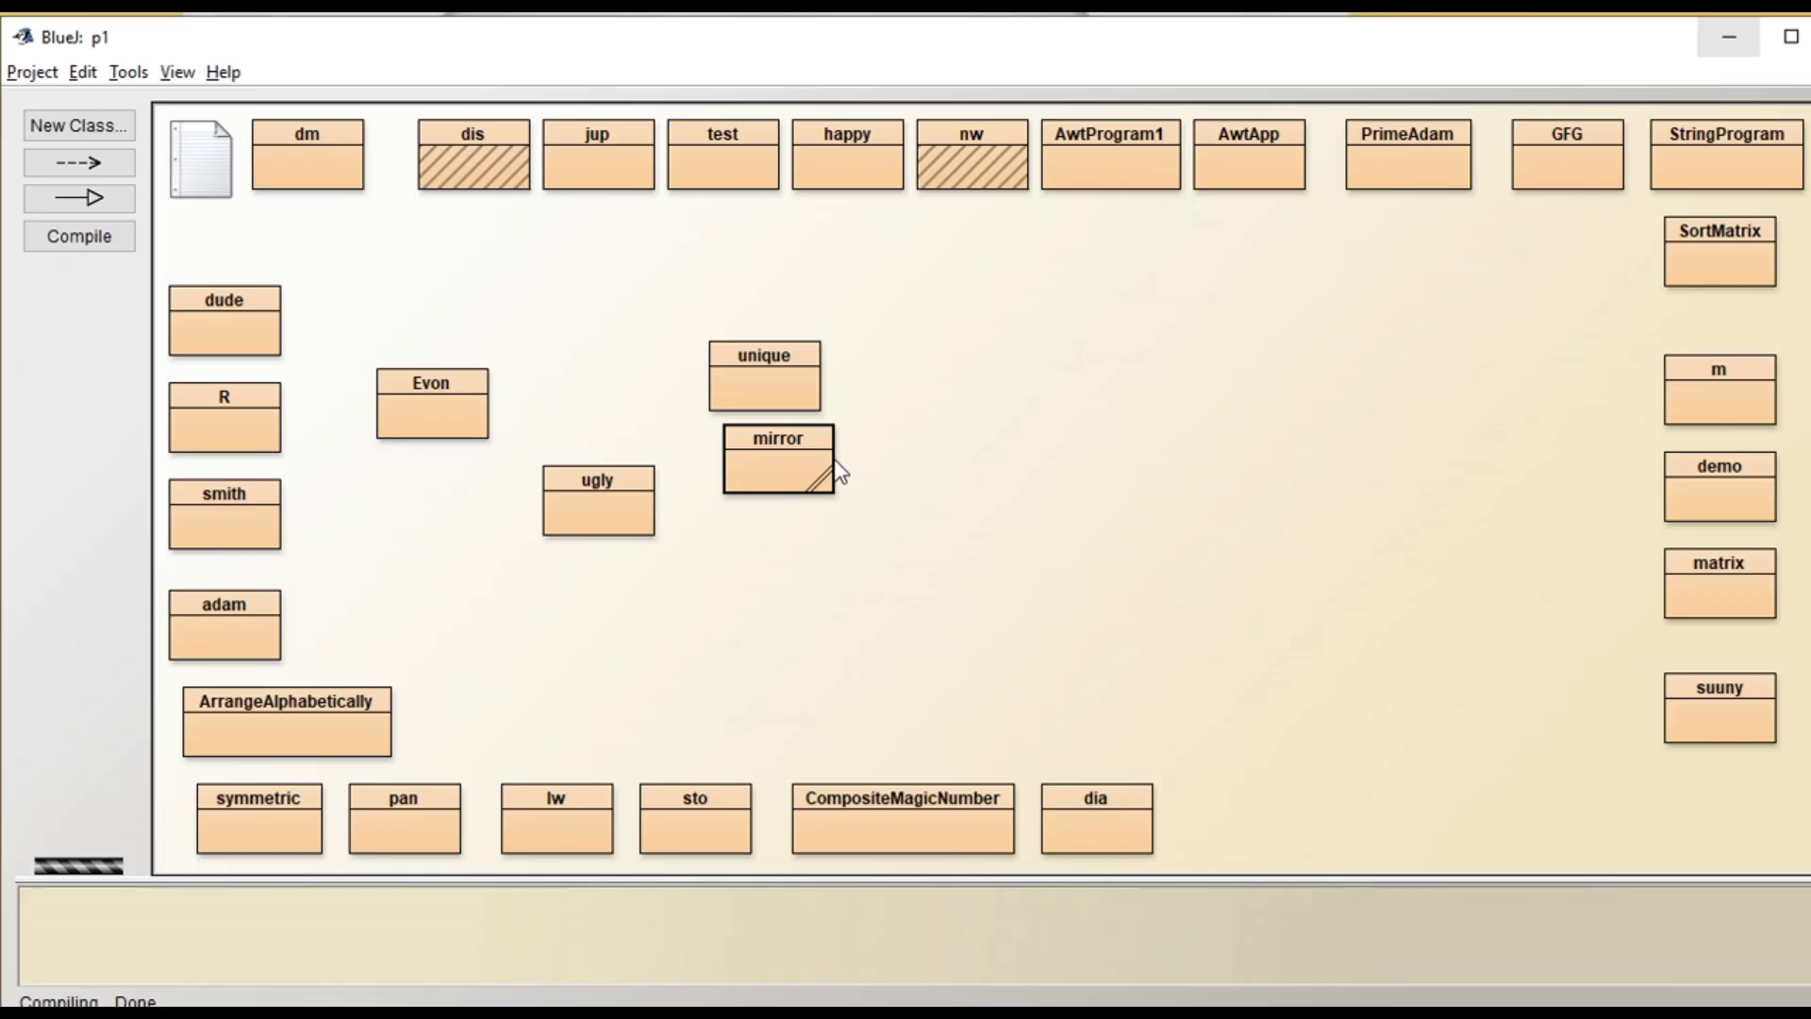
Step: Run mirror's void main() with inputs 24 and 12, then start main again
{"action": "right_click", "coordinate": [778, 462]}
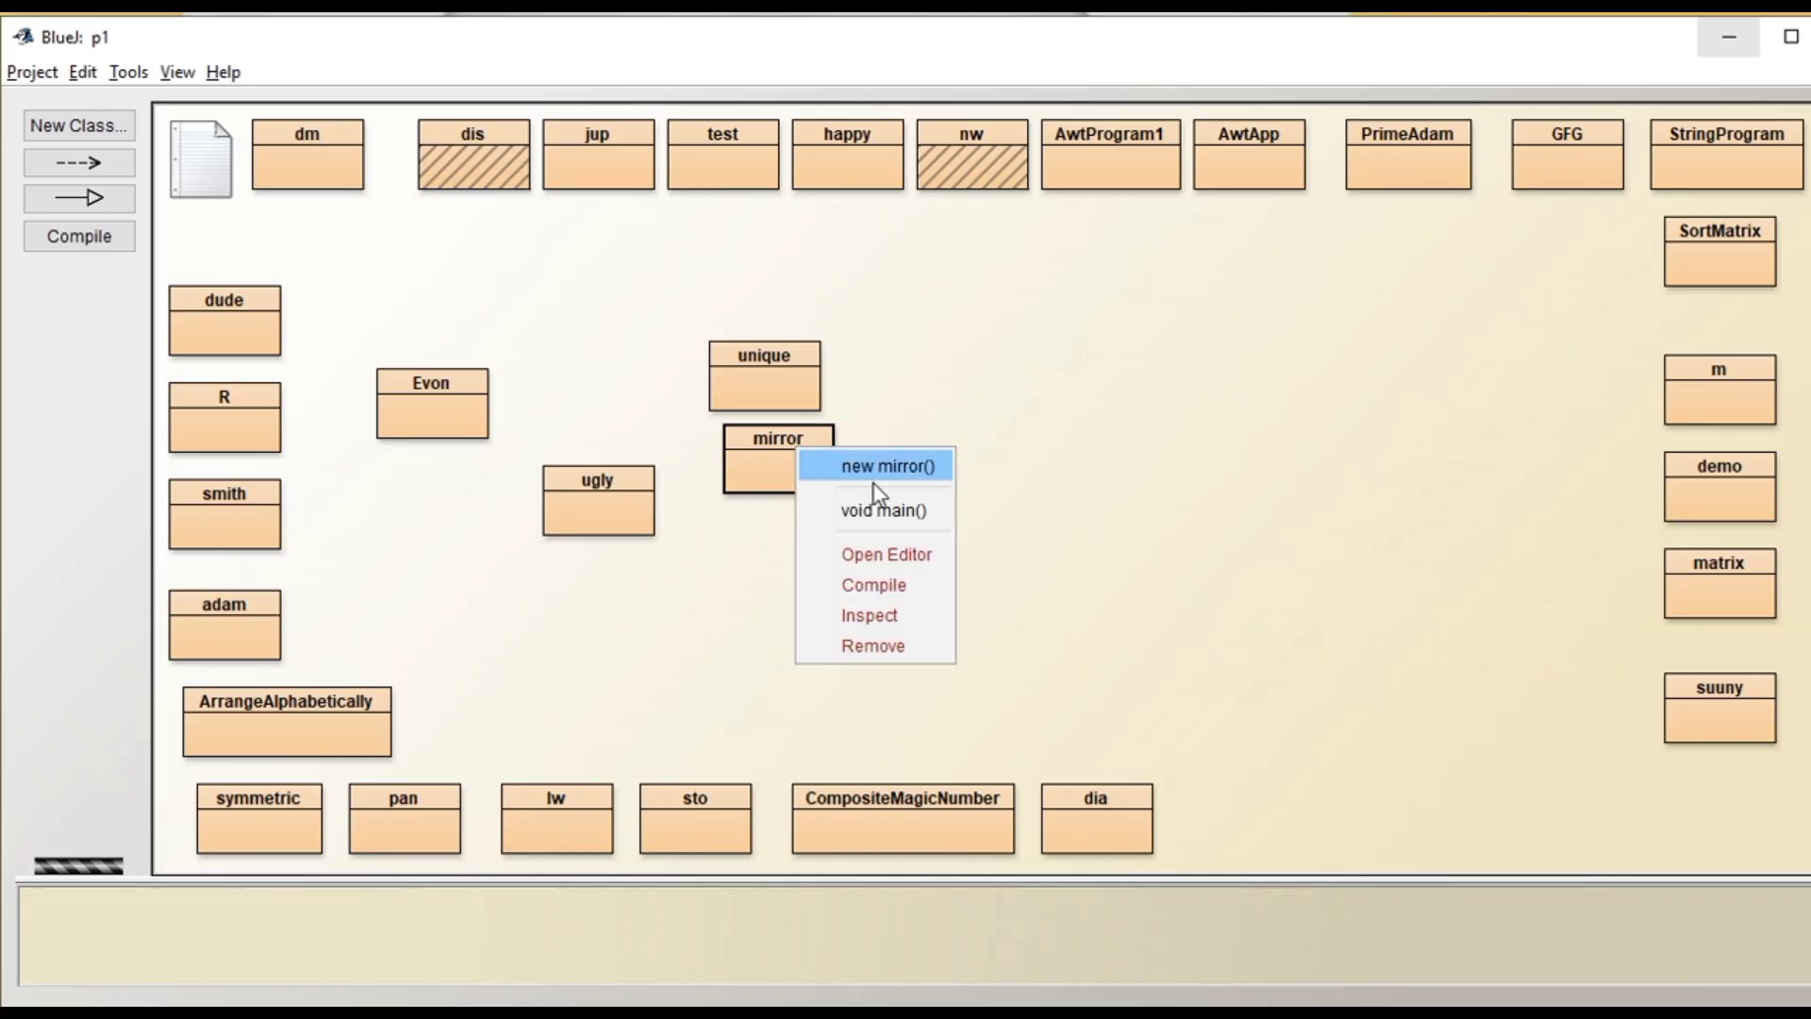
{"action": "mouse_move", "coordinate": [881, 511]}
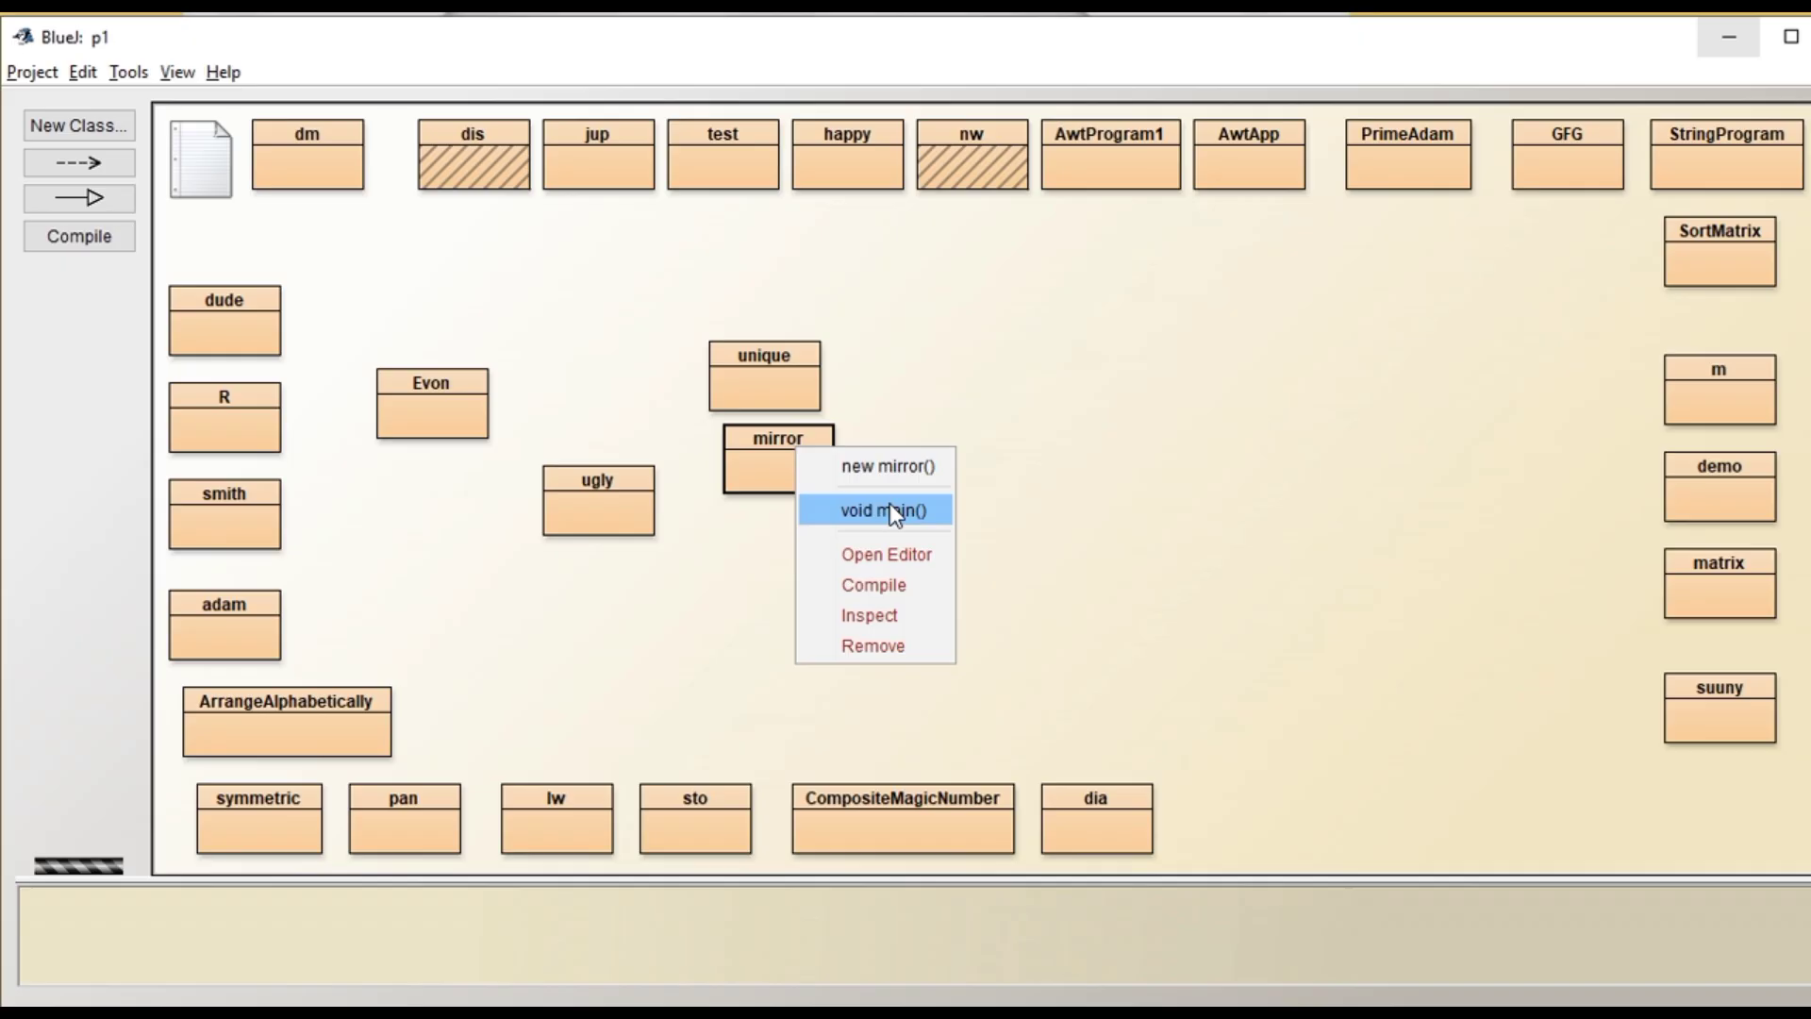
{"action": "left_click", "coordinate": [881, 509]}
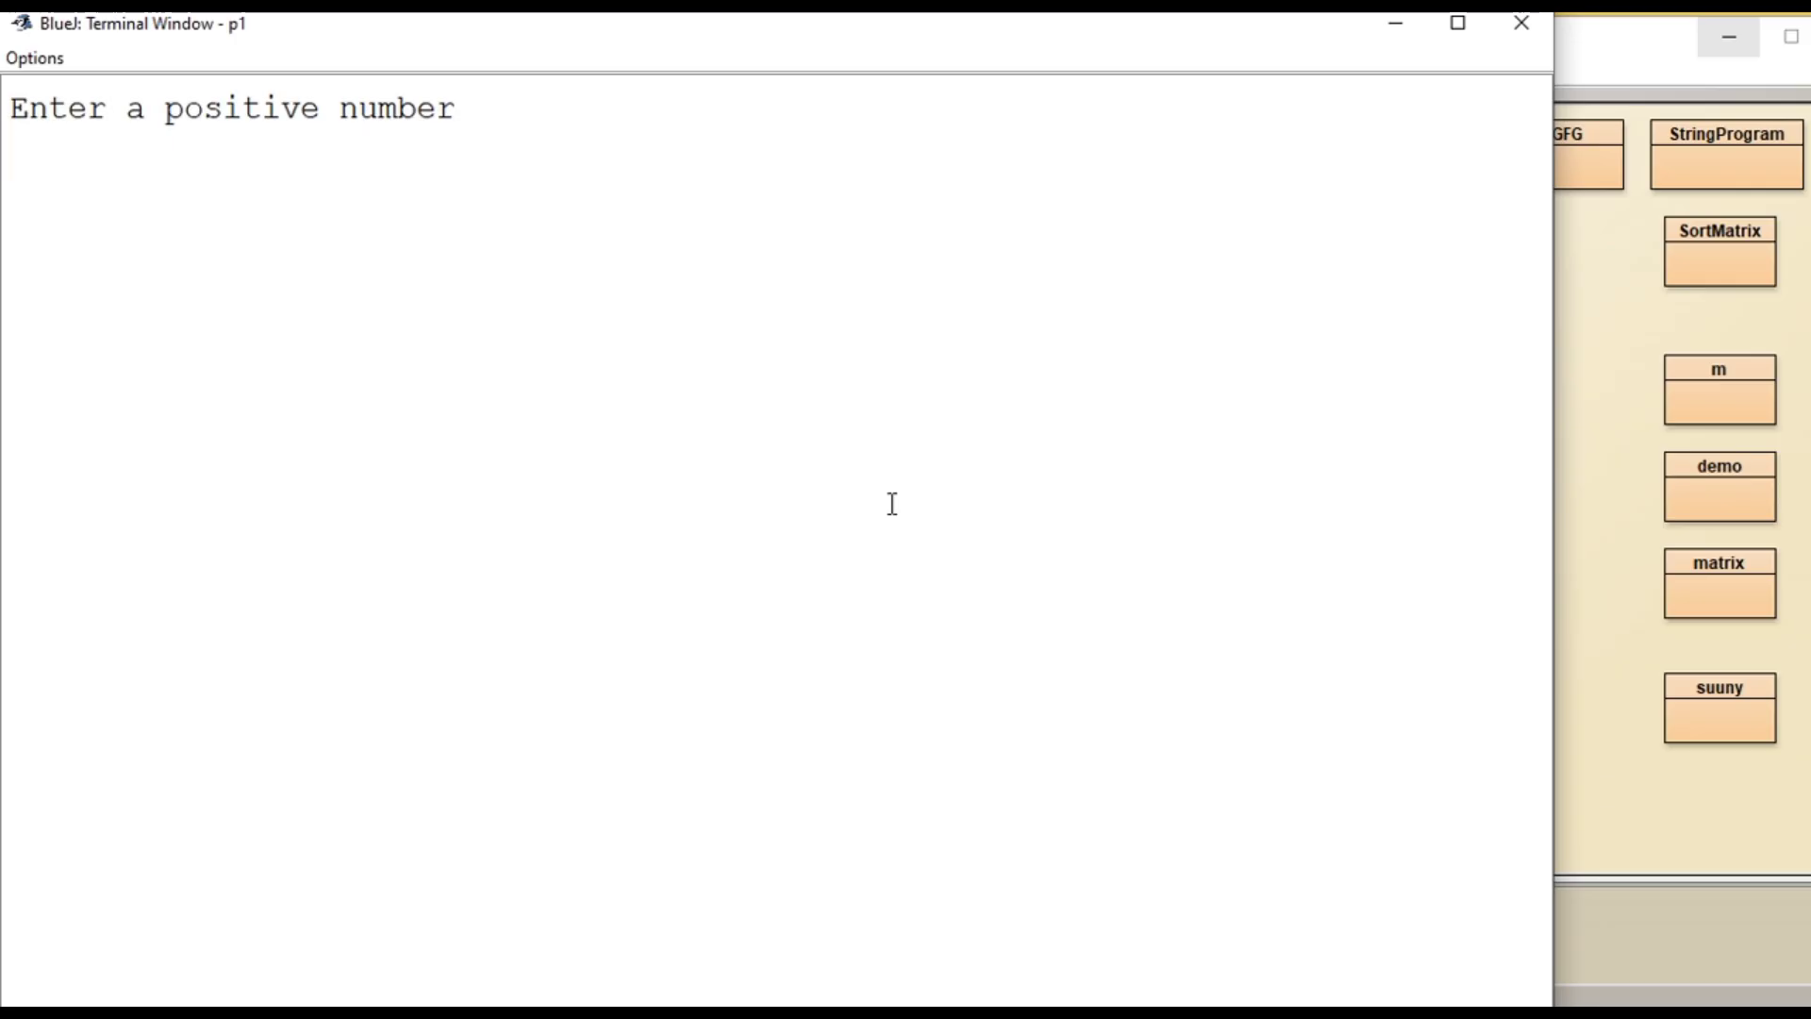
{"action": "type", "text": "24"}
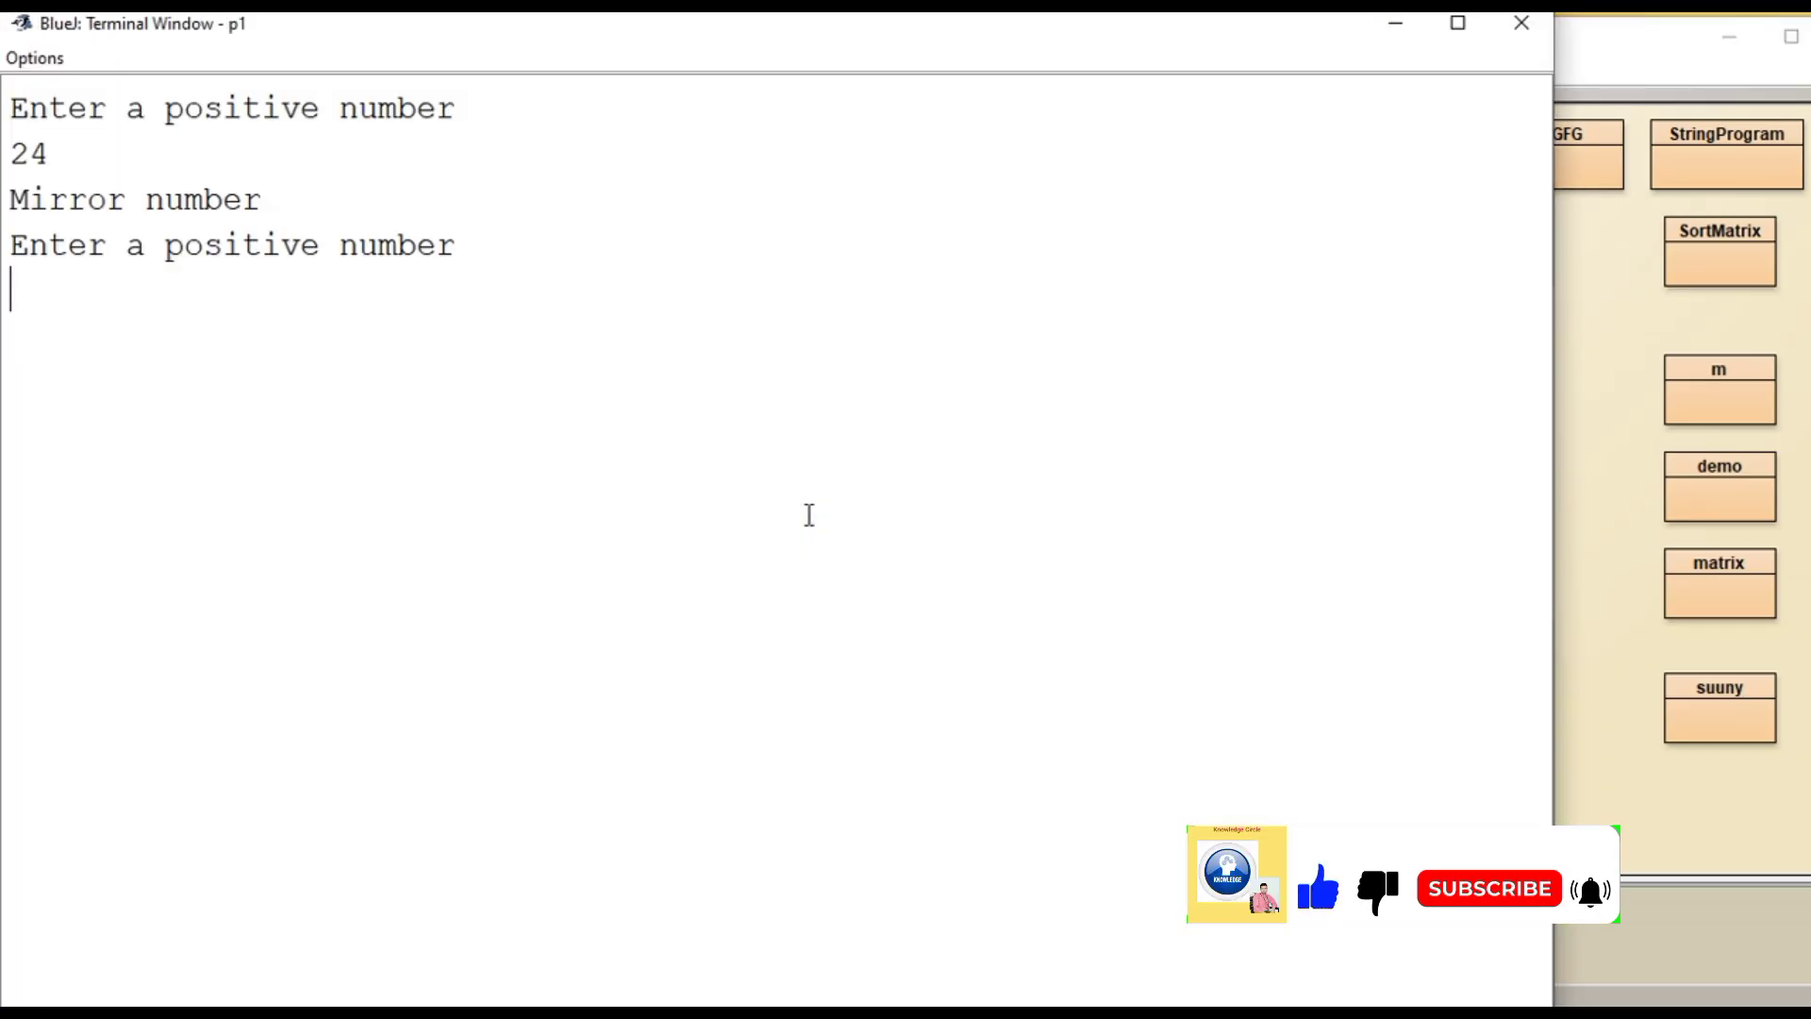
{"action": "type", "text": "12"}
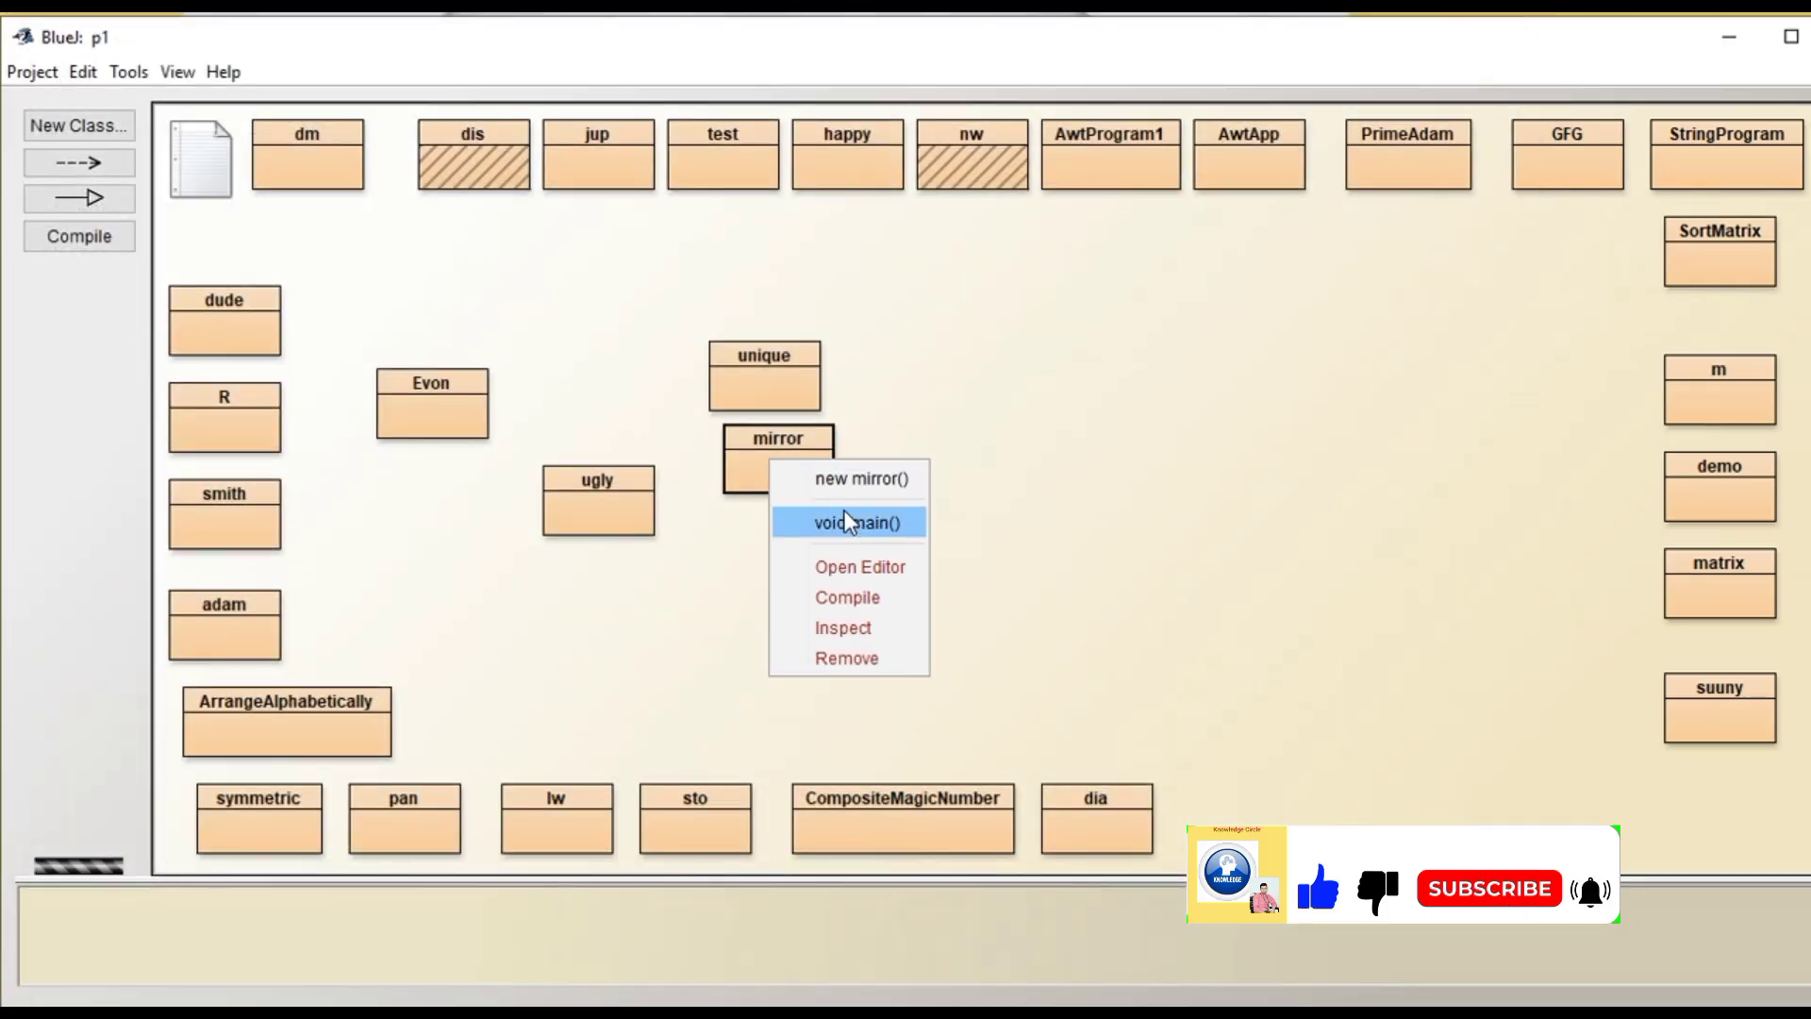
{"action": "left_click", "coordinate": [855, 521]}
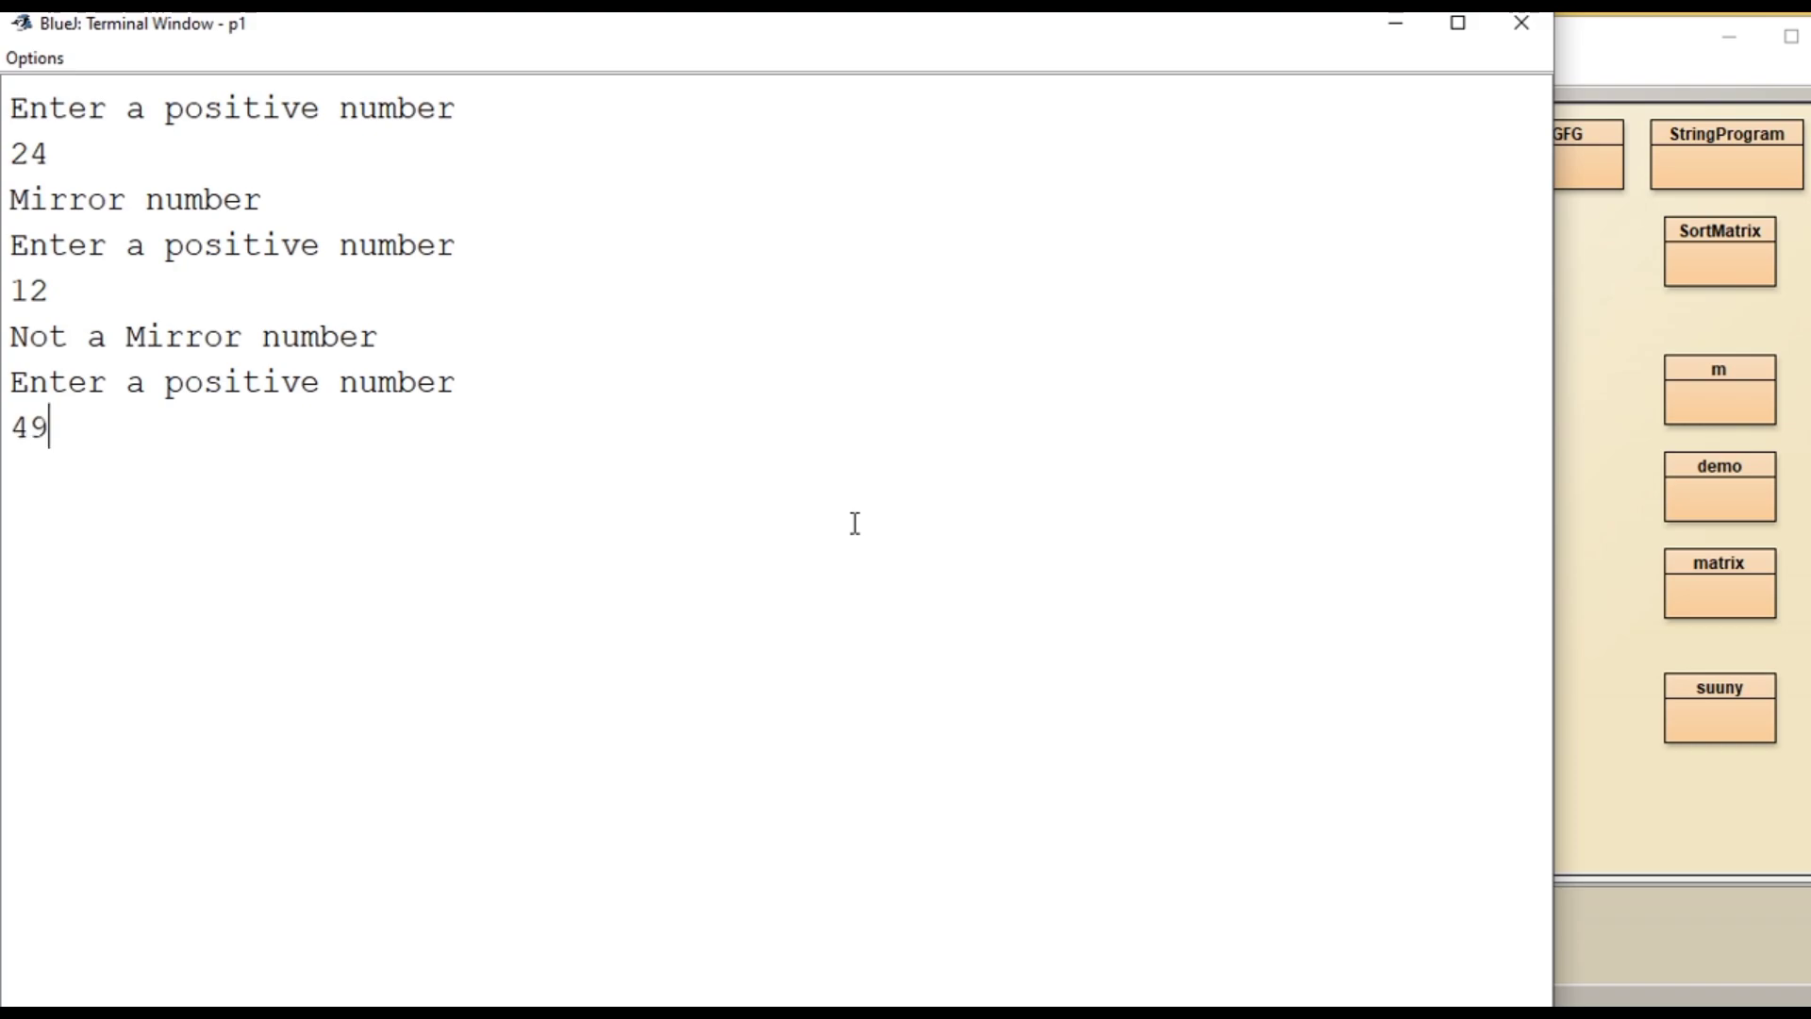